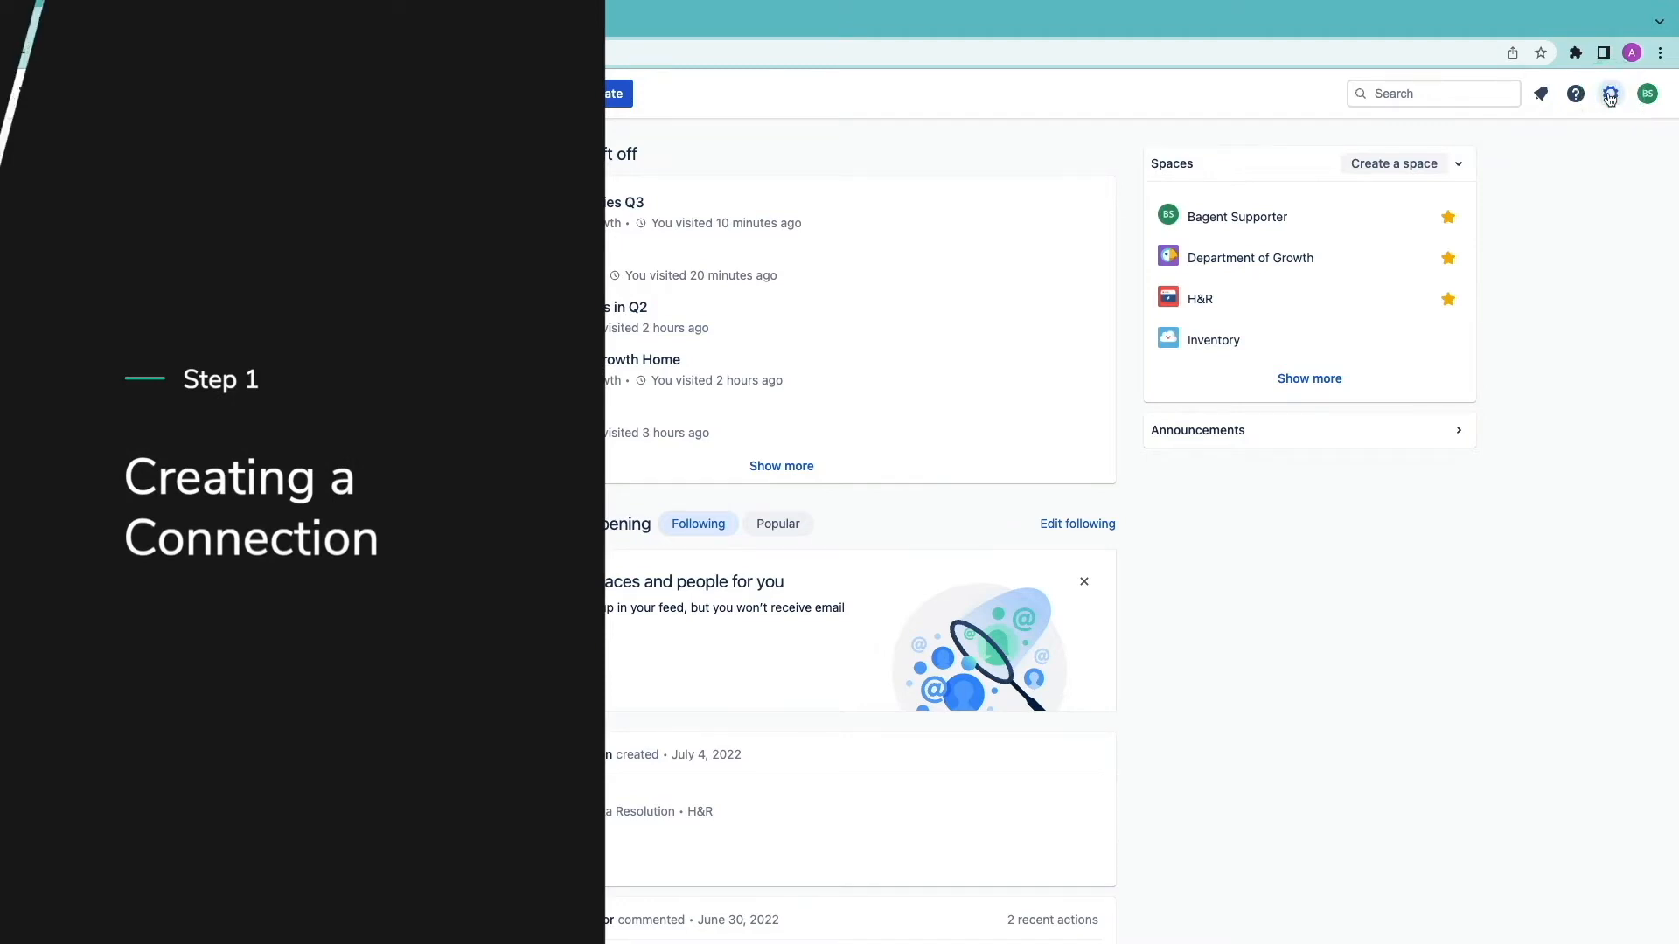
- Open the HubSpot Configuration page from the Confluence settings sidebar
click(1609, 93)
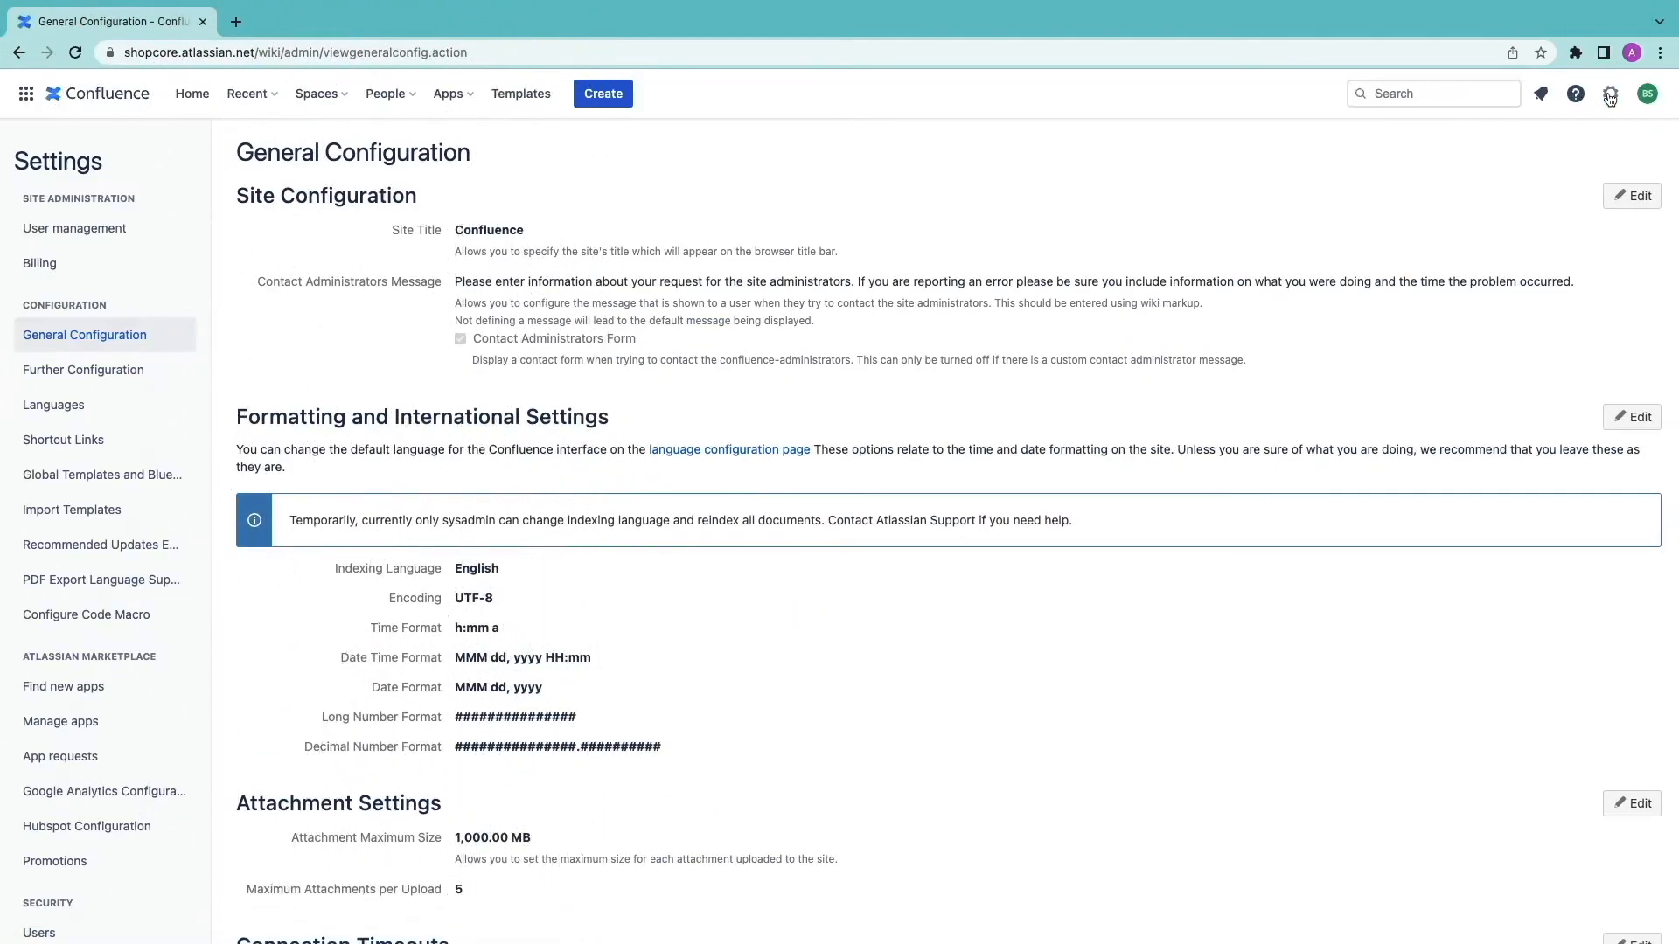
scroll(down, 3)
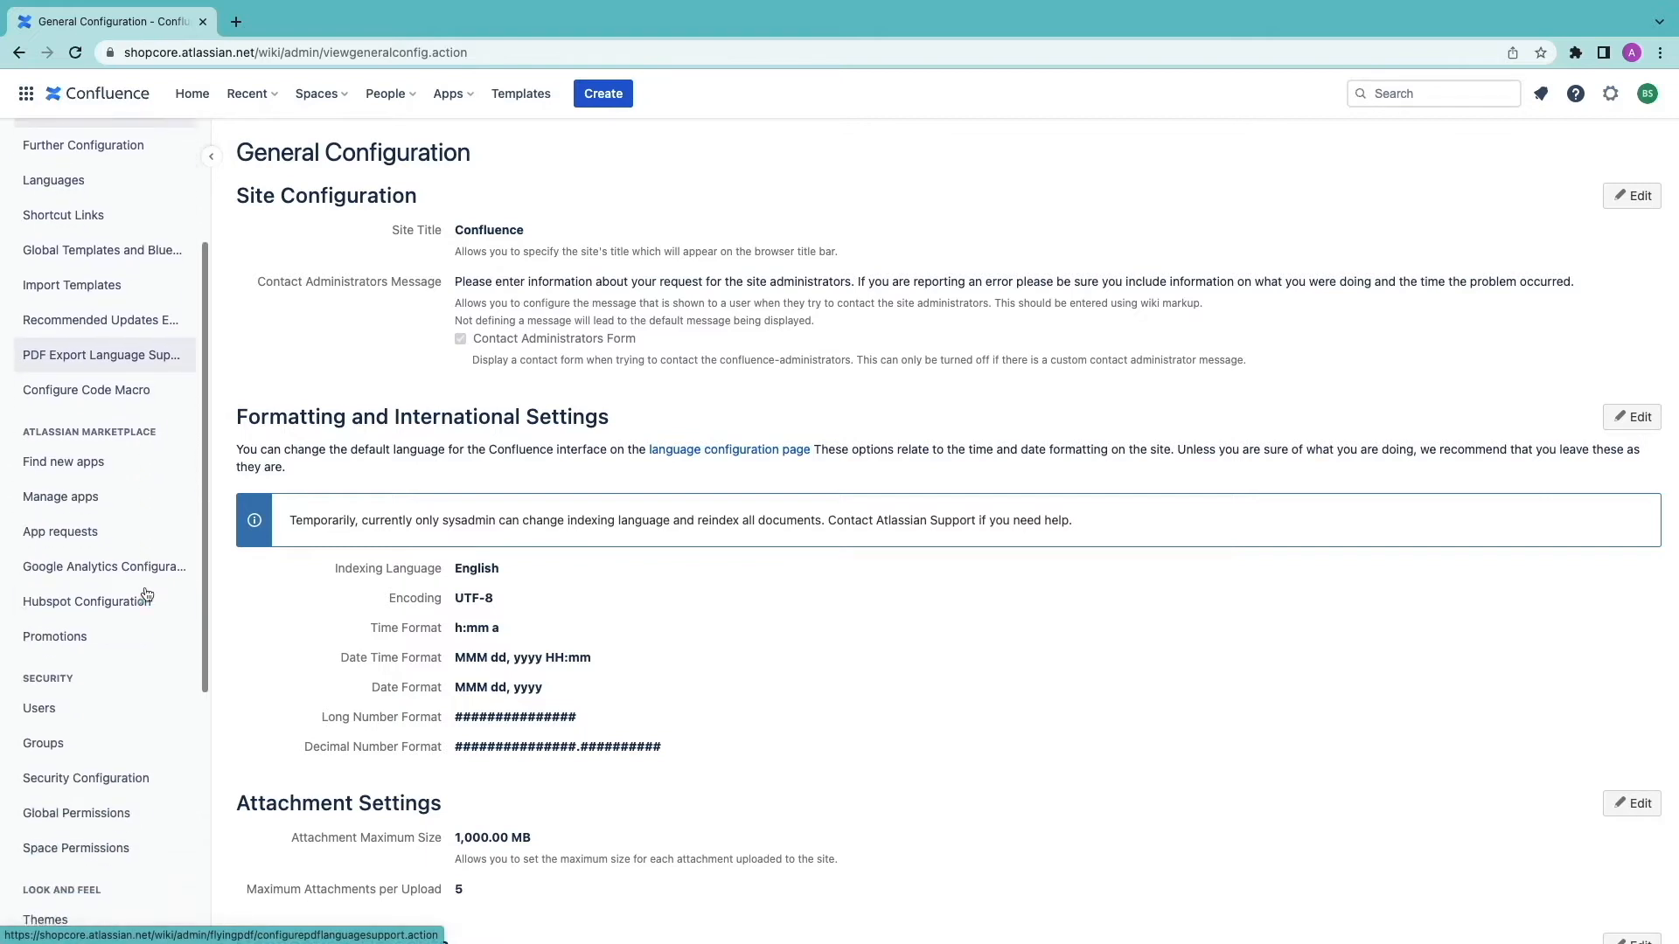
click(86, 600)
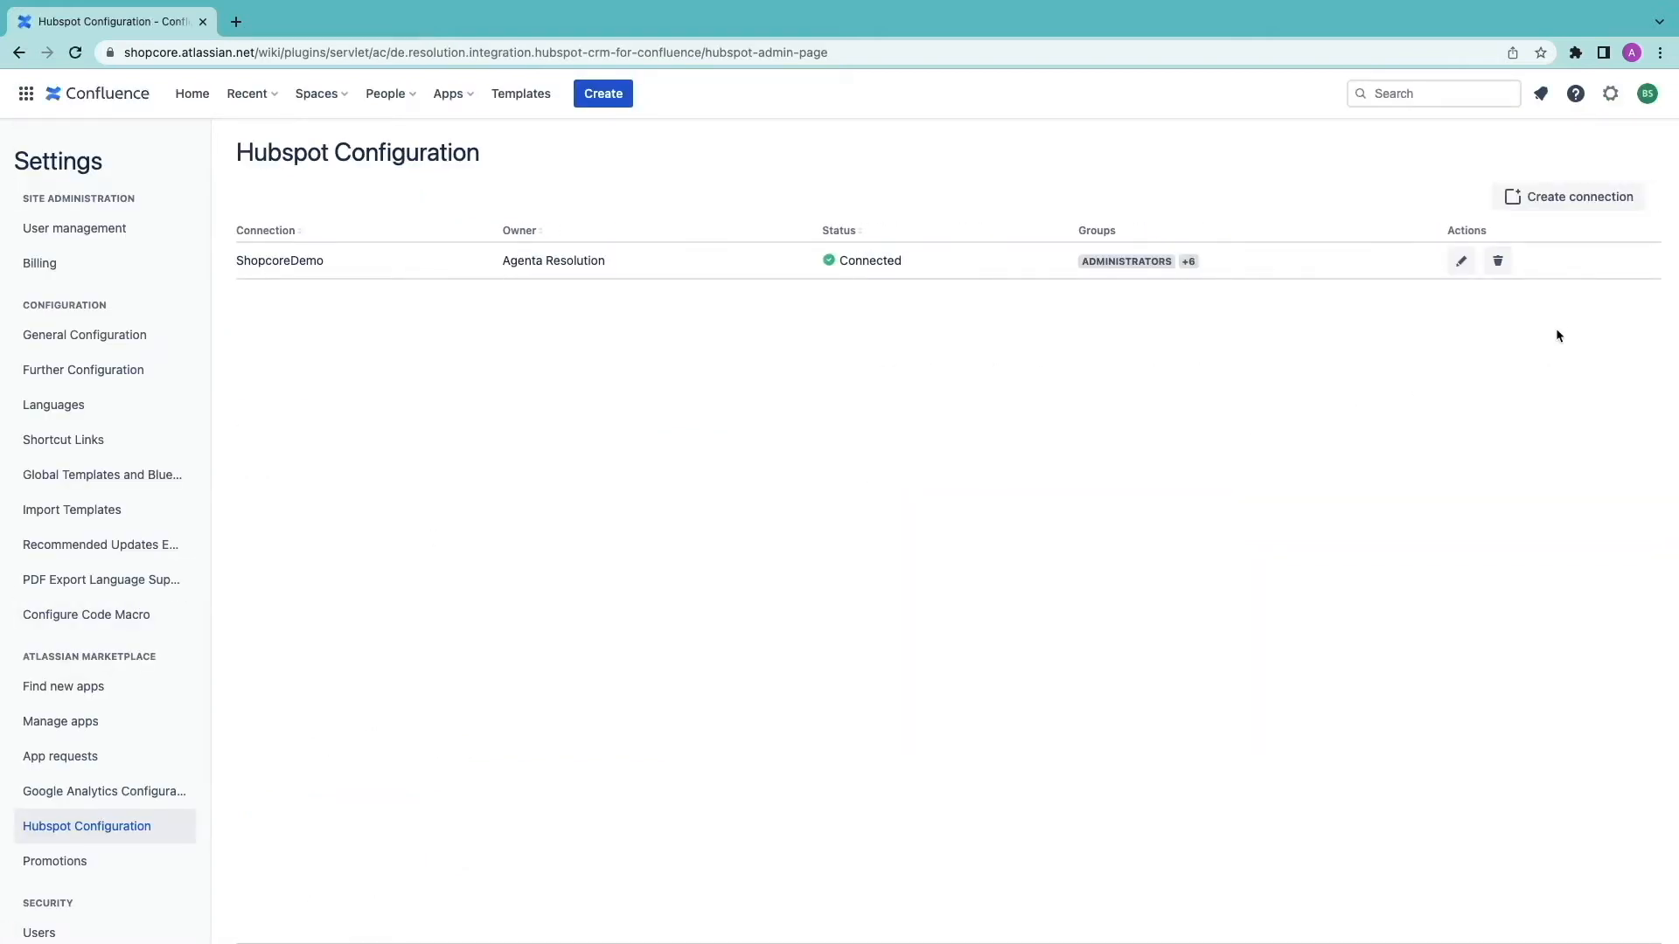
- Create a 'Business Opportunities' HubSpot connection restricted to the Hubspot Users group
click(1576, 195)
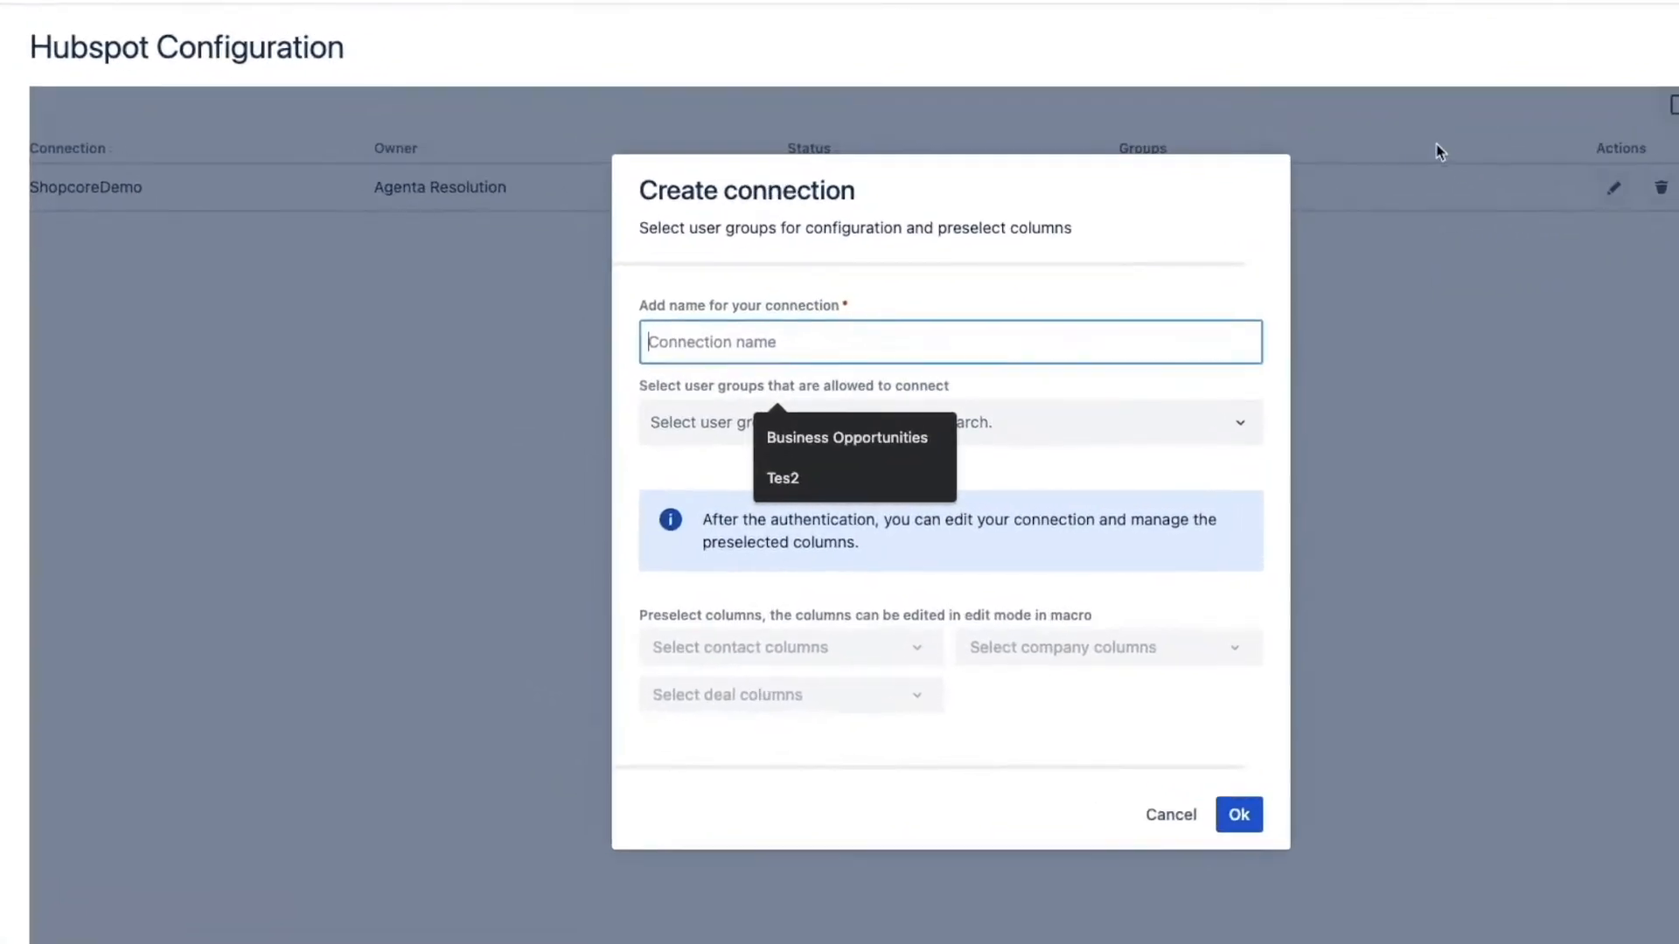
text(Business Opportunities)
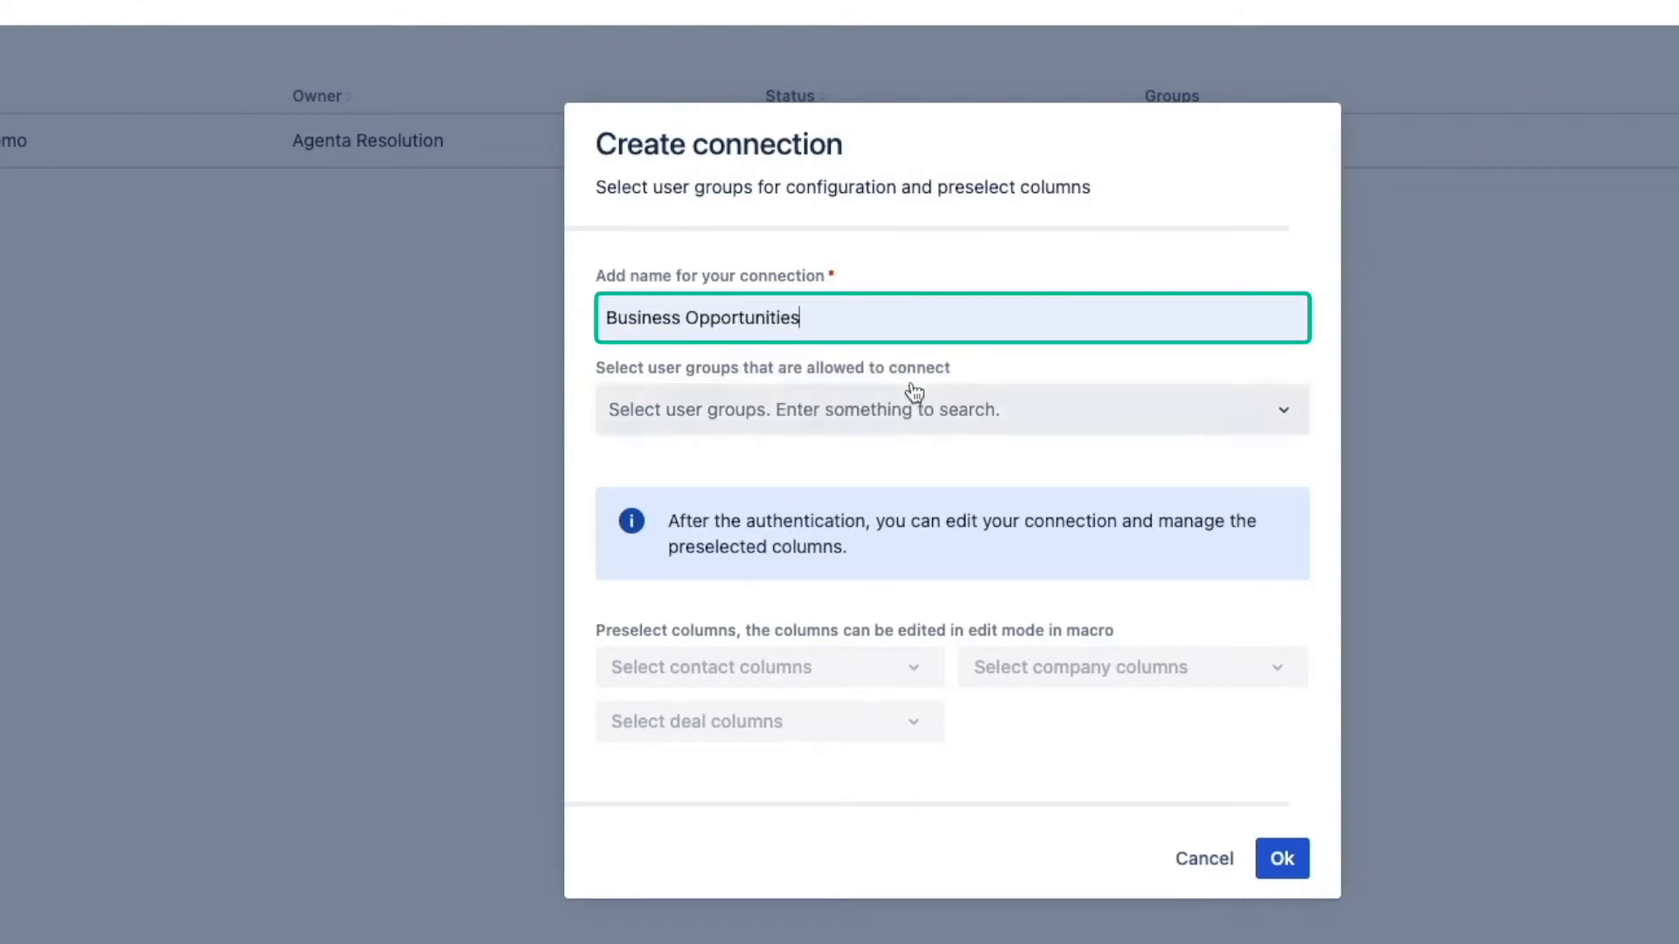
click(951, 409)
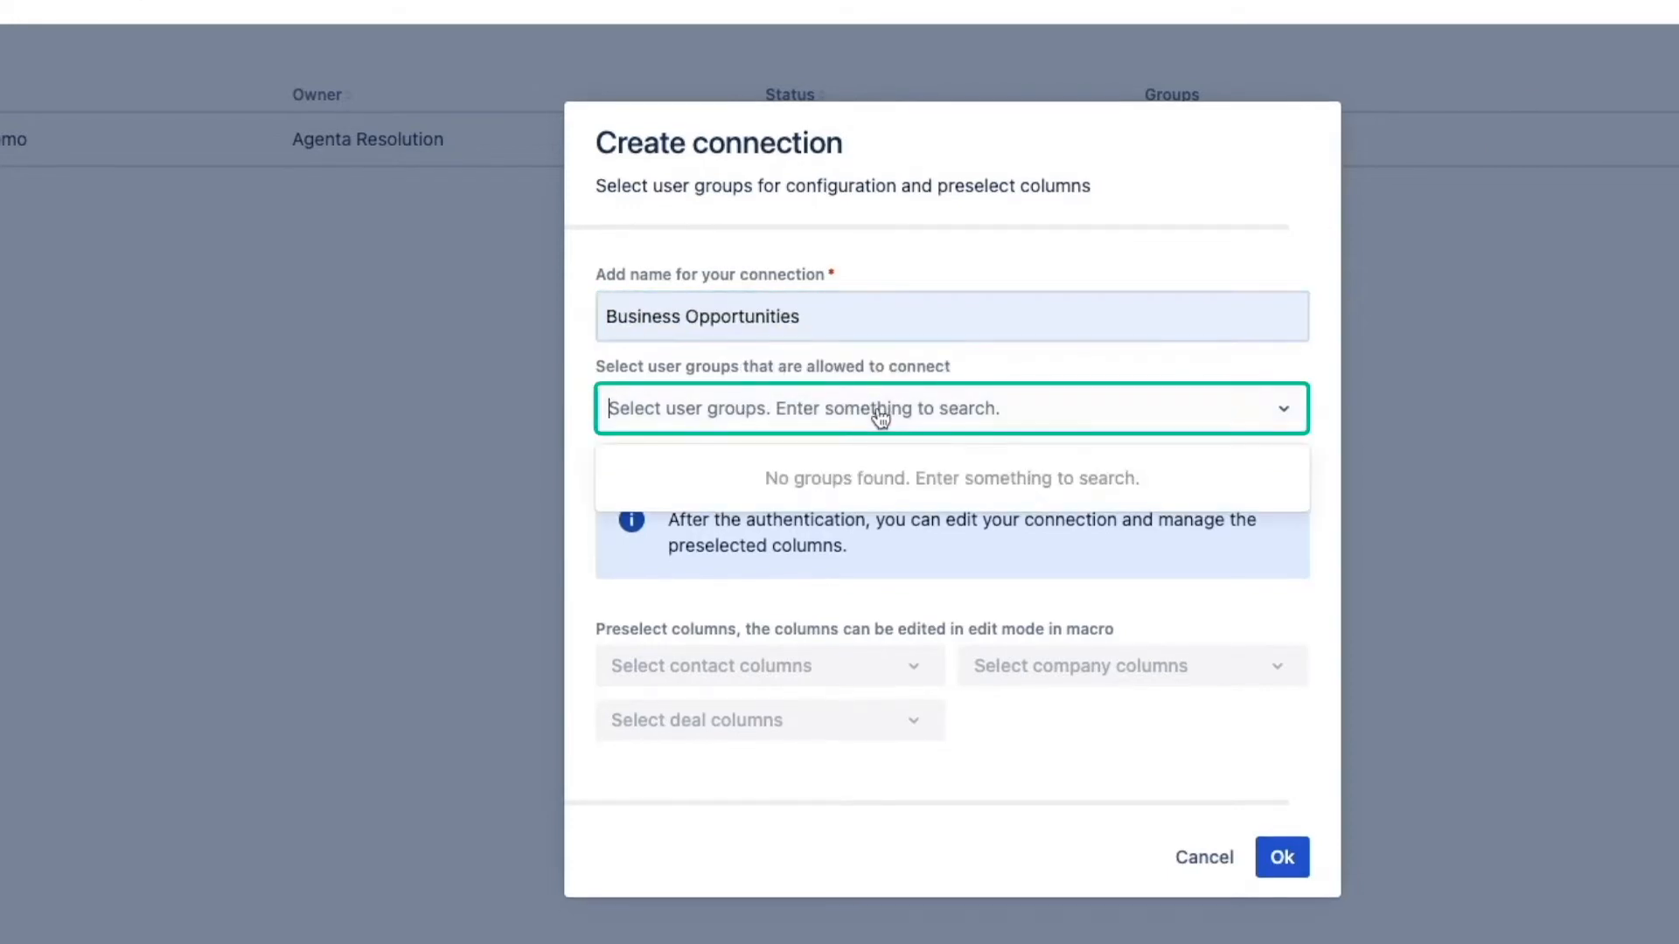
text(hub)
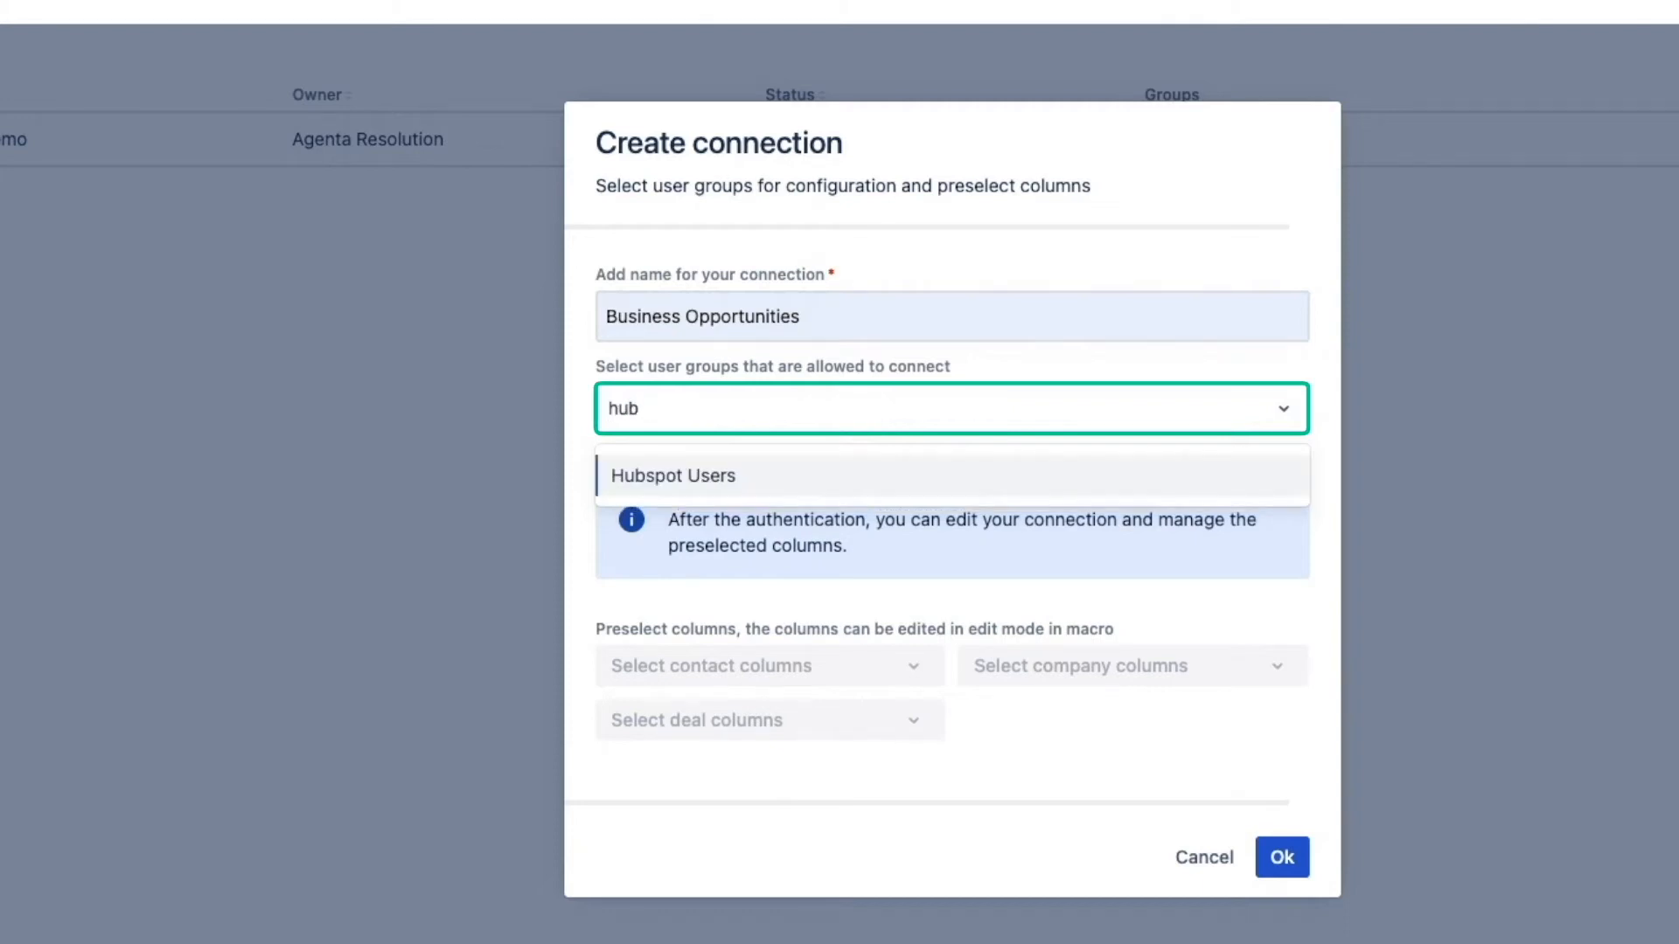
click(673, 476)
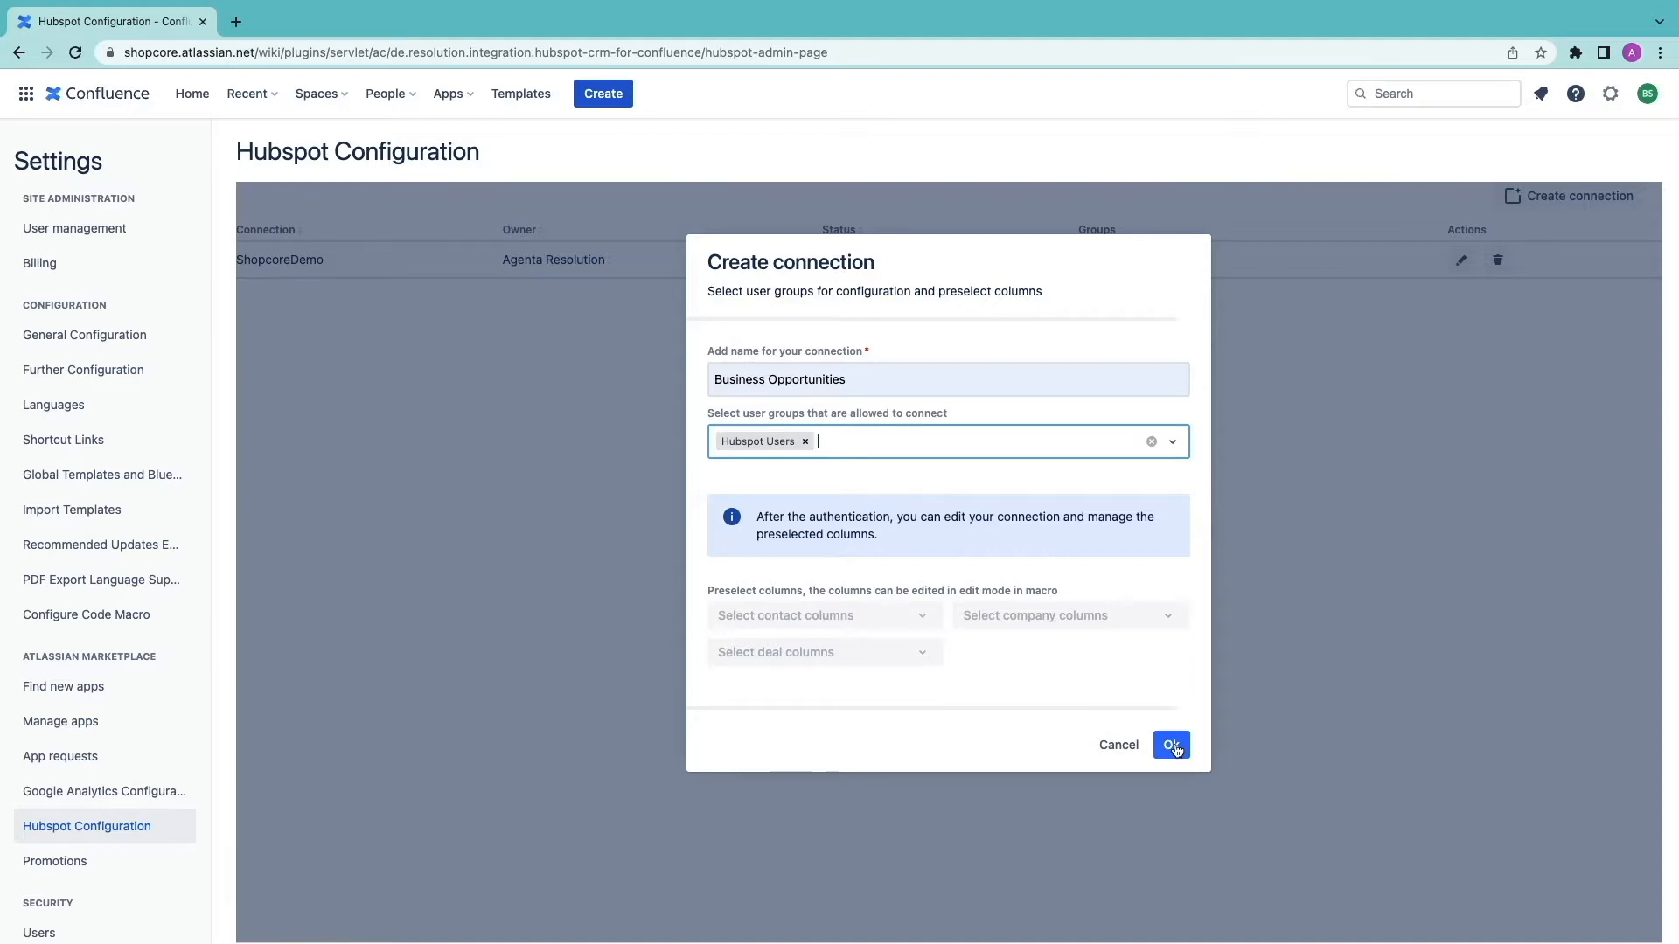
click(1170, 745)
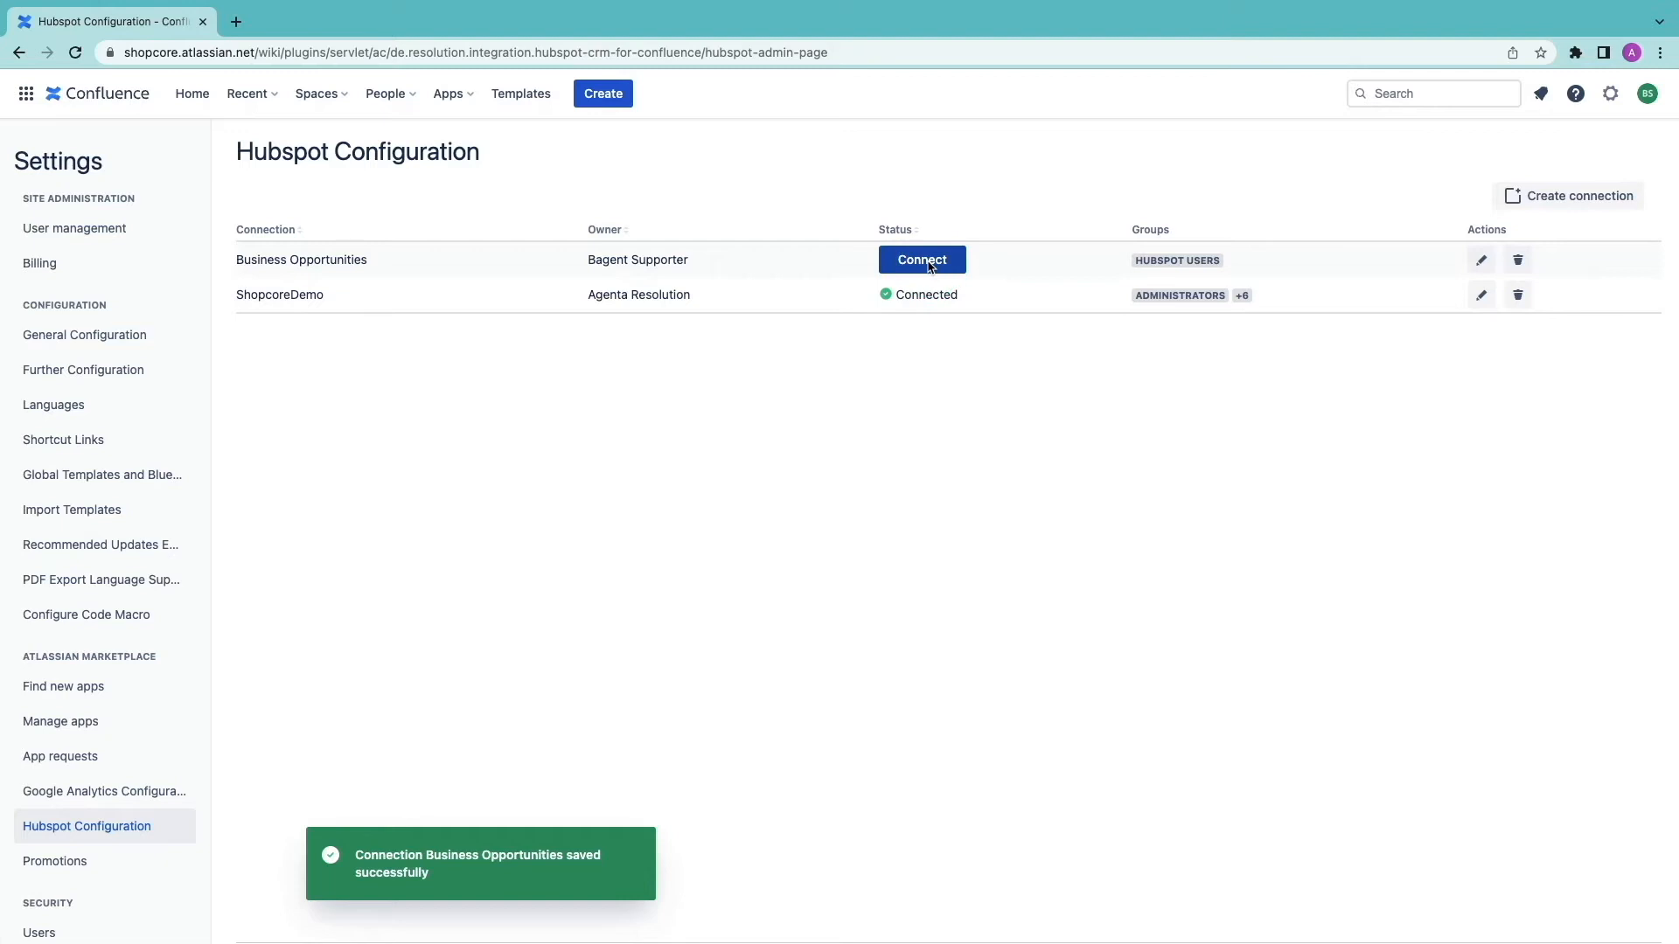
- Authorize the Business Opportunities connection with HubSpot App-Test-Account 1
click(920, 259)
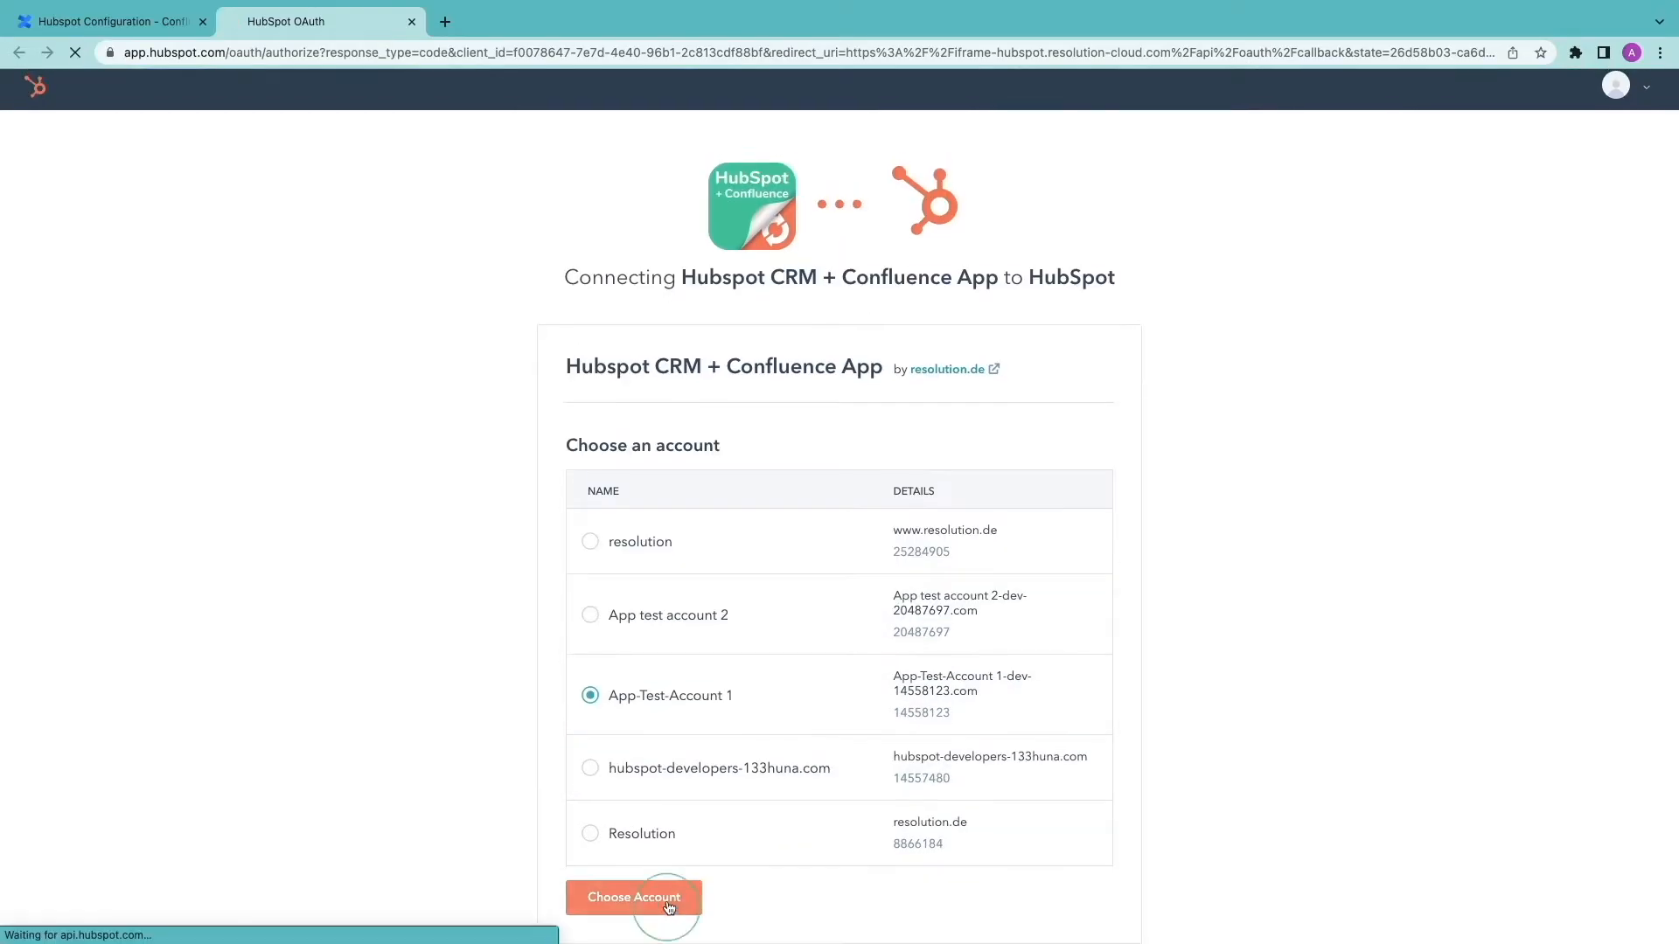
click(633, 897)
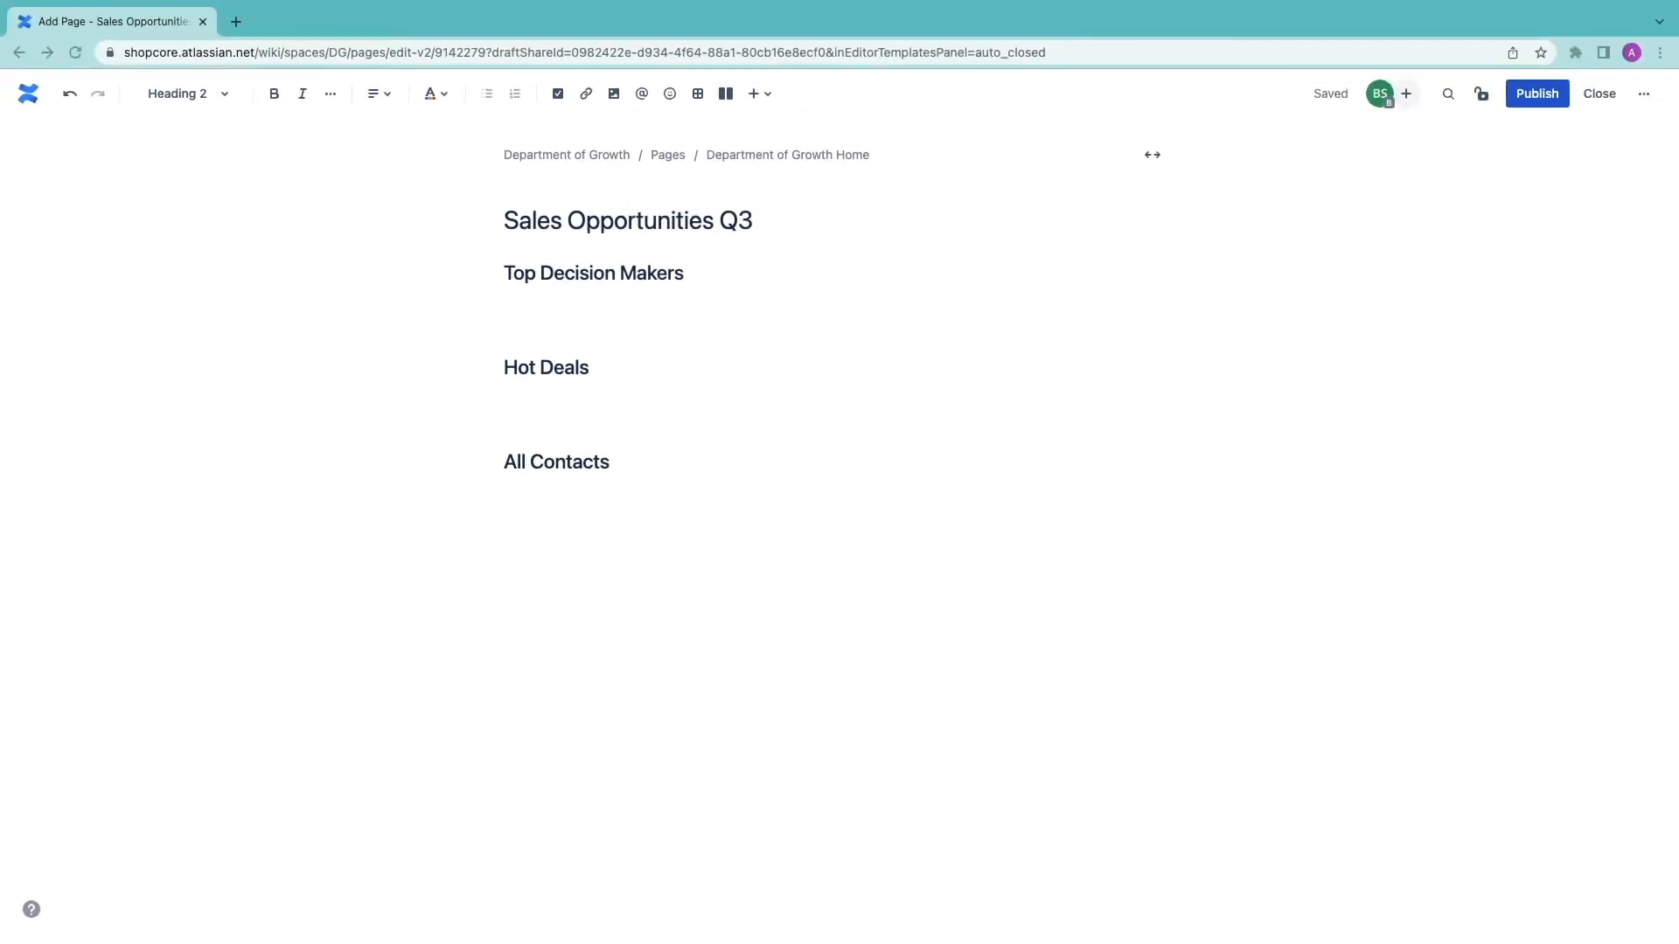
mouse_move(824, 395)
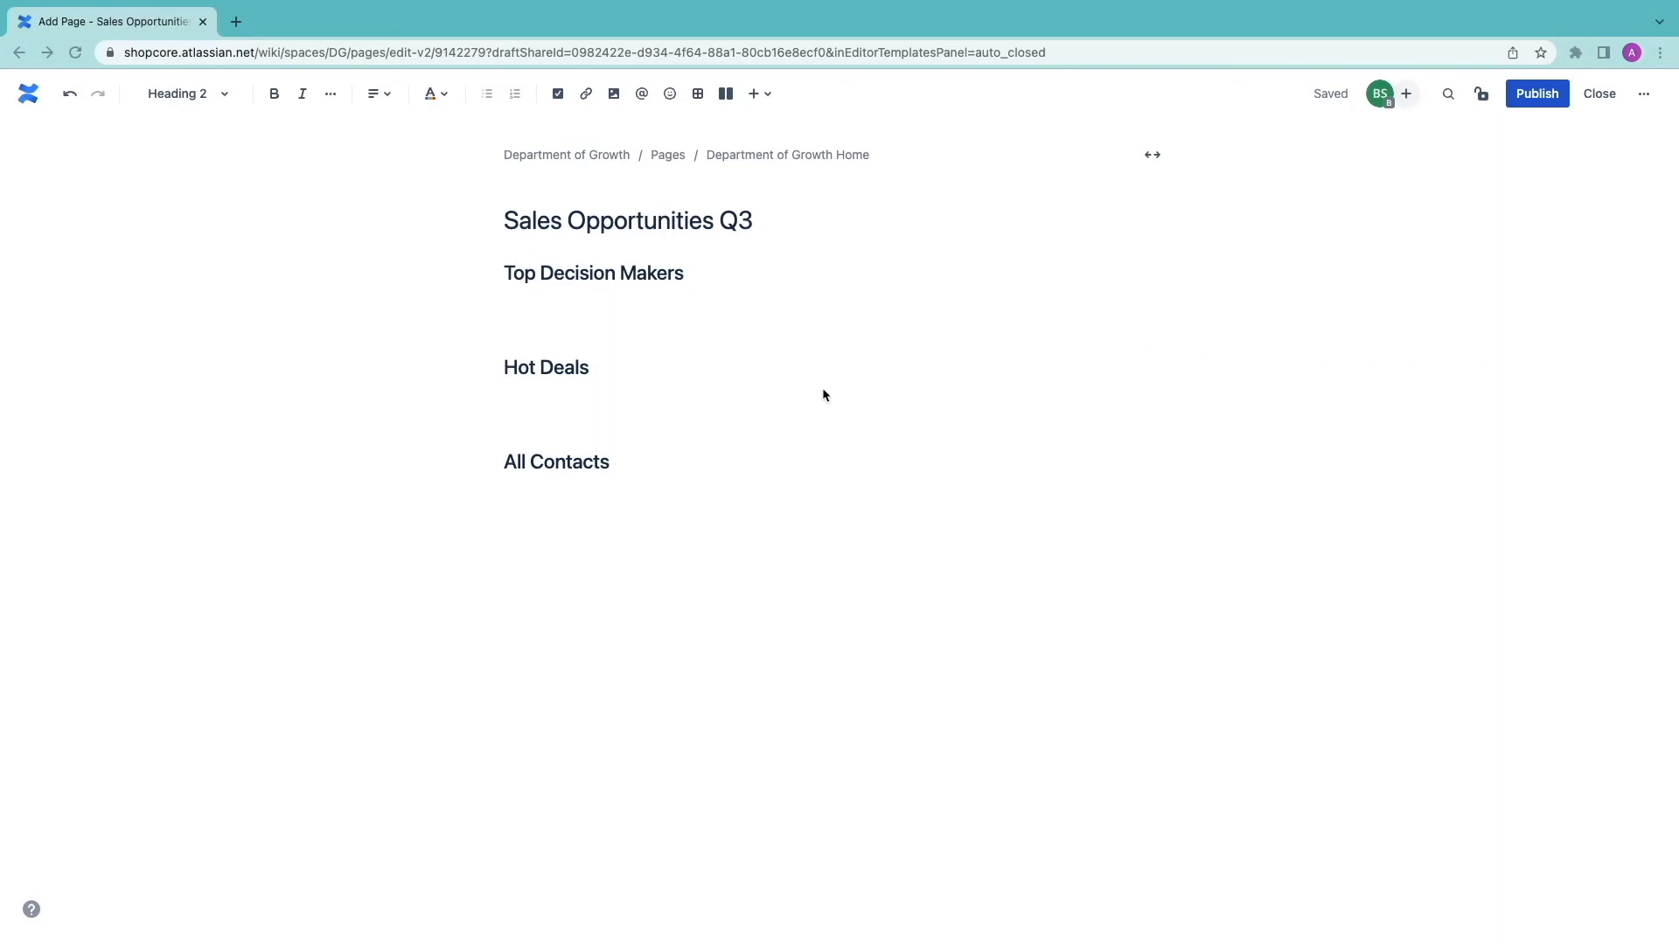
- Scroll the Sales Opportunities Q3 draft down to below the All Contacts heading
scroll(down, 3)
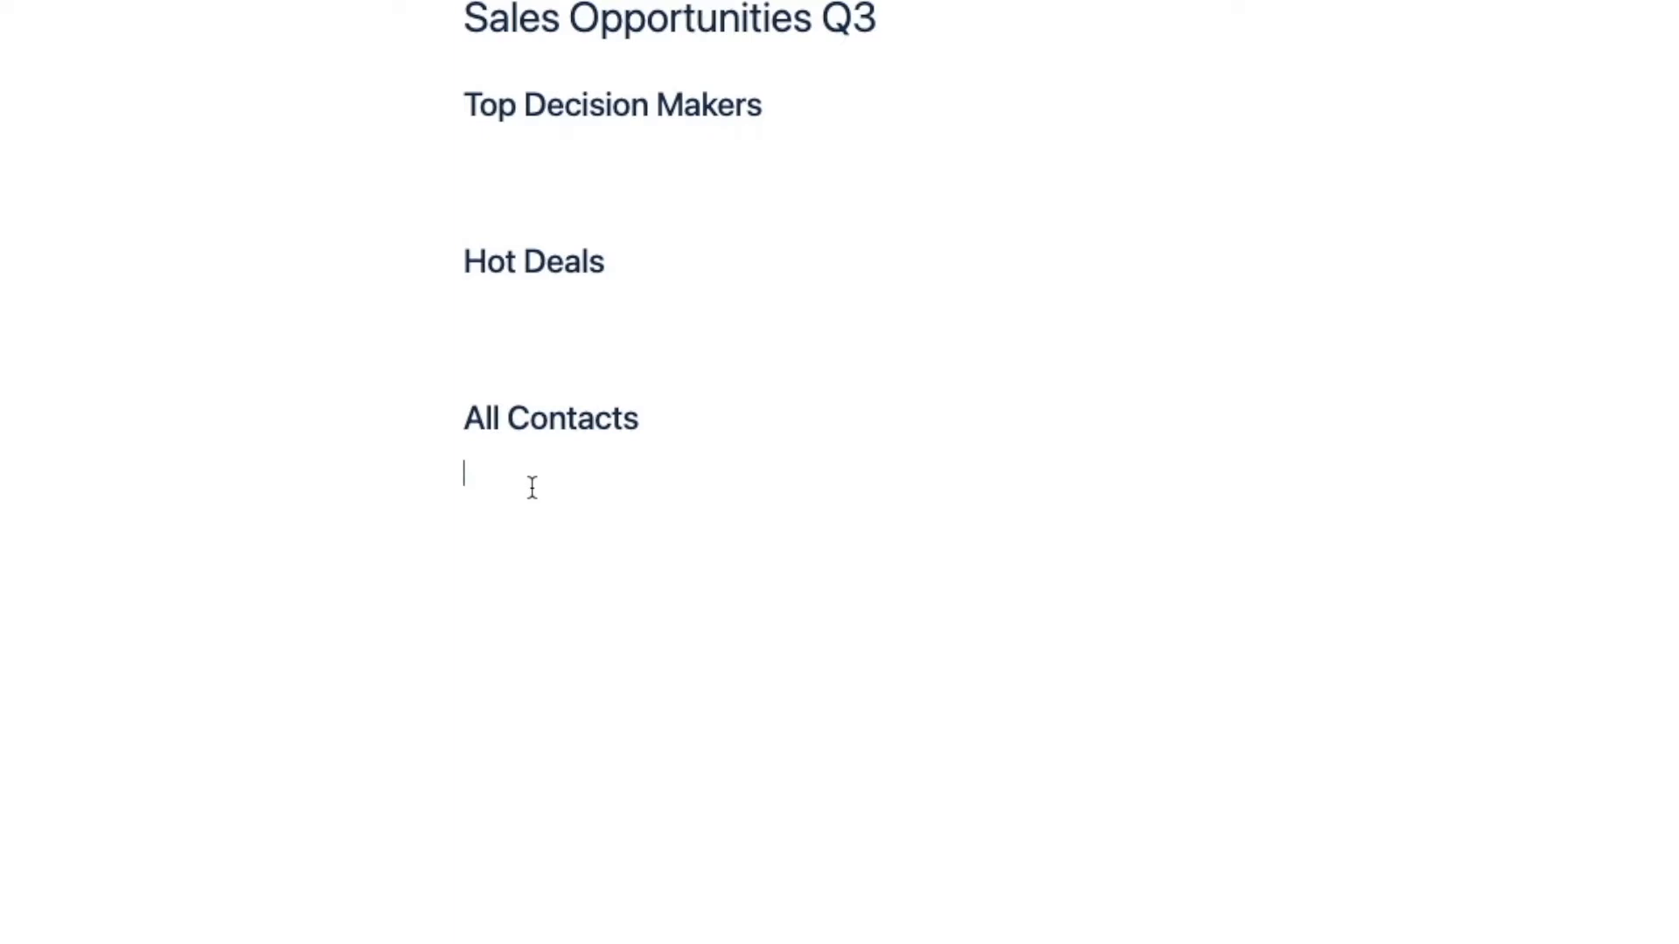
- Insert the HubSpot CRM macro using Business Opportunities, Contact type and a * search
text(/hub)
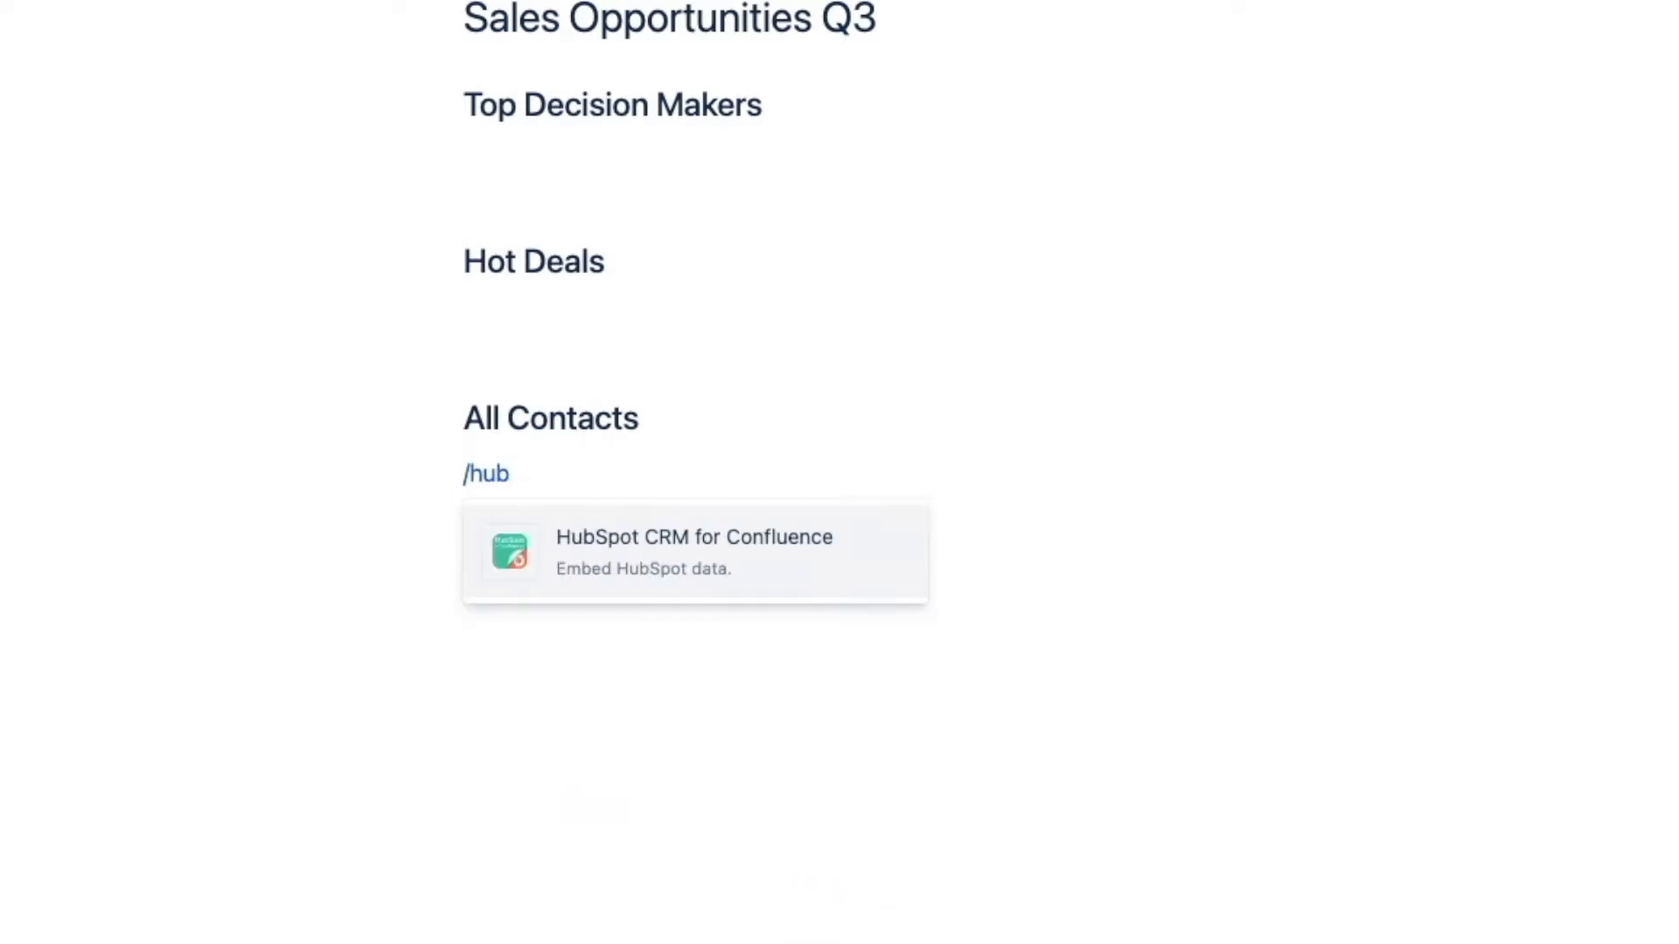
click(693, 553)
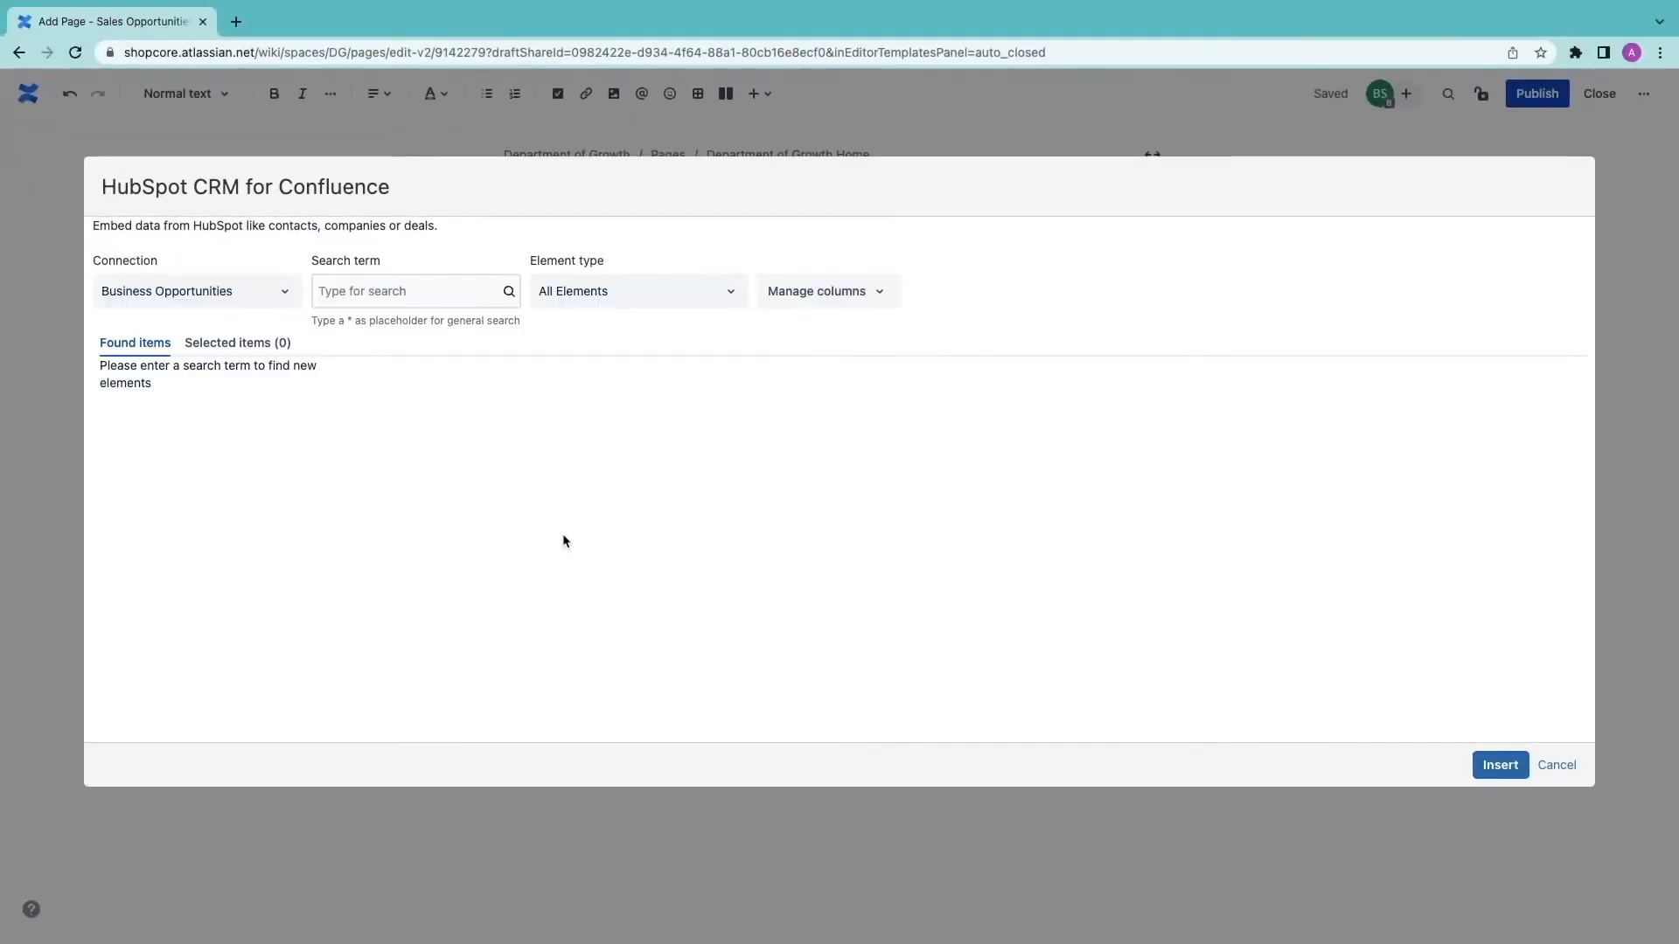
click(196, 291)
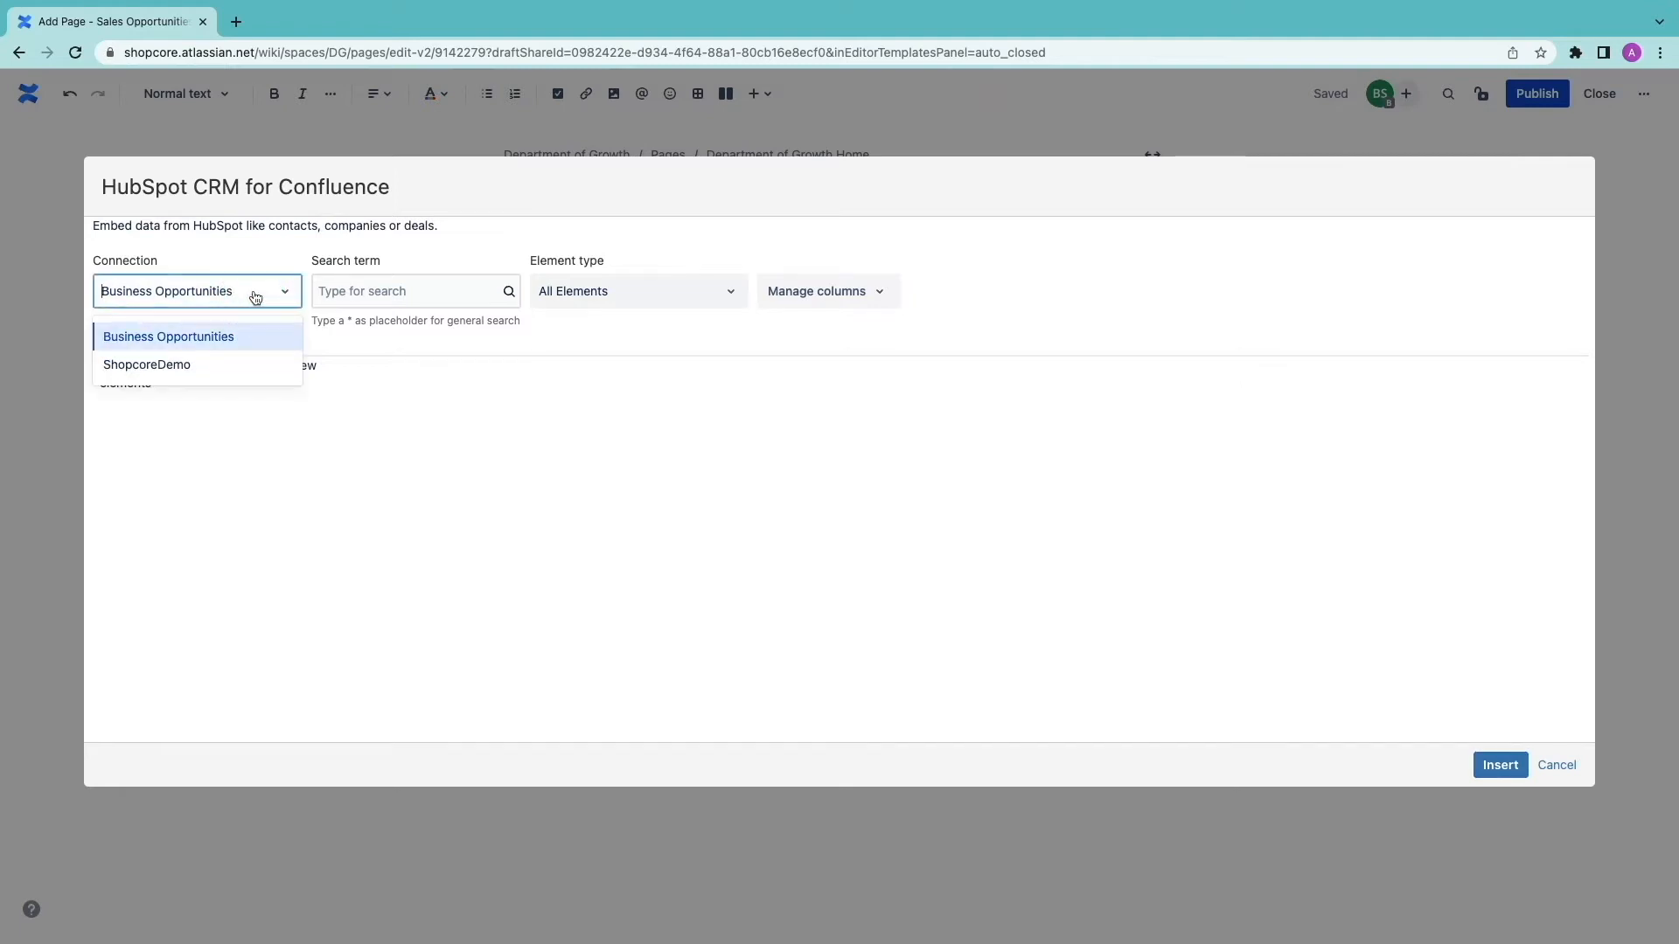
click(168, 335)
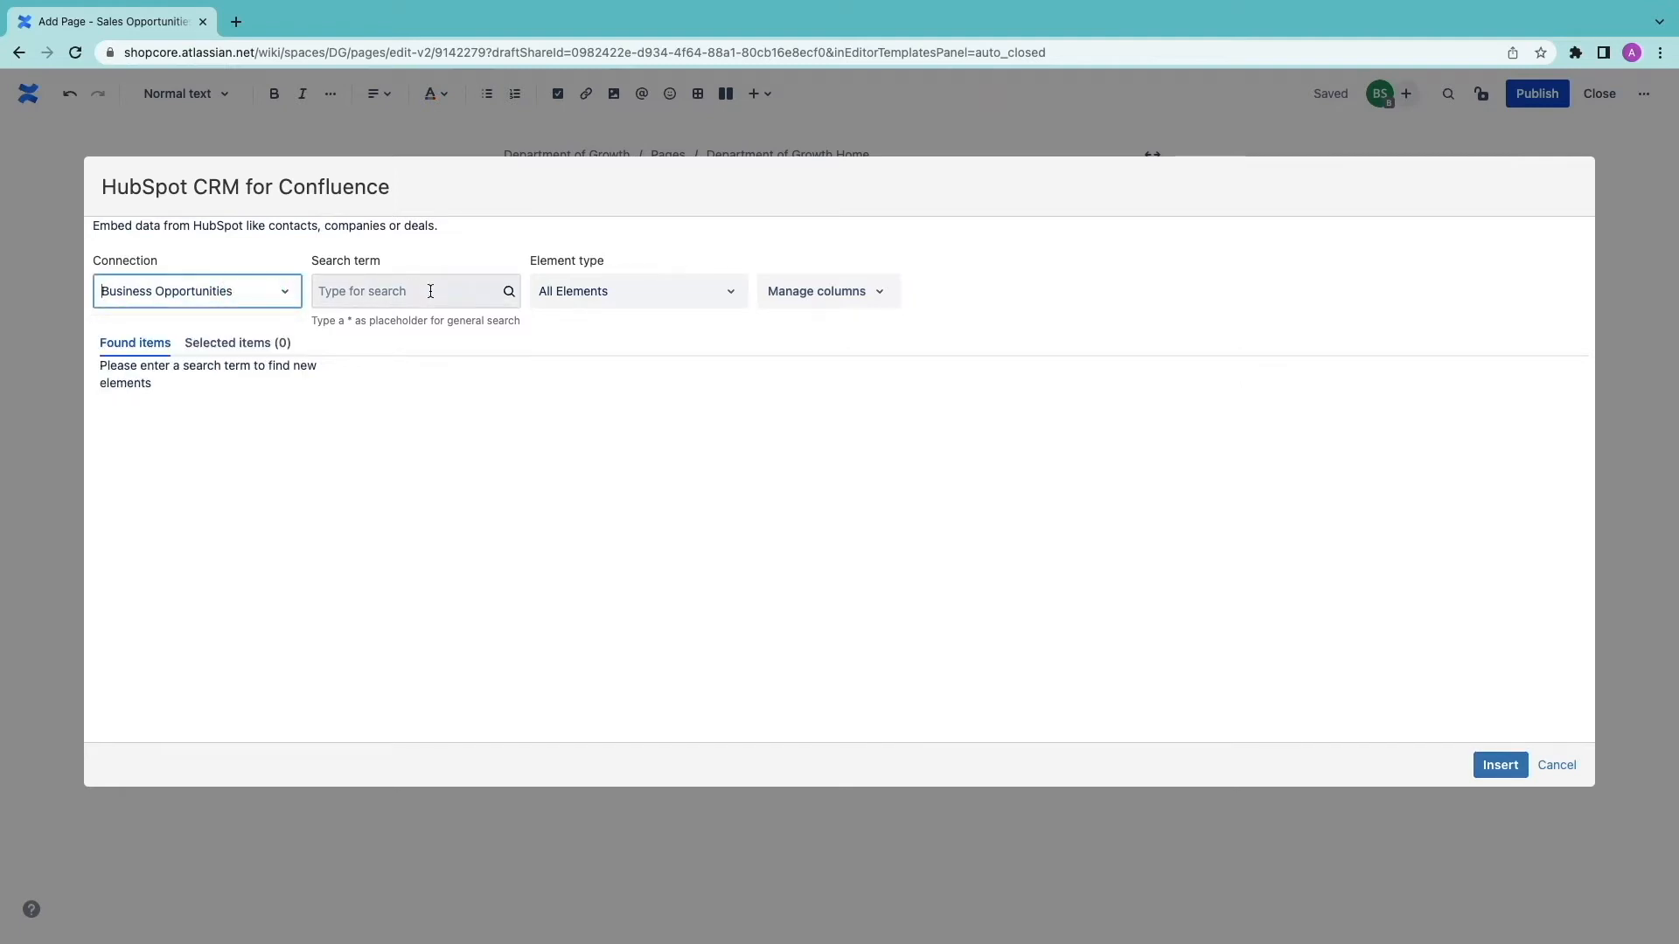
click(637, 291)
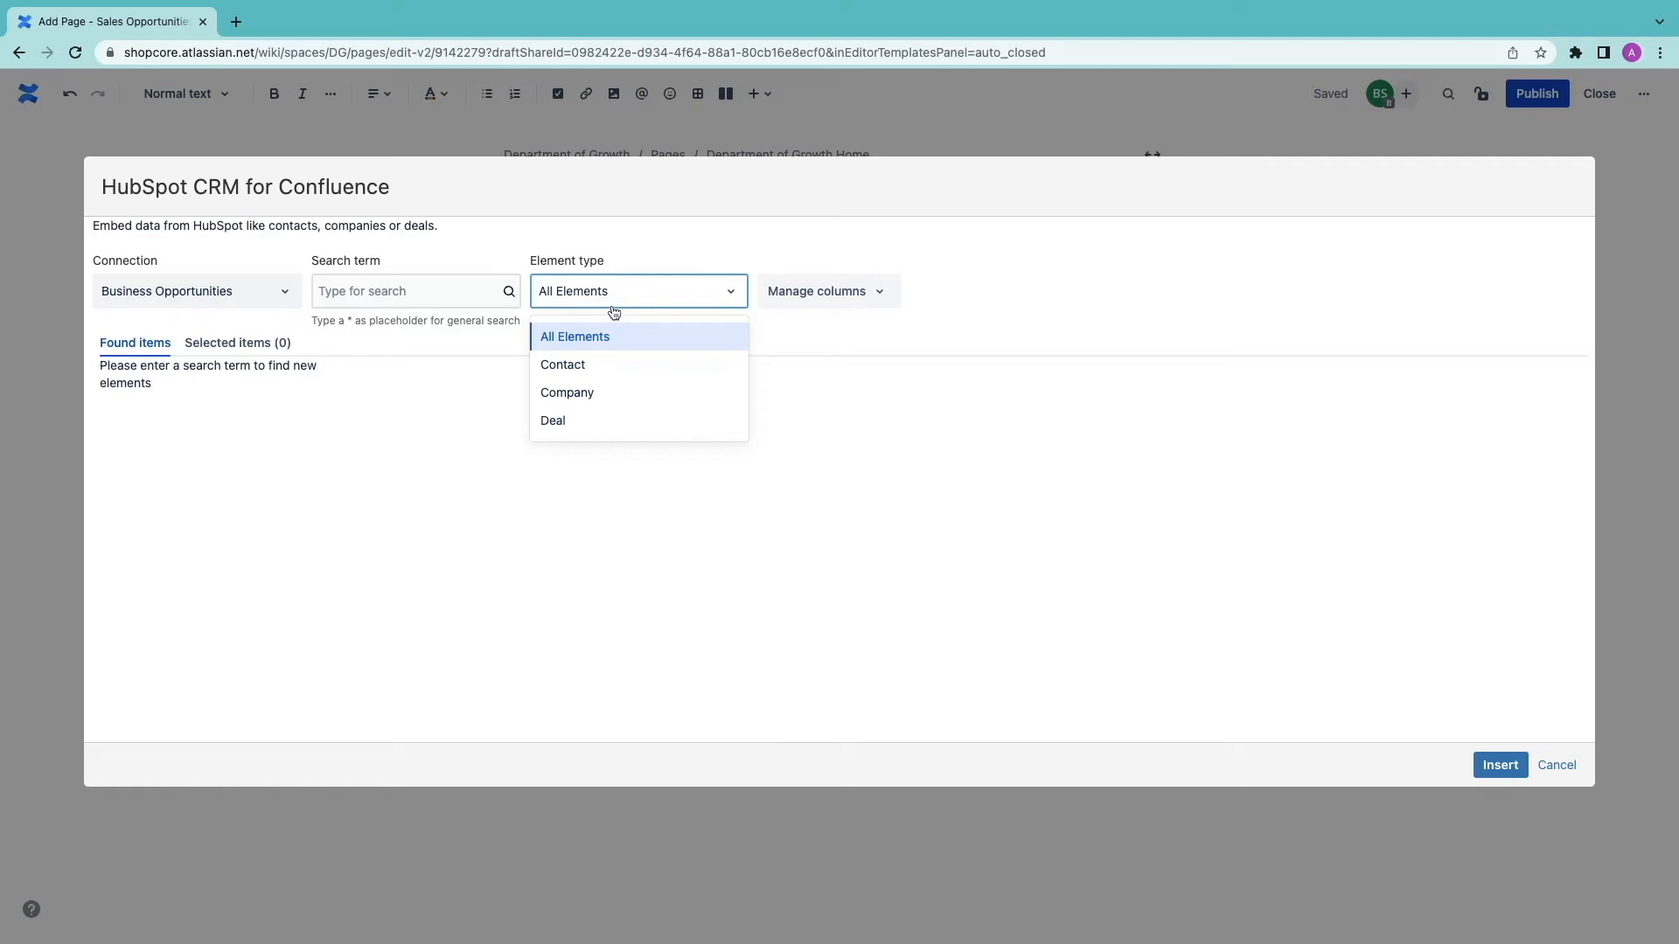
click(562, 364)
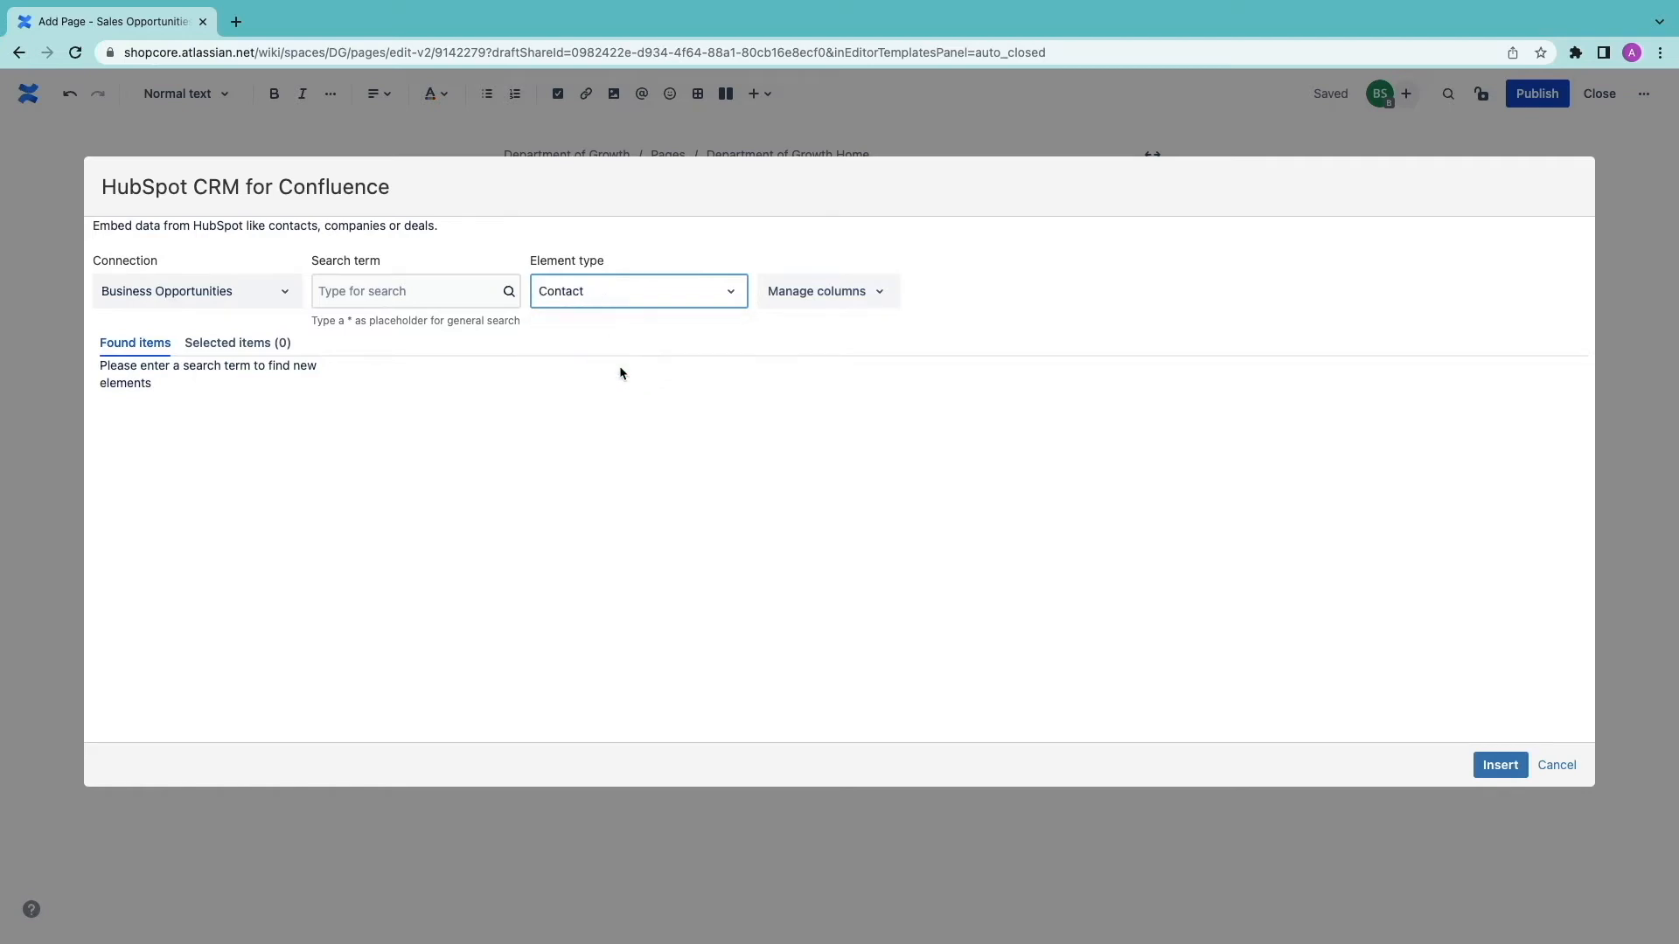
click(415, 291)
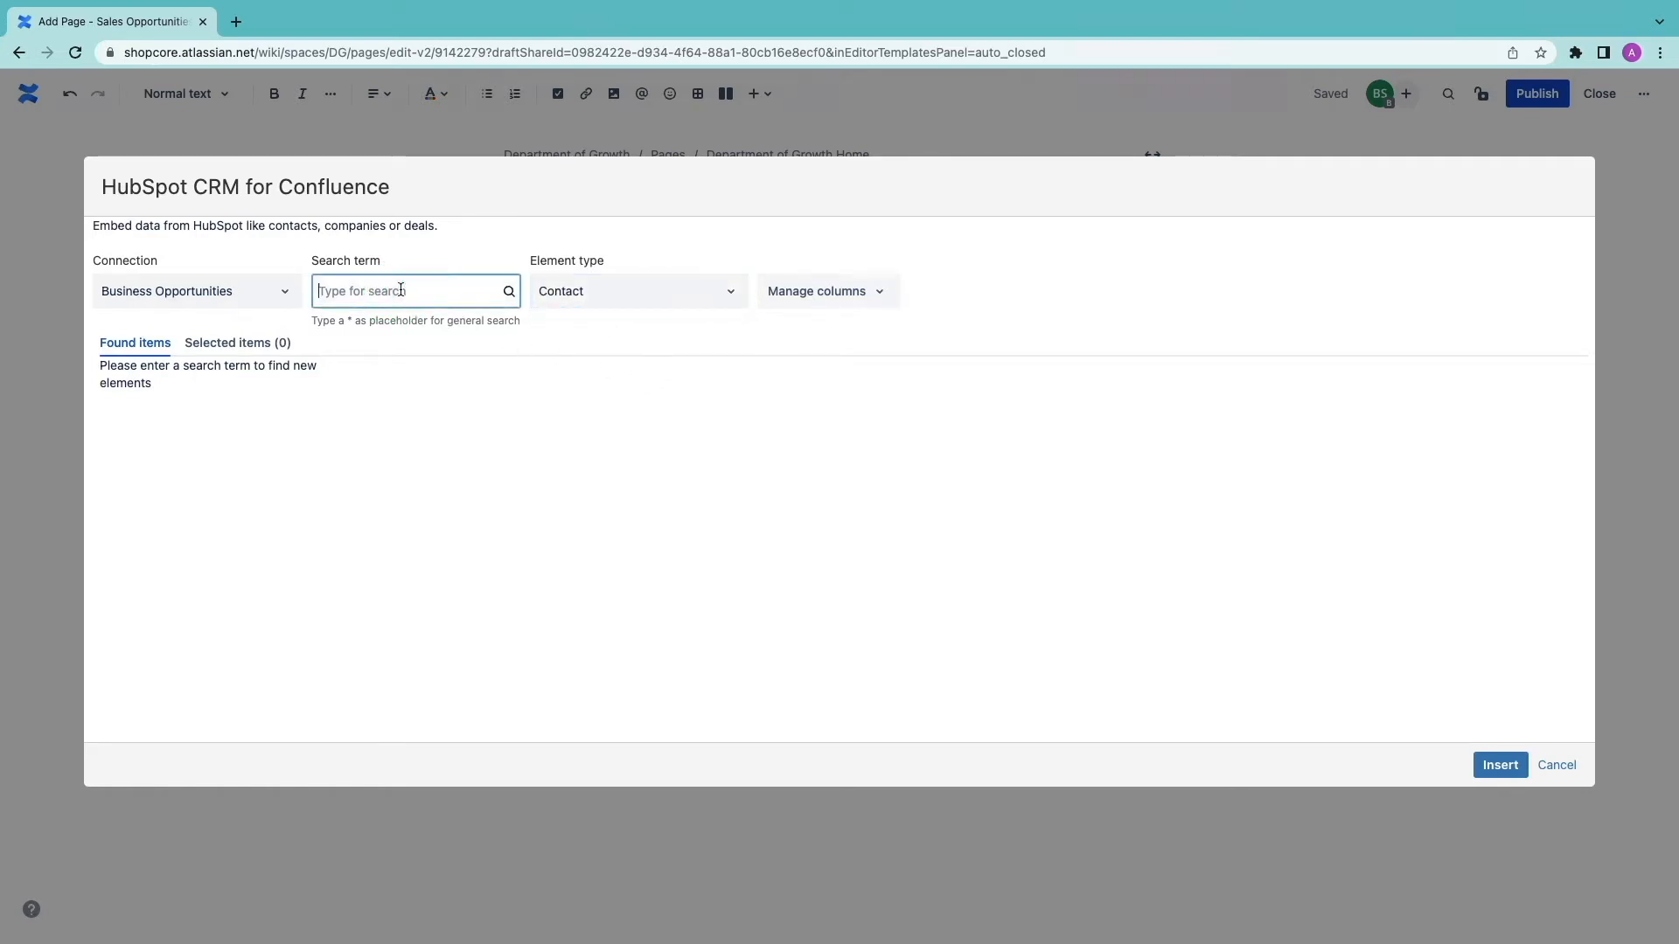
text(*)
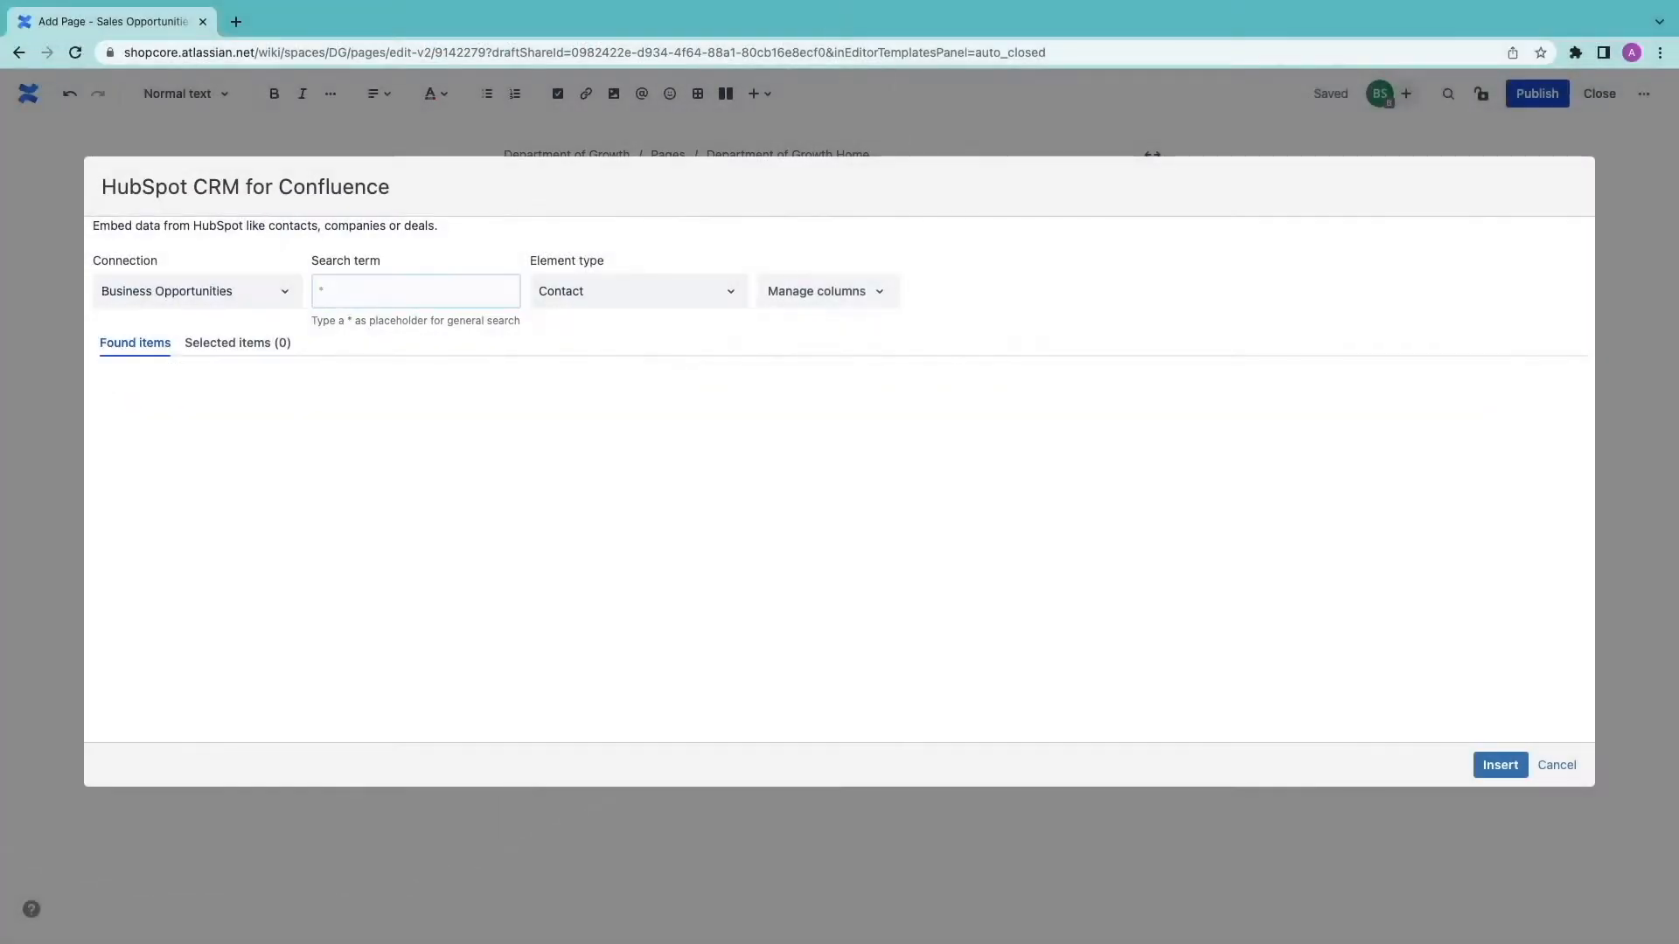
text(*)
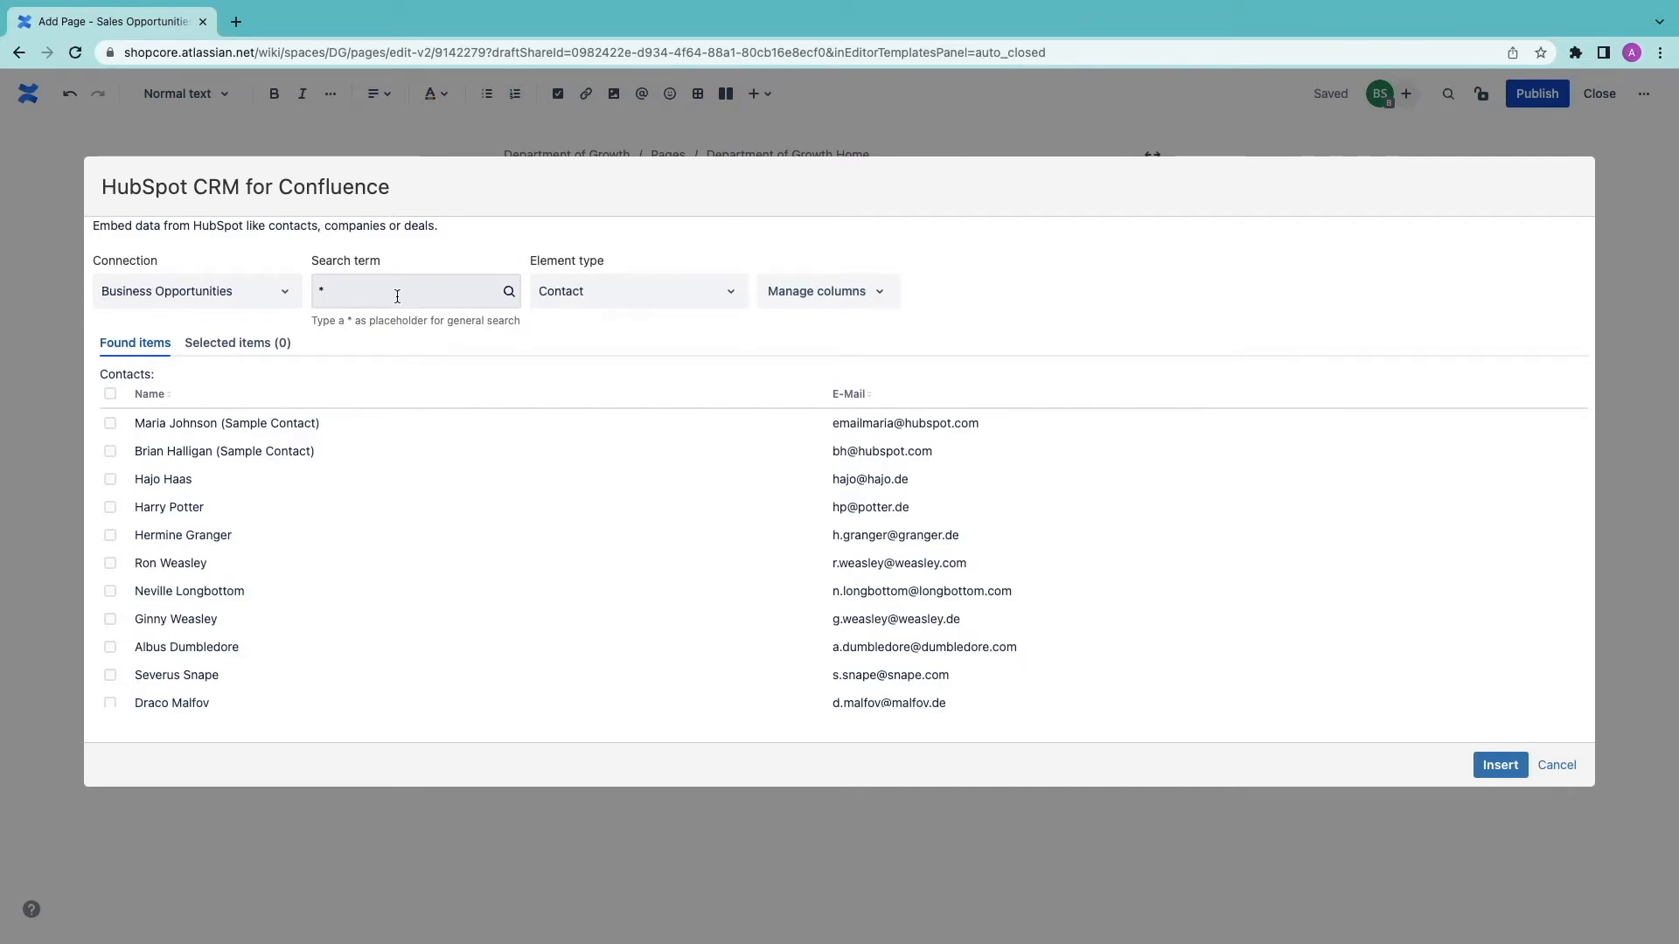
- Select all 311 contacts, add Associated Deals and Job Title columns, and insert the table
click(110, 392)
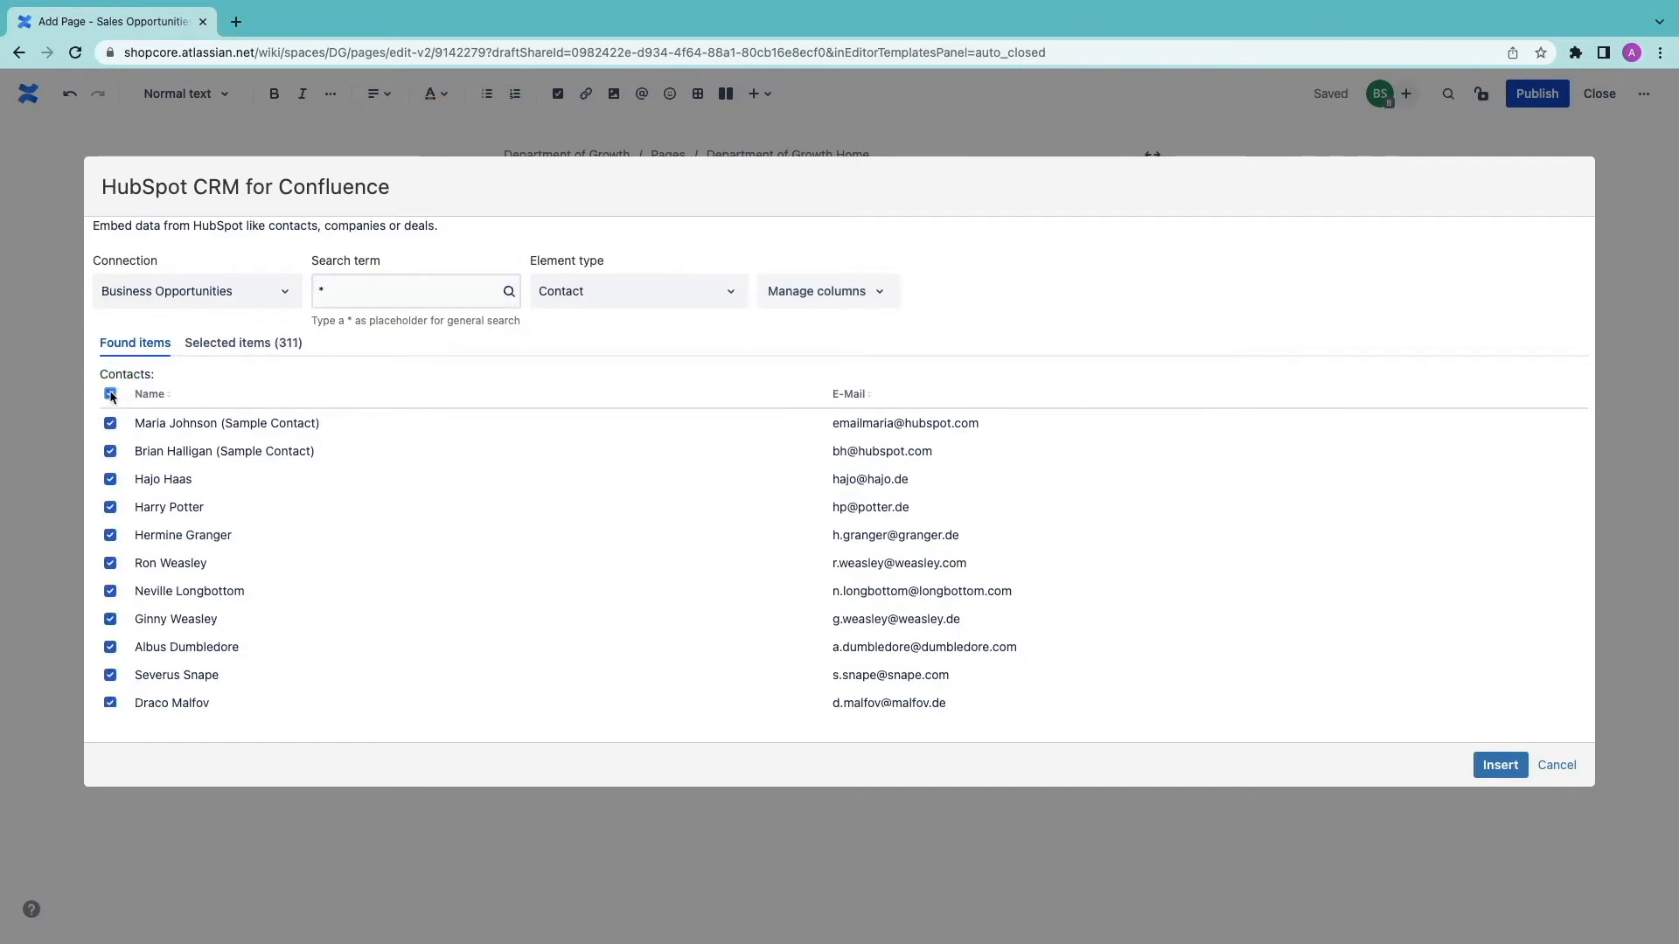
click(243, 343)
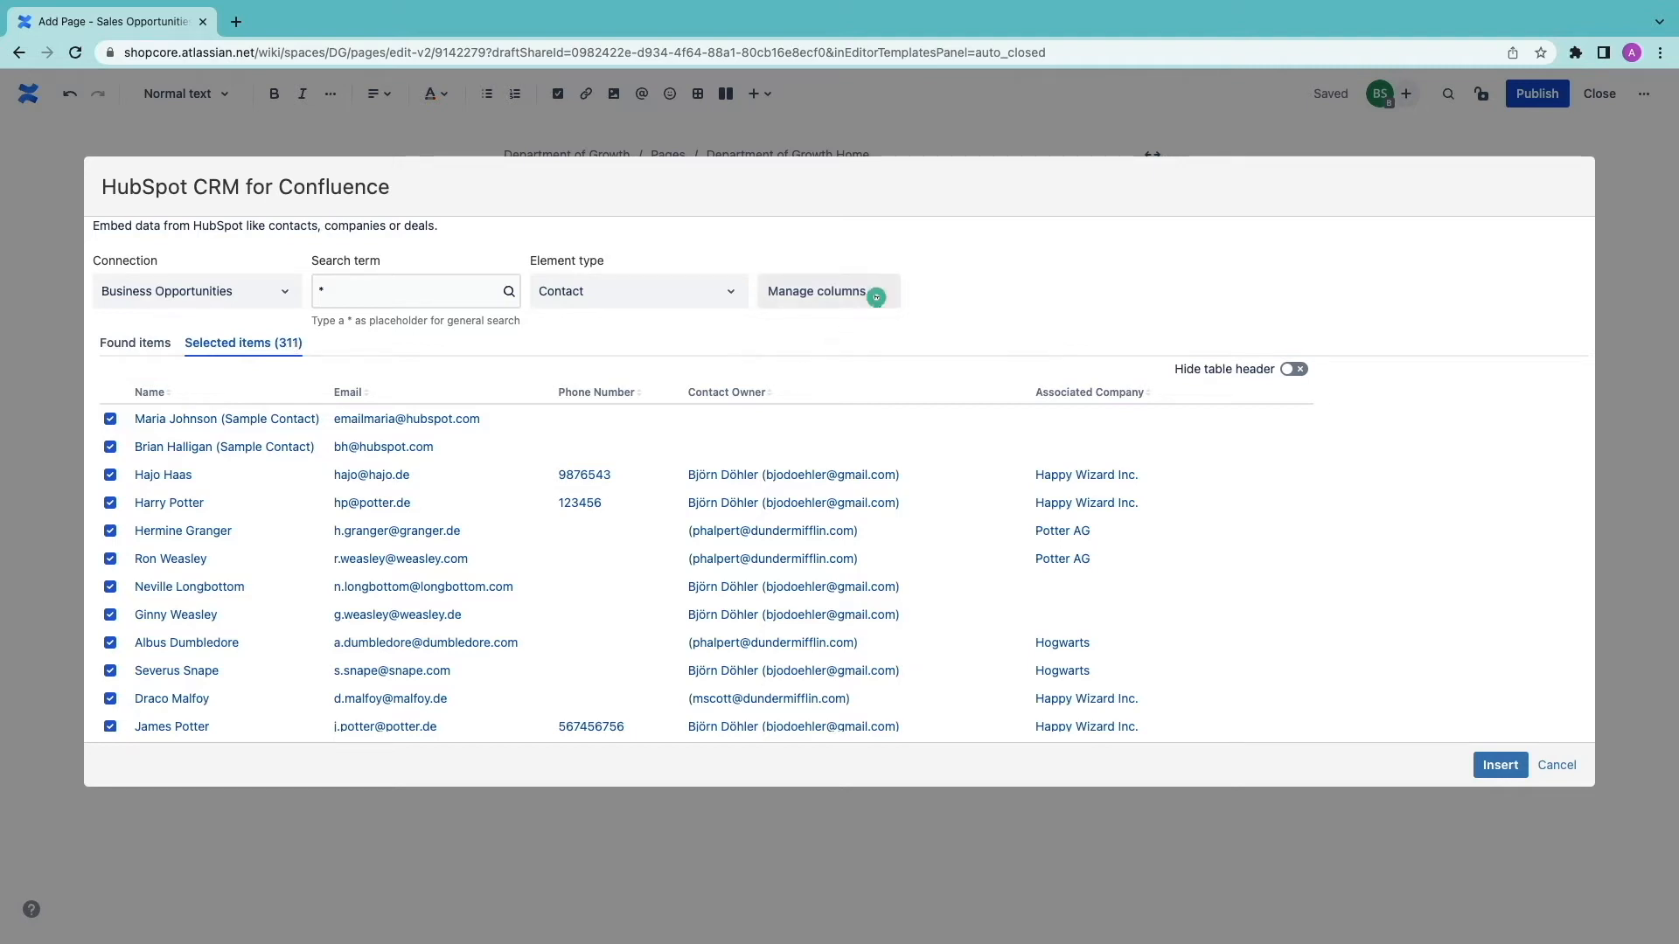
click(817, 290)
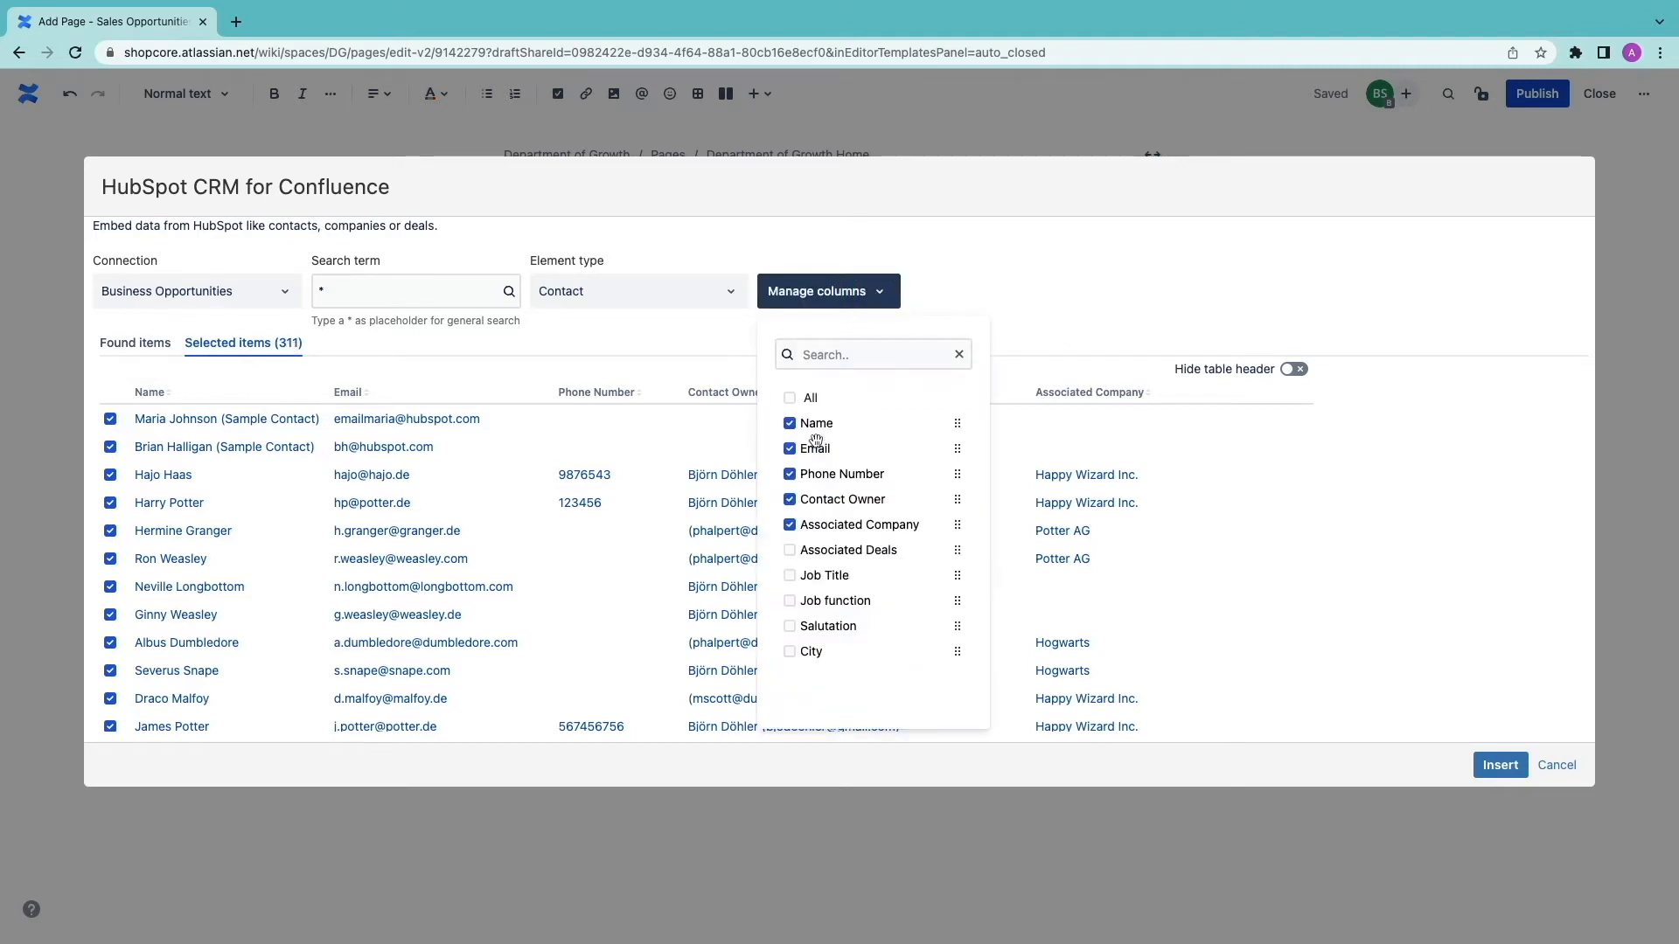
click(791, 549)
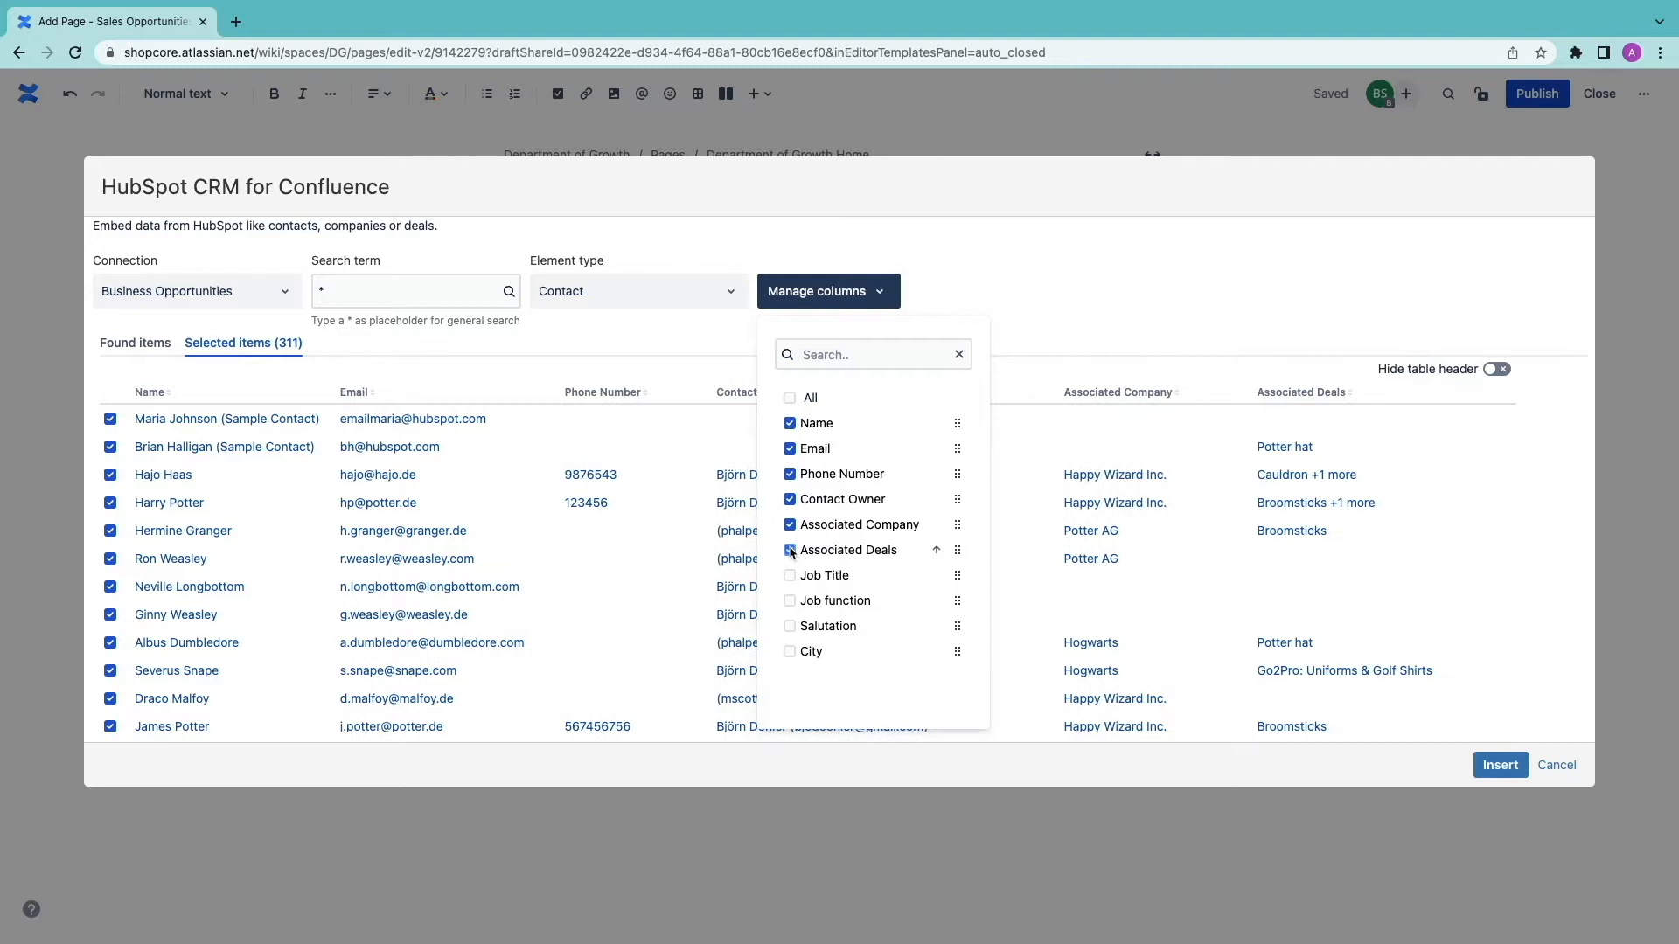
click(789, 576)
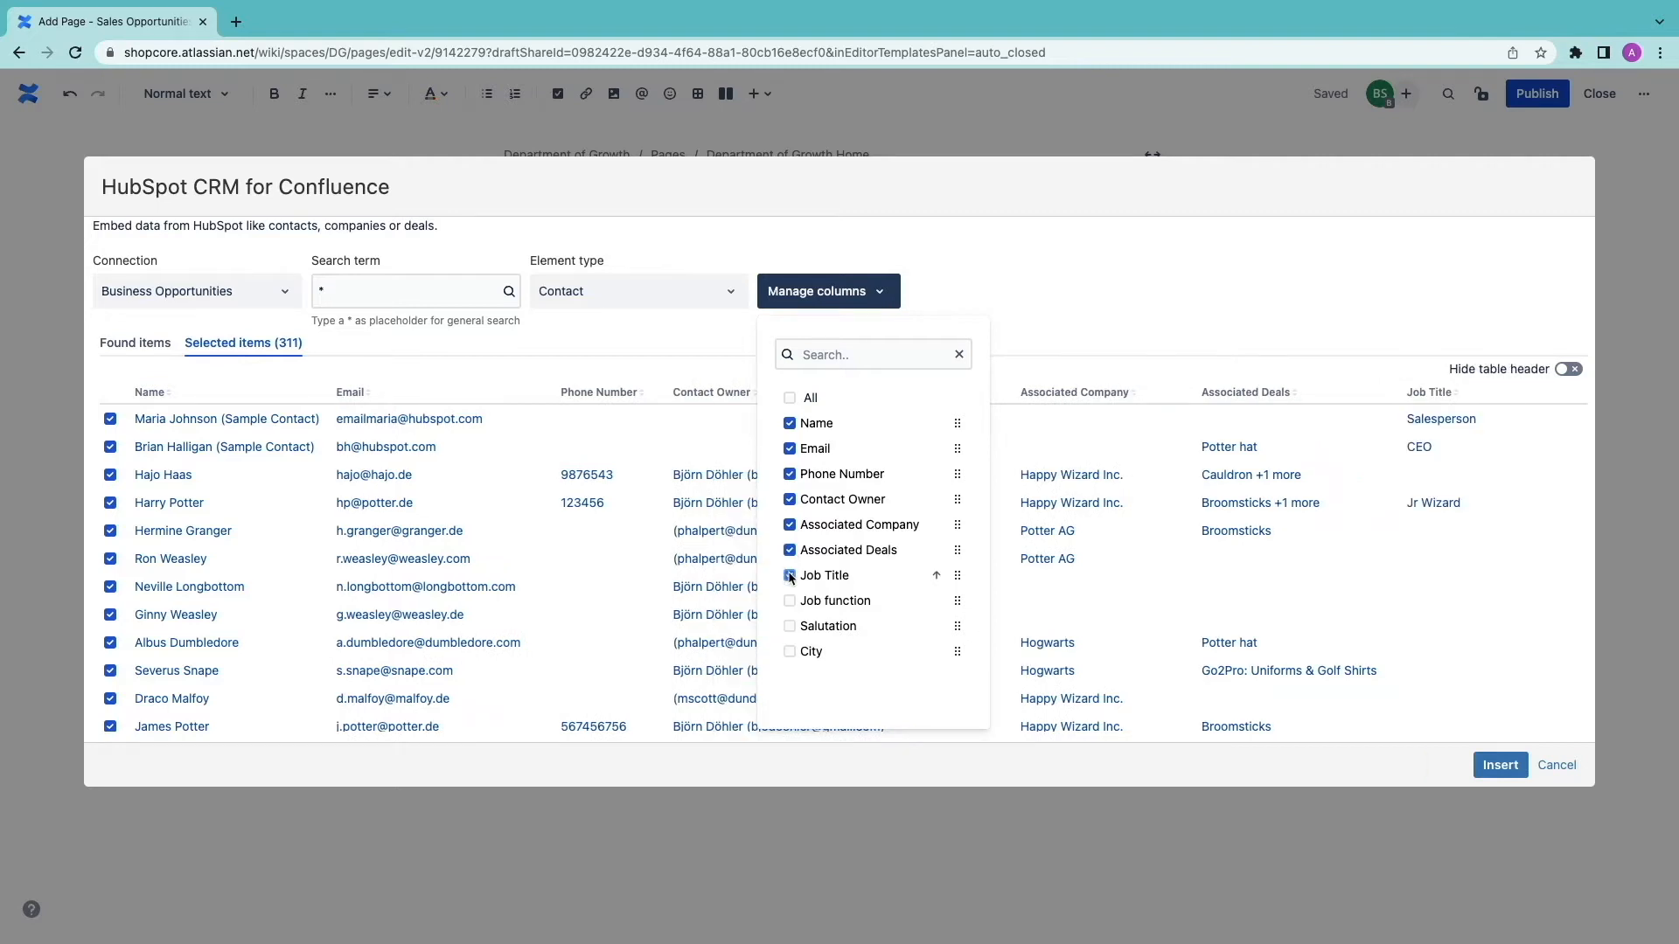
click(1499, 765)
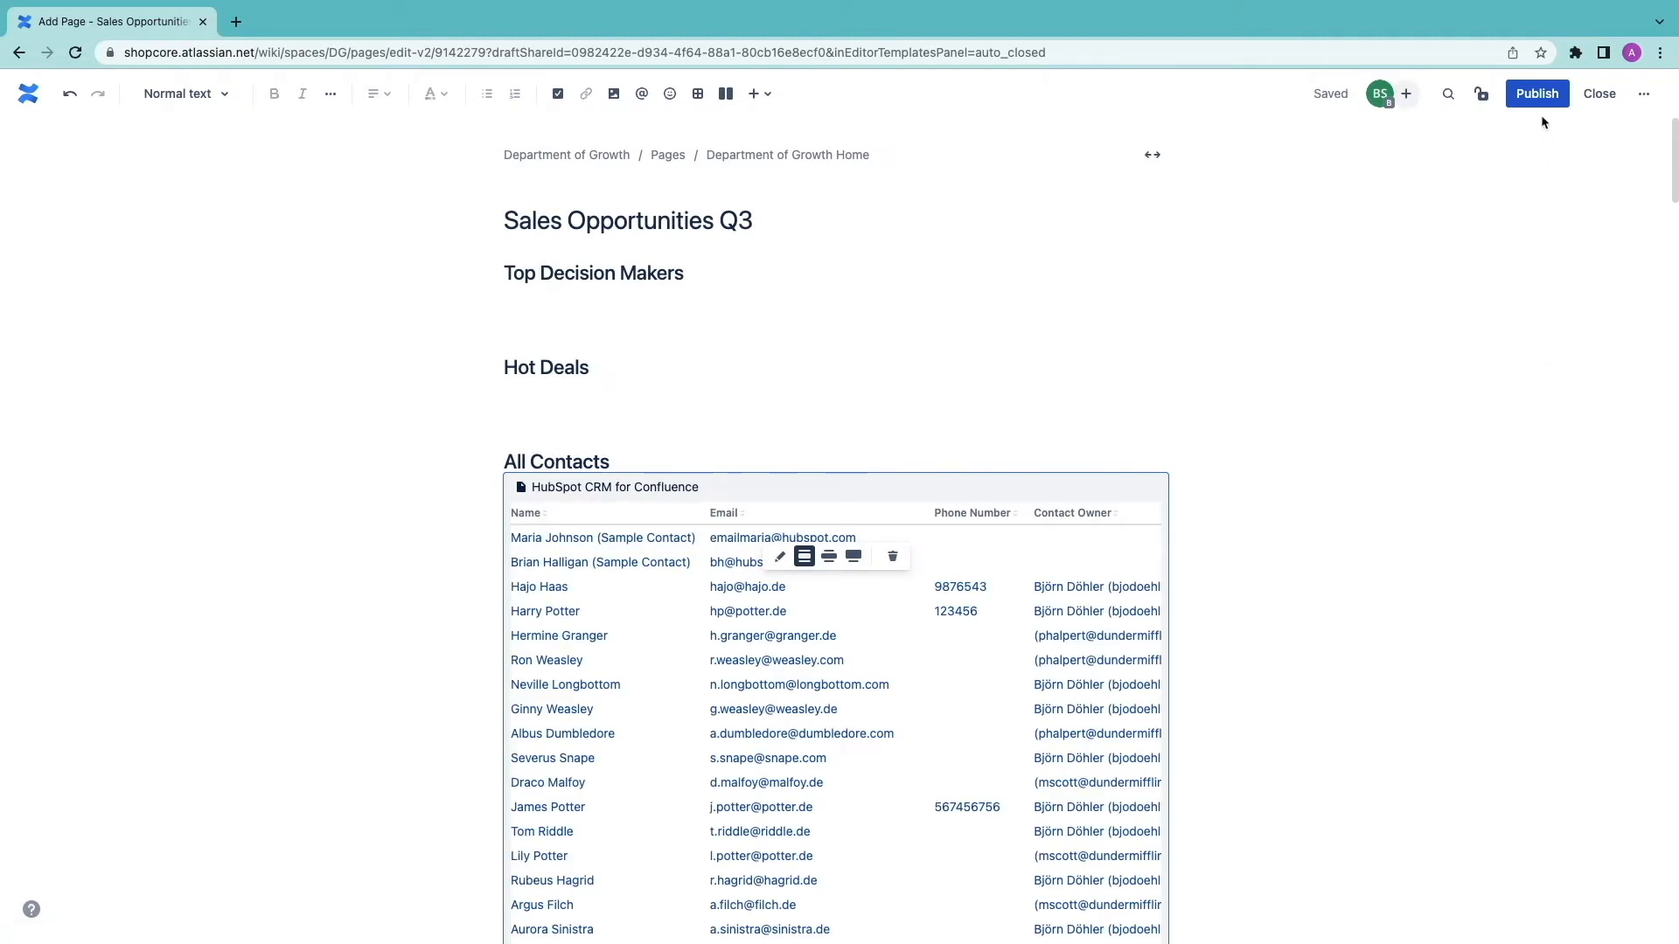
- Publish Sales Opportunities Q3 and scroll down to check the All Contacts table
click(1535, 94)
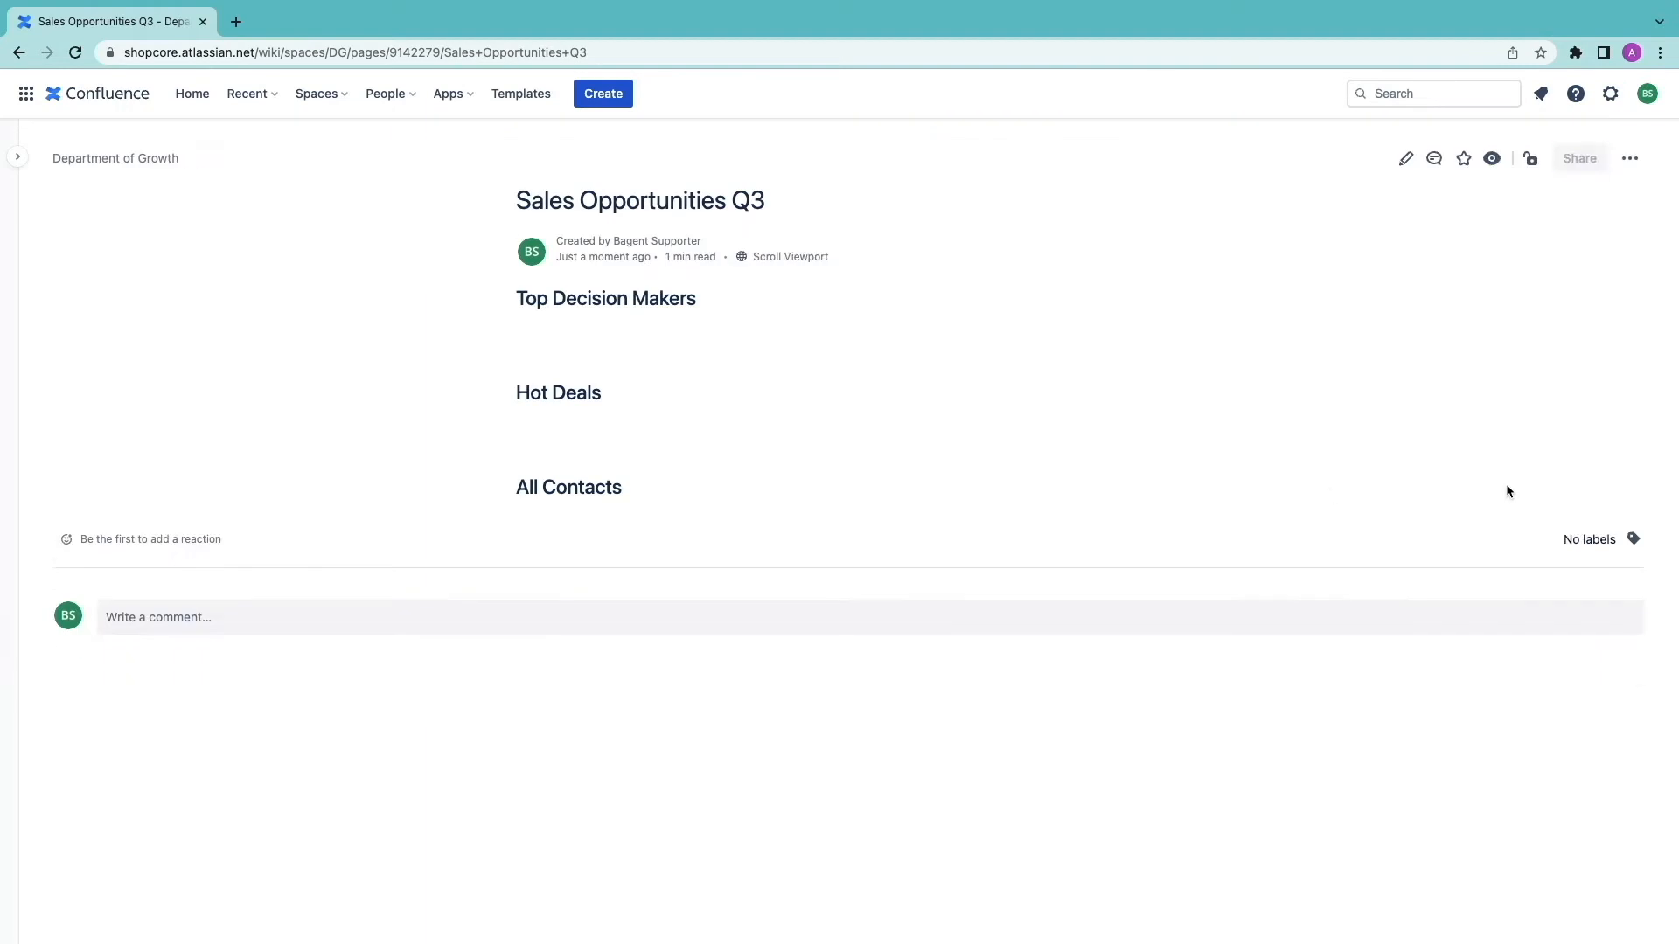
scroll(down, 3)
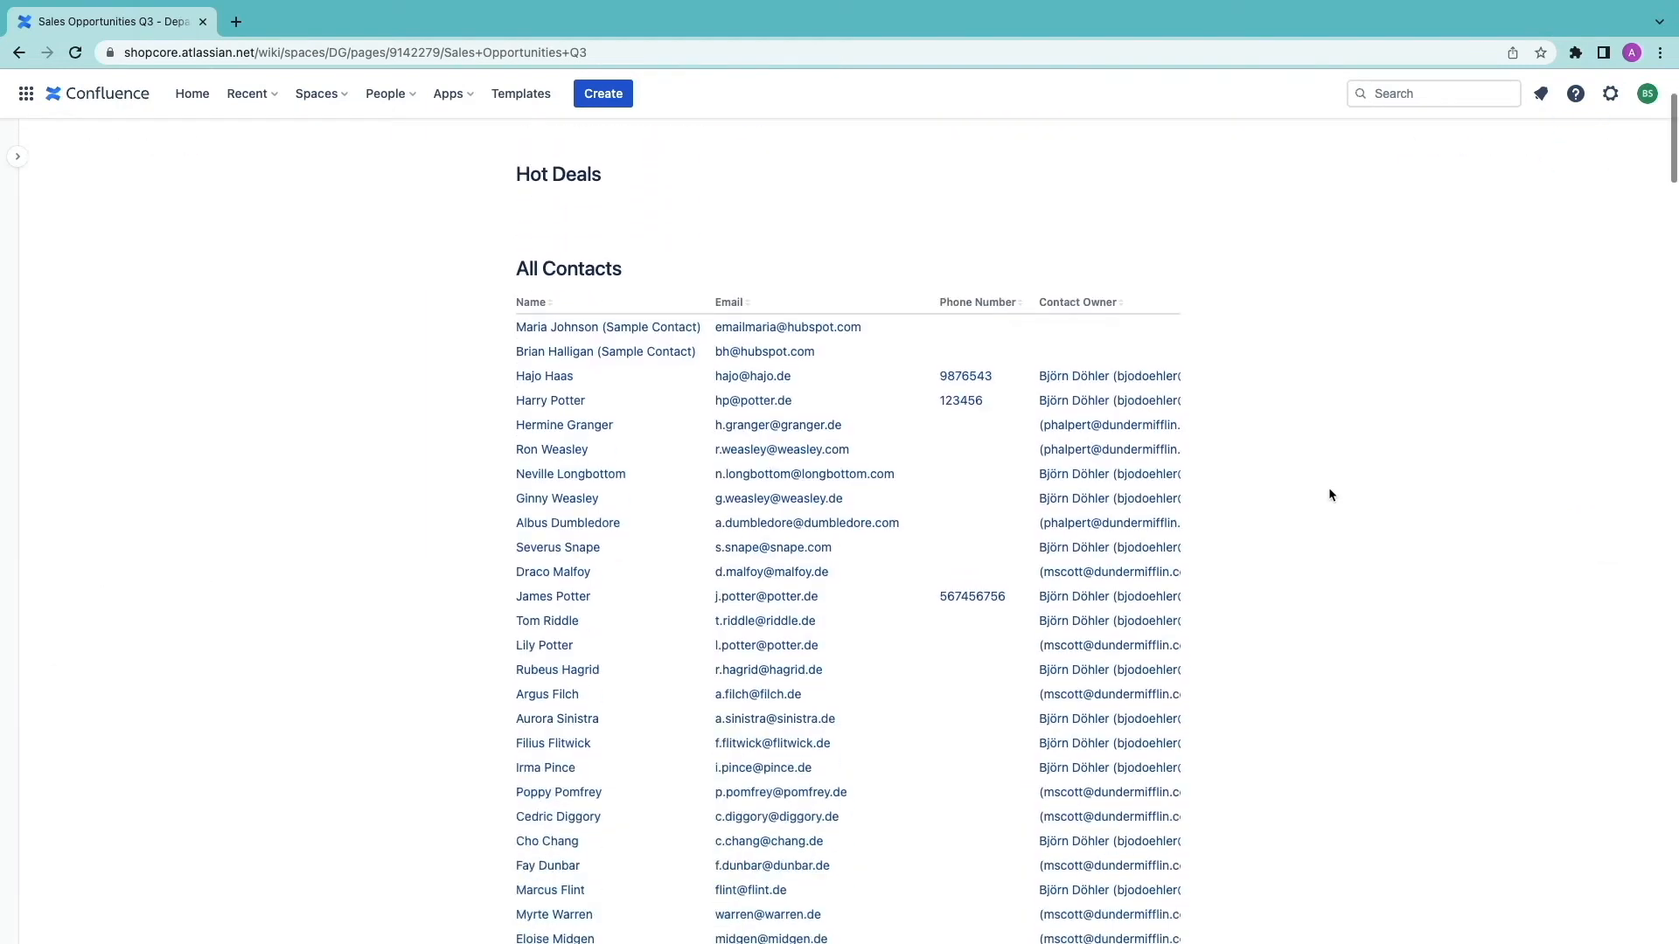
scroll(down, 3)
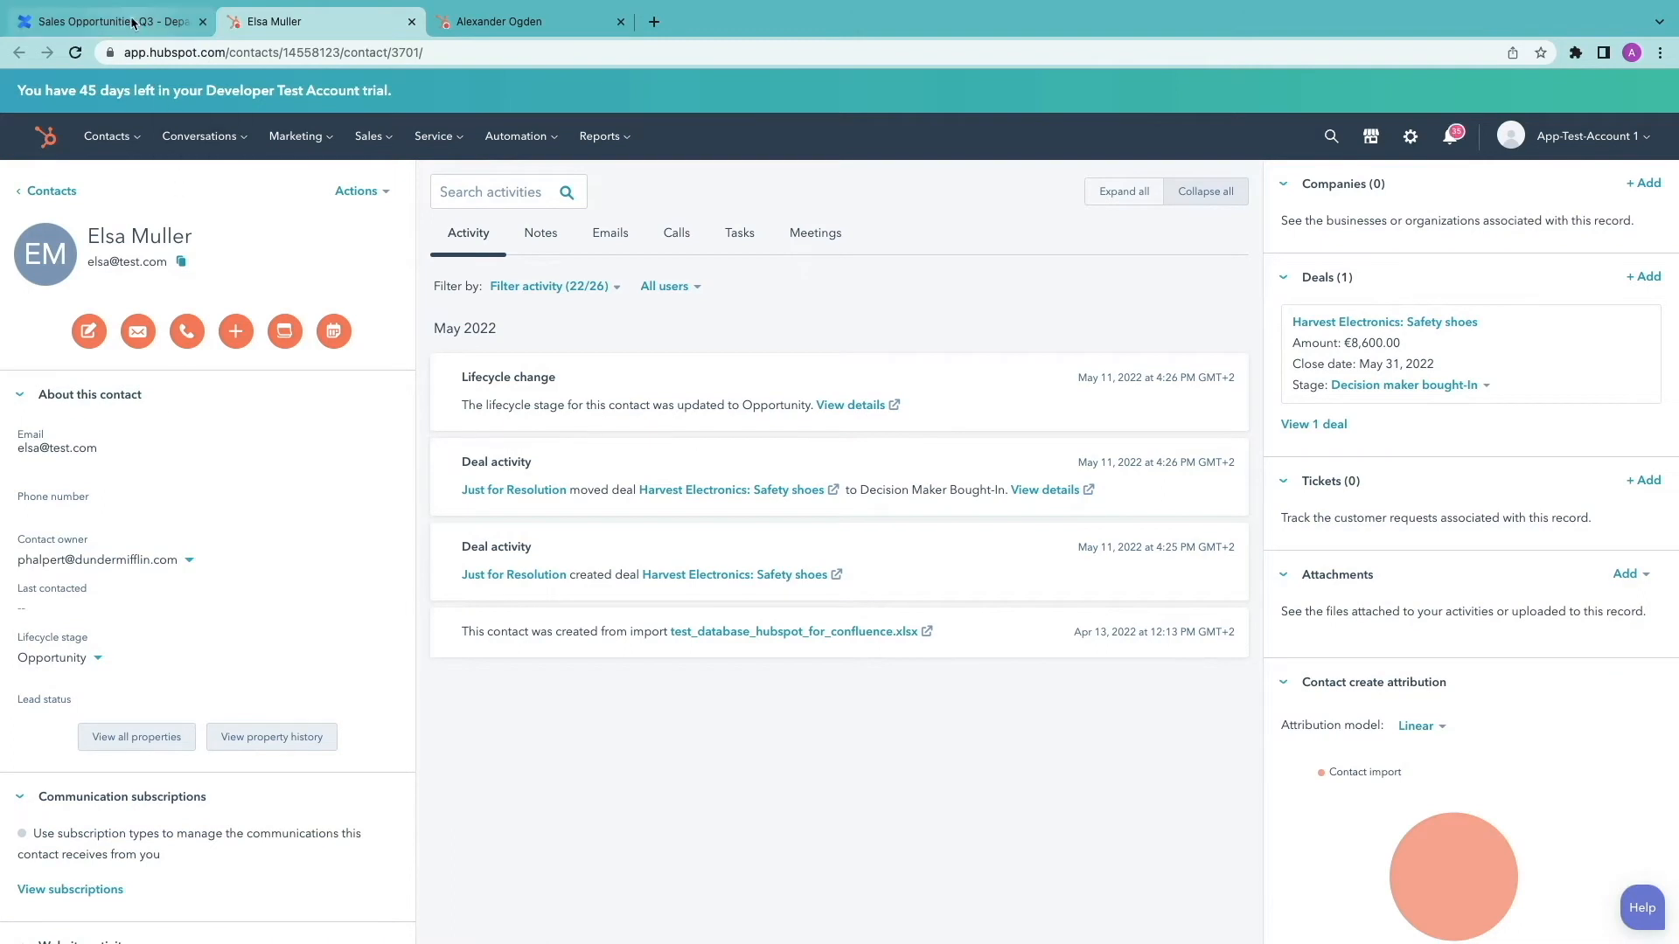
- Switch from the HubSpot contact record back to the Sales Opportunities Q3 tab
click(101, 21)
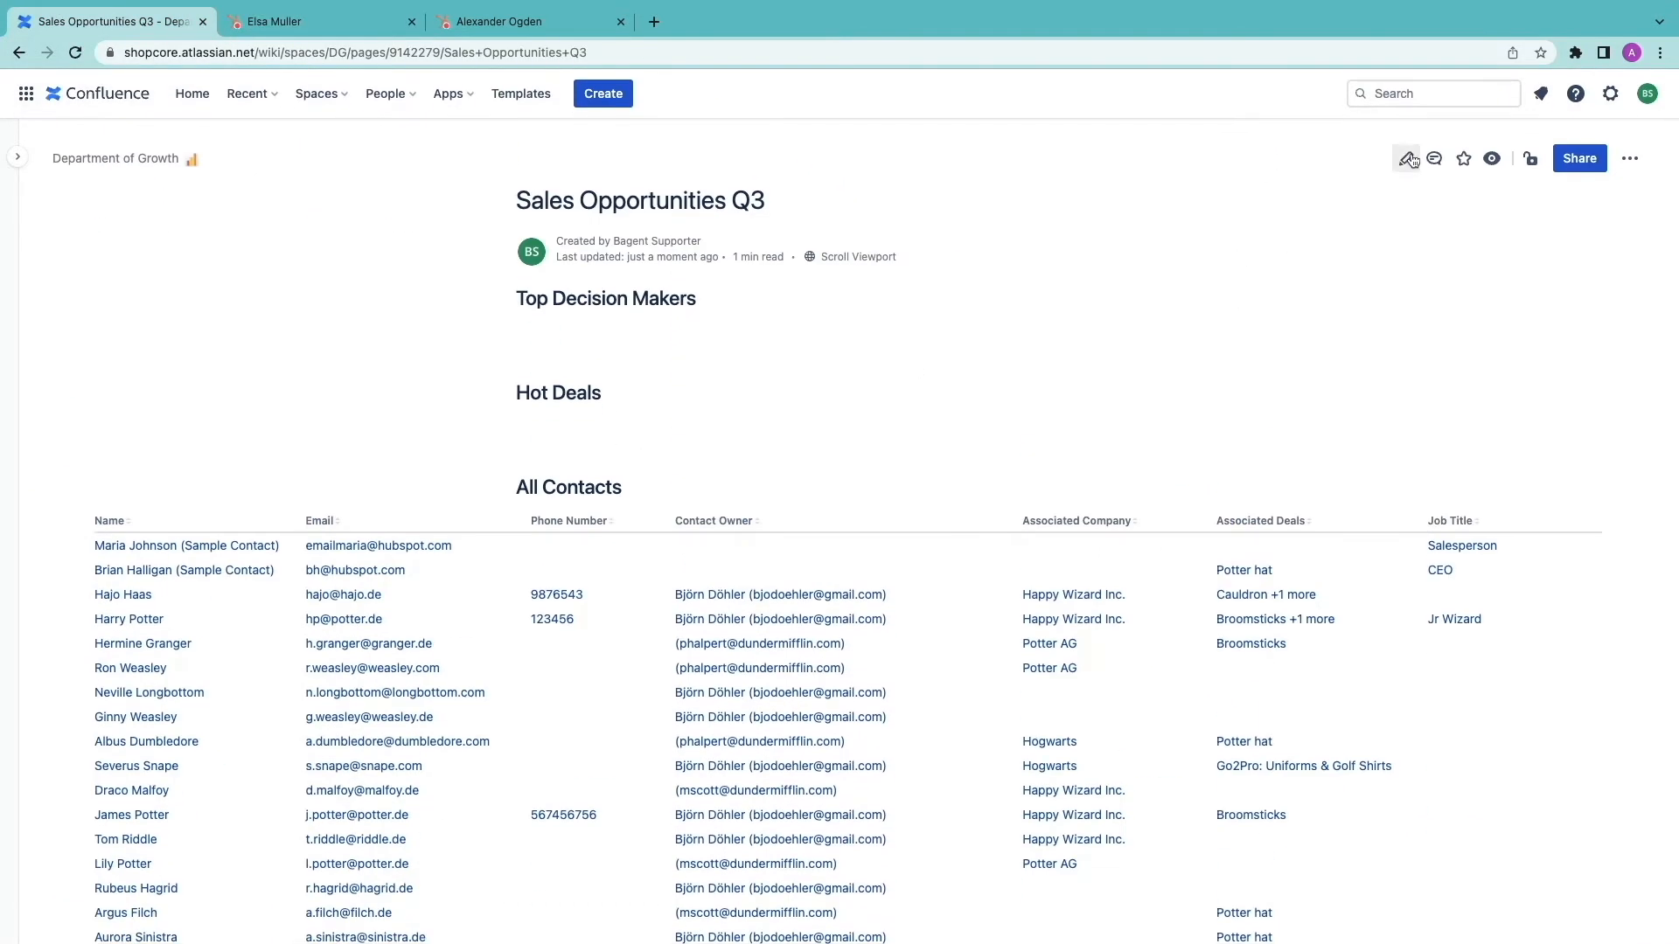
click(1407, 159)
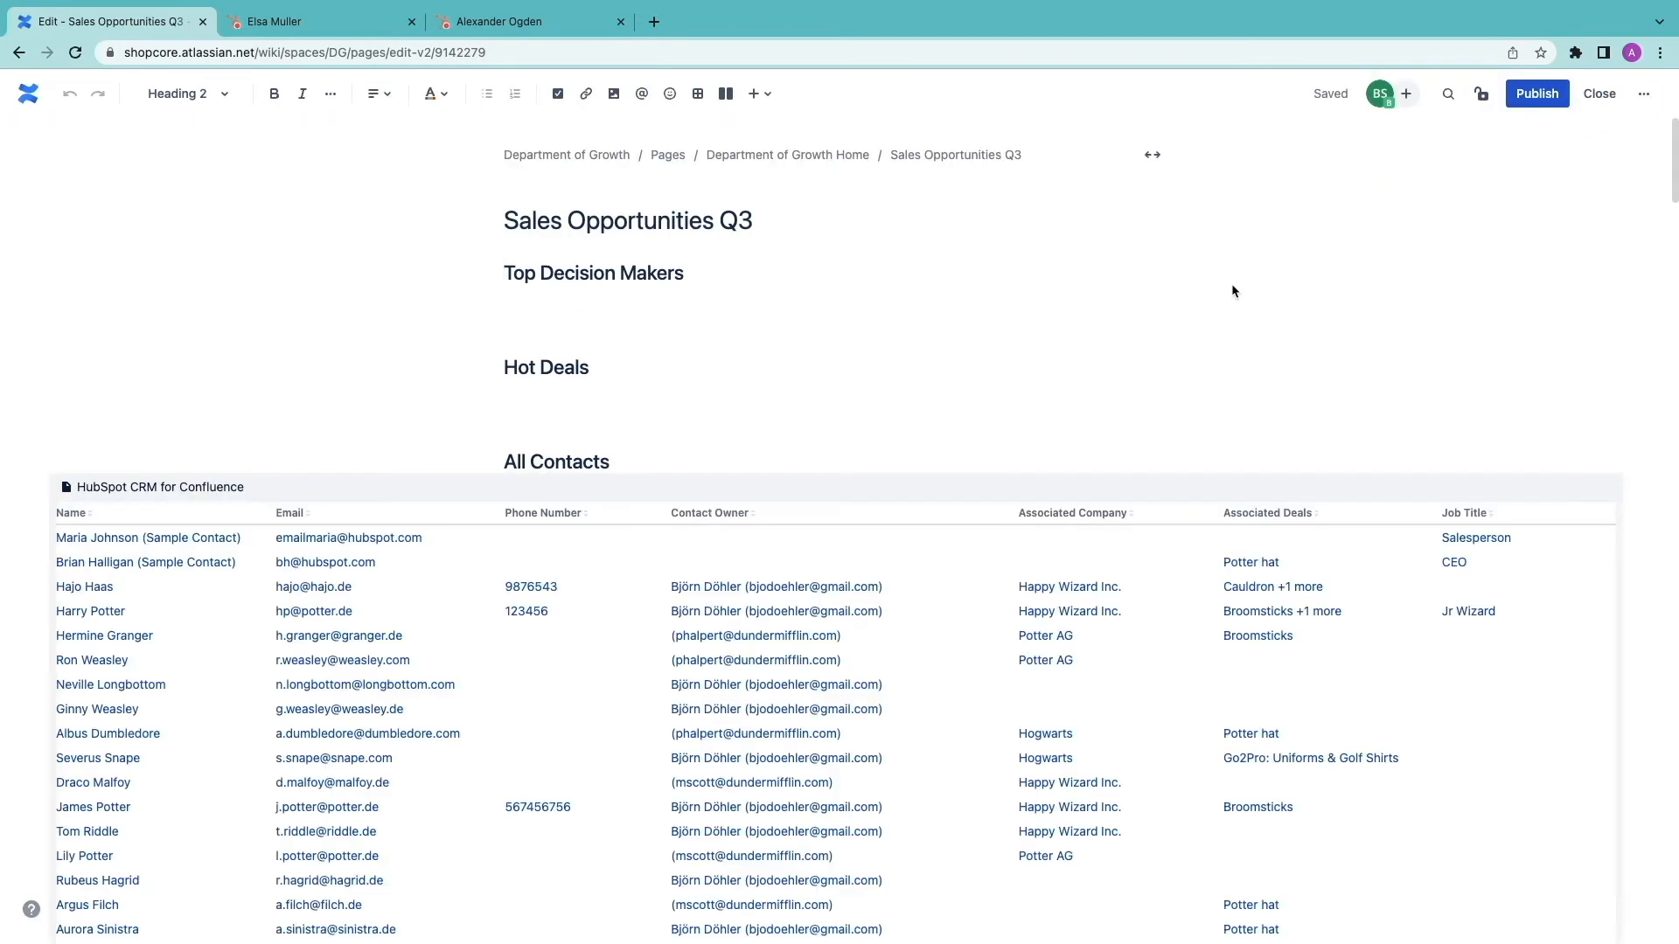
text(/)
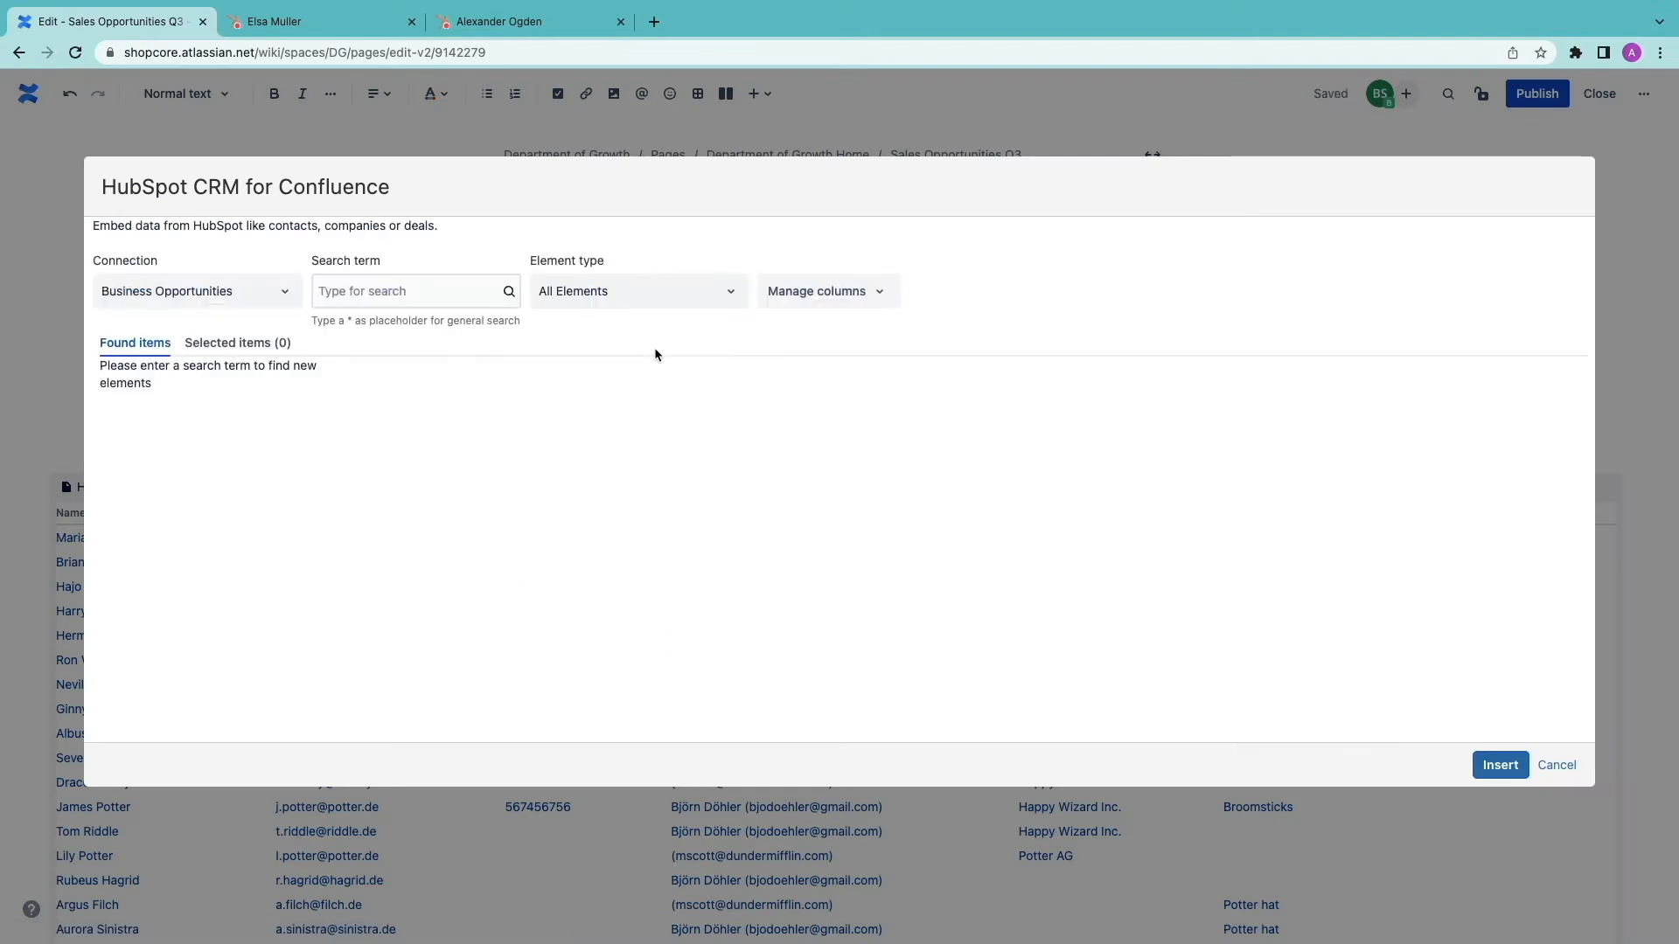
click(414, 290)
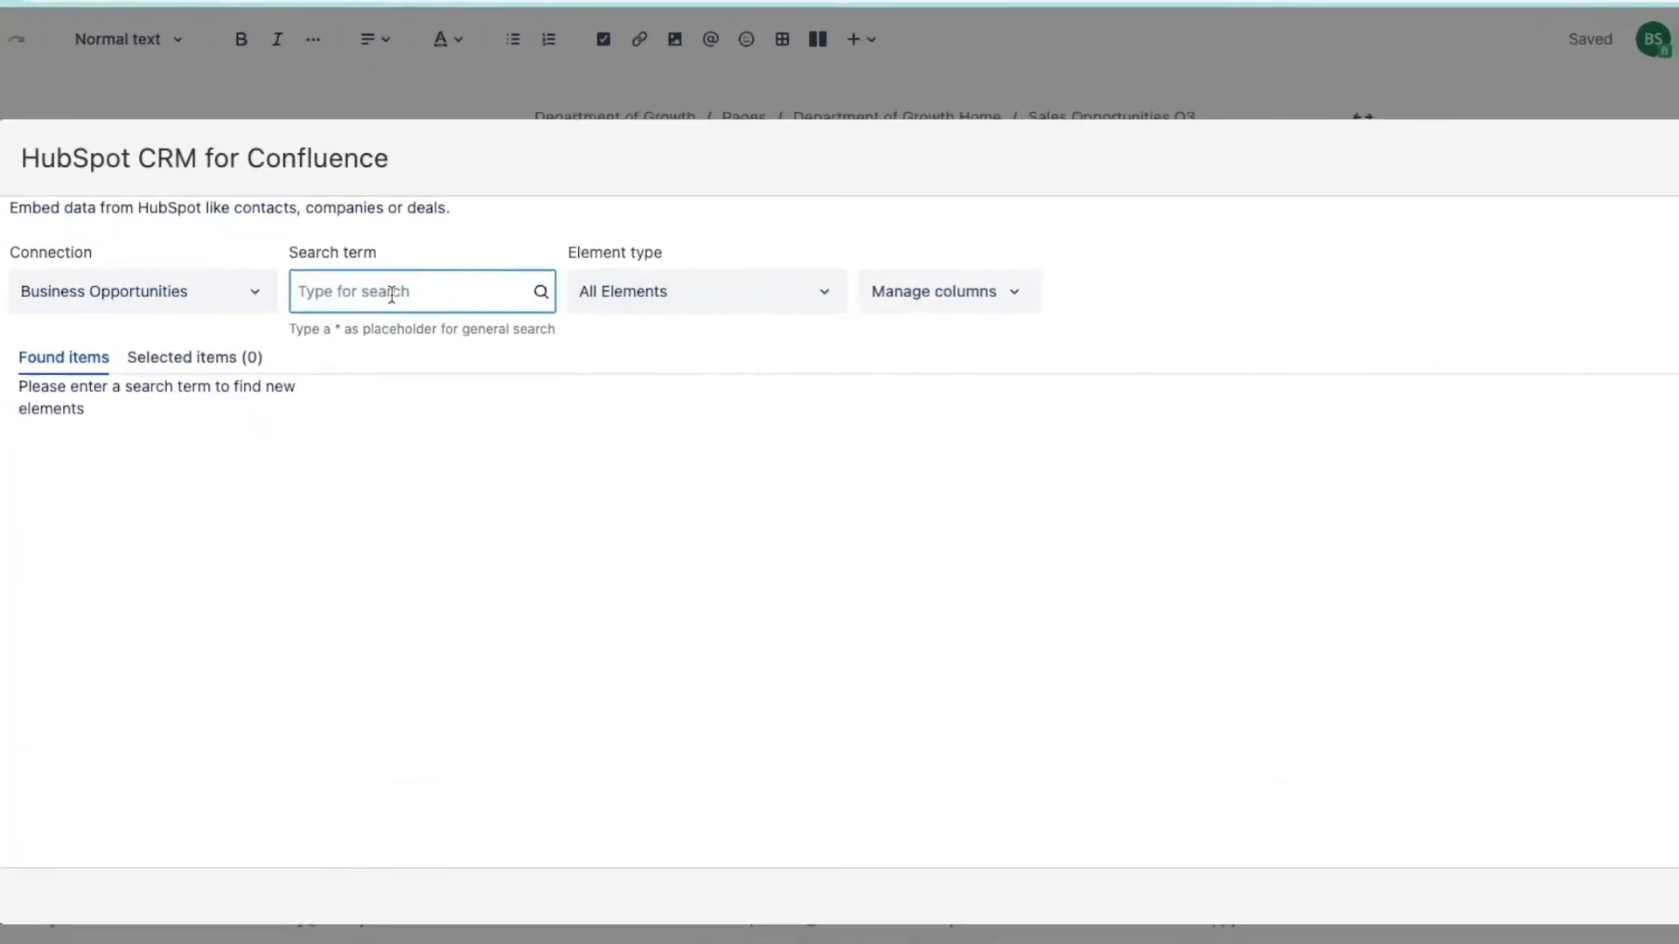
text(maria)
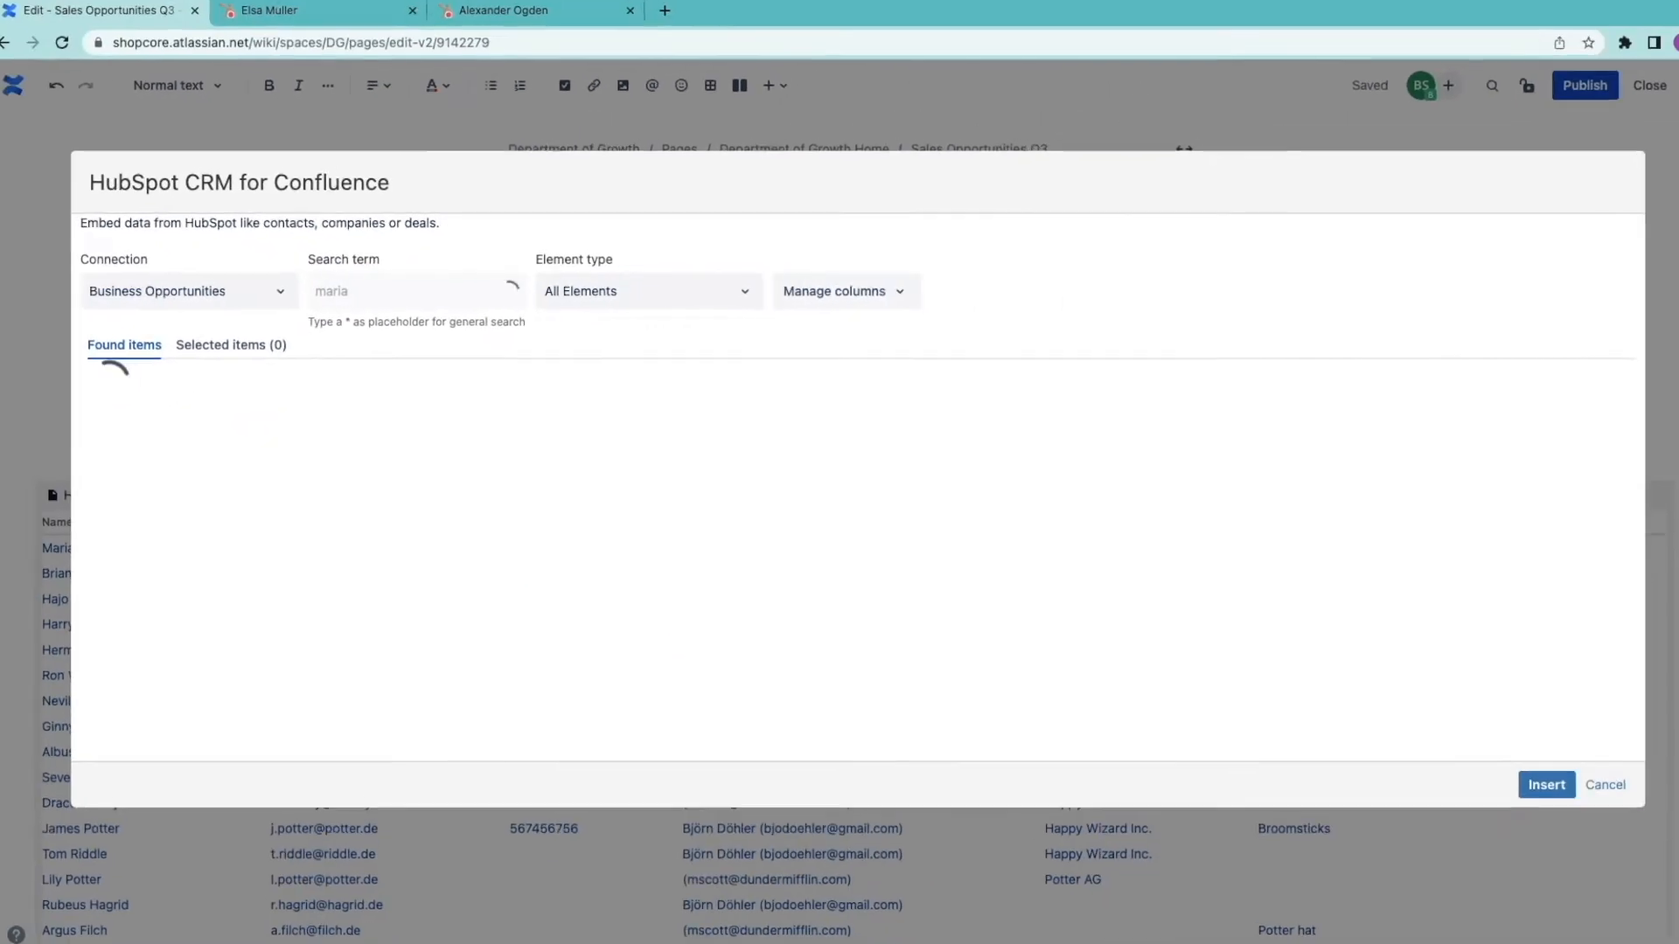
click(111, 452)
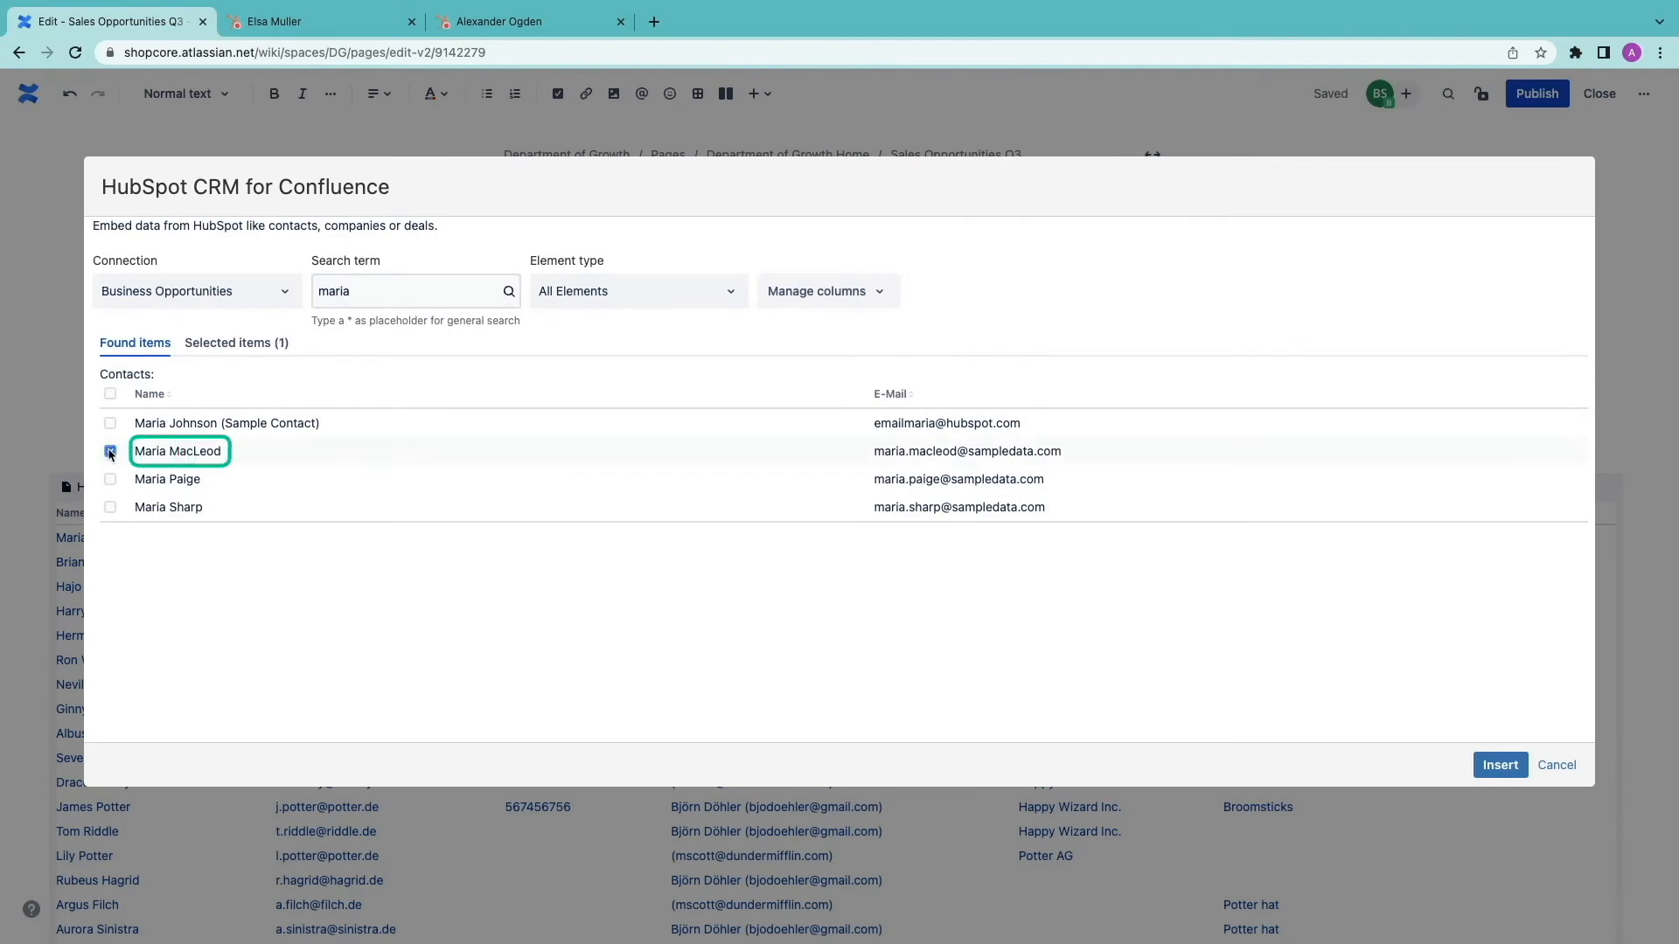
click(1499, 765)
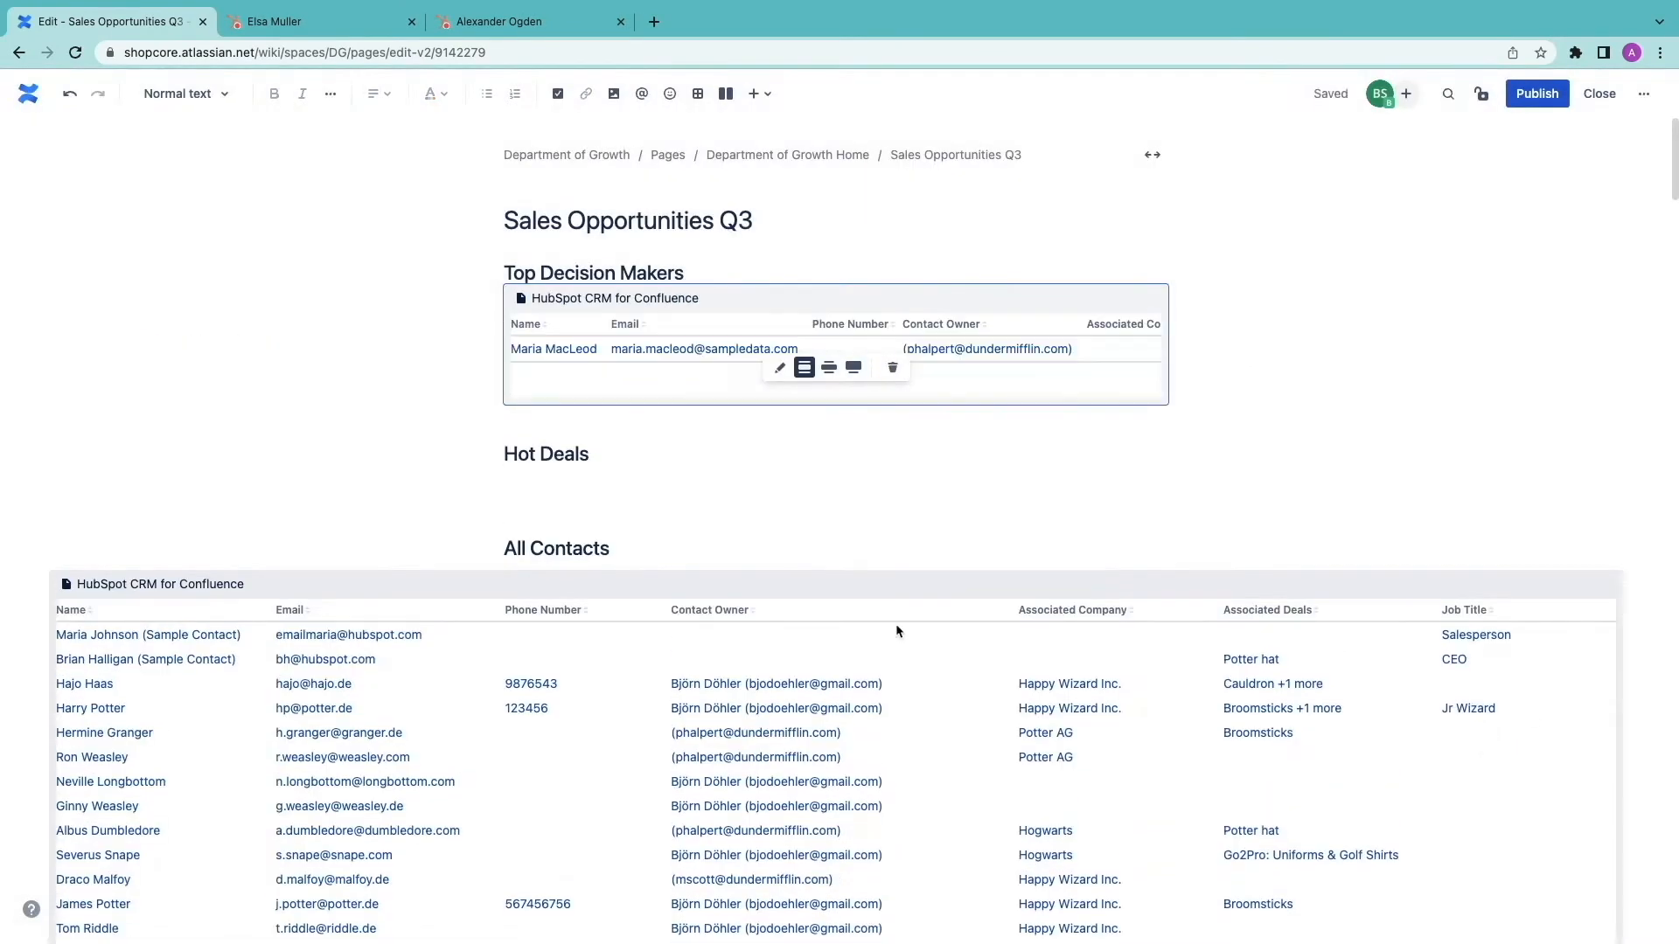
- Add Associated Deals and Job Title columns and expand the table to four contacts
click(780, 367)
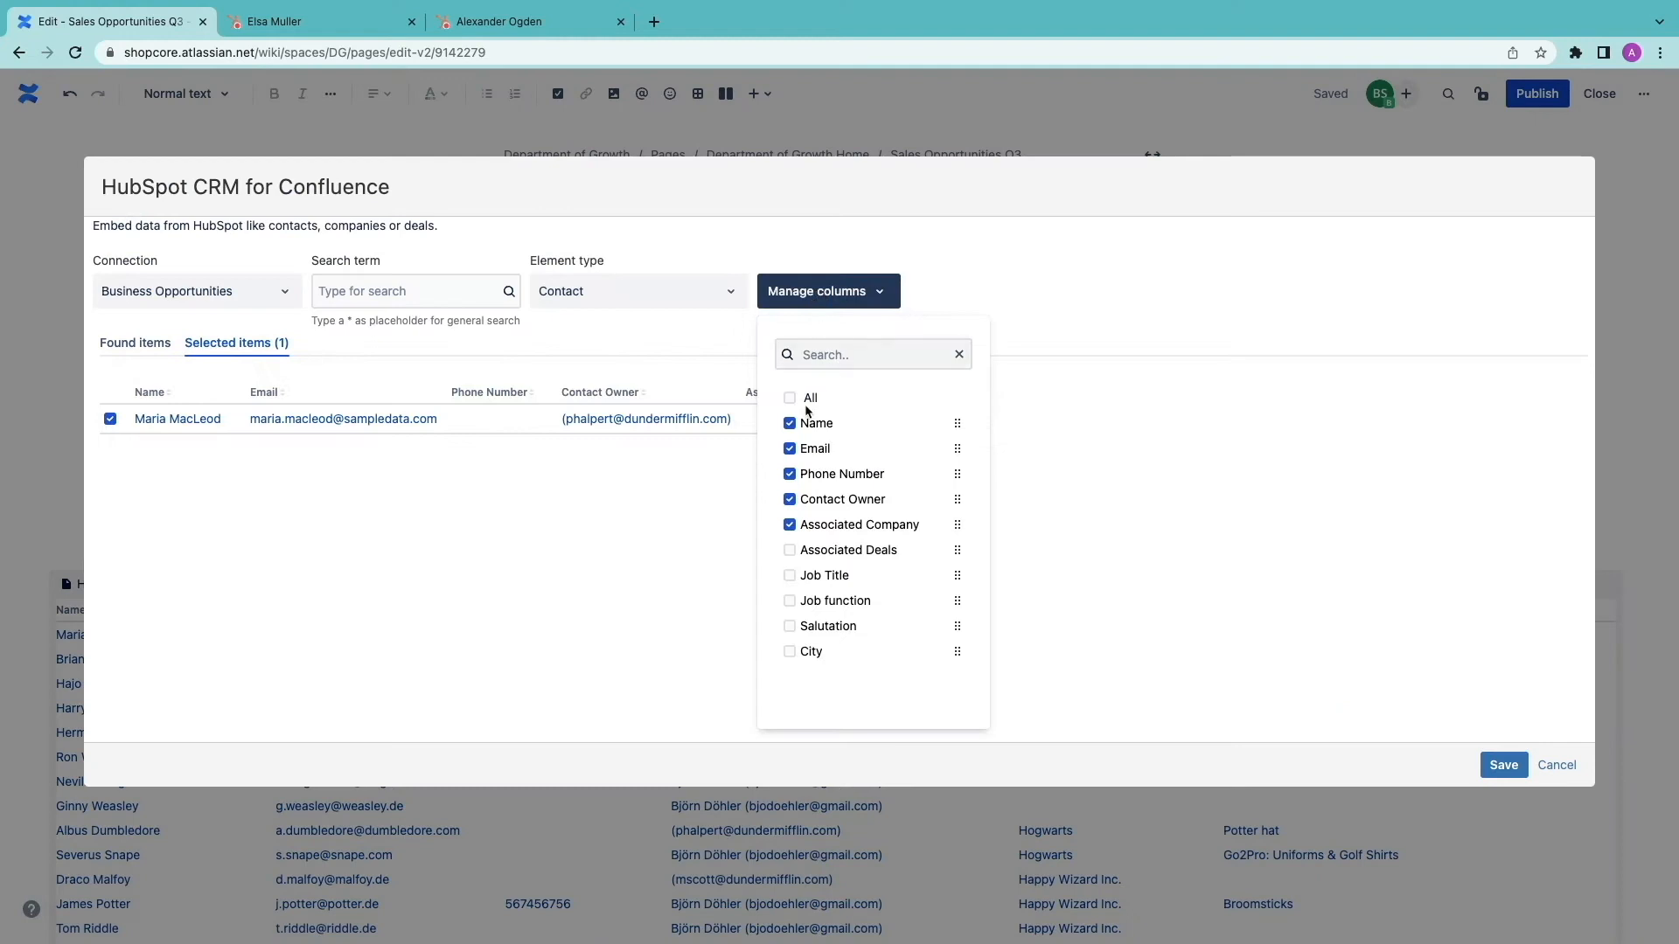
click(790, 549)
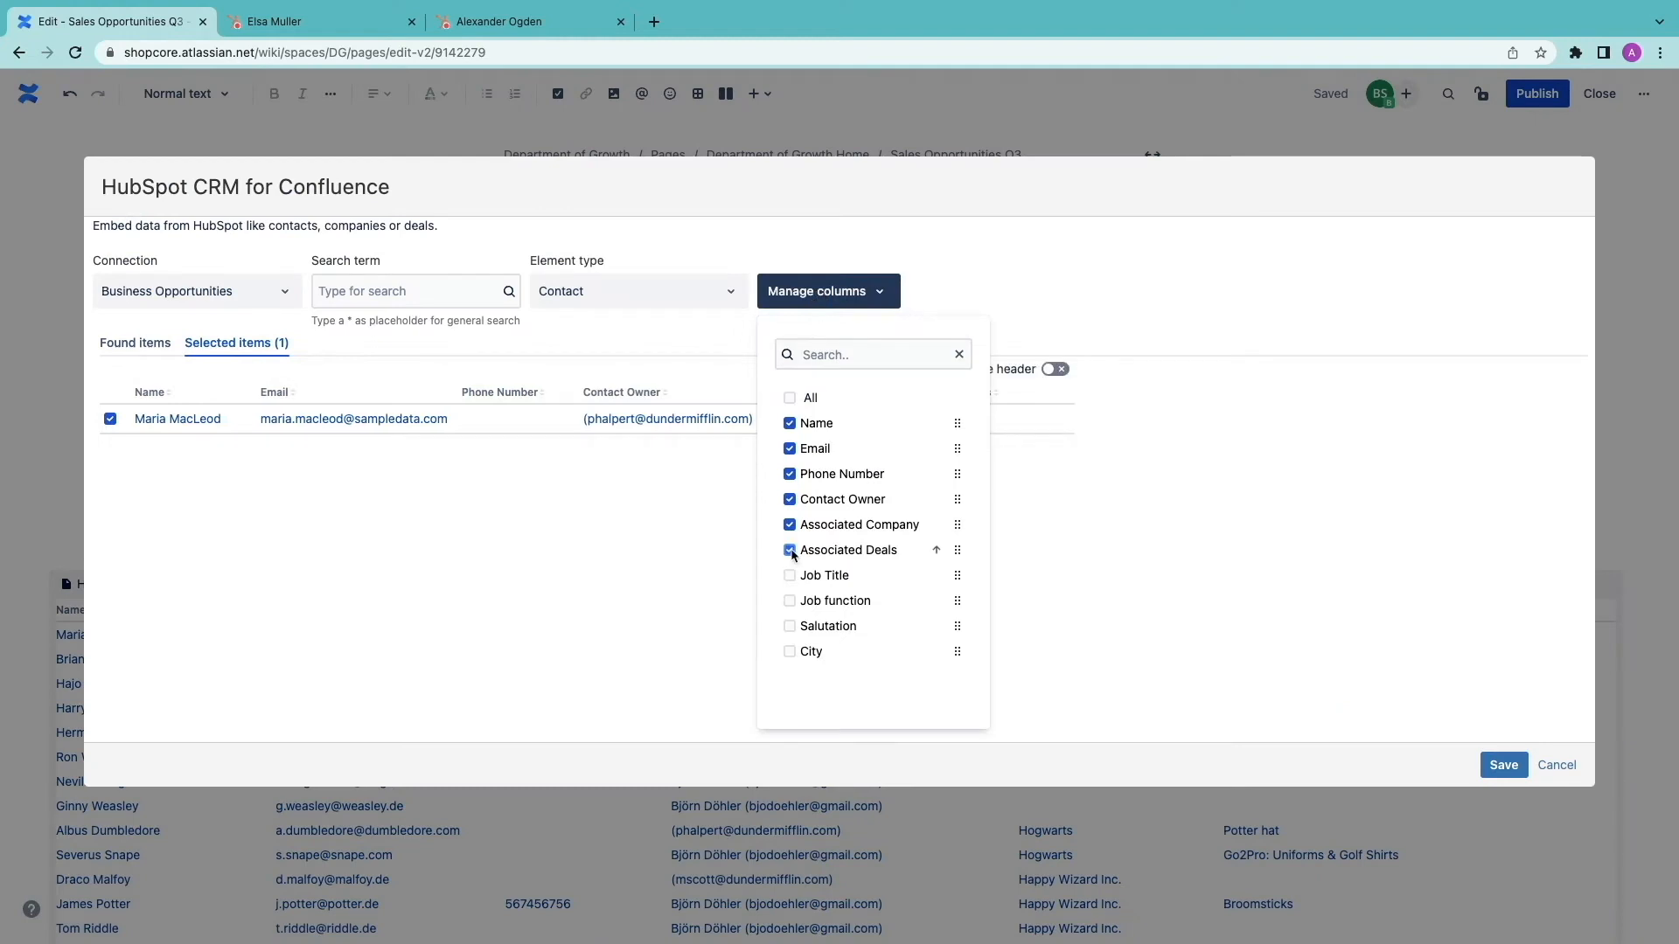
click(789, 575)
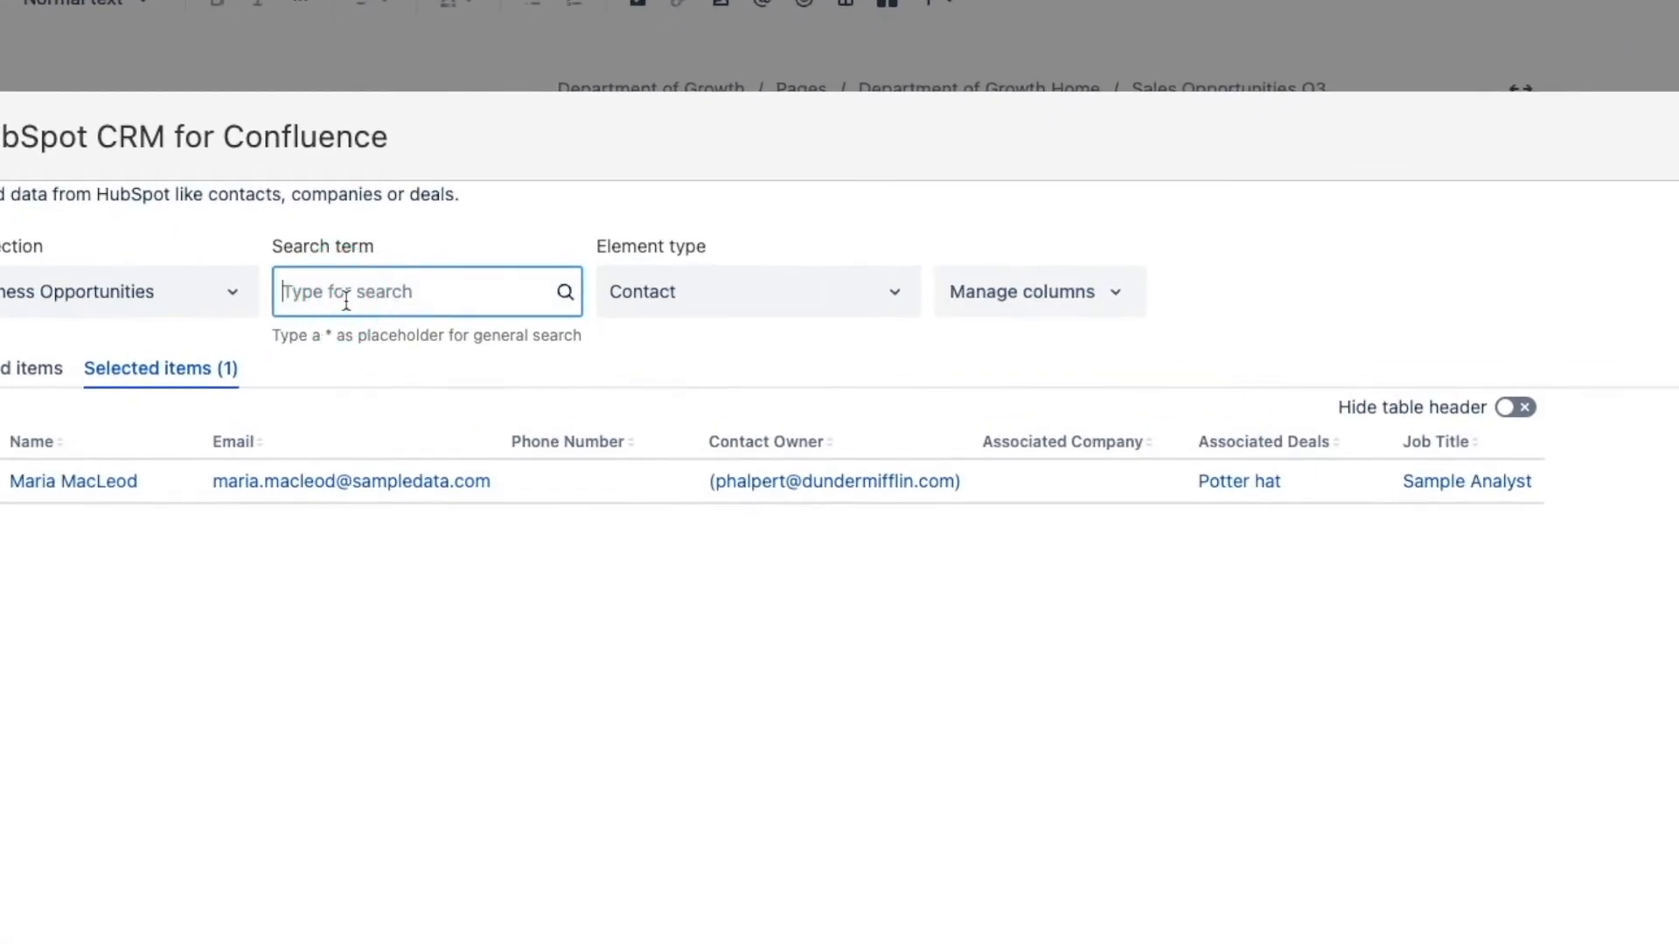
text(*)
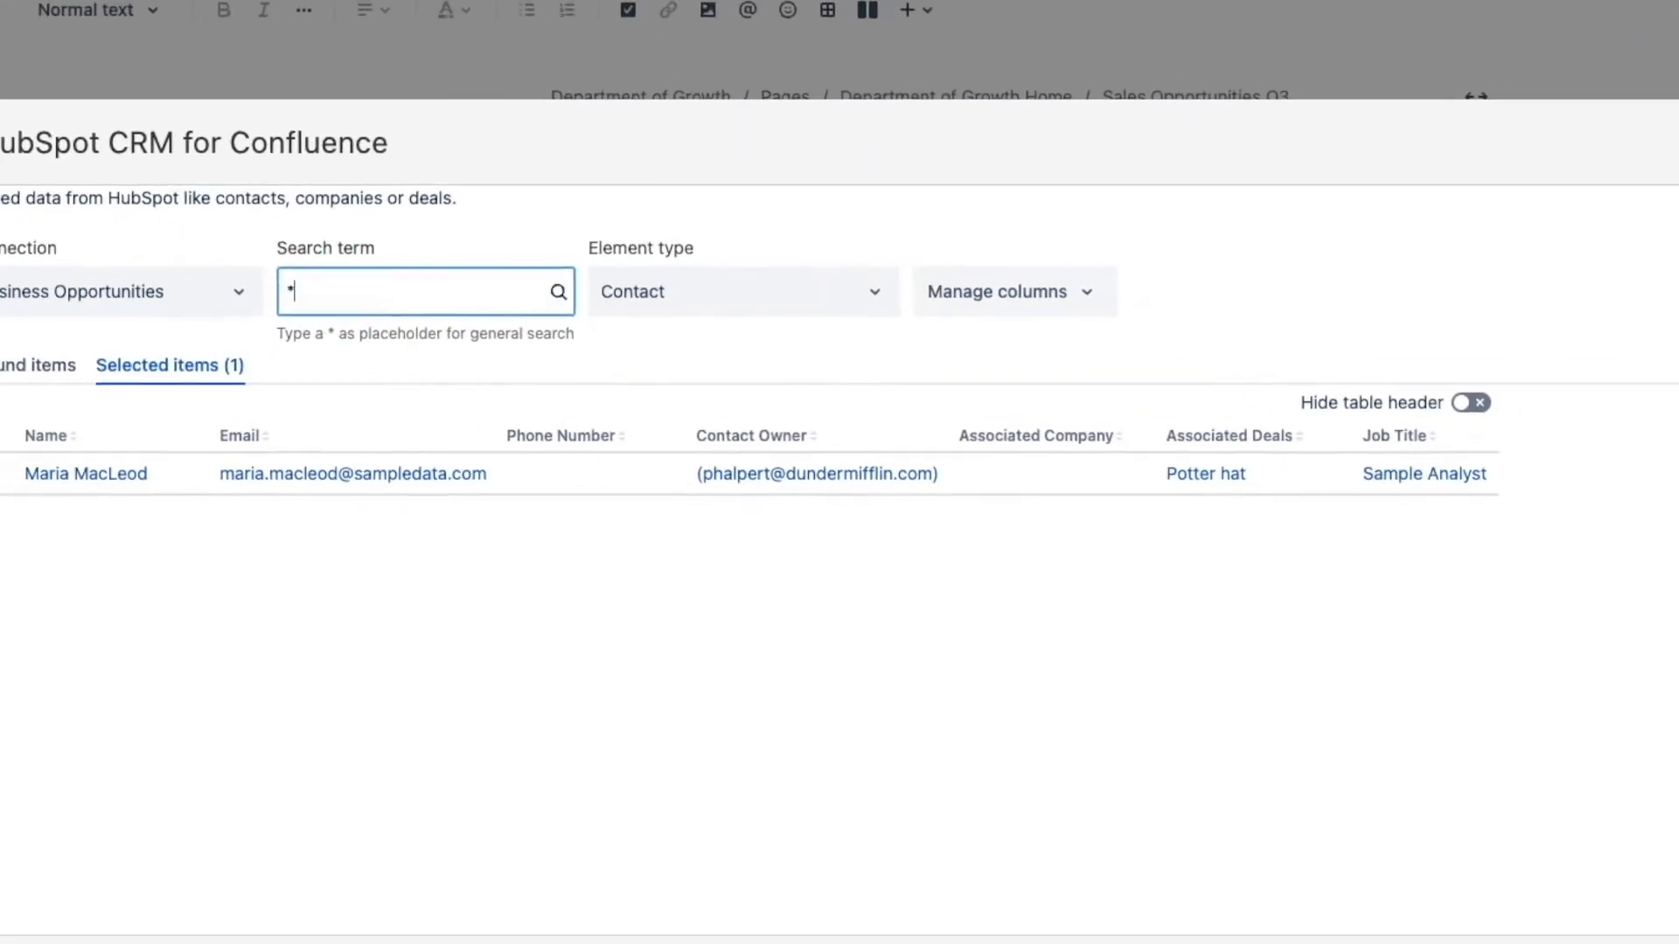
click(135, 343)
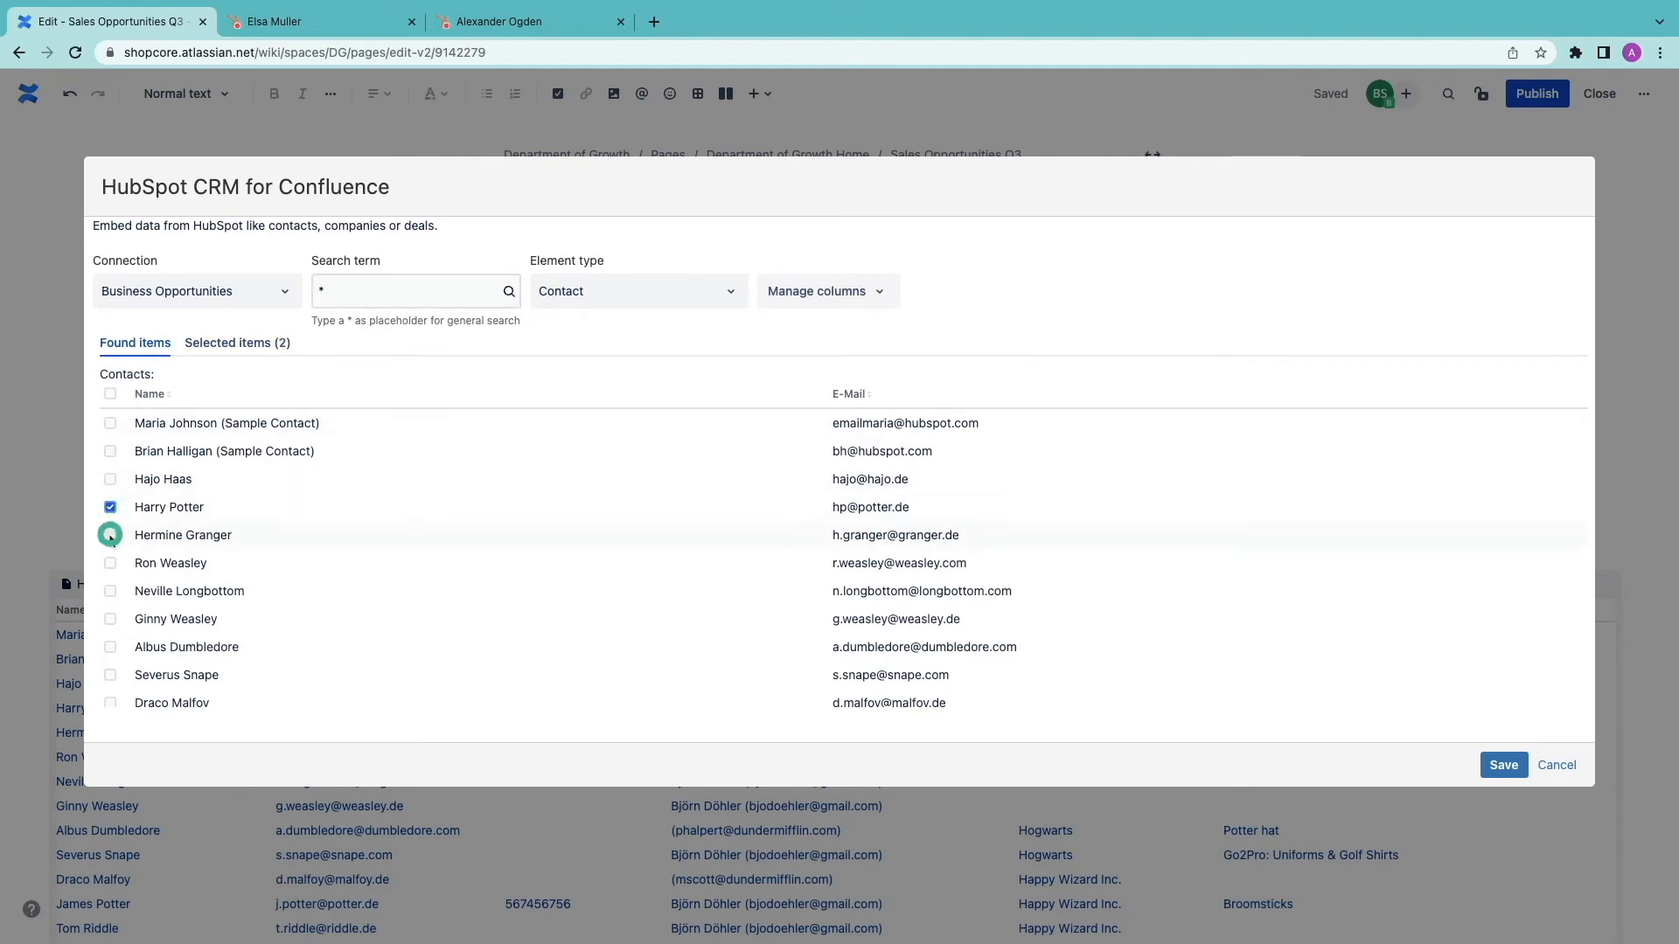
click(110, 648)
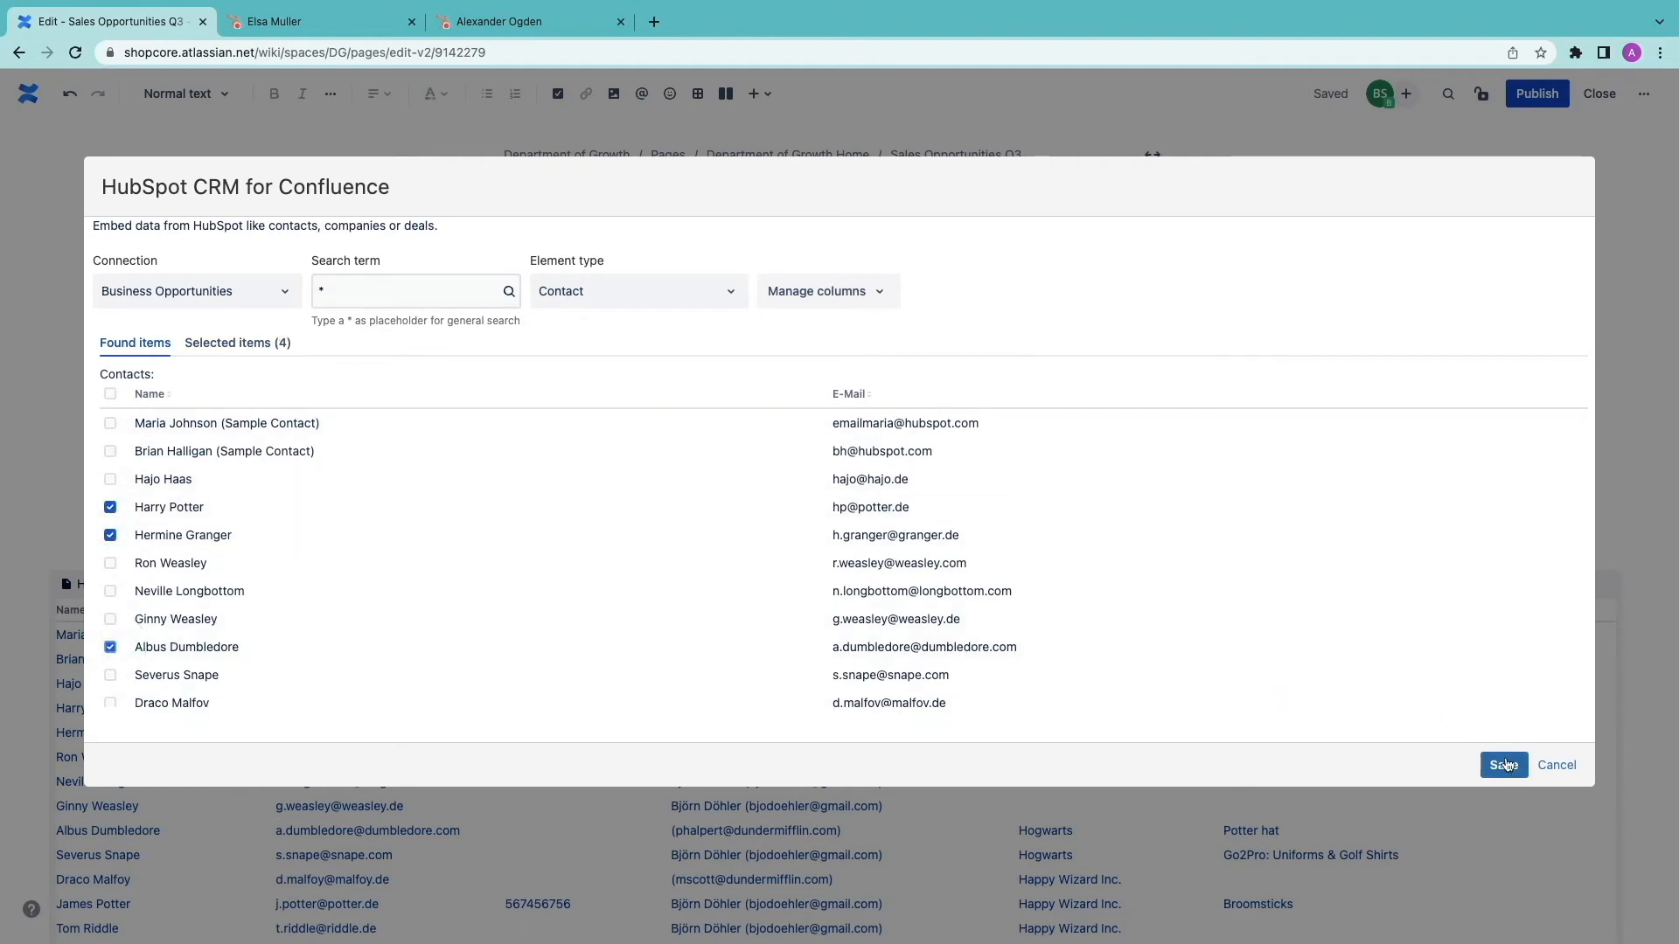
click(1503, 764)
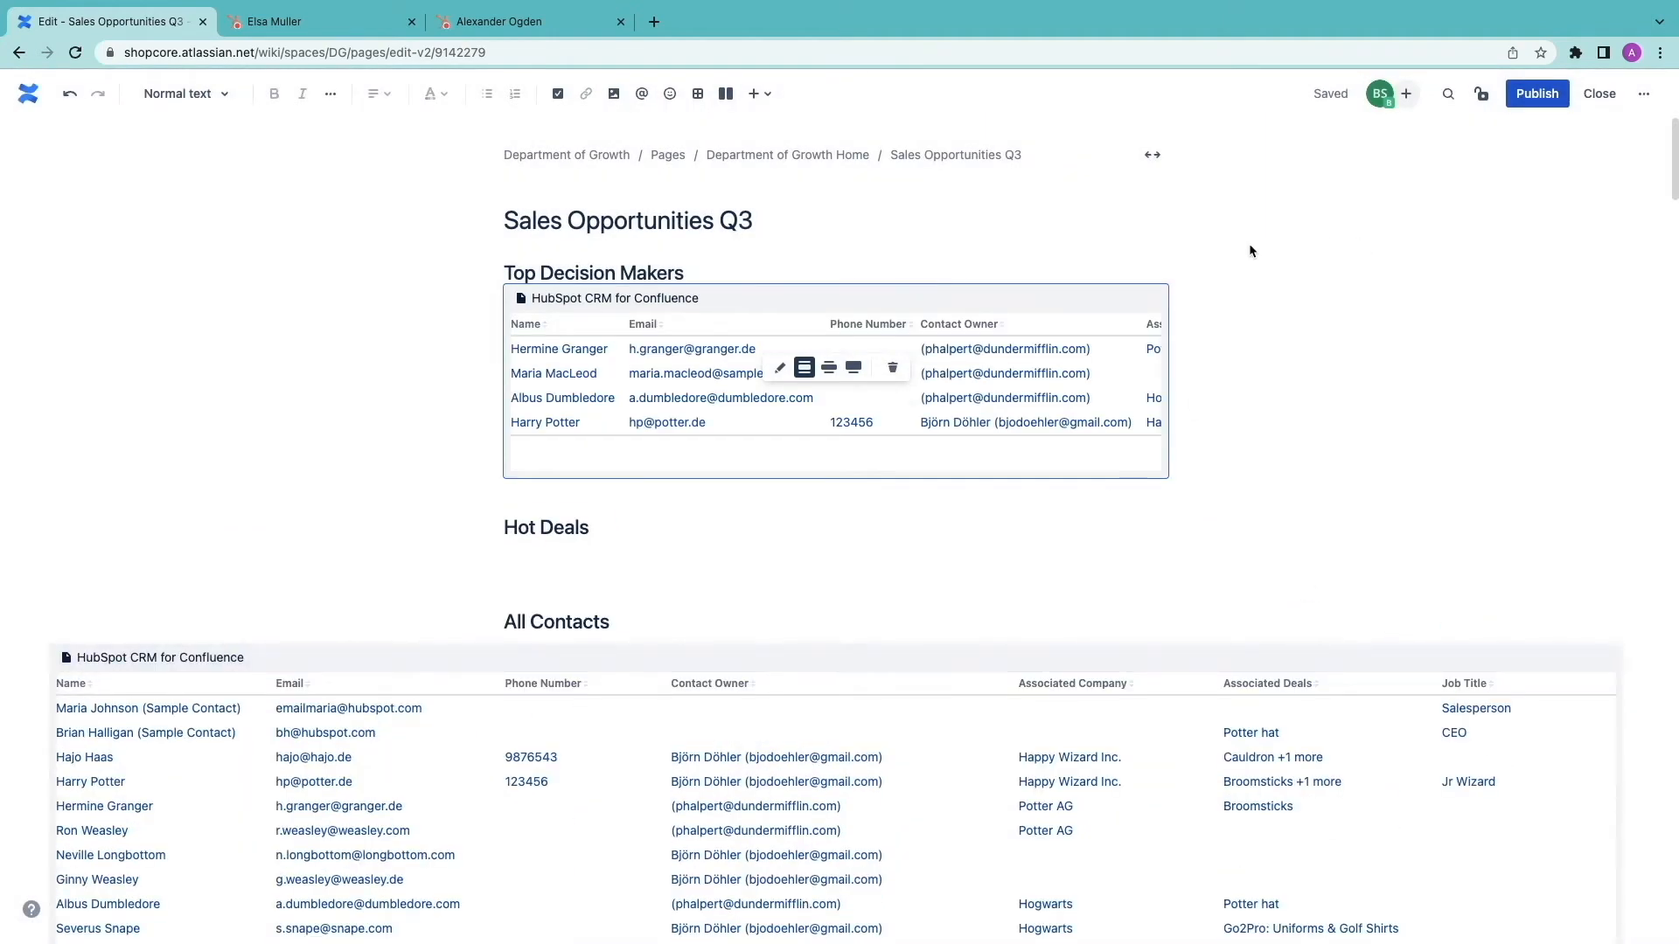
text(/)
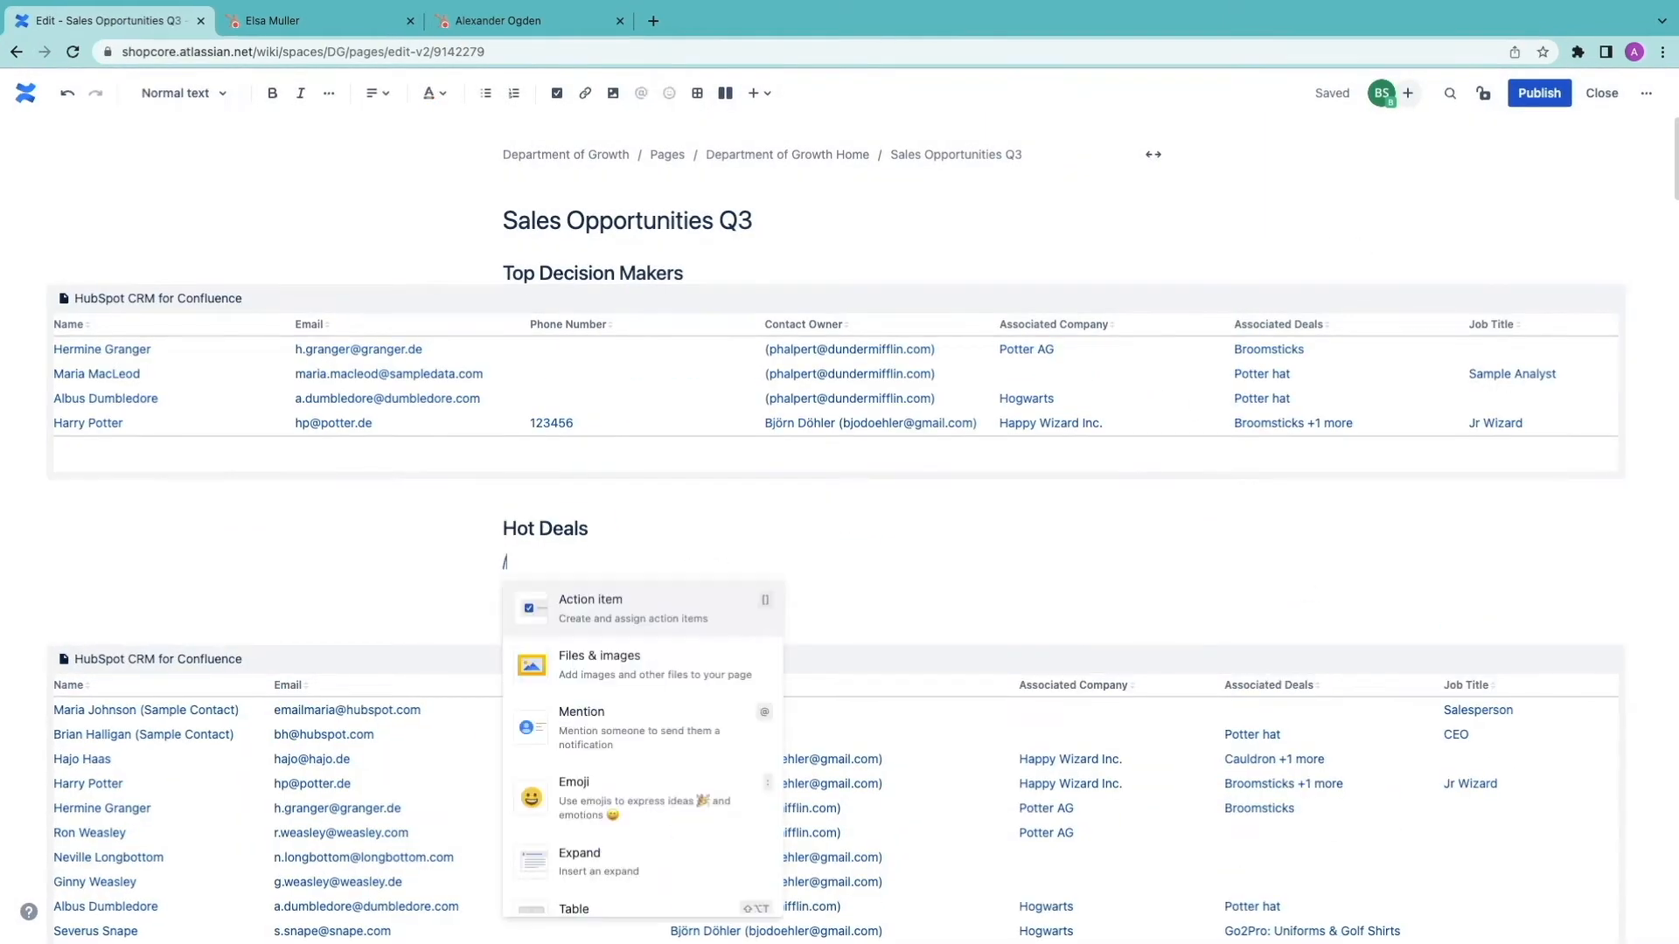
- Insert the HubSpot CRM for Confluence macro under Hot Deals, limited to deals
text(hubs)
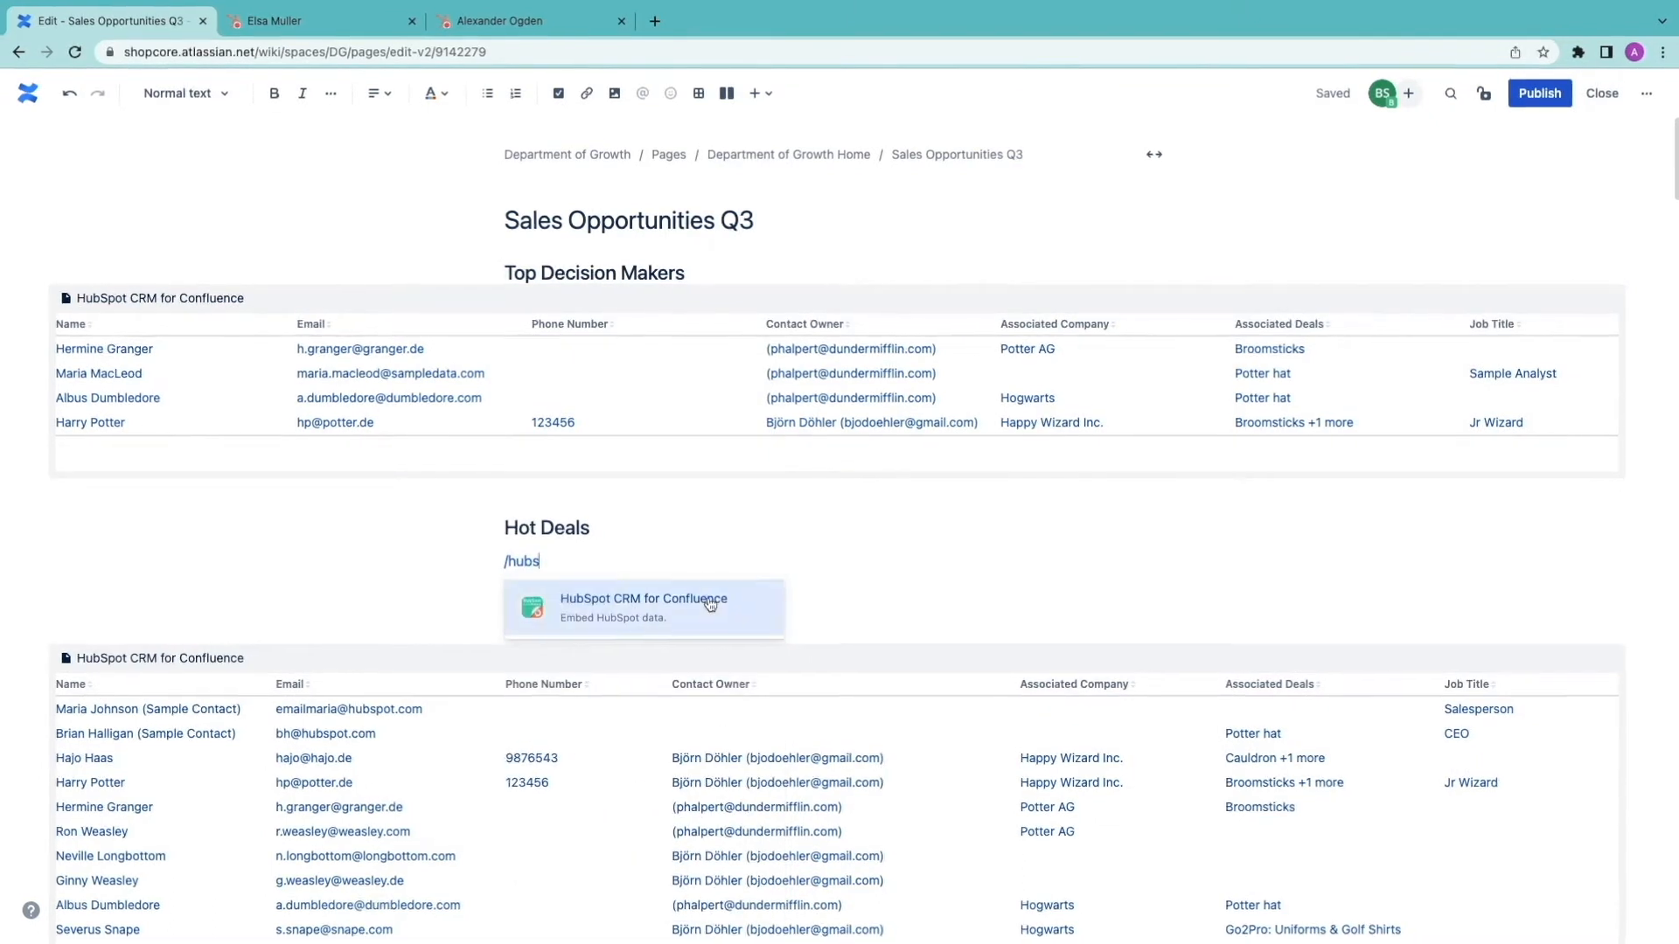
click(643, 607)
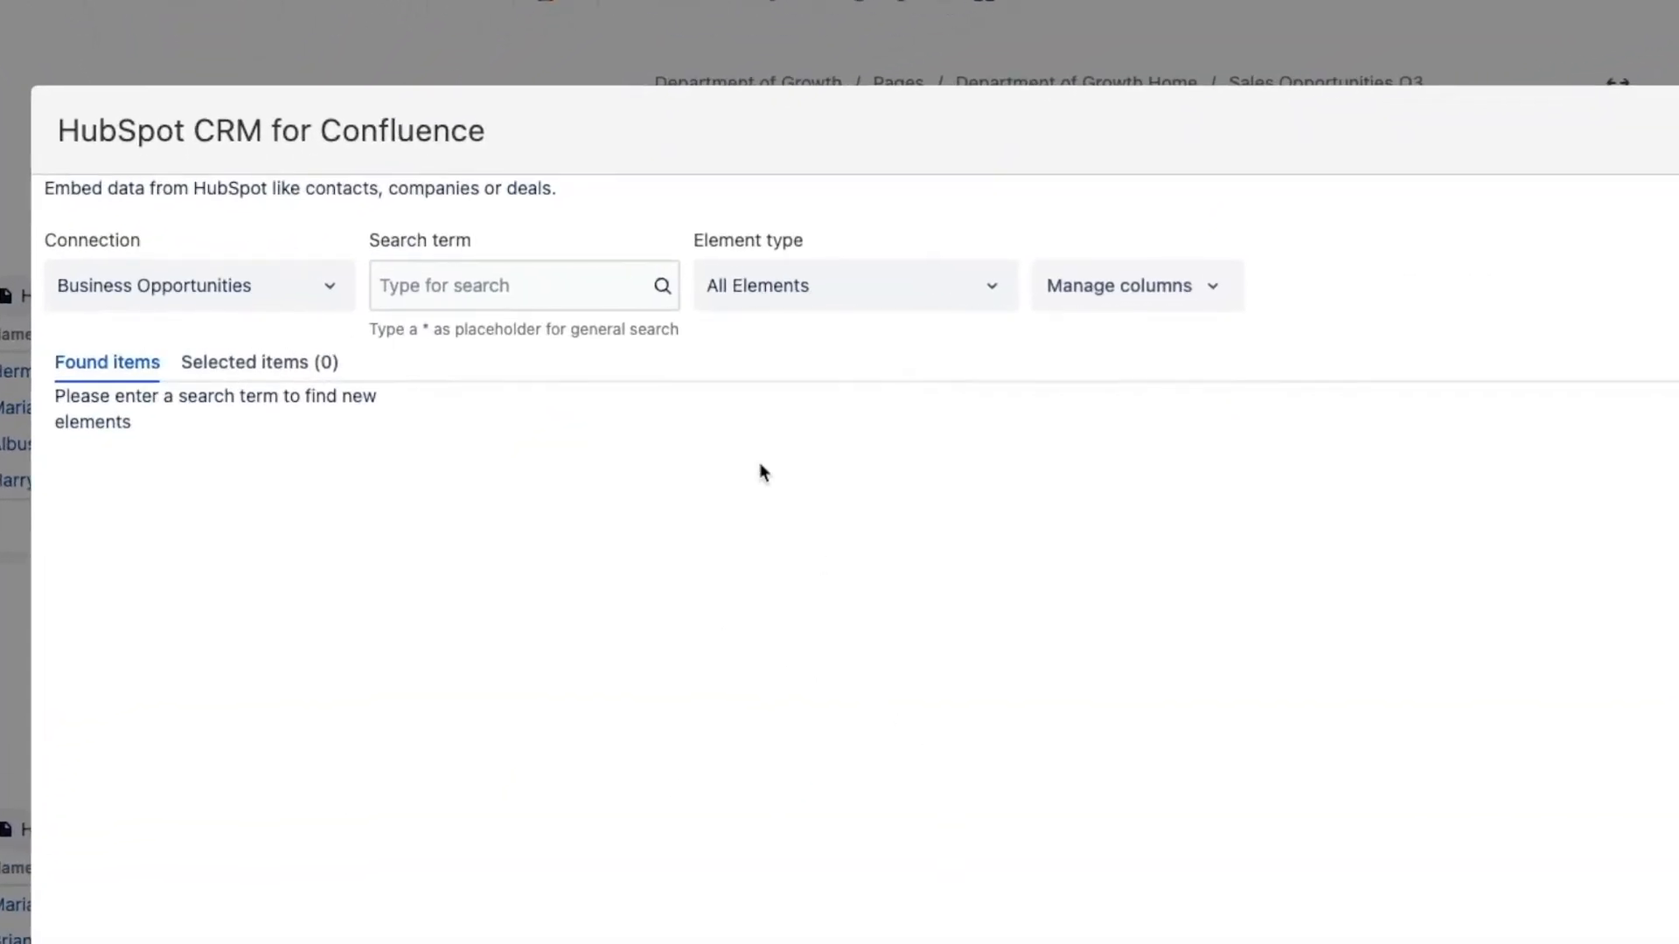
click(853, 285)
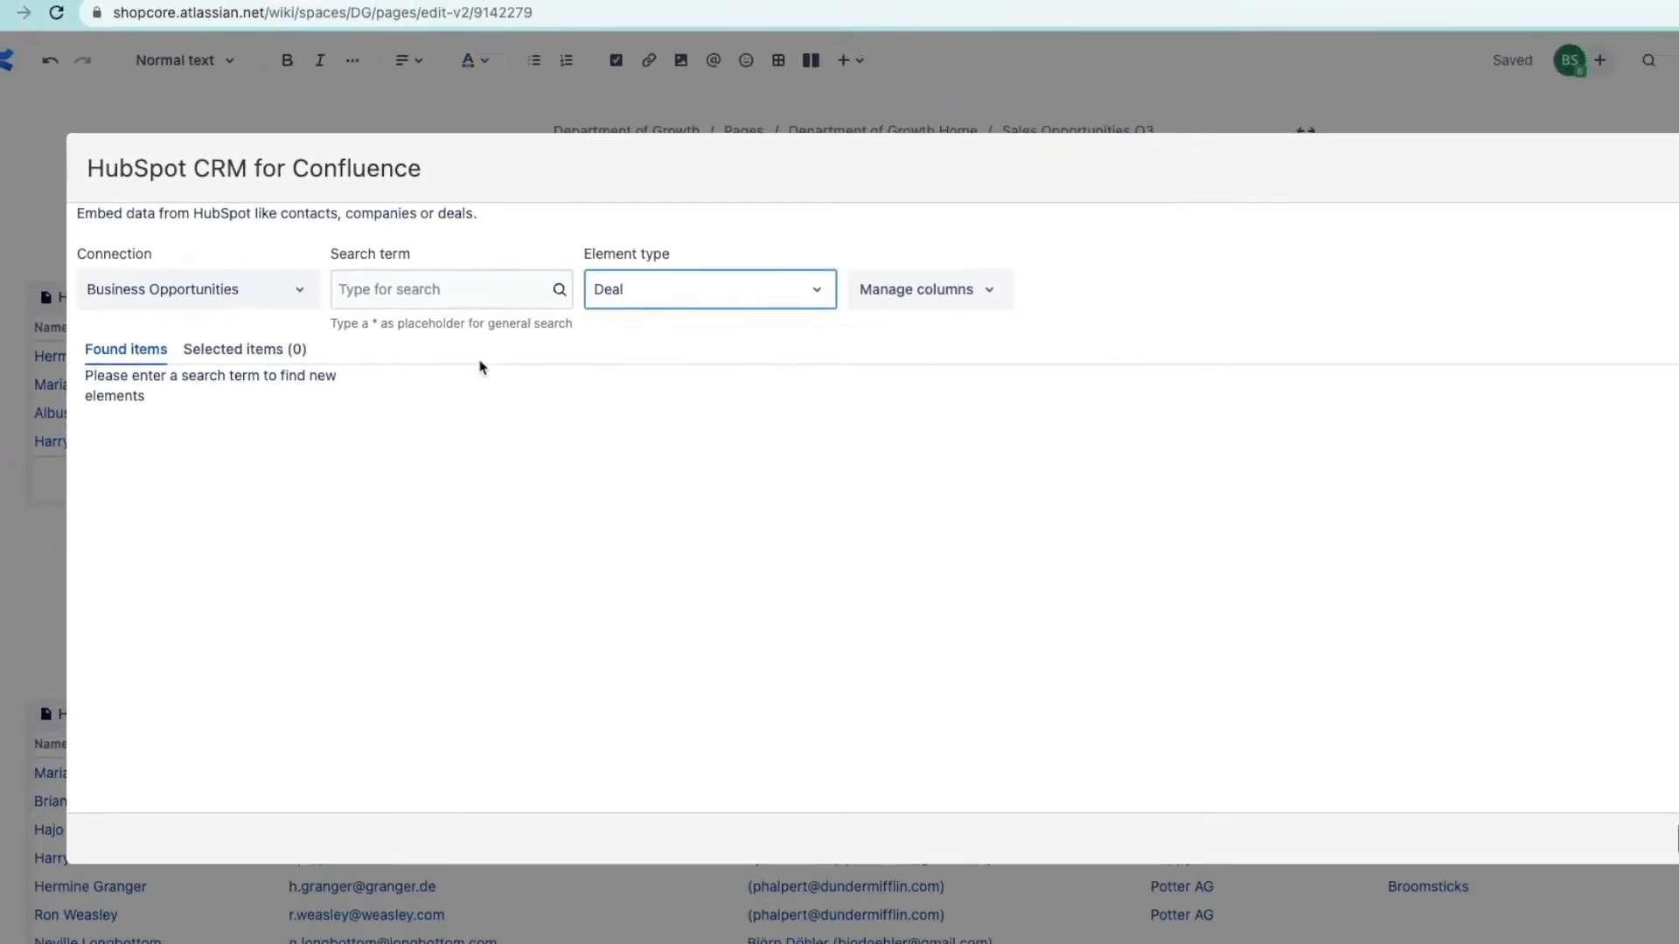
- Select the Qualified To Buy and Closed Won deals, excluding lost Magic mirror, and insert them
text(qualified)
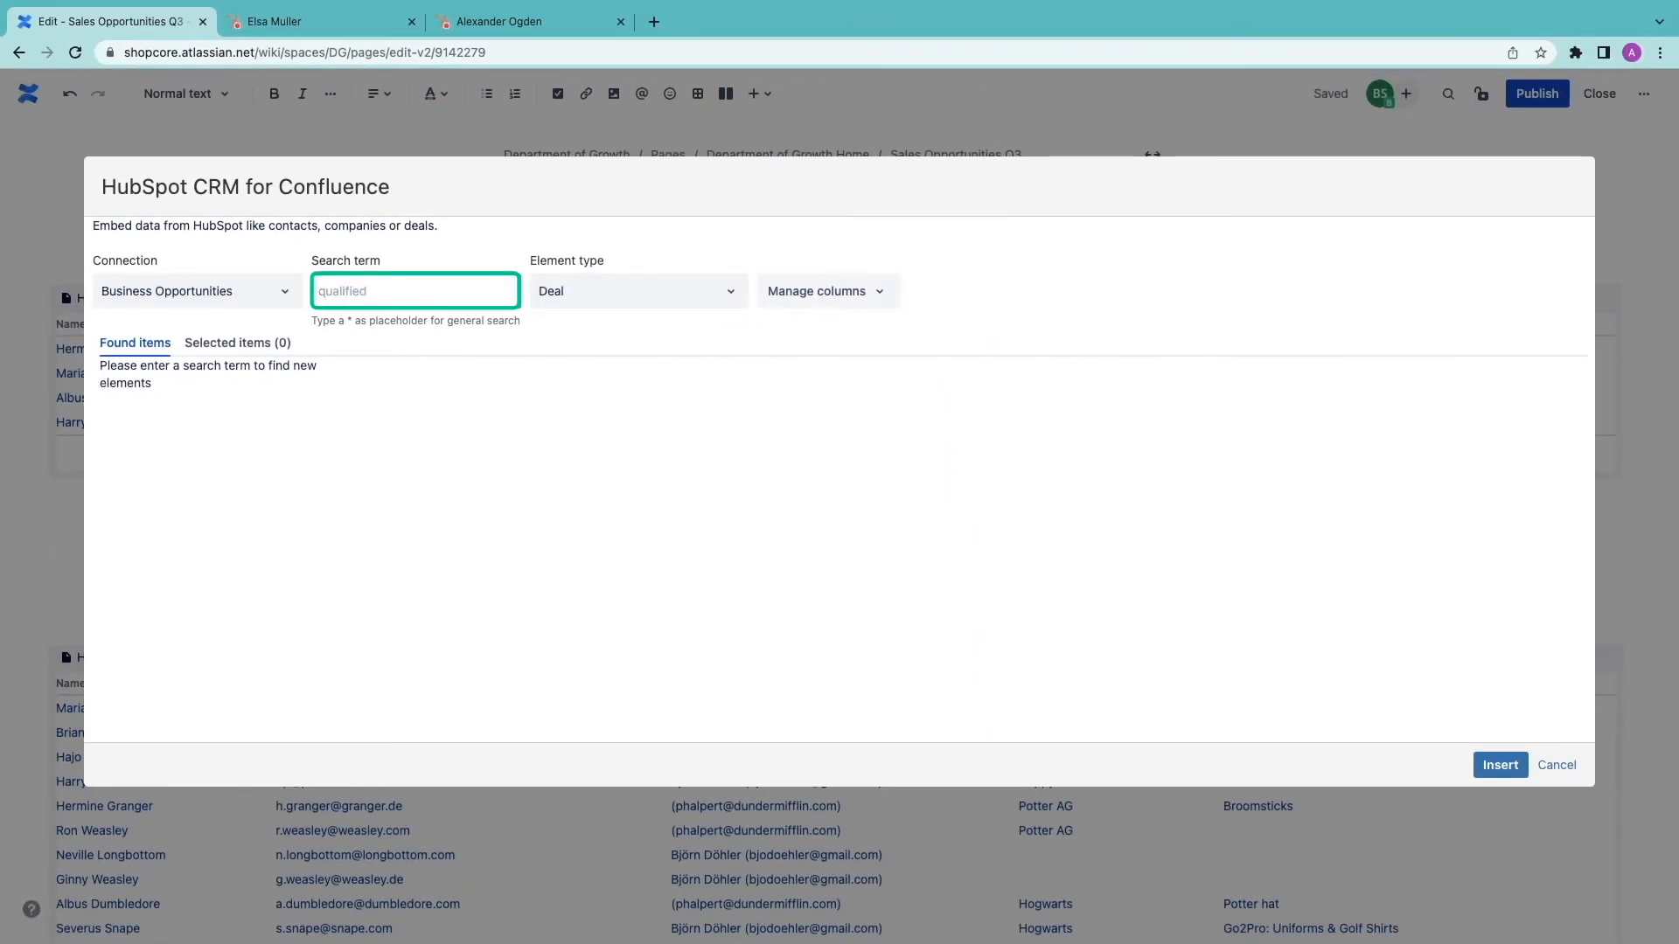
text(qualified)
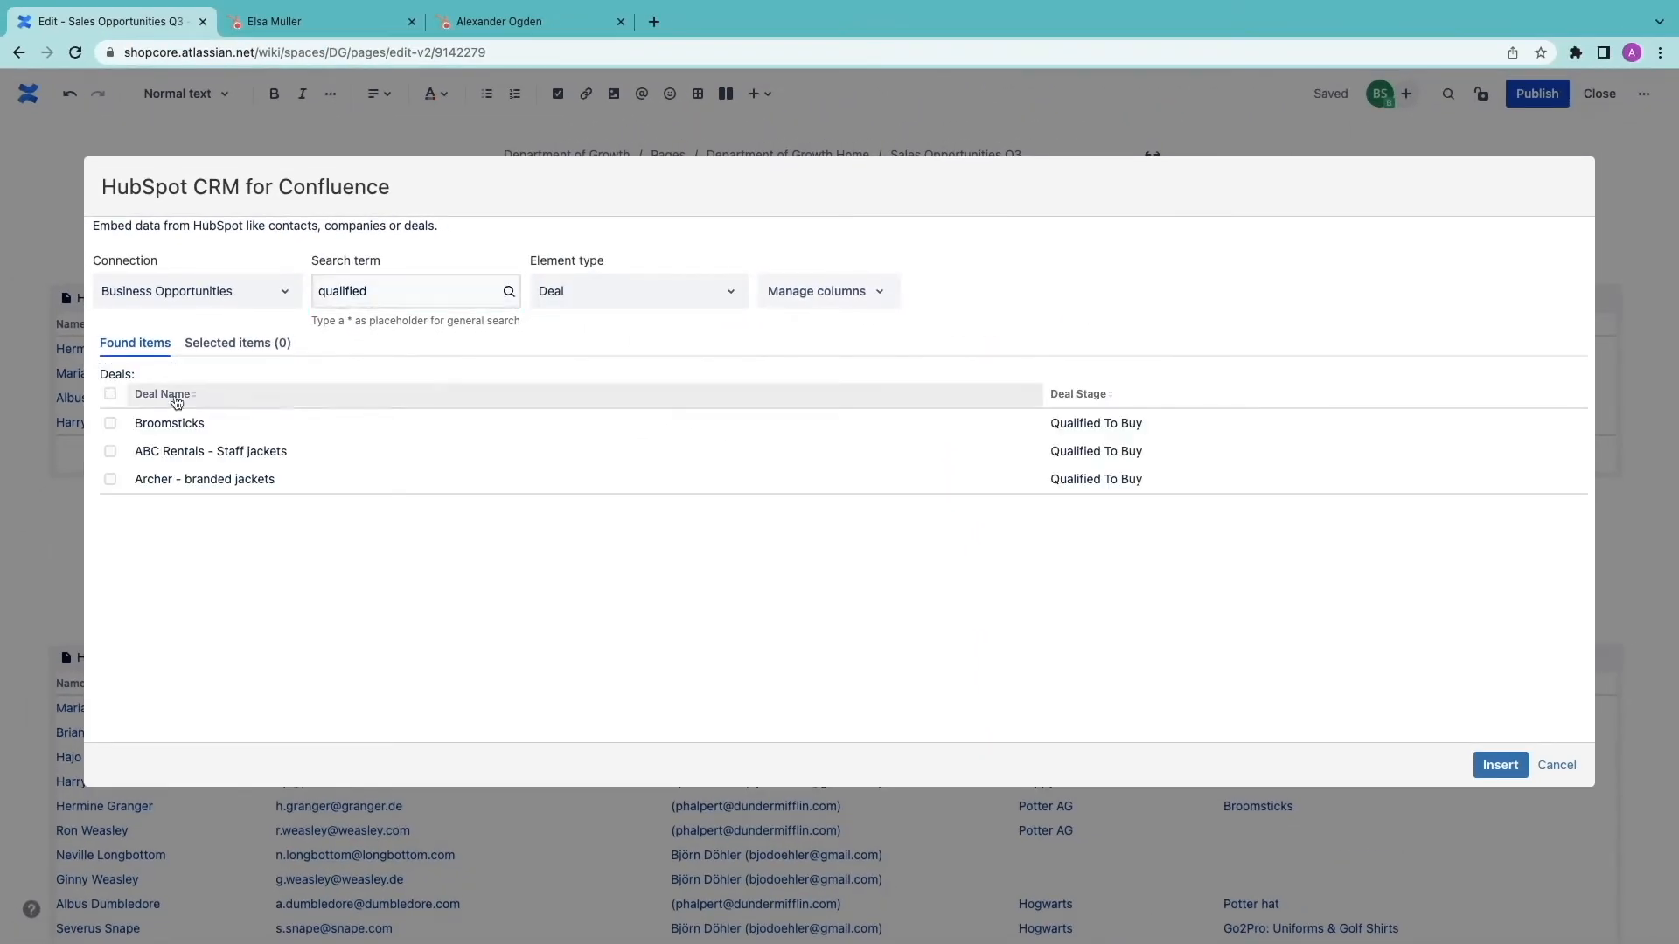
click(110, 393)
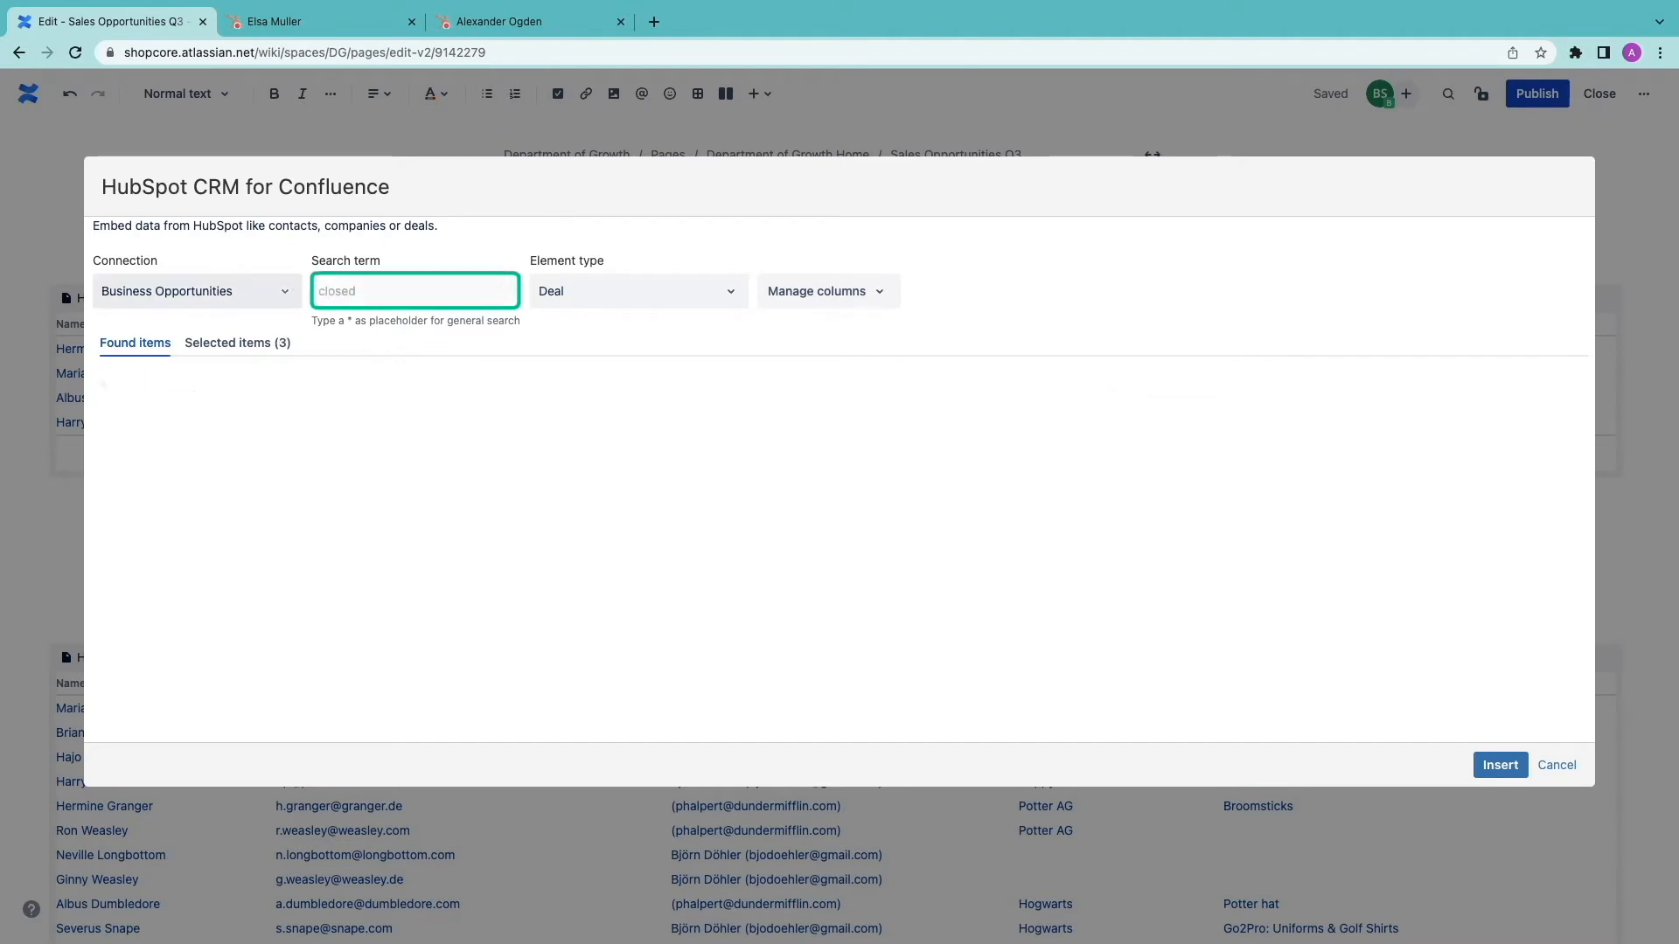
text(closed)
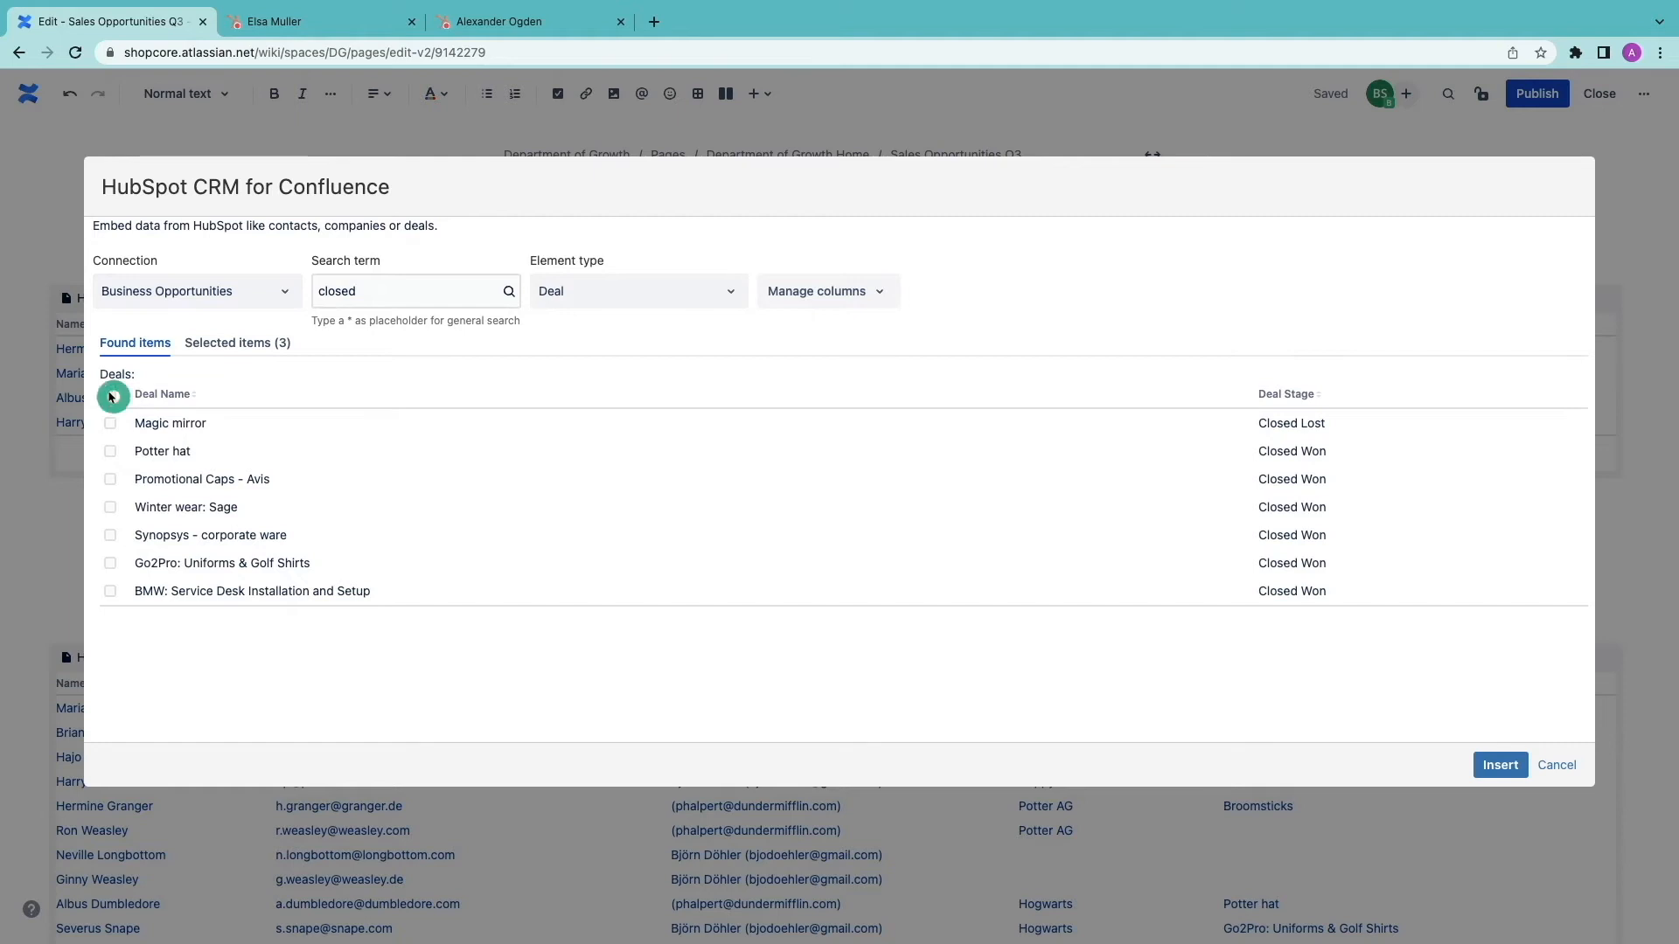
click(110, 394)
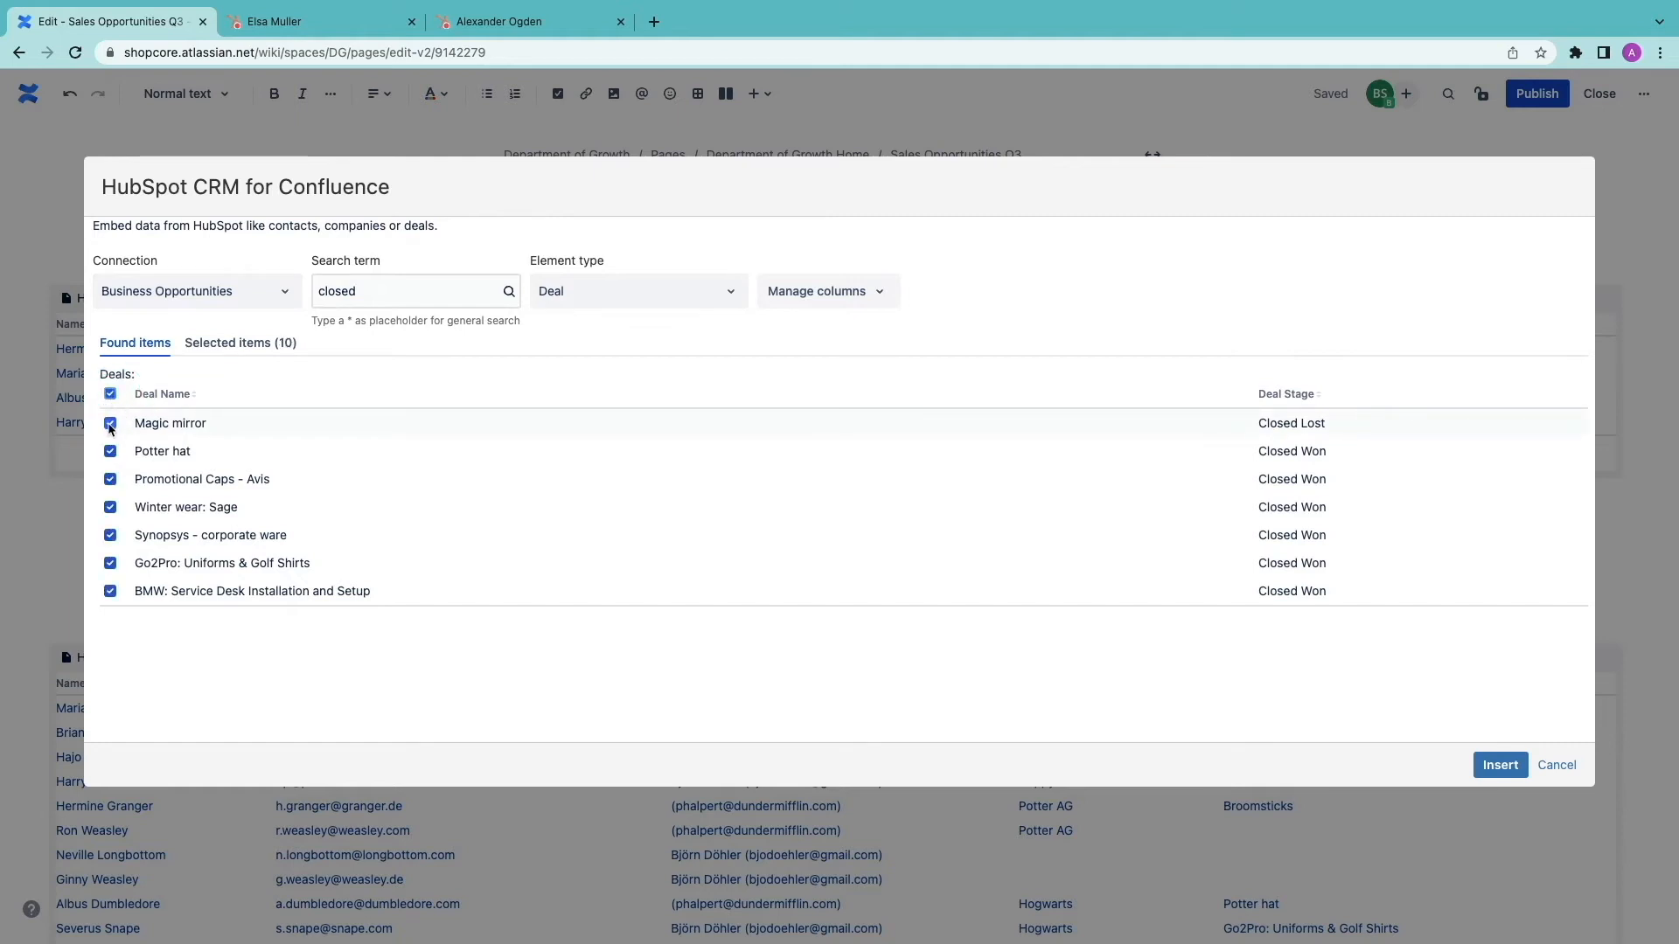
click(110, 423)
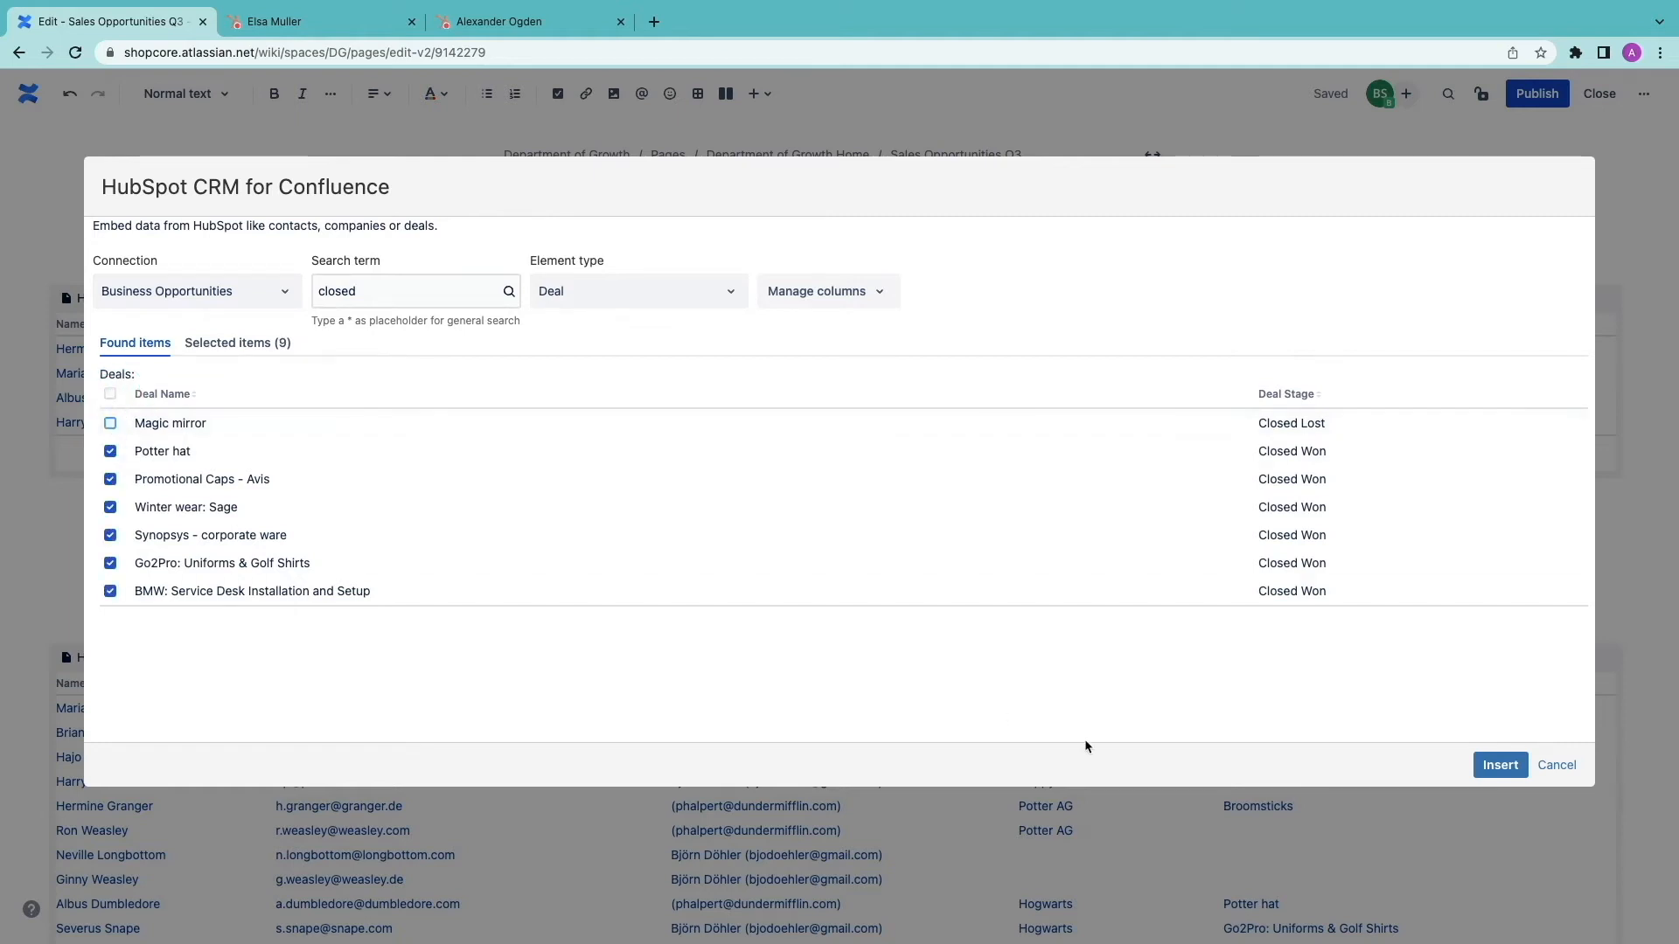
click(1499, 765)
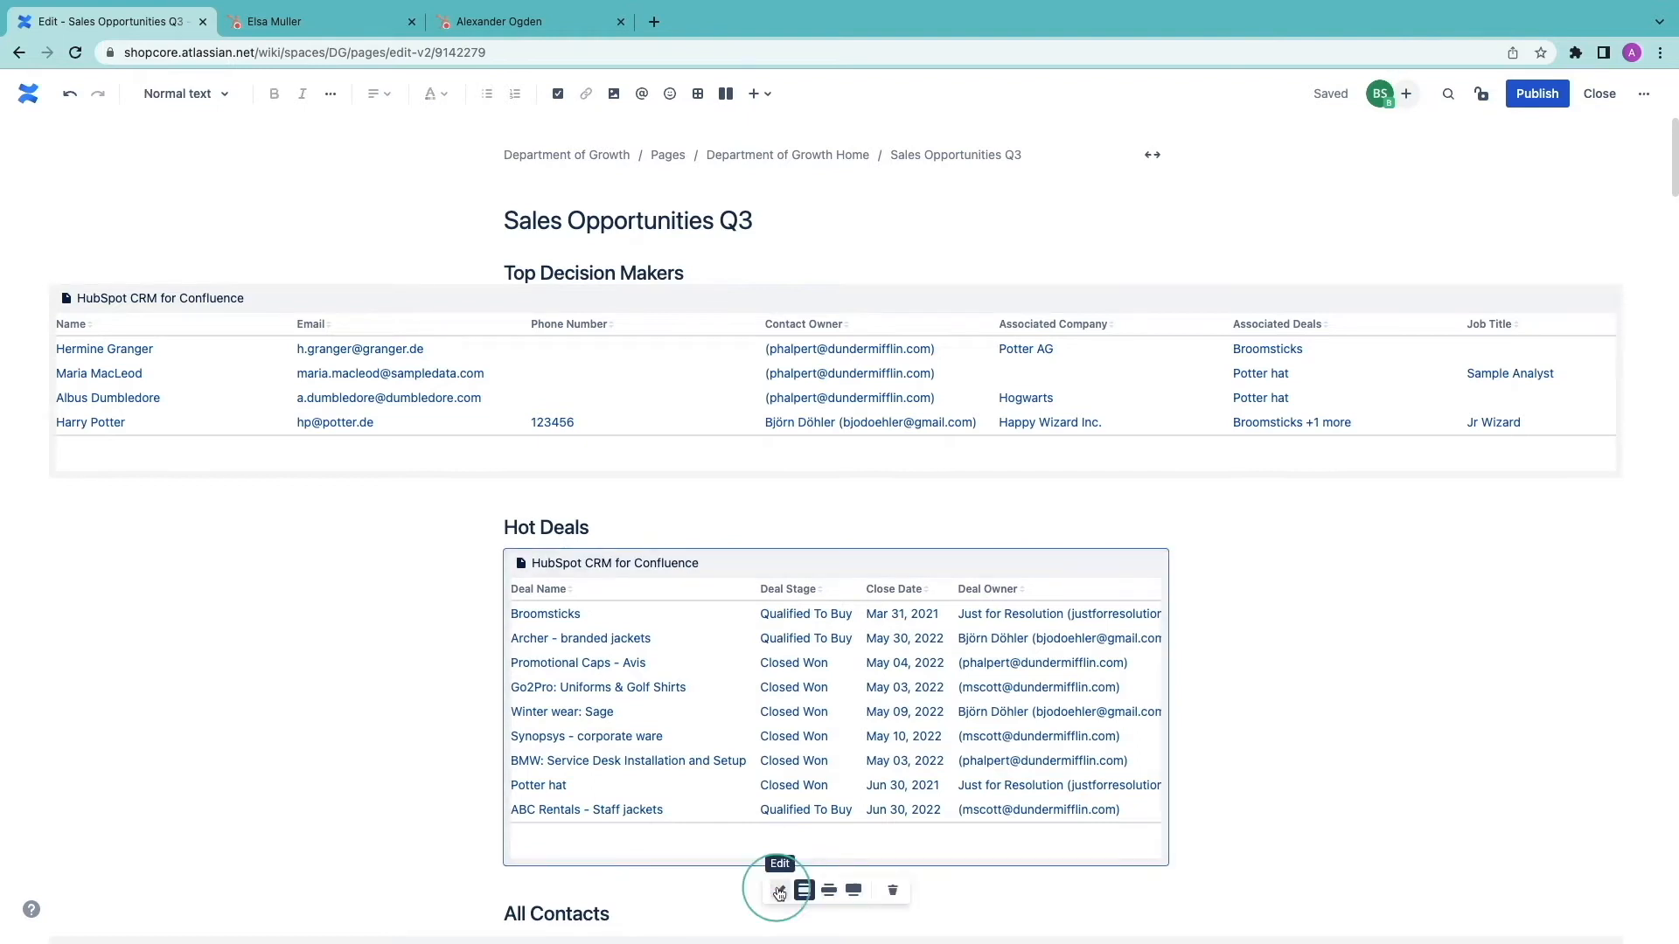
- Add Associated Contacts, Closed Lost Reason, Closed Won Reason and Pipeline columns to Hot Deals
click(778, 891)
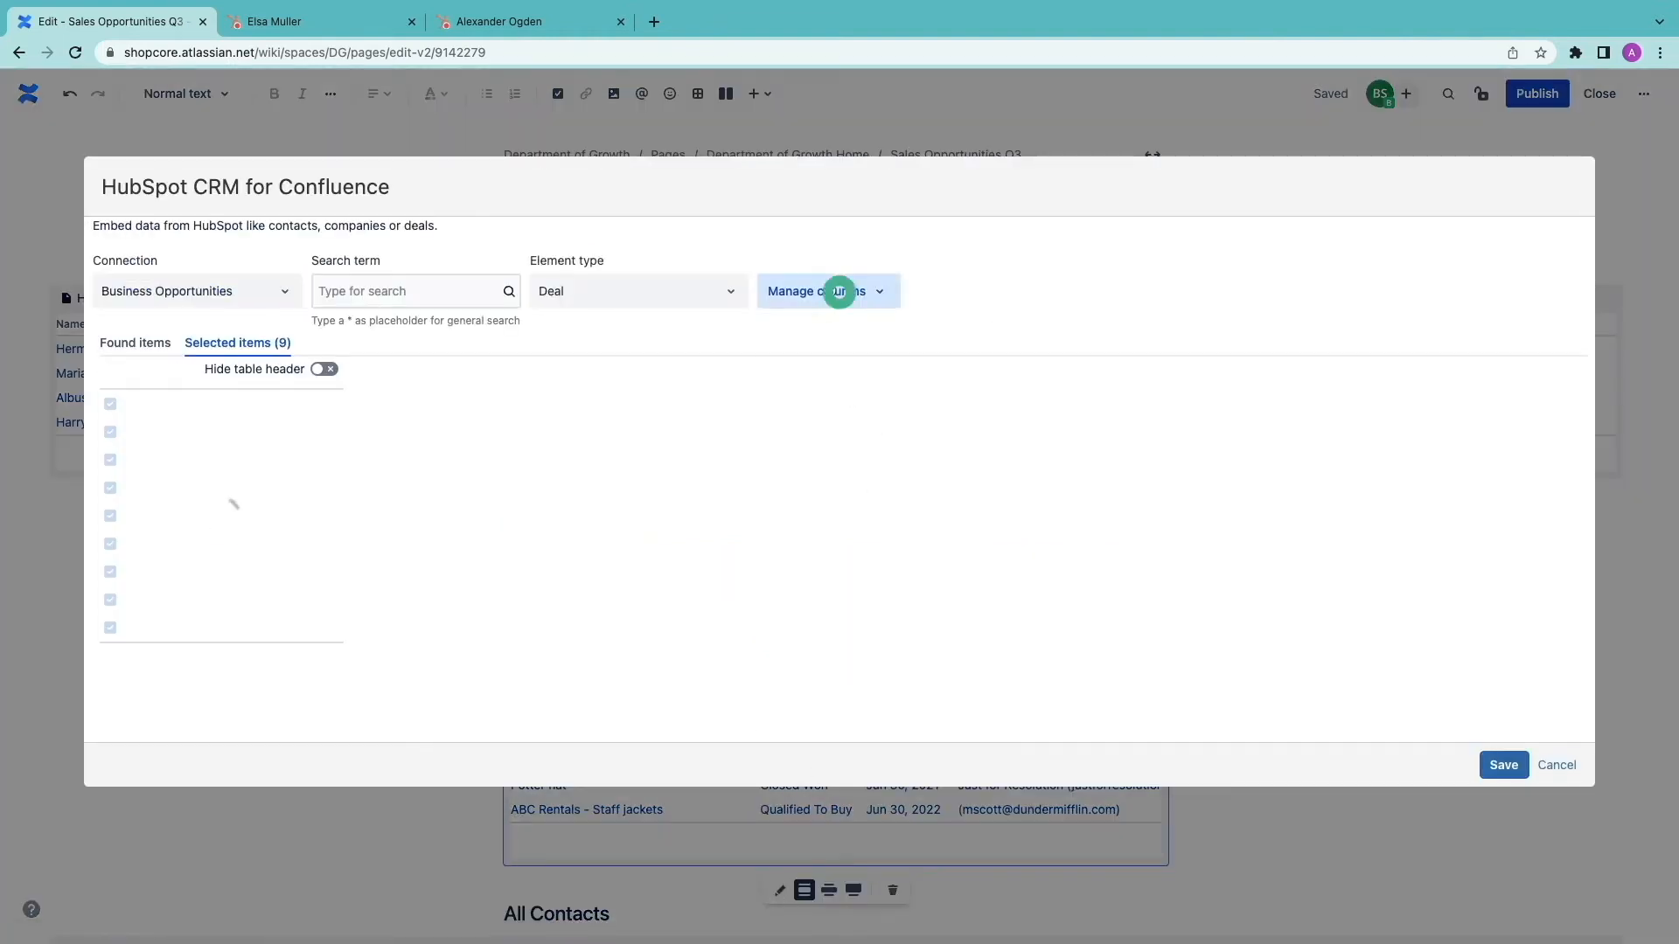
click(839, 290)
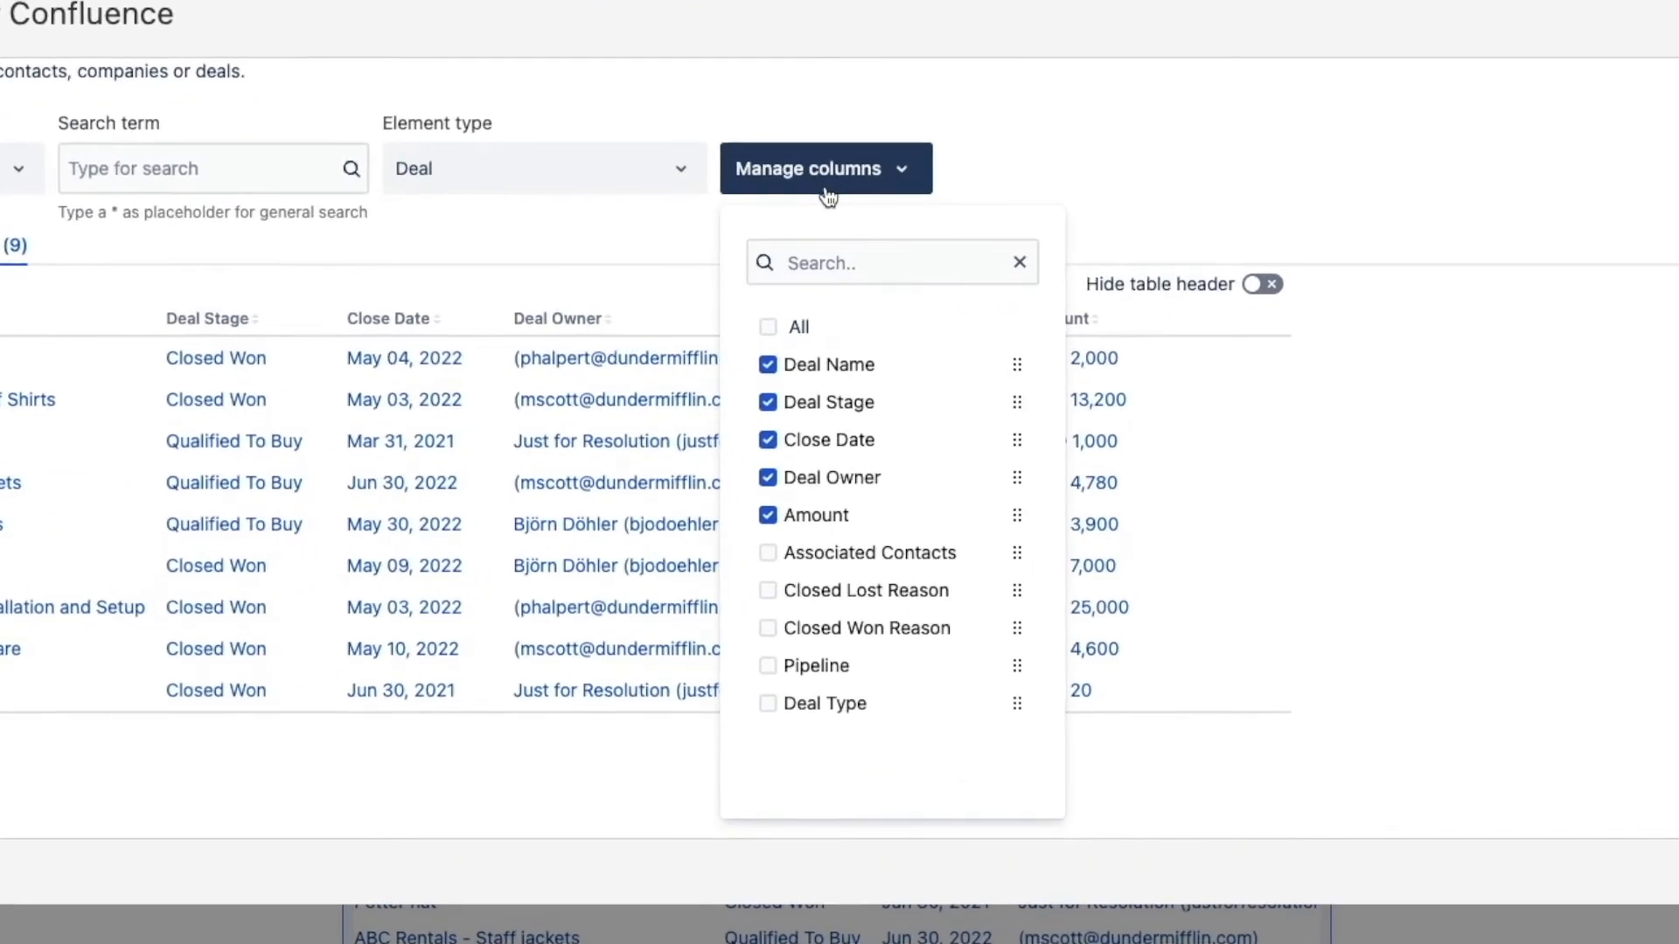
click(767, 553)
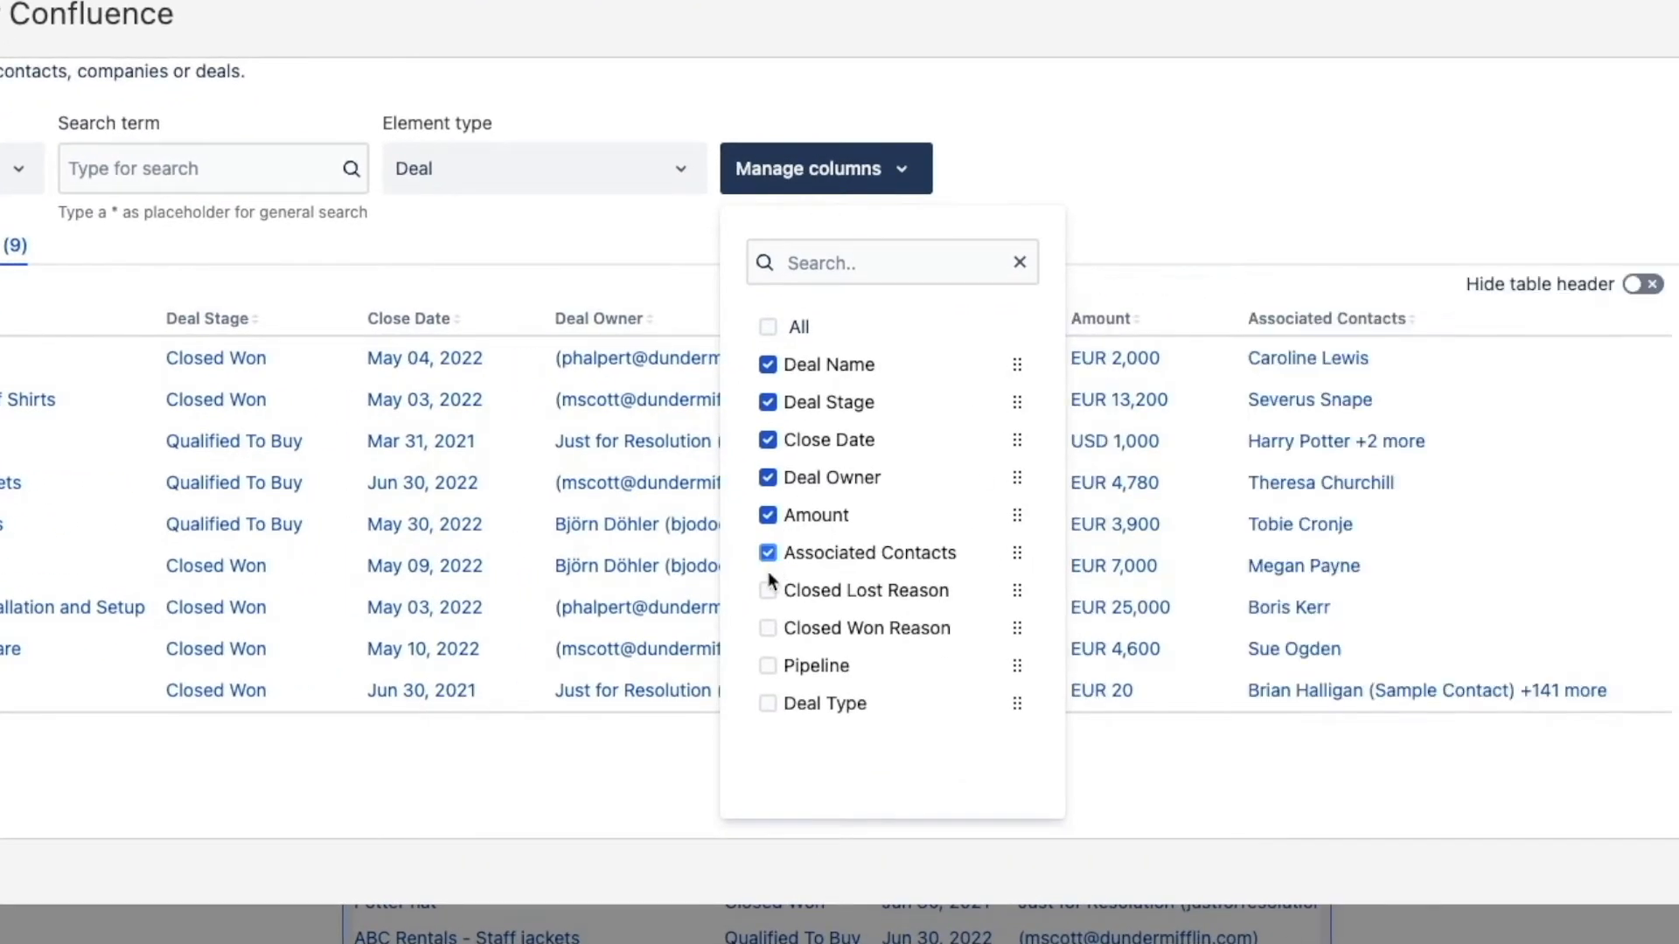
click(768, 590)
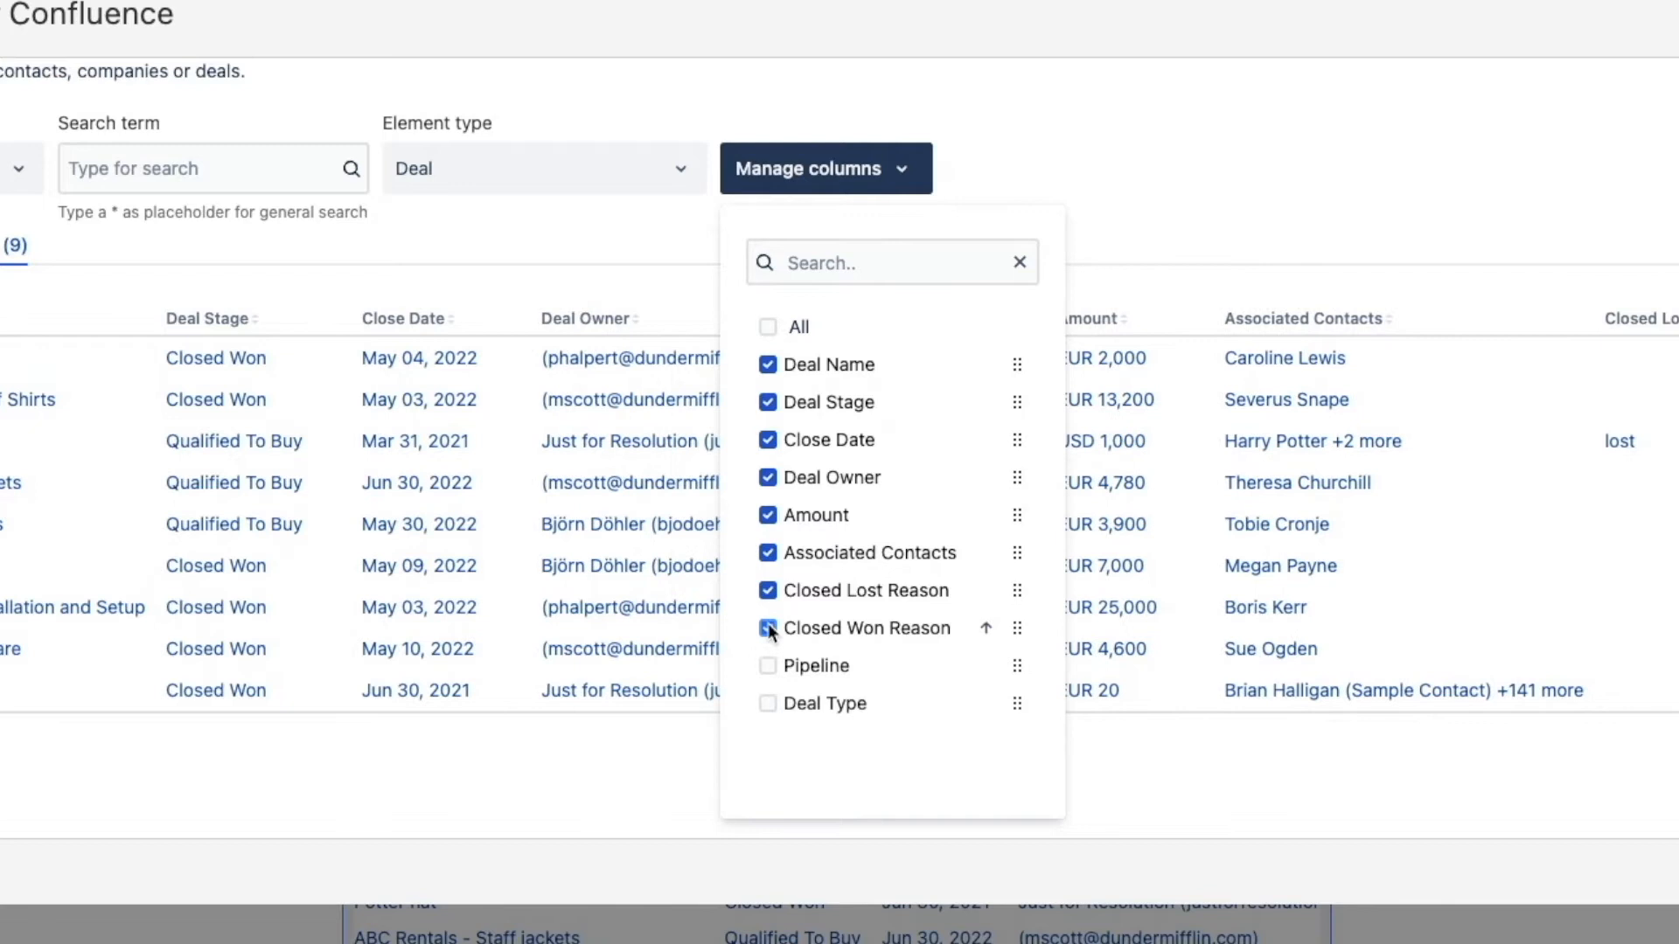
click(767, 629)
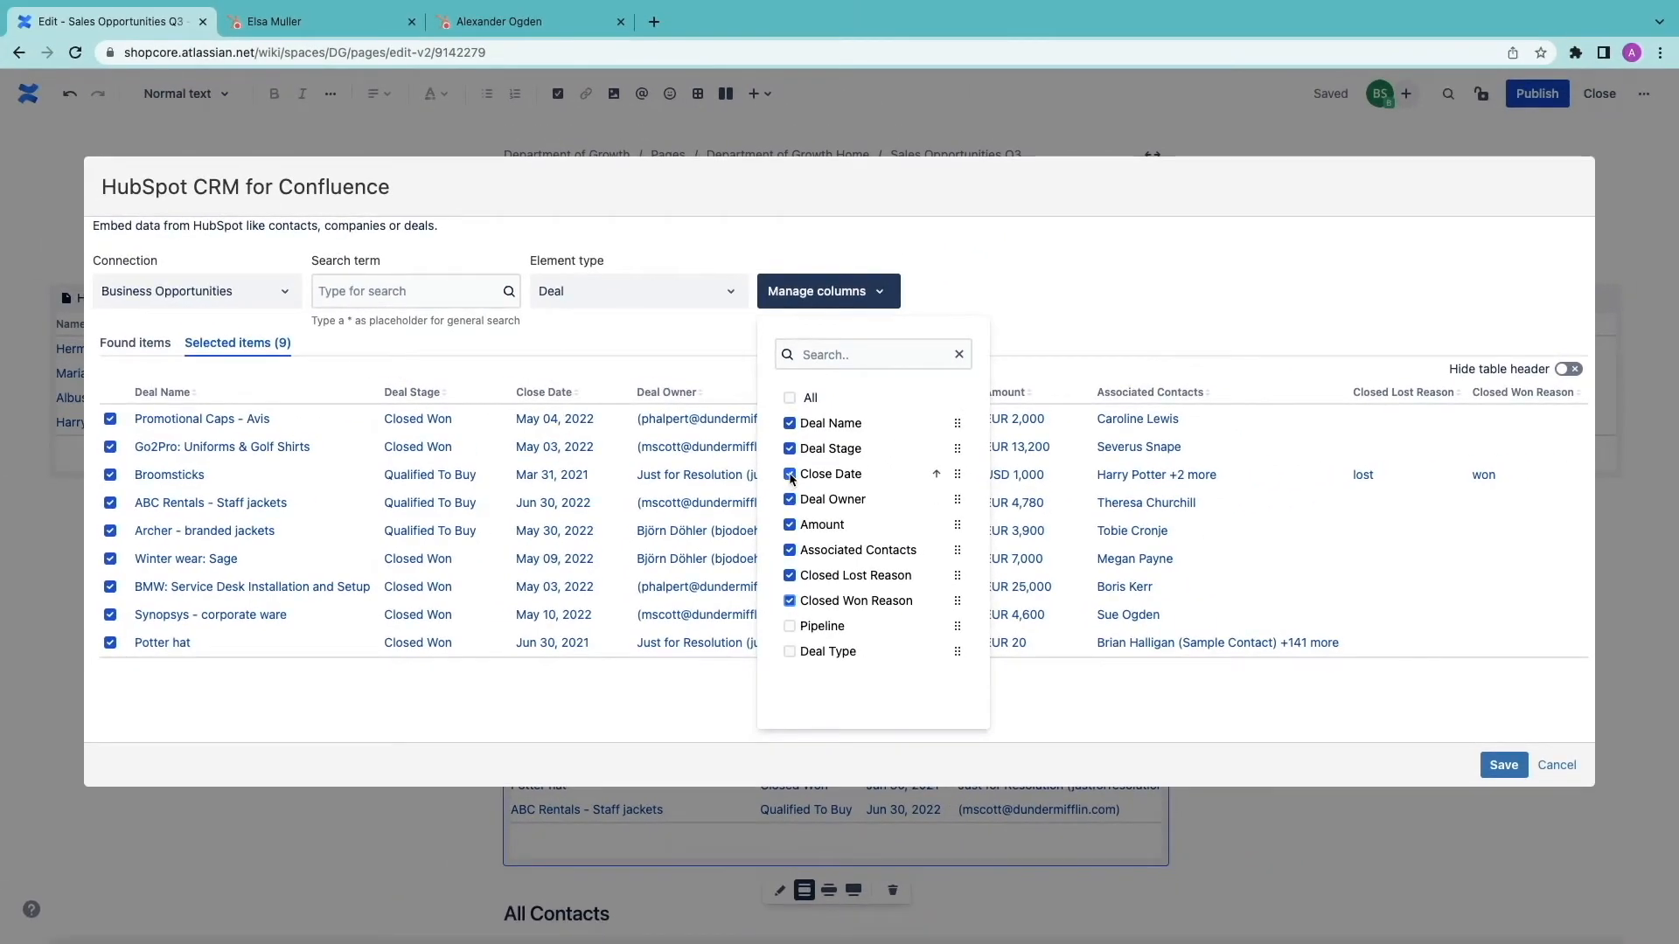
click(790, 625)
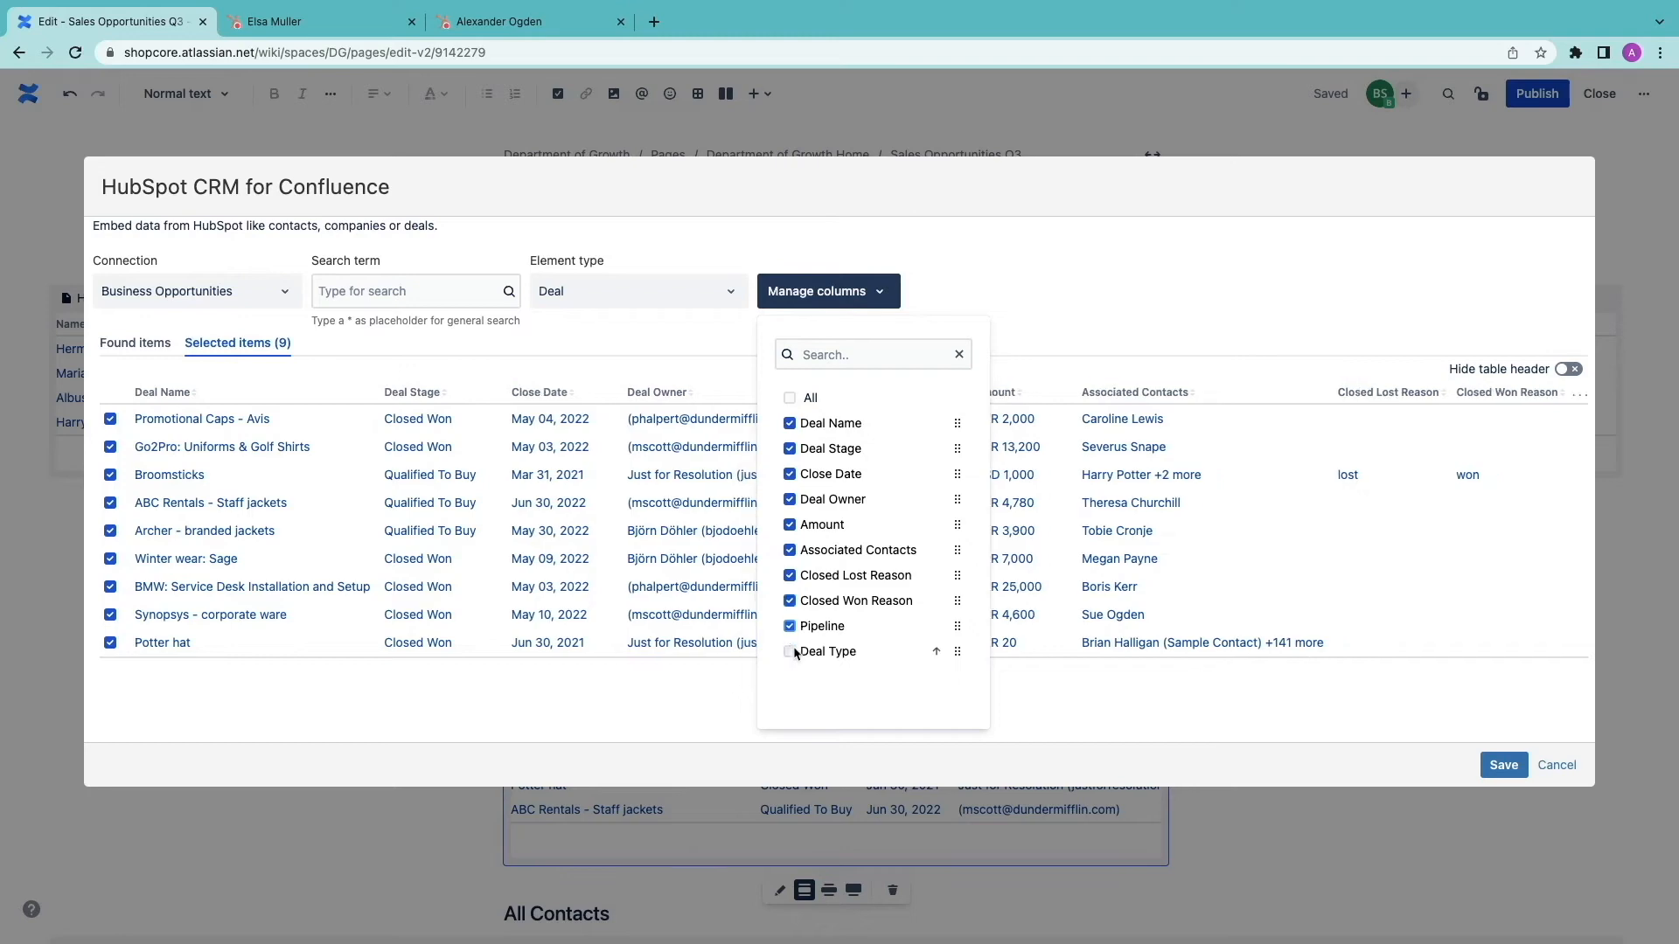
click(788, 627)
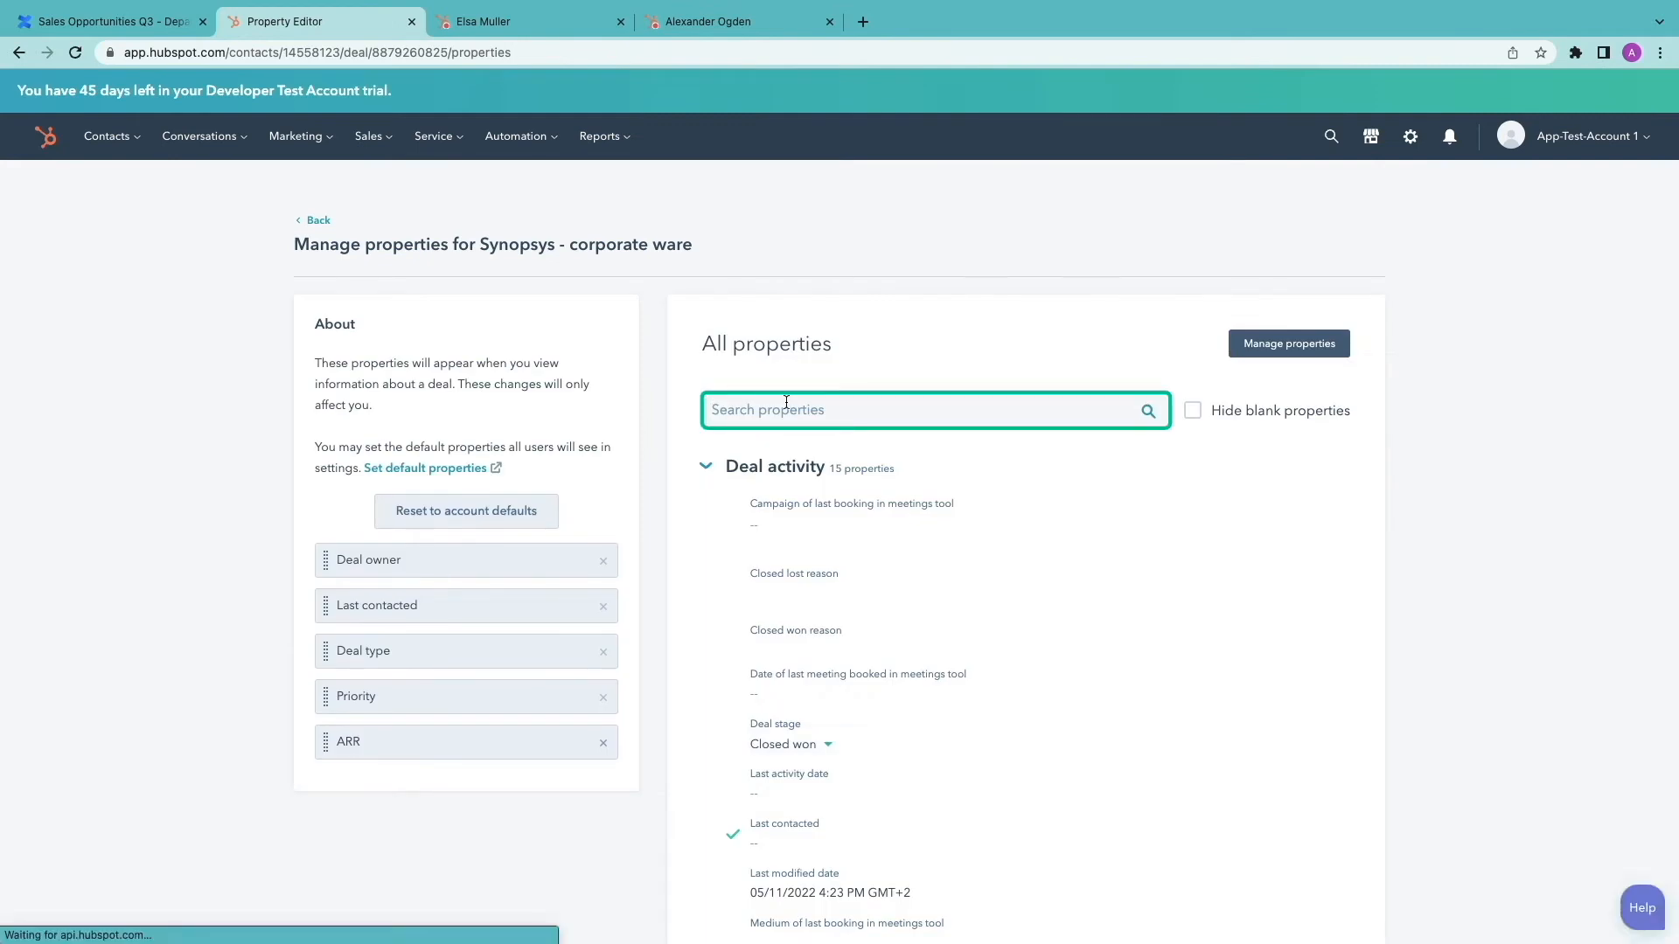
- Set Synopsys - corporate ware's closed won reason to 'The presentation was jaw-dropping!' and save
text(reason)
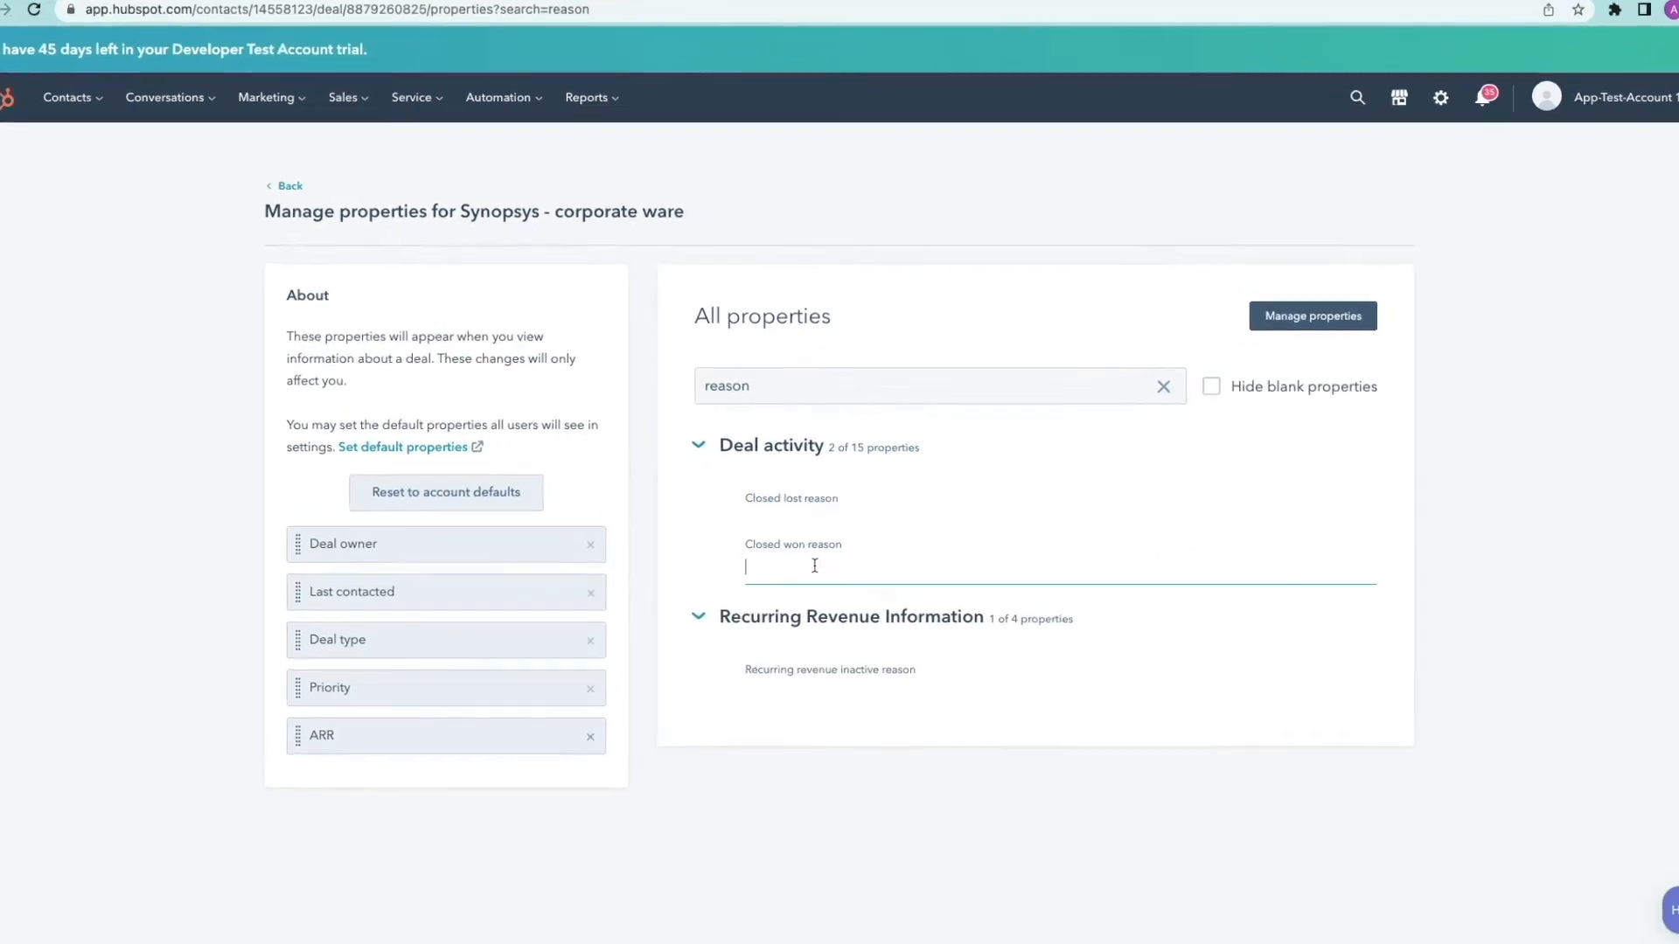
text(The presentation was)
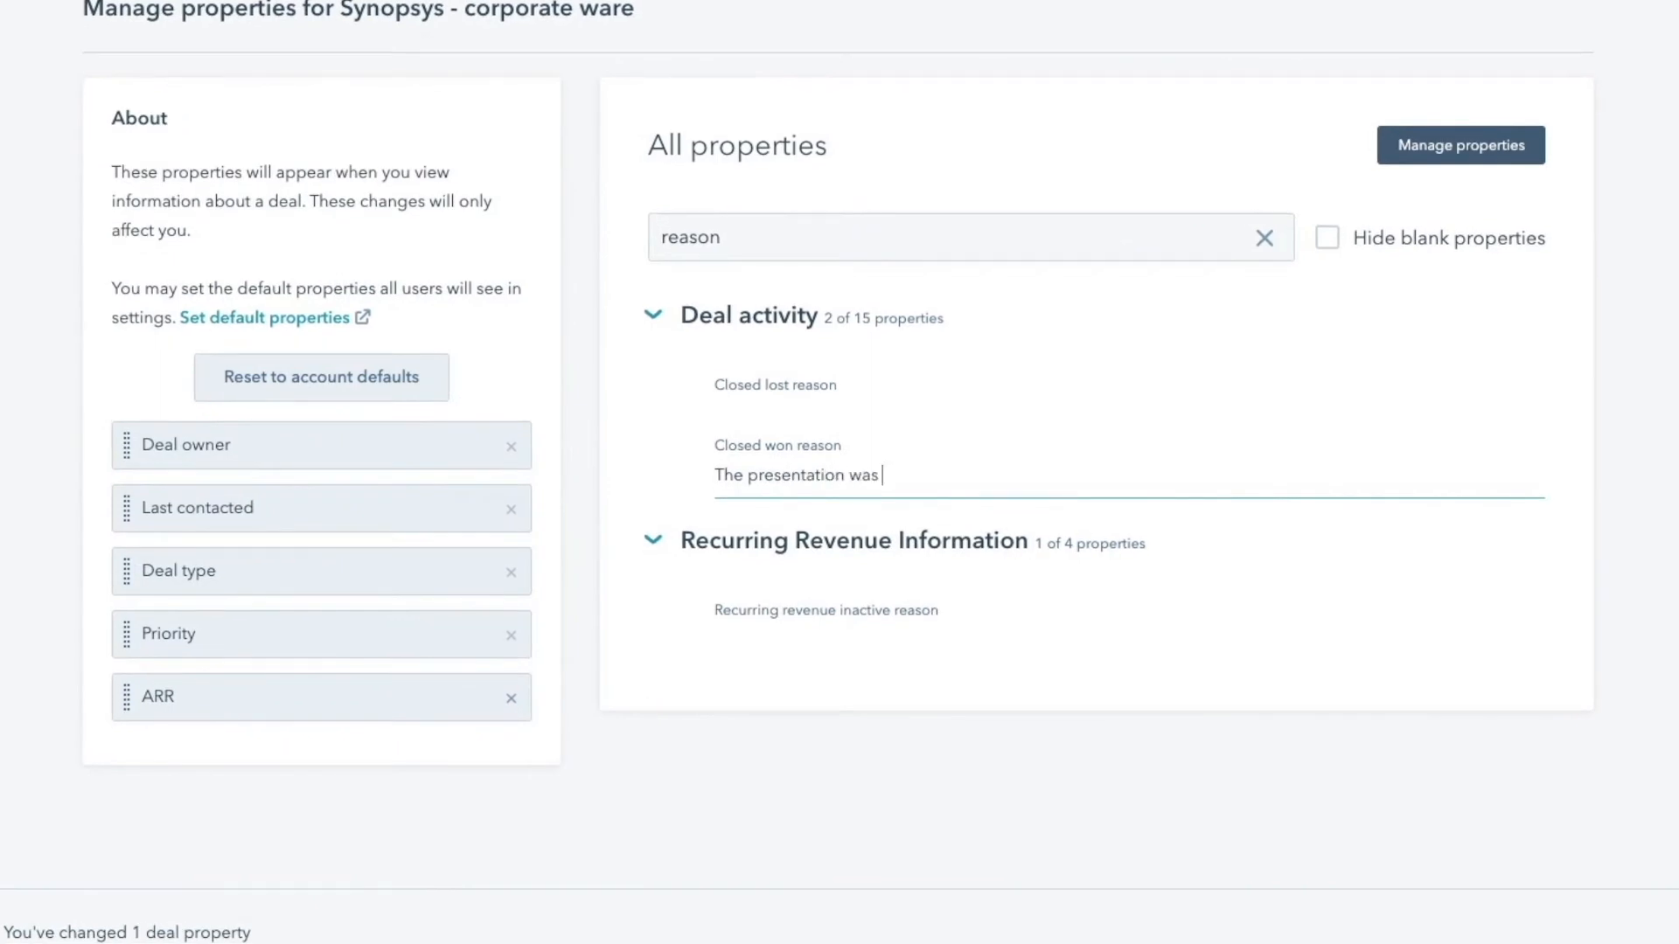
text(jaw-drapping!)
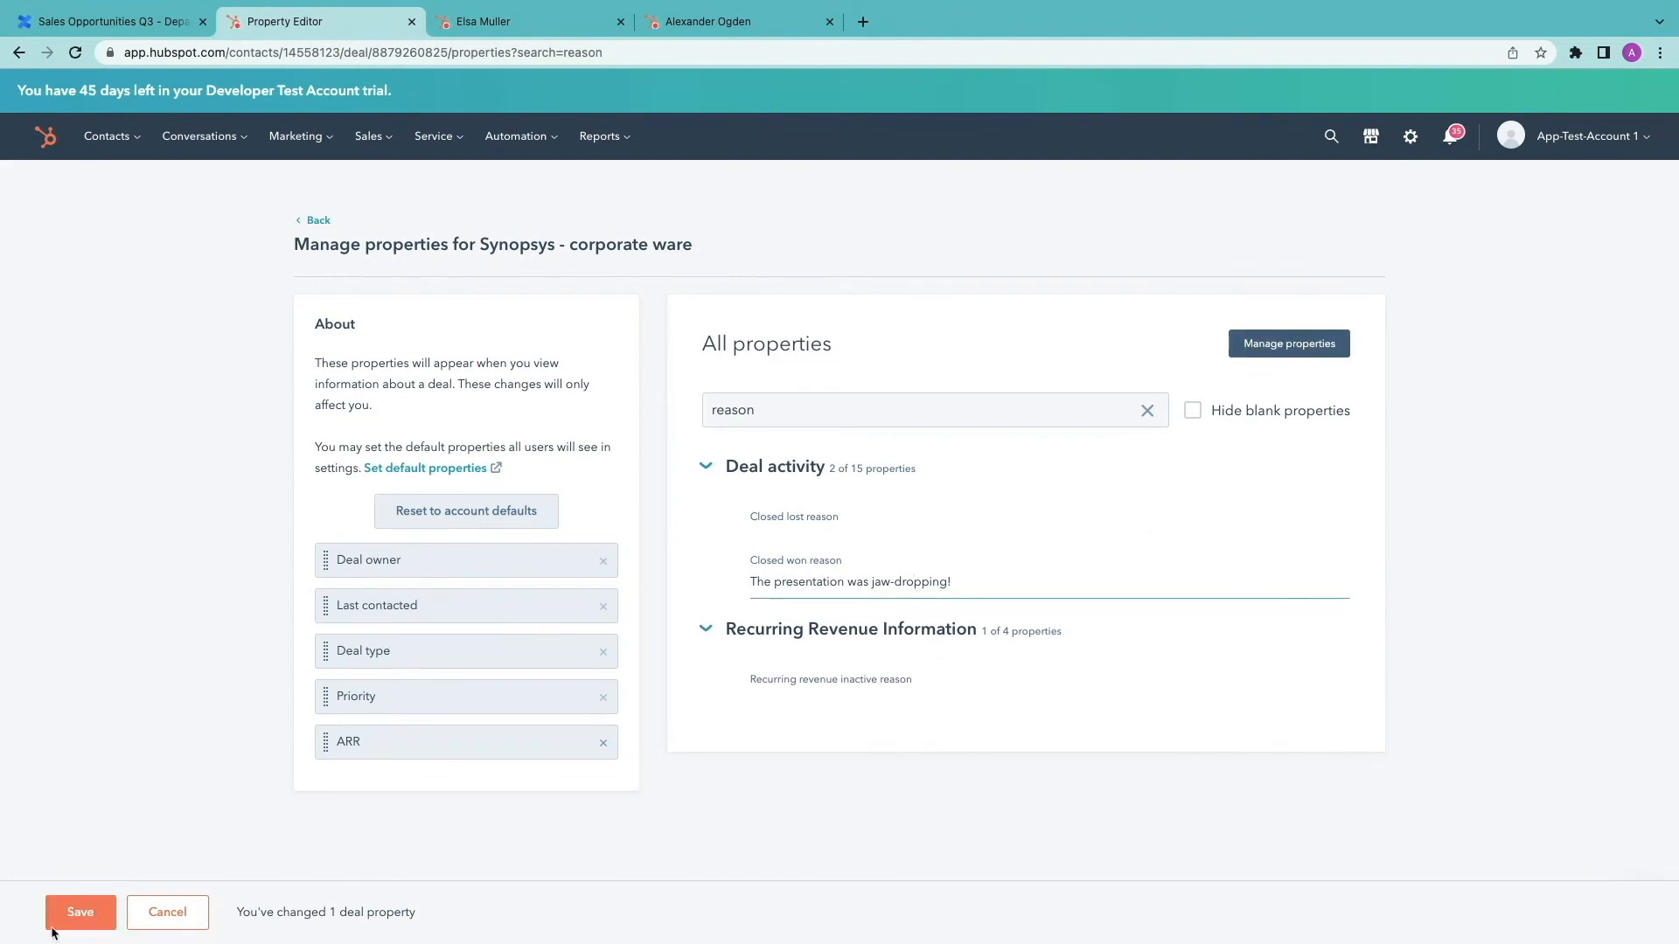
click(107, 21)
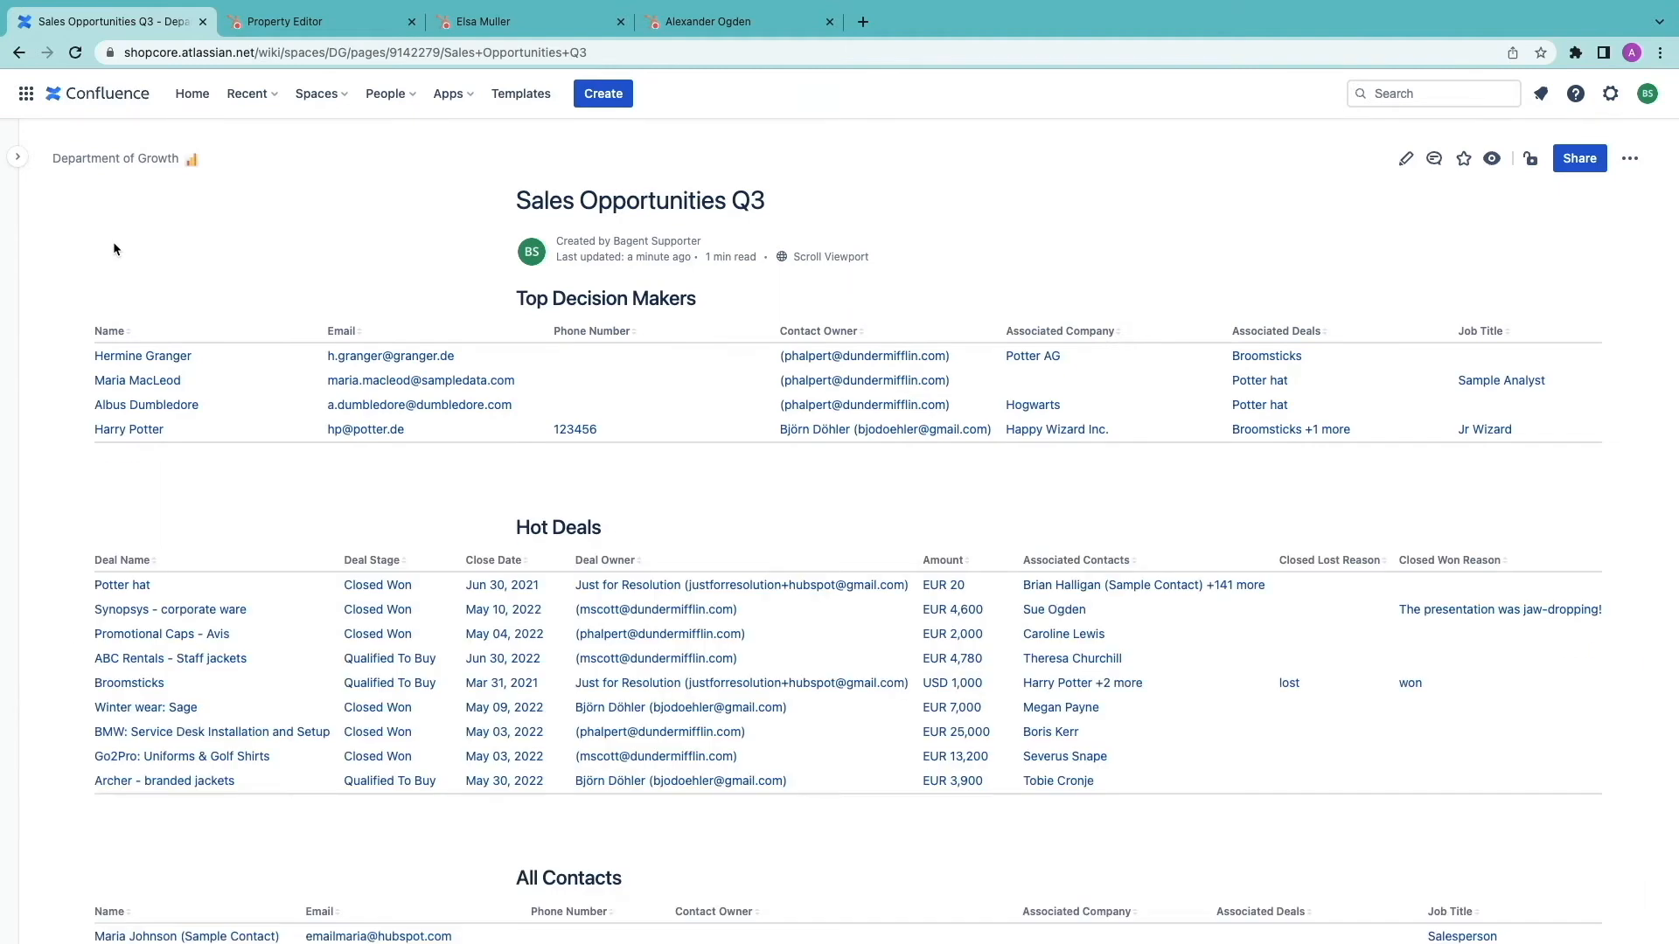
scroll(down, 3)
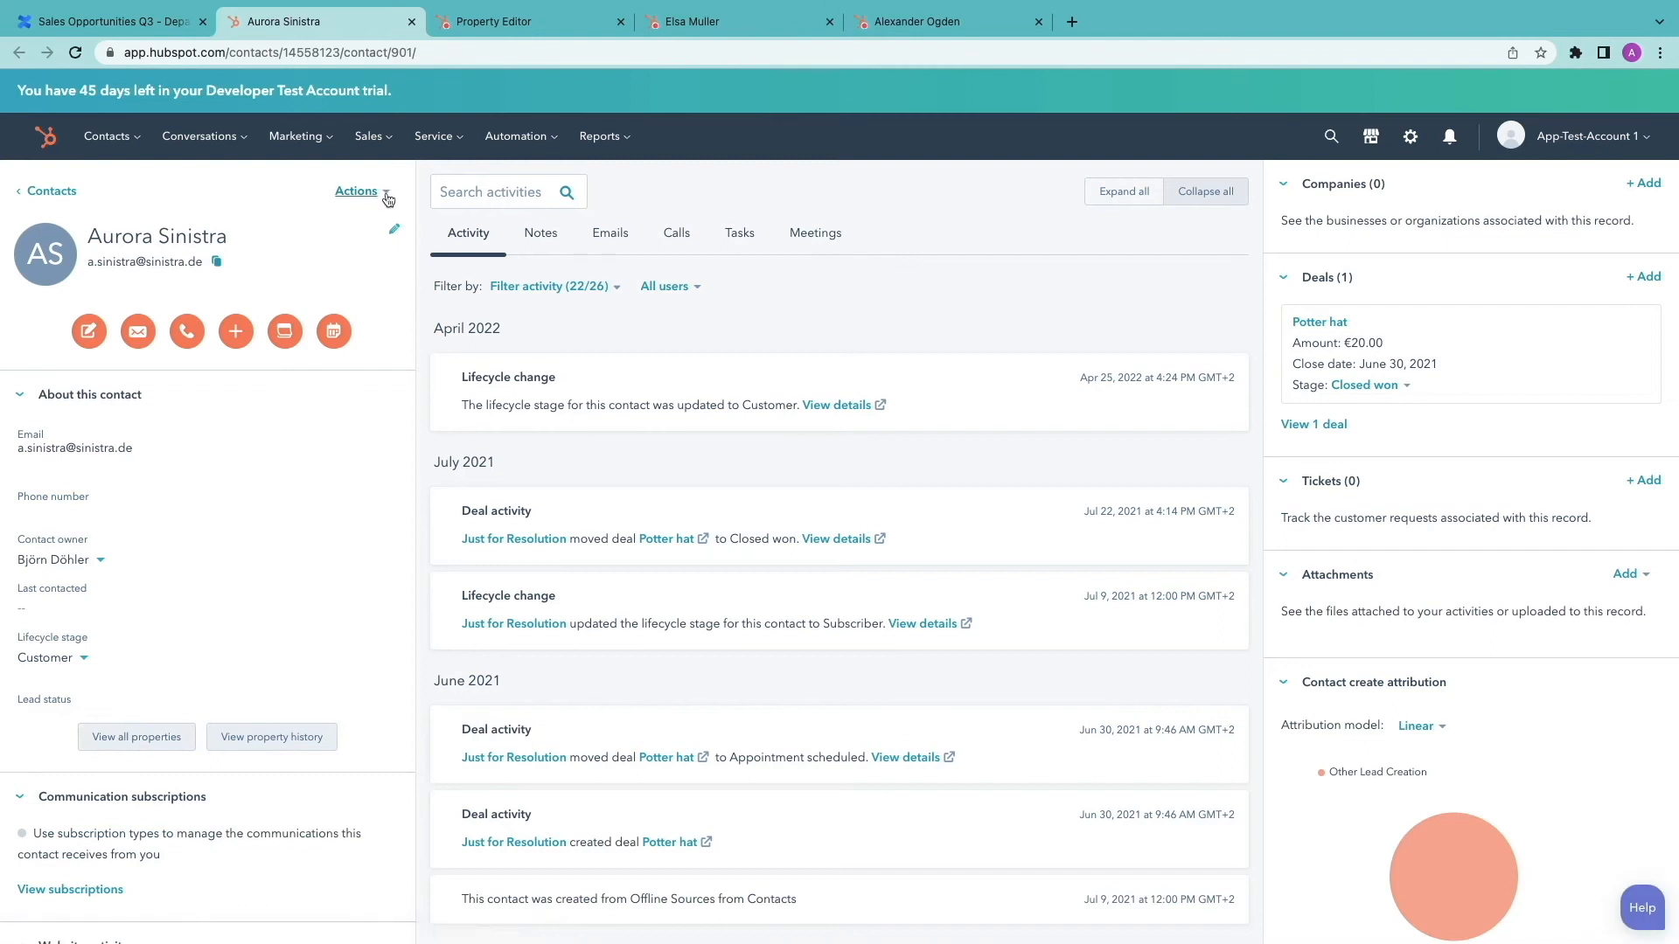
- Delete the HubSpot contact from its Actions menu and confirm the deletion
click(358, 190)
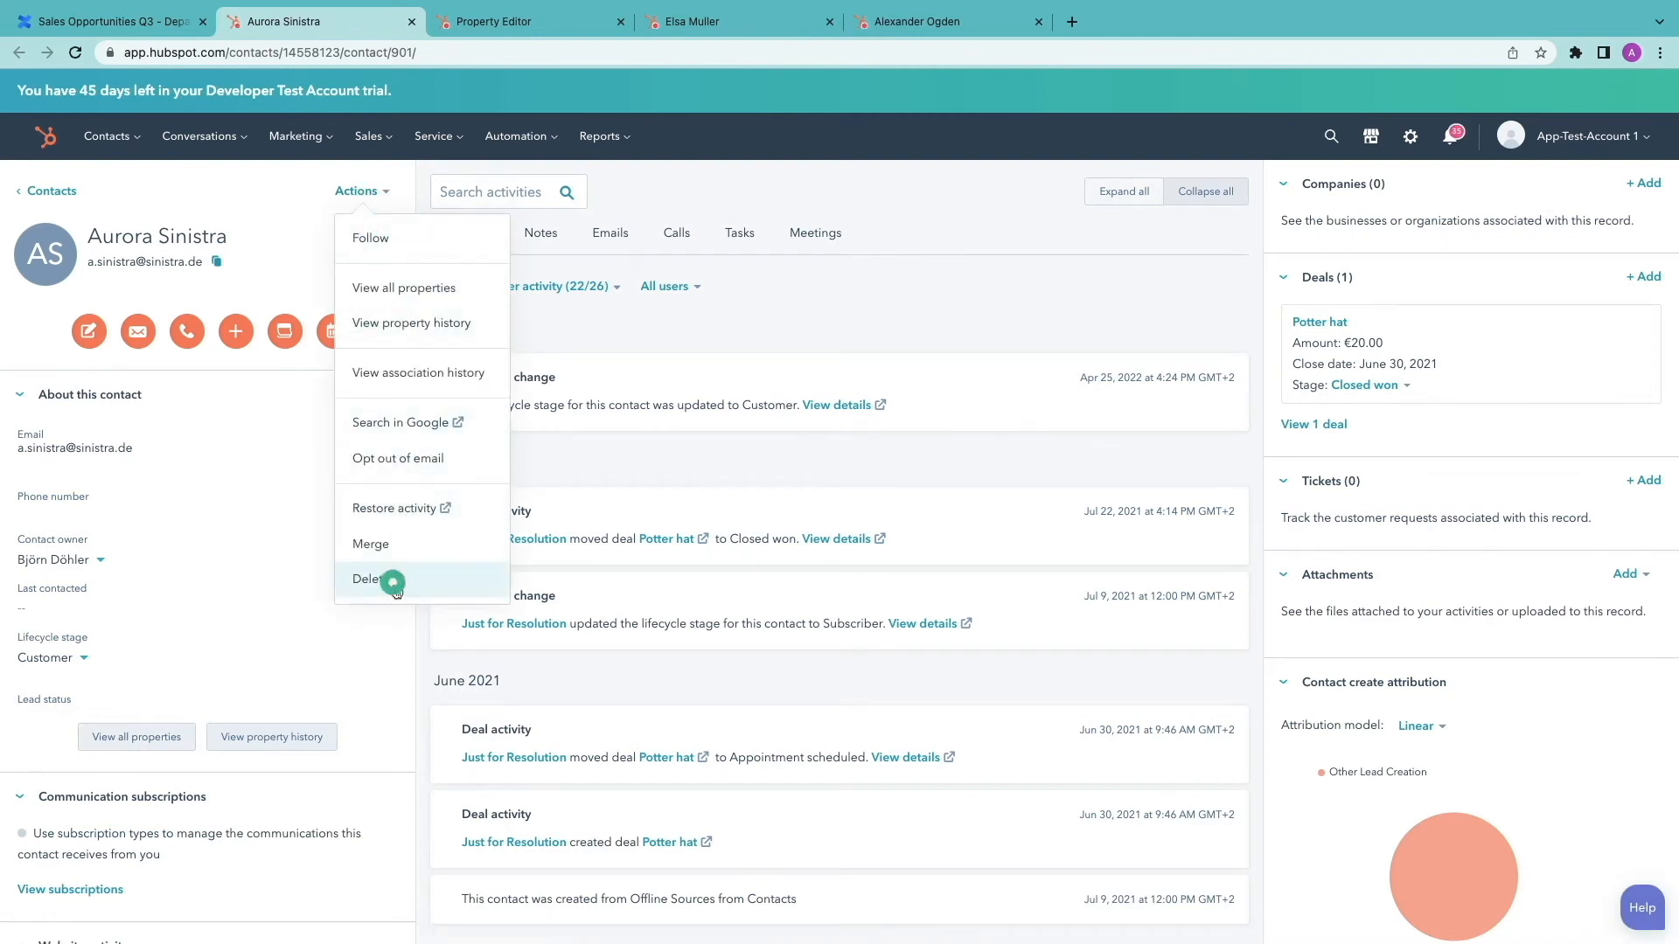
click(372, 578)
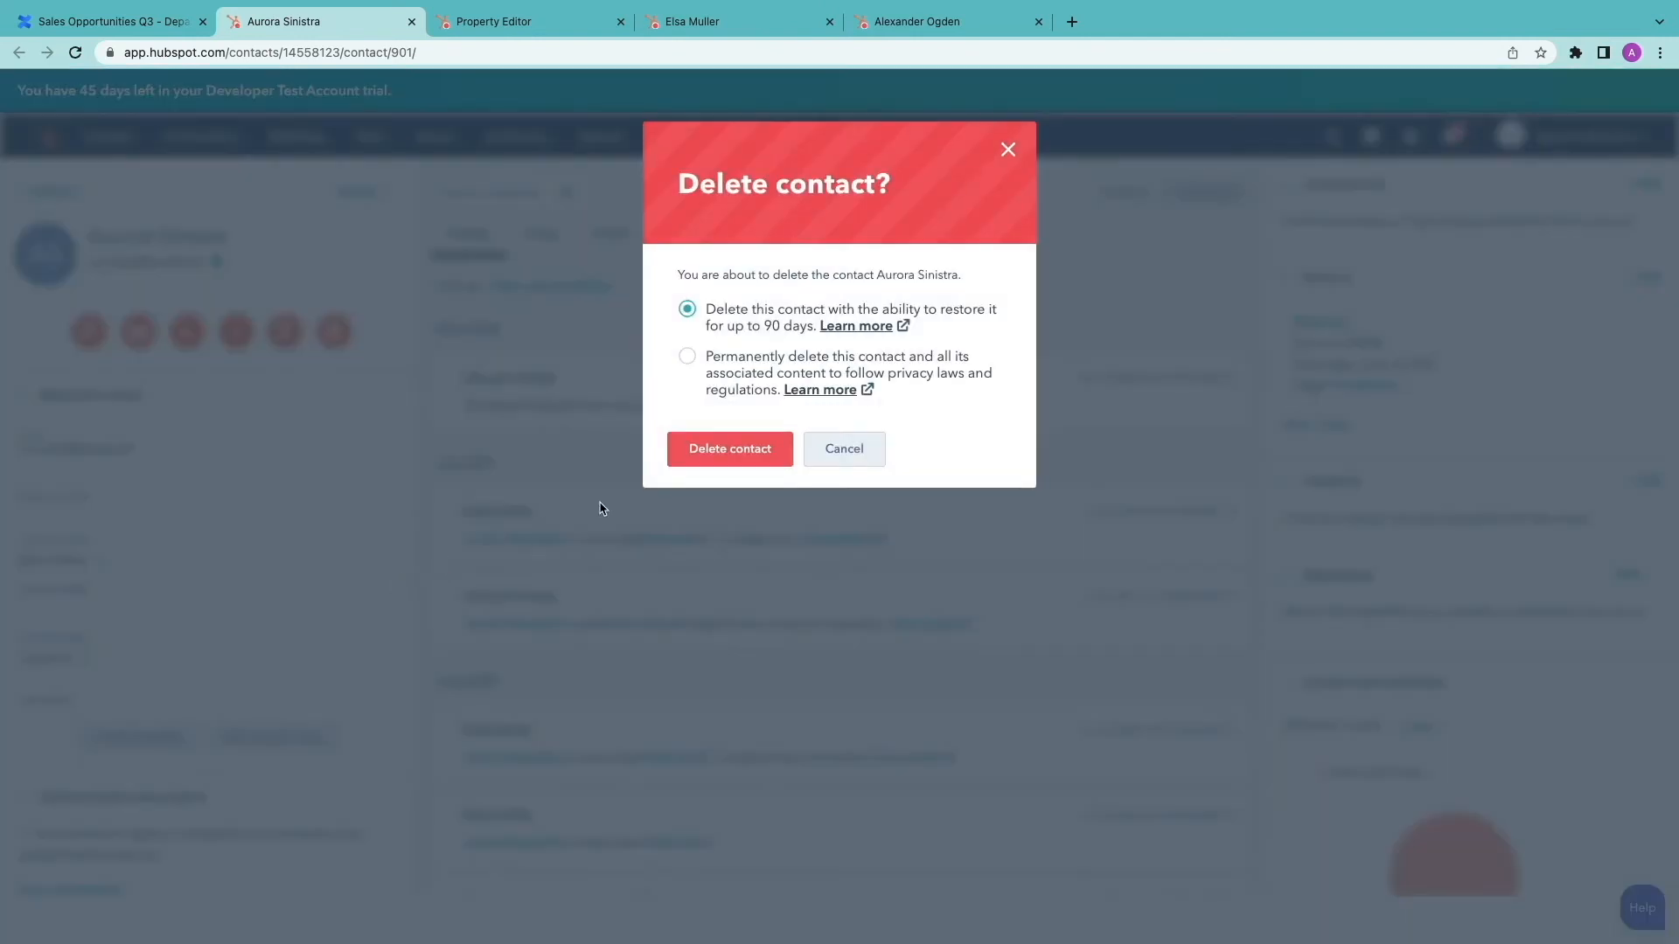
click(686, 356)
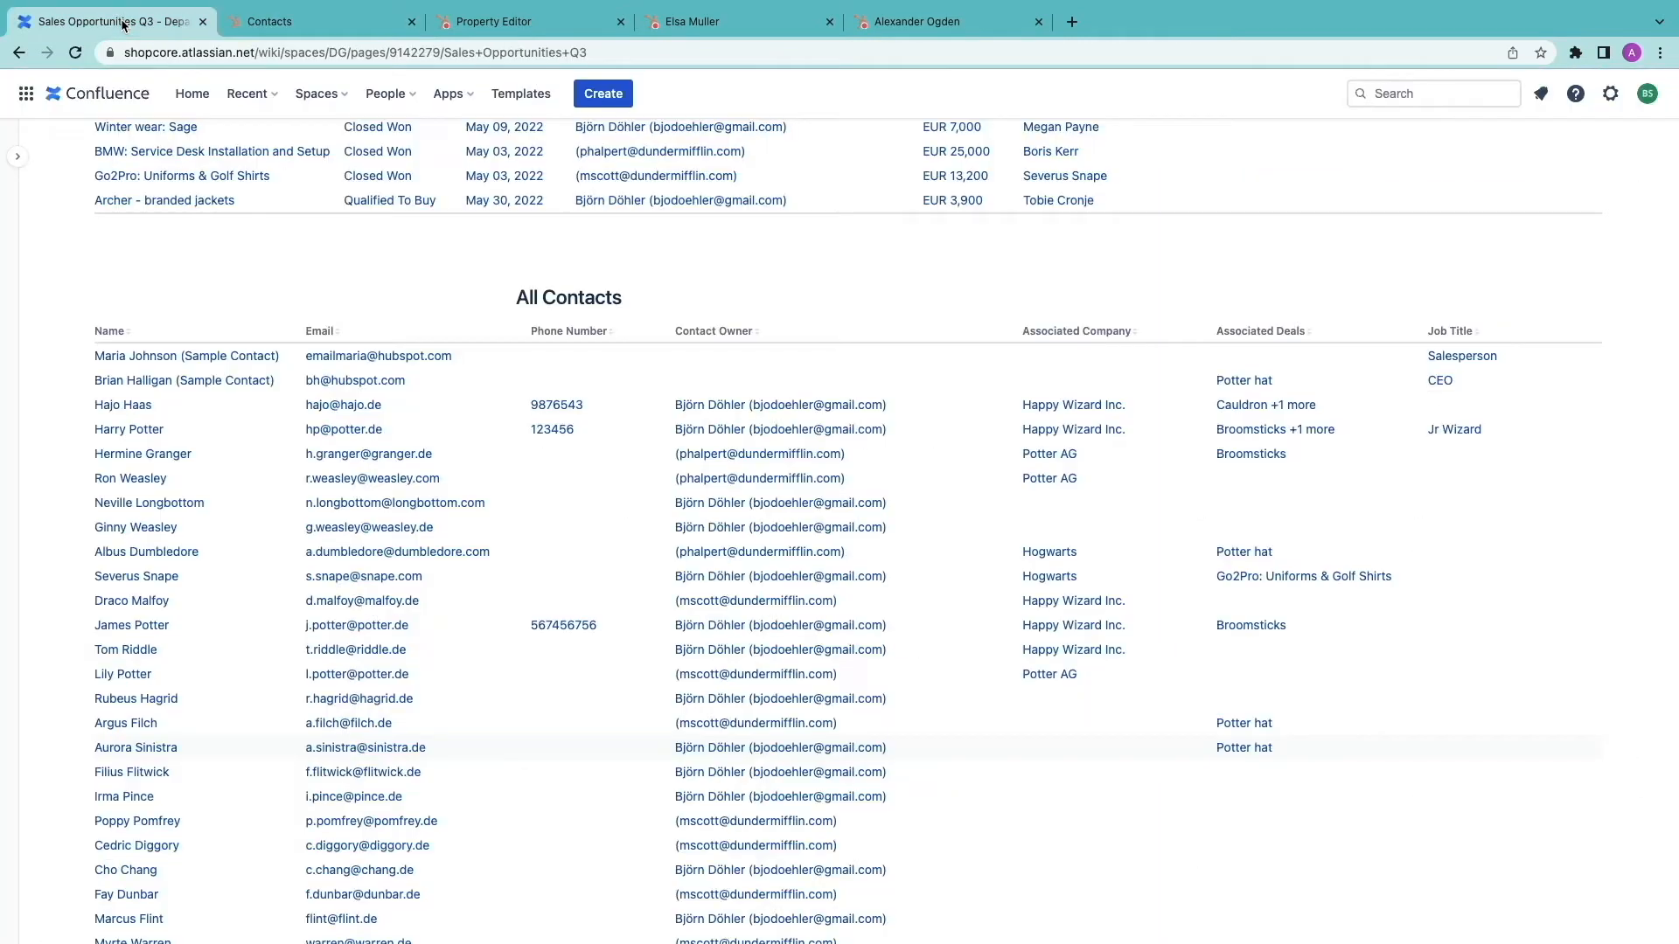
- Reload the Sales Opportunities Q3 page and scroll down to the Hot Deals table
click(73, 53)
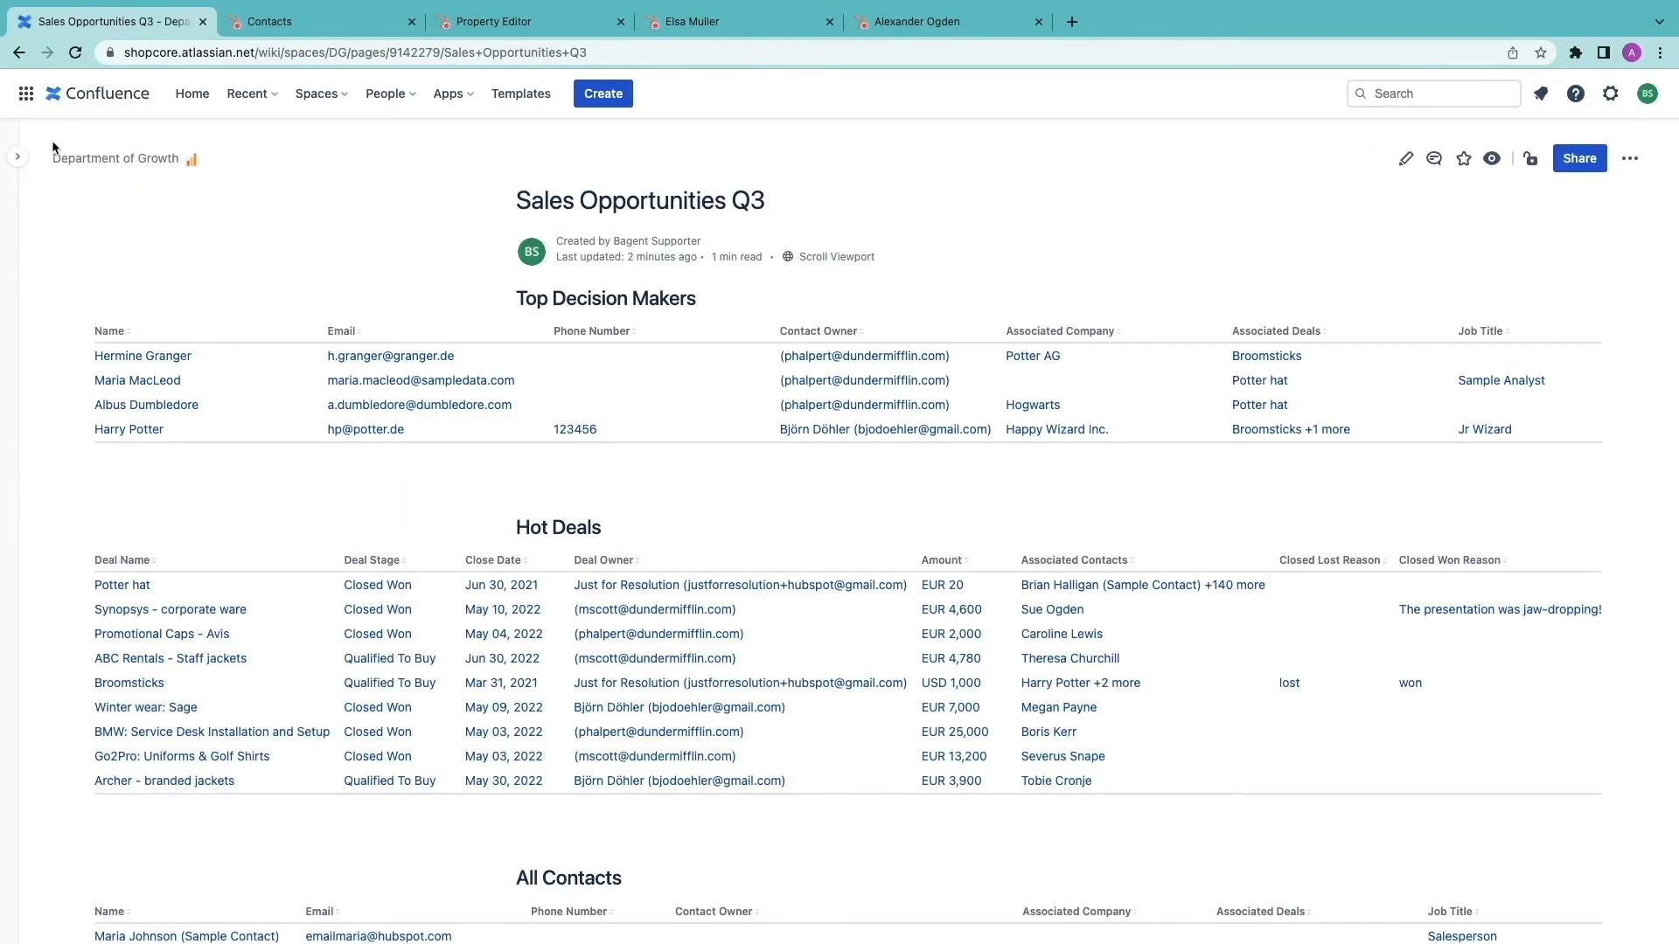
scroll(down, 3)
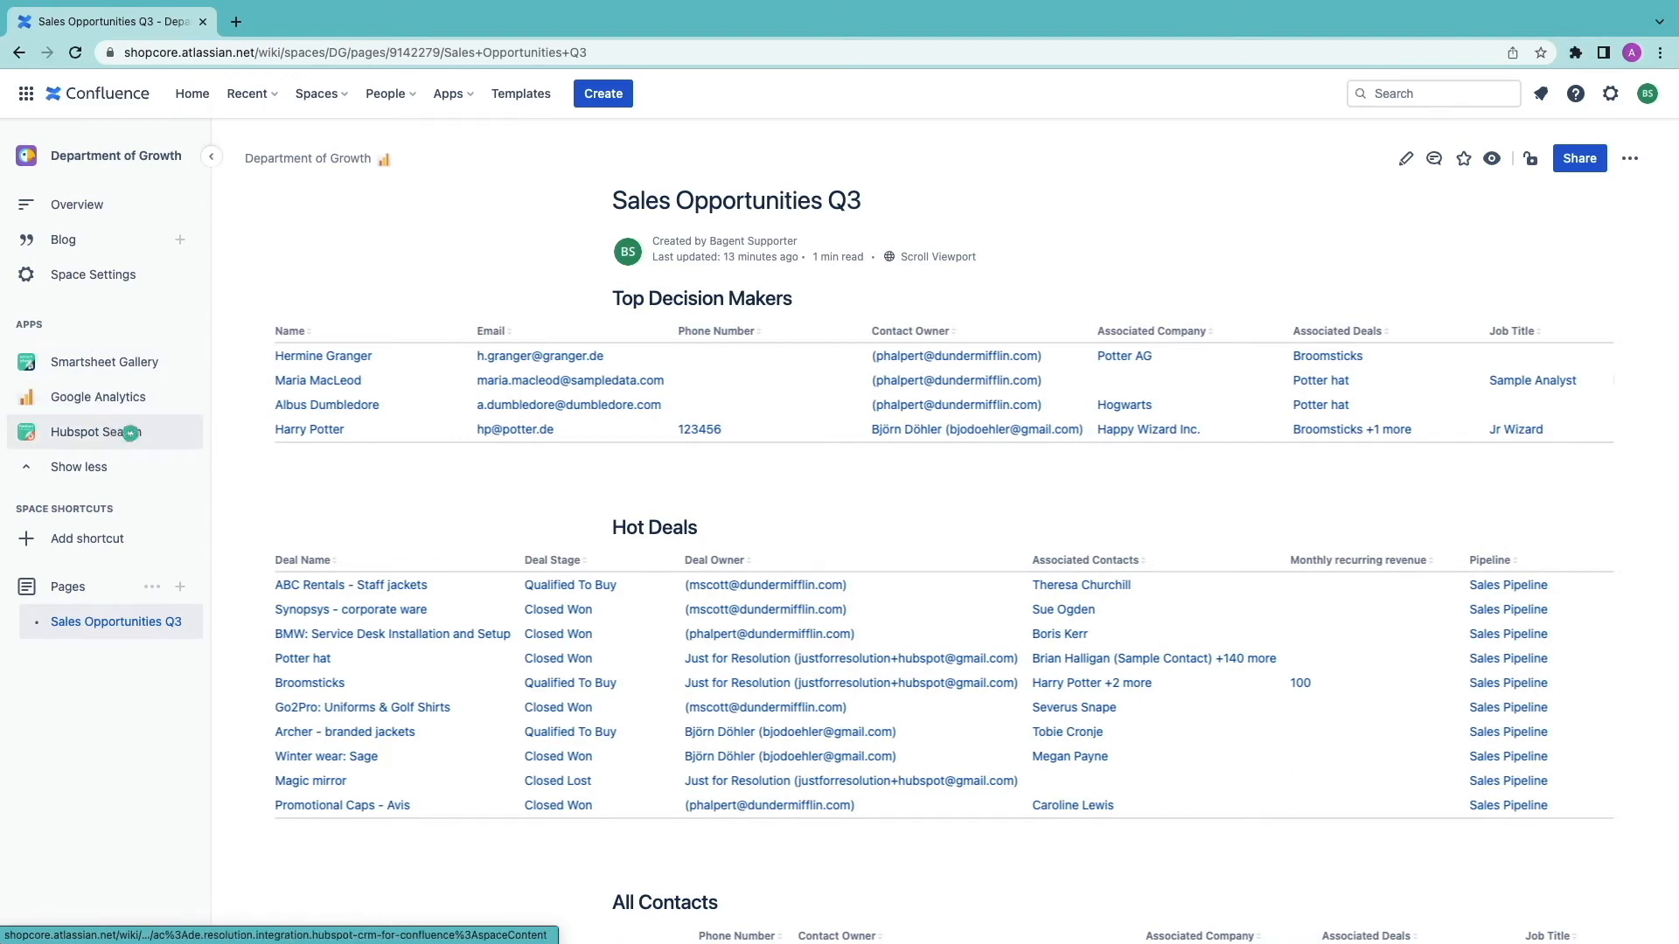
- In Hubspot Search, search deals filtered to a chosen Deal Owner
click(96, 431)
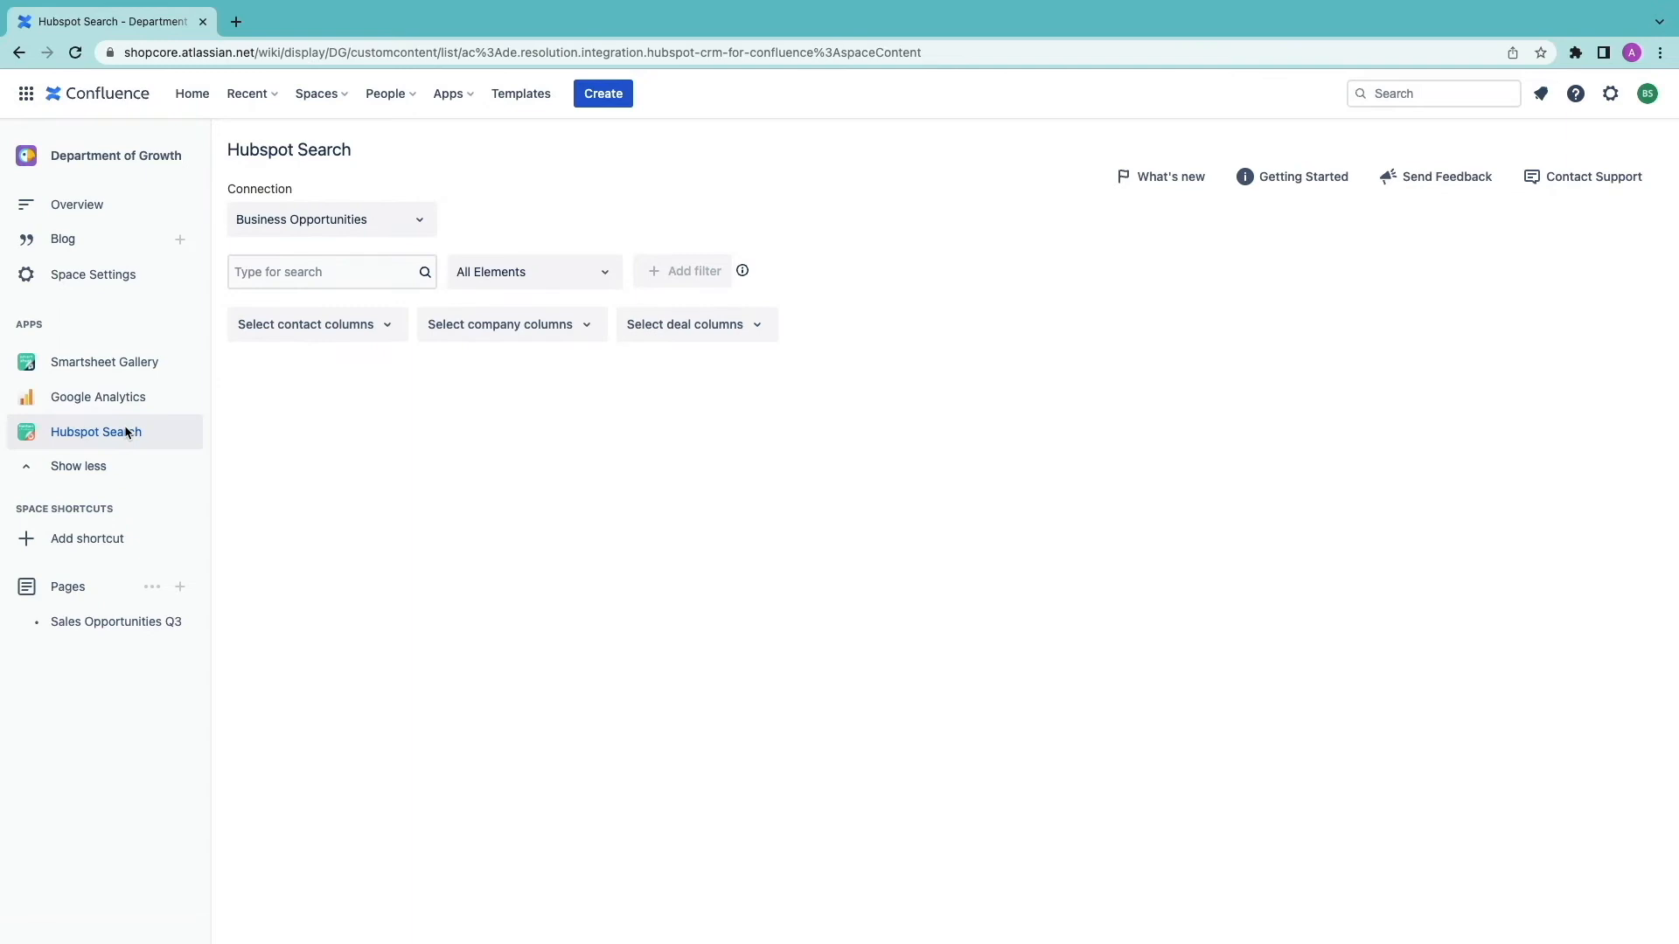
mouse_move(358, 420)
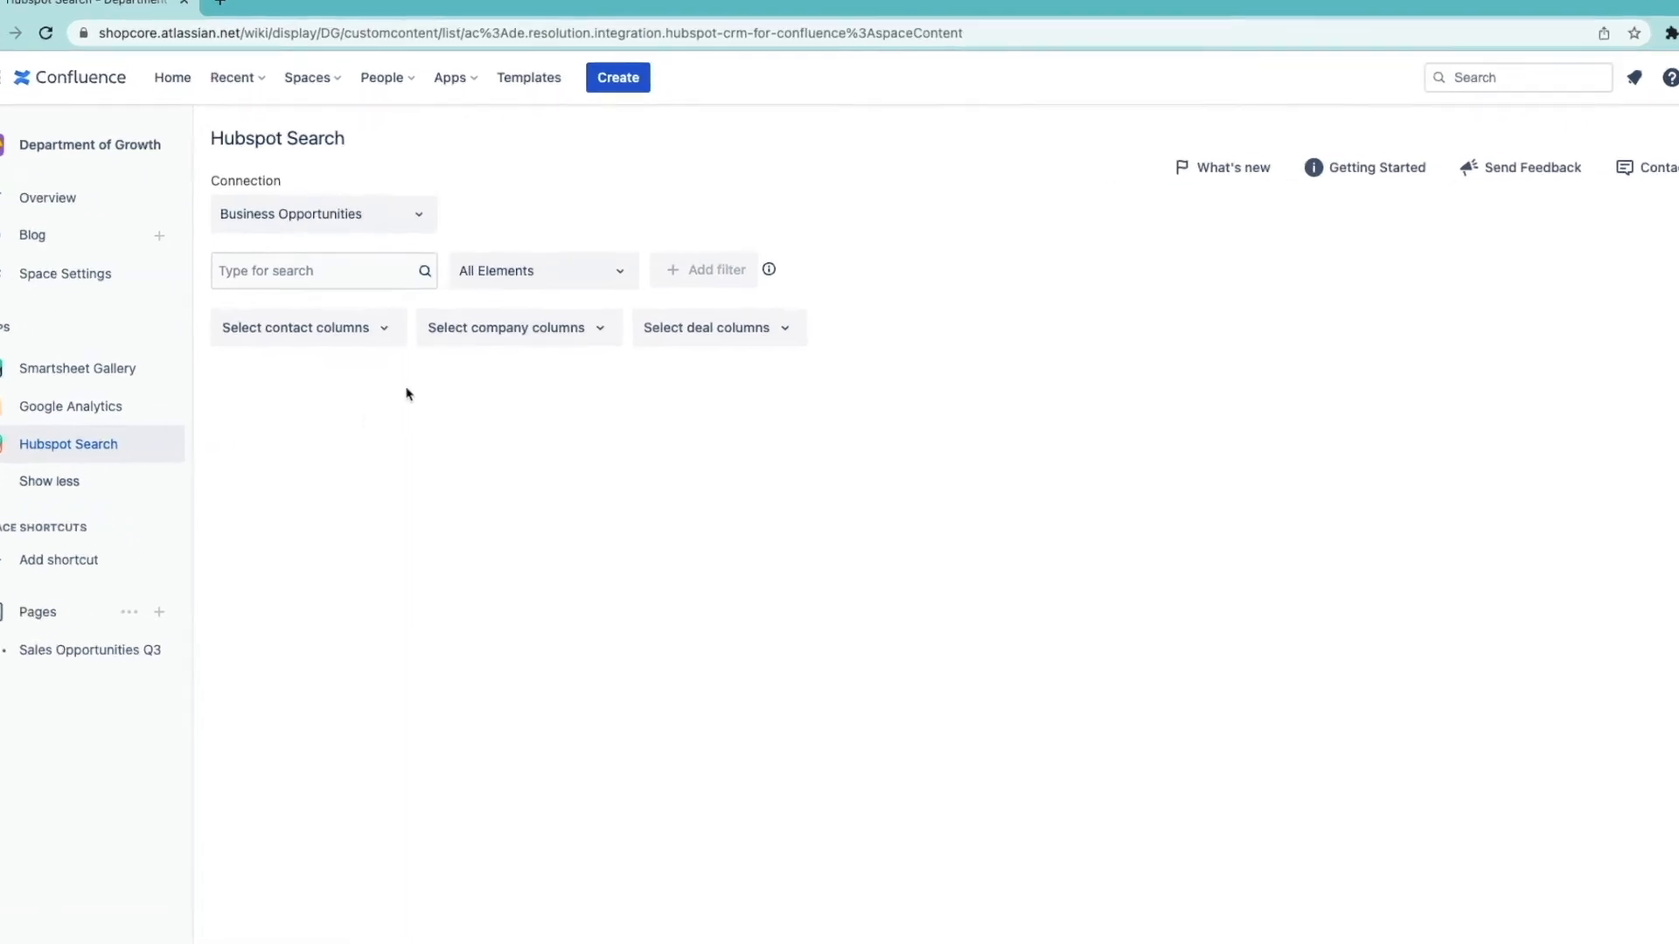
click(540, 270)
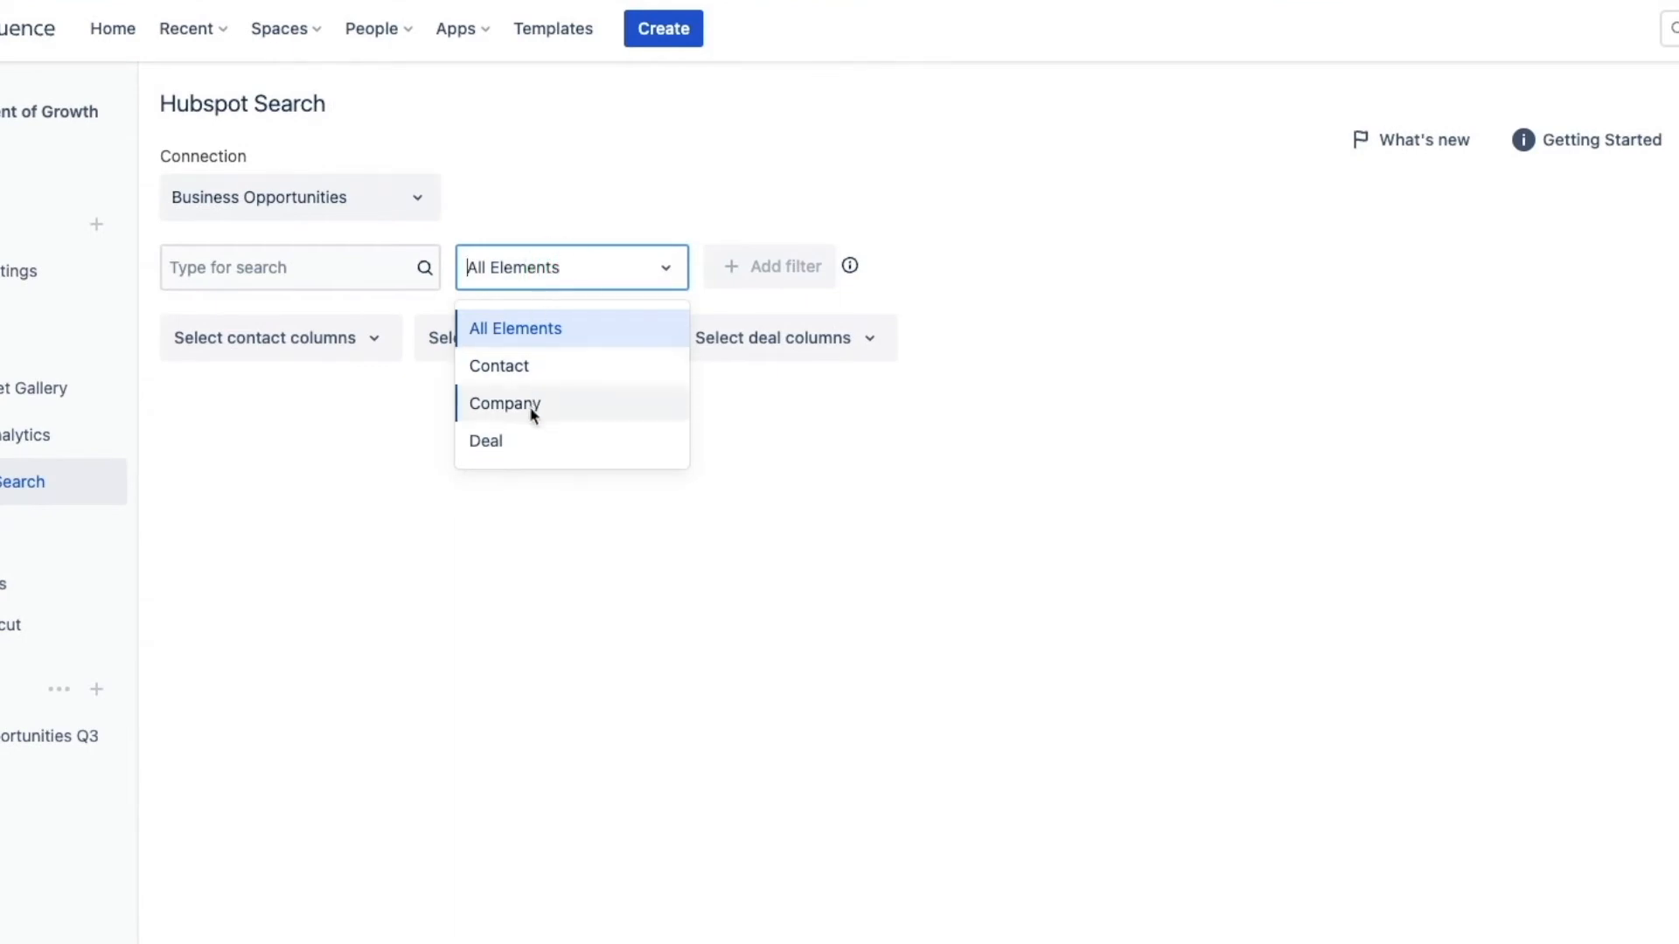
click(485, 440)
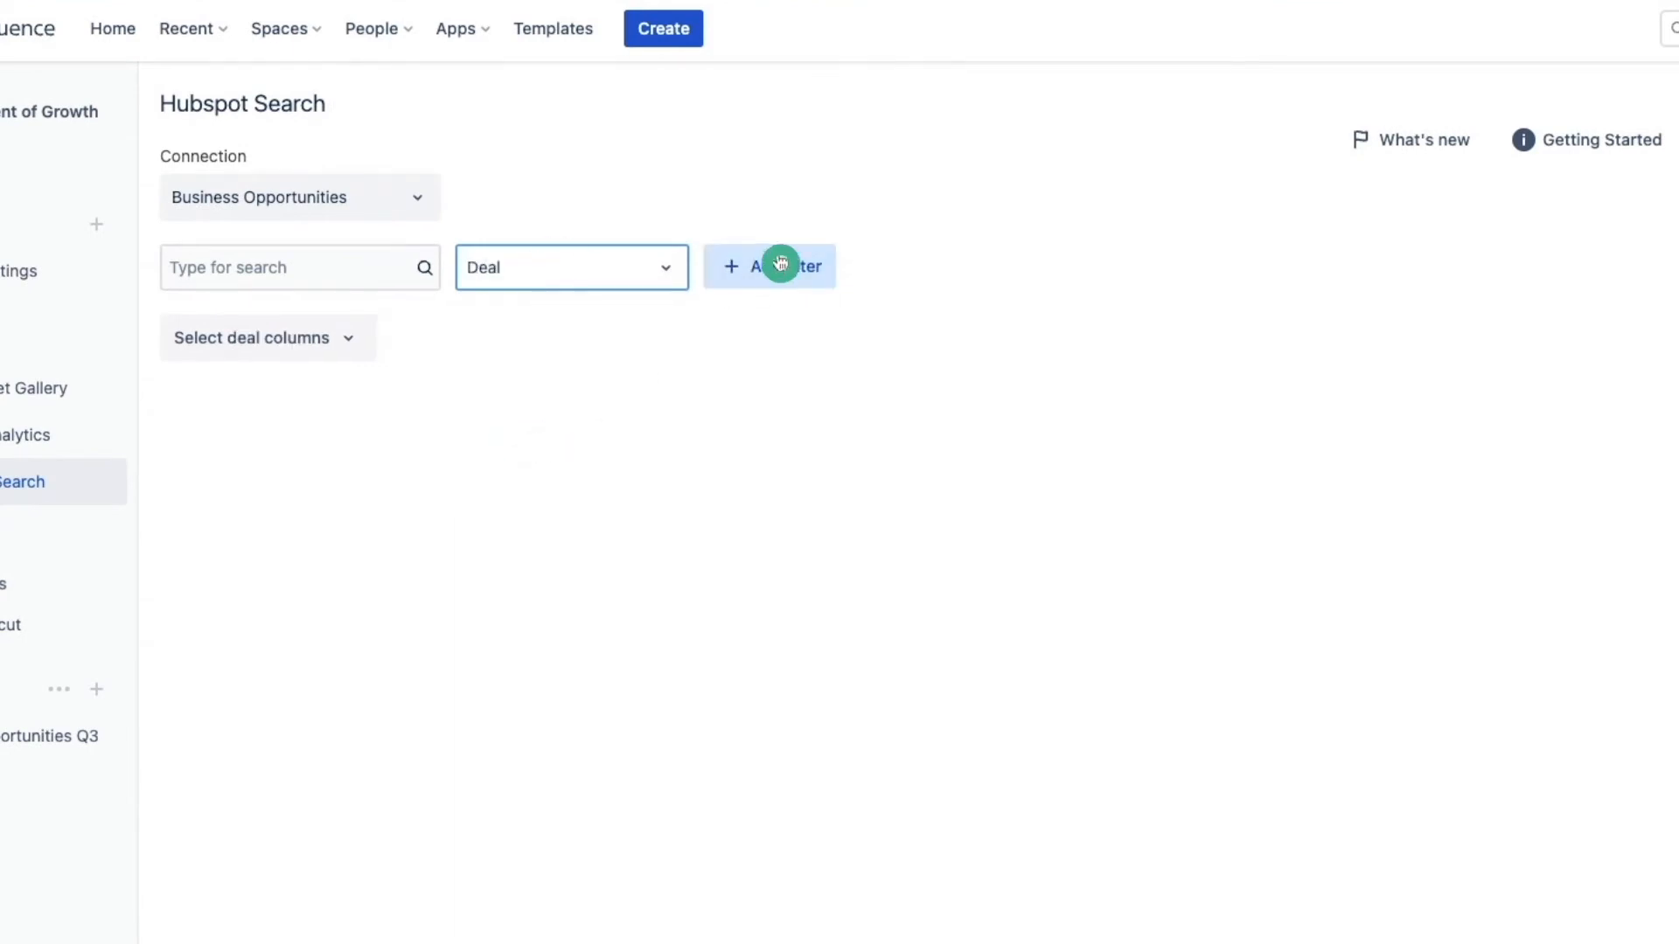
click(769, 266)
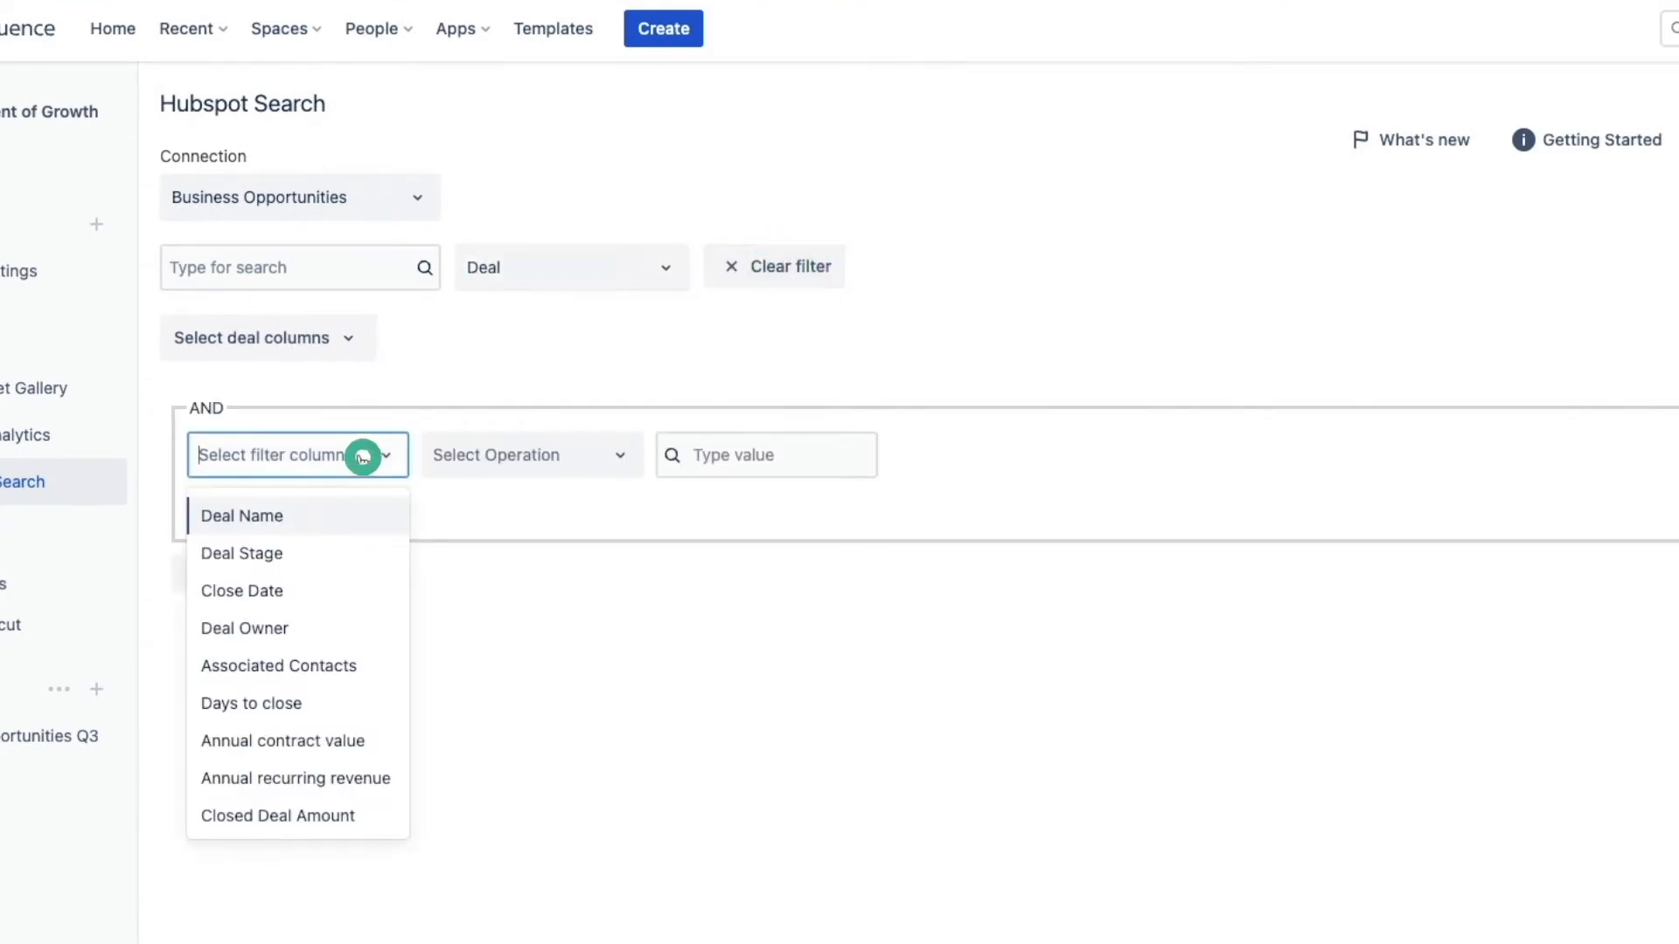
mouse_move(300, 629)
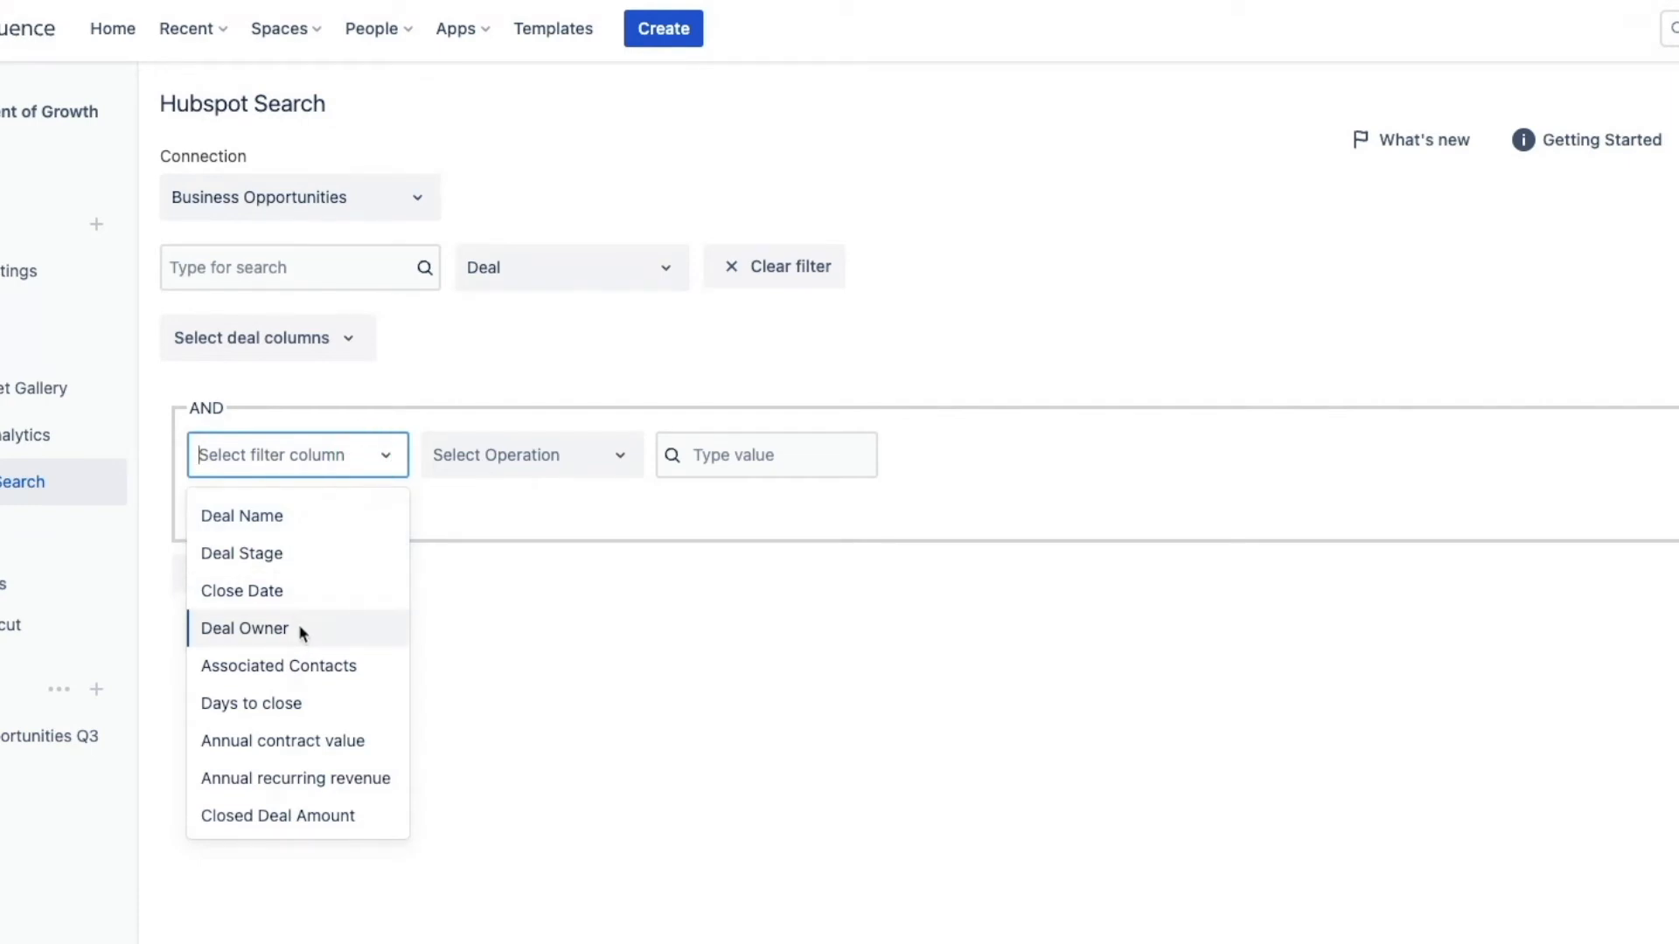
click(244, 629)
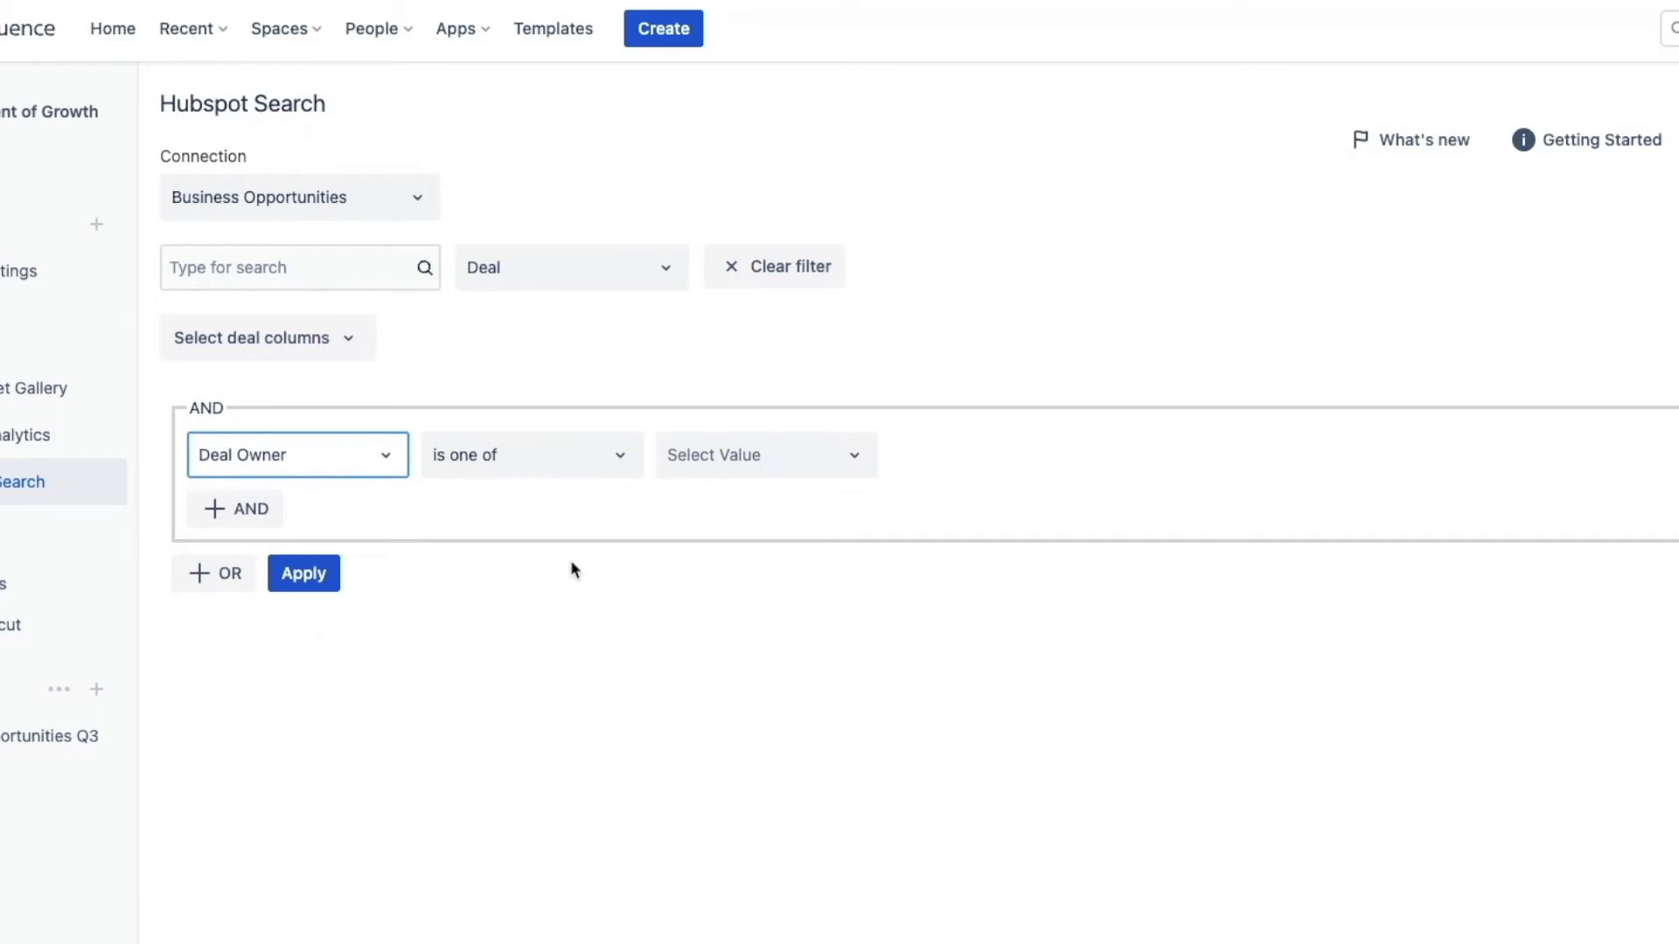
text(d)
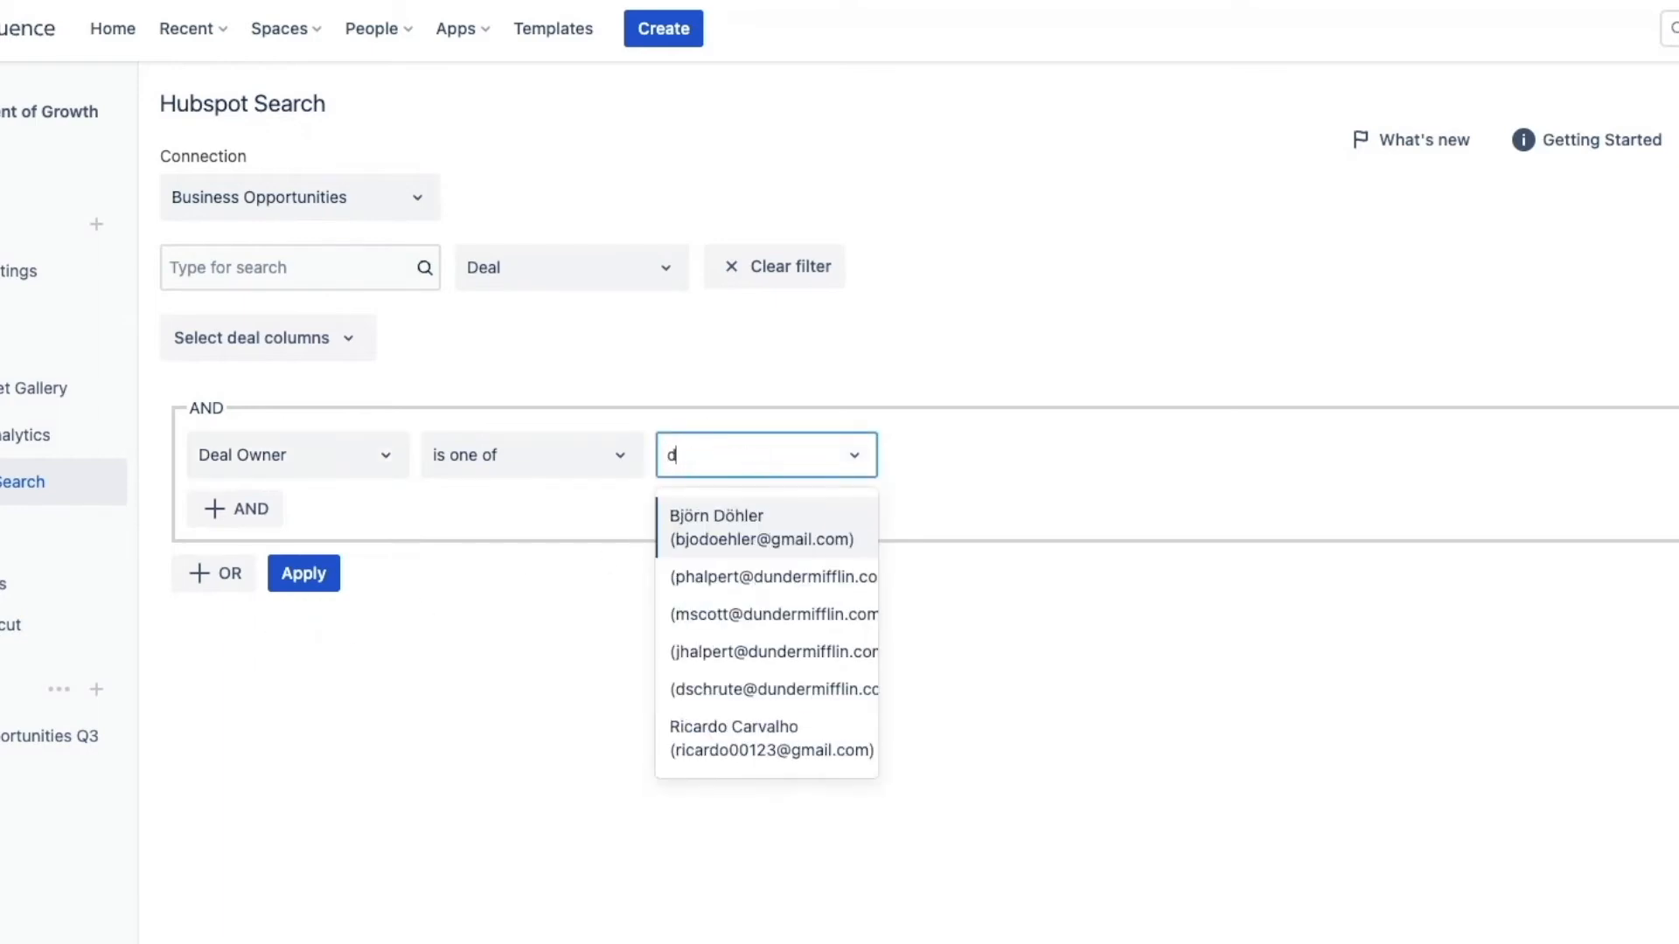
mouse_move(725, 689)
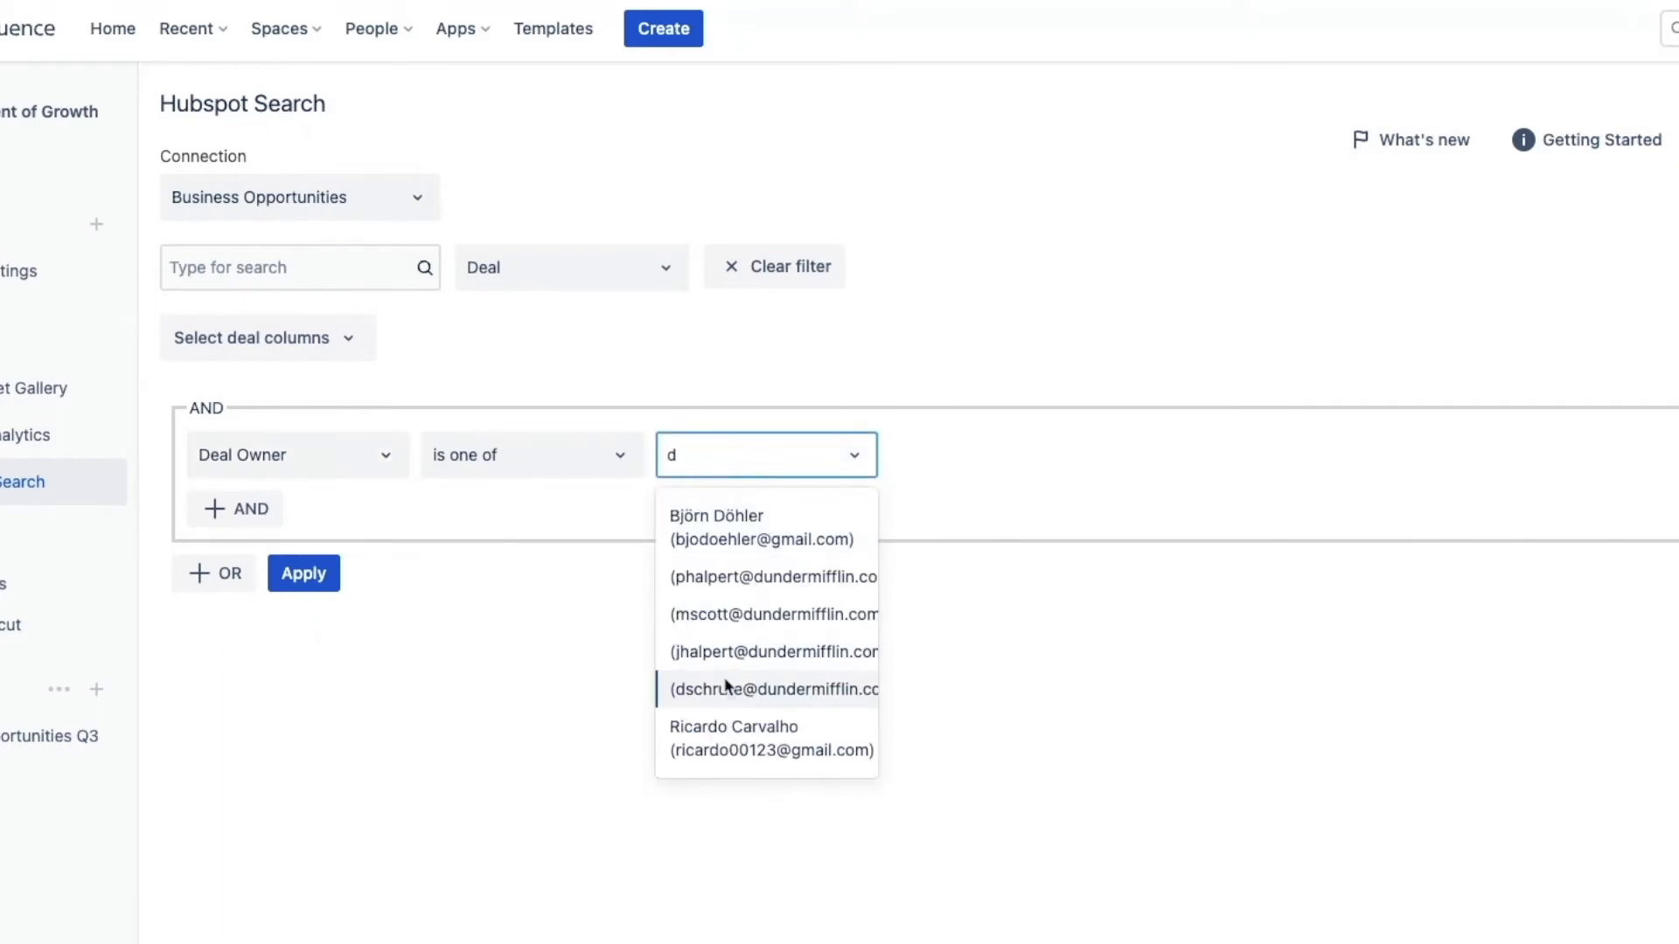
click(771, 688)
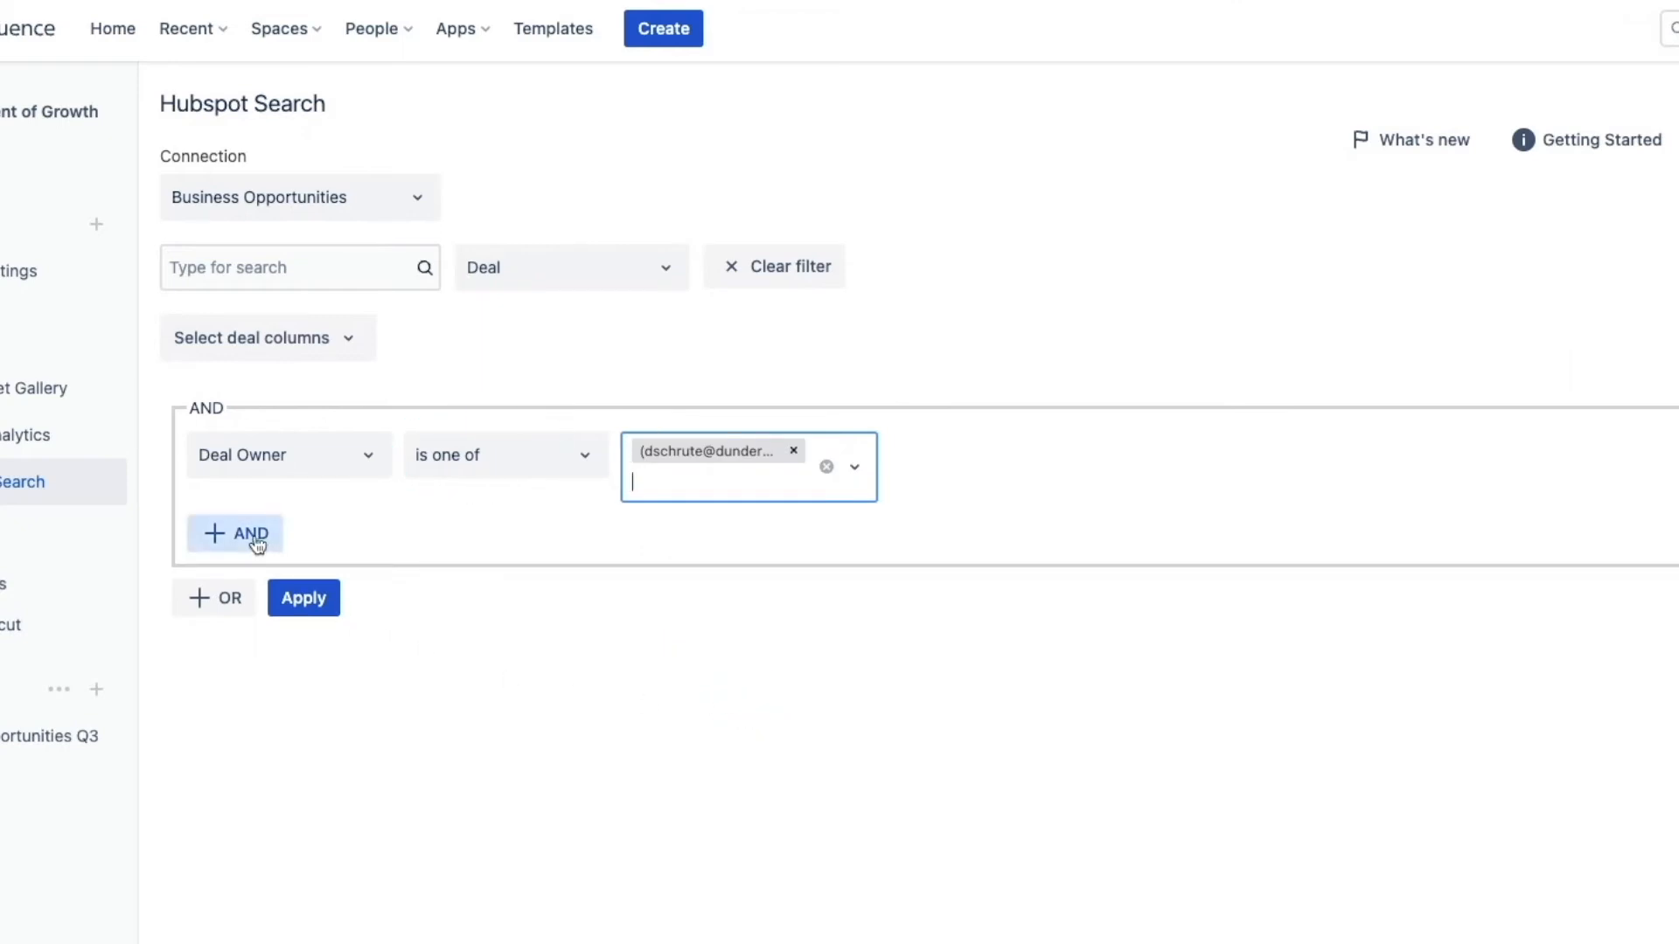
- Add a Pipeline equals Mad Deals filter, apply it, and switch the search to contacts
click(235, 533)
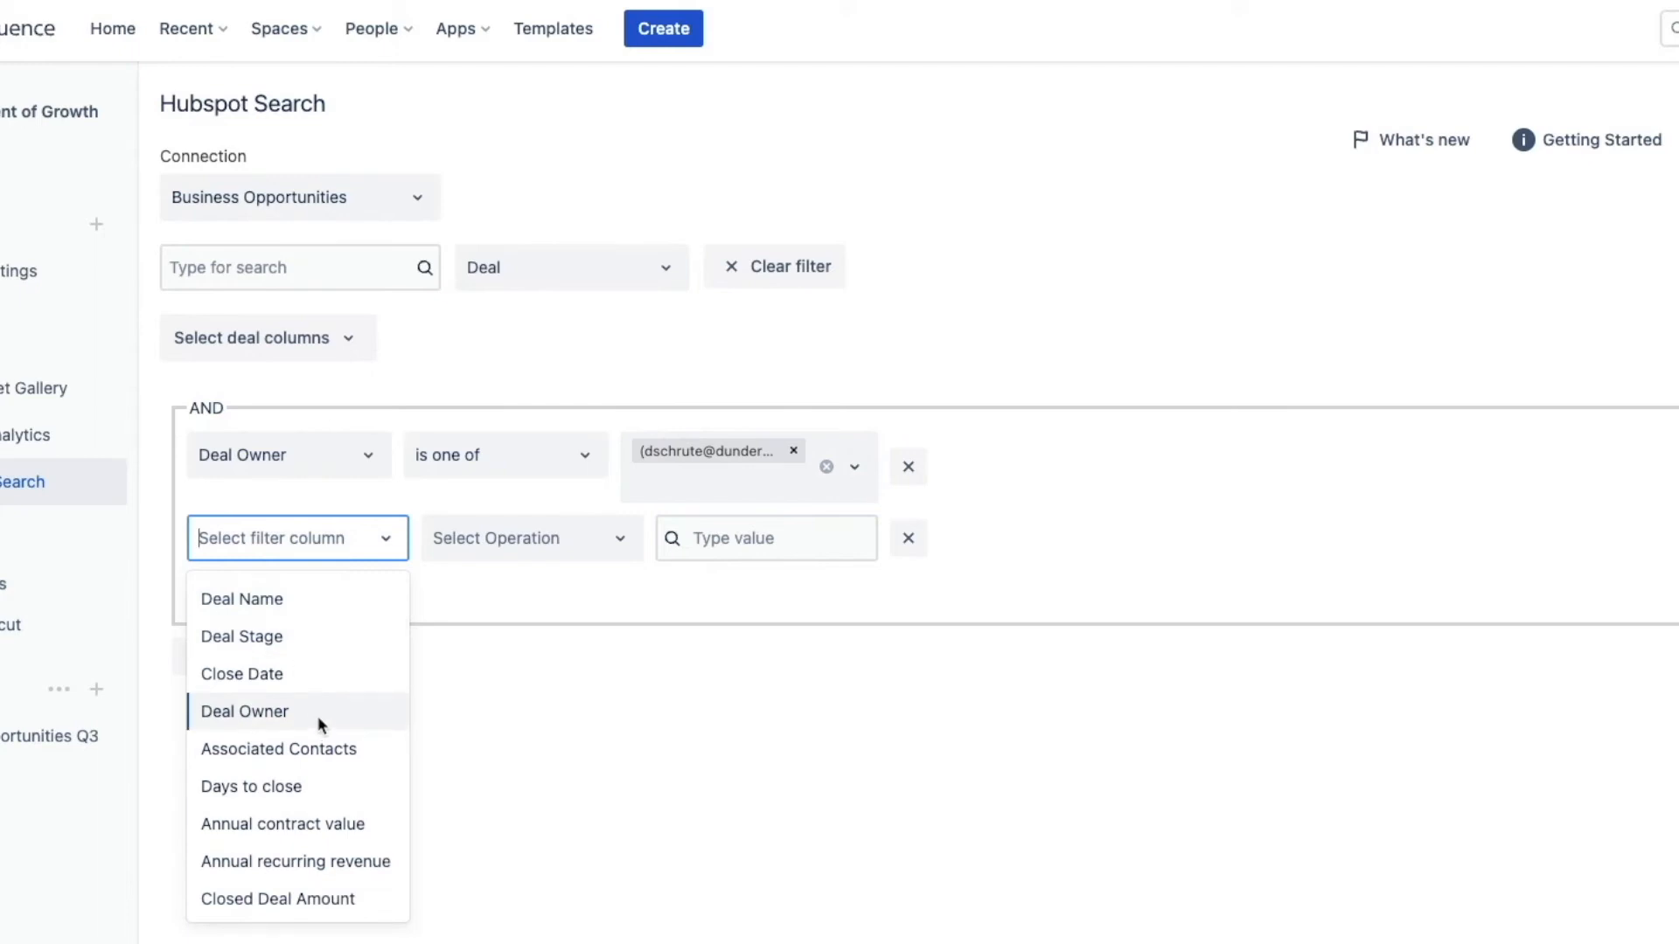
text(p)
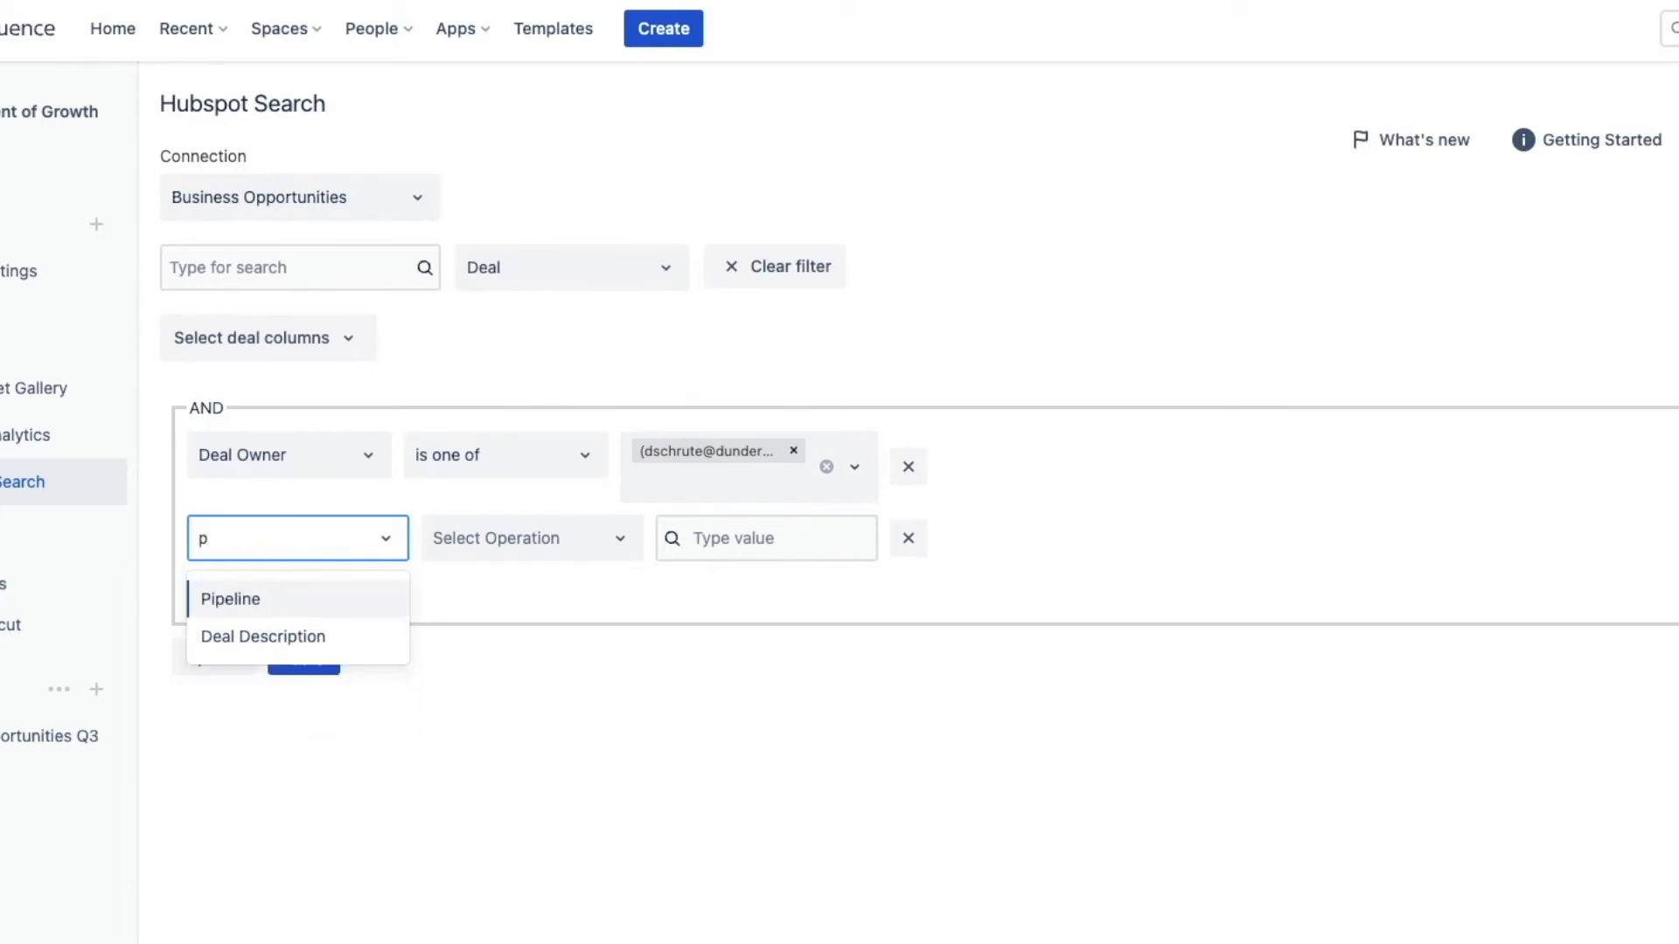
click(230, 598)
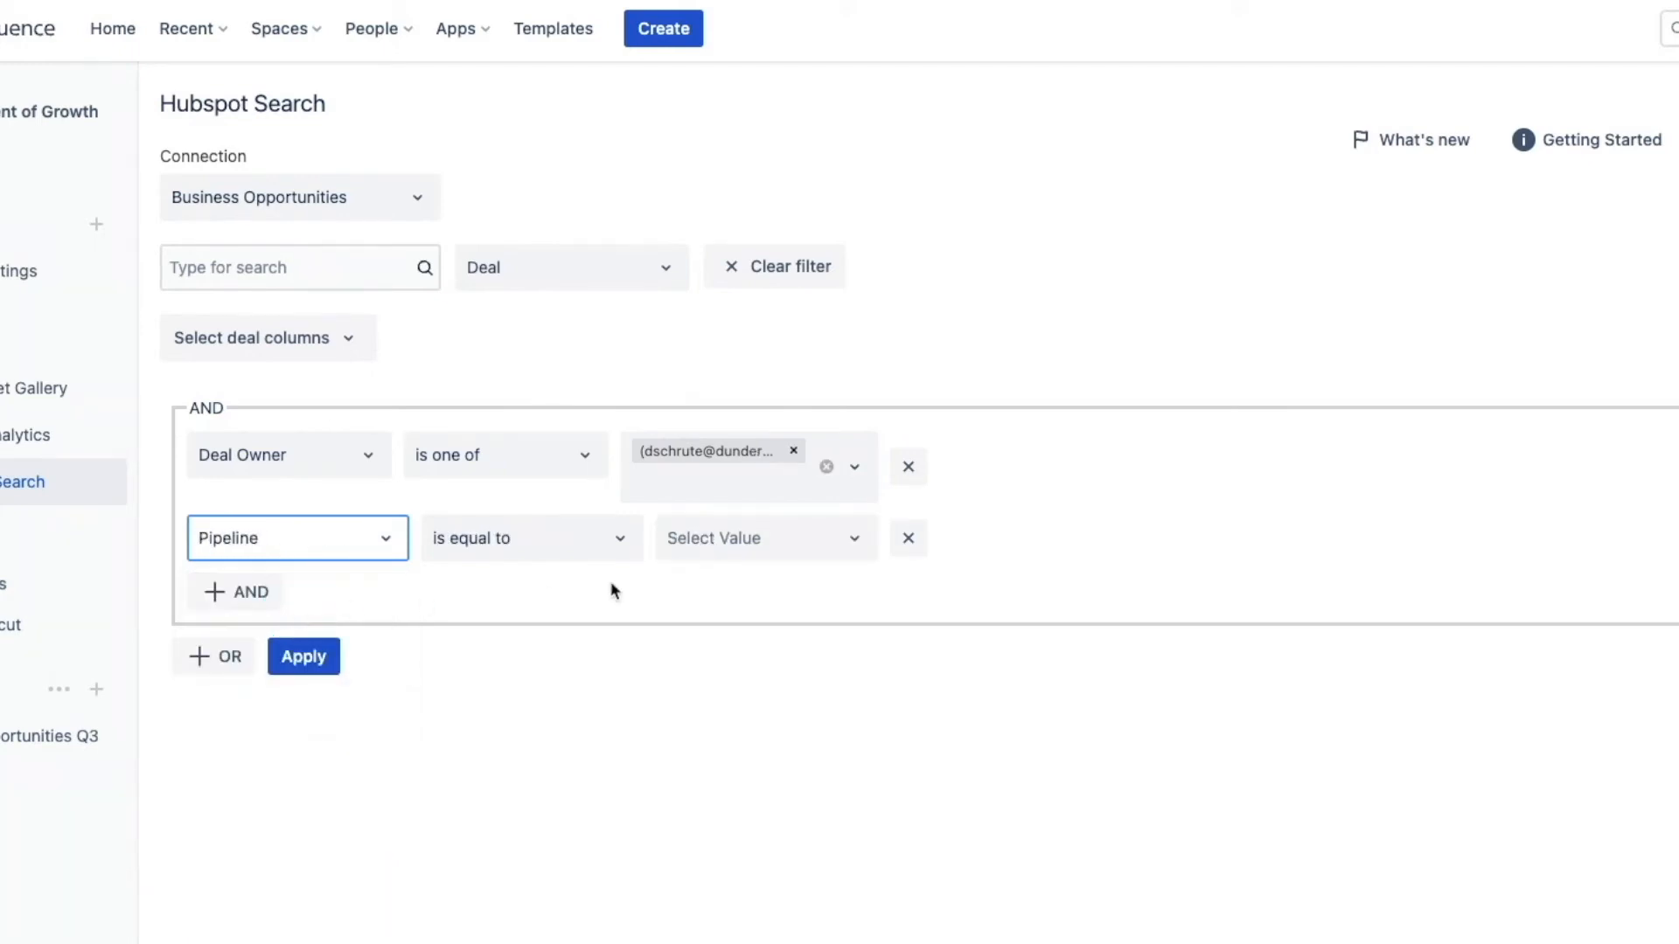
click(764, 538)
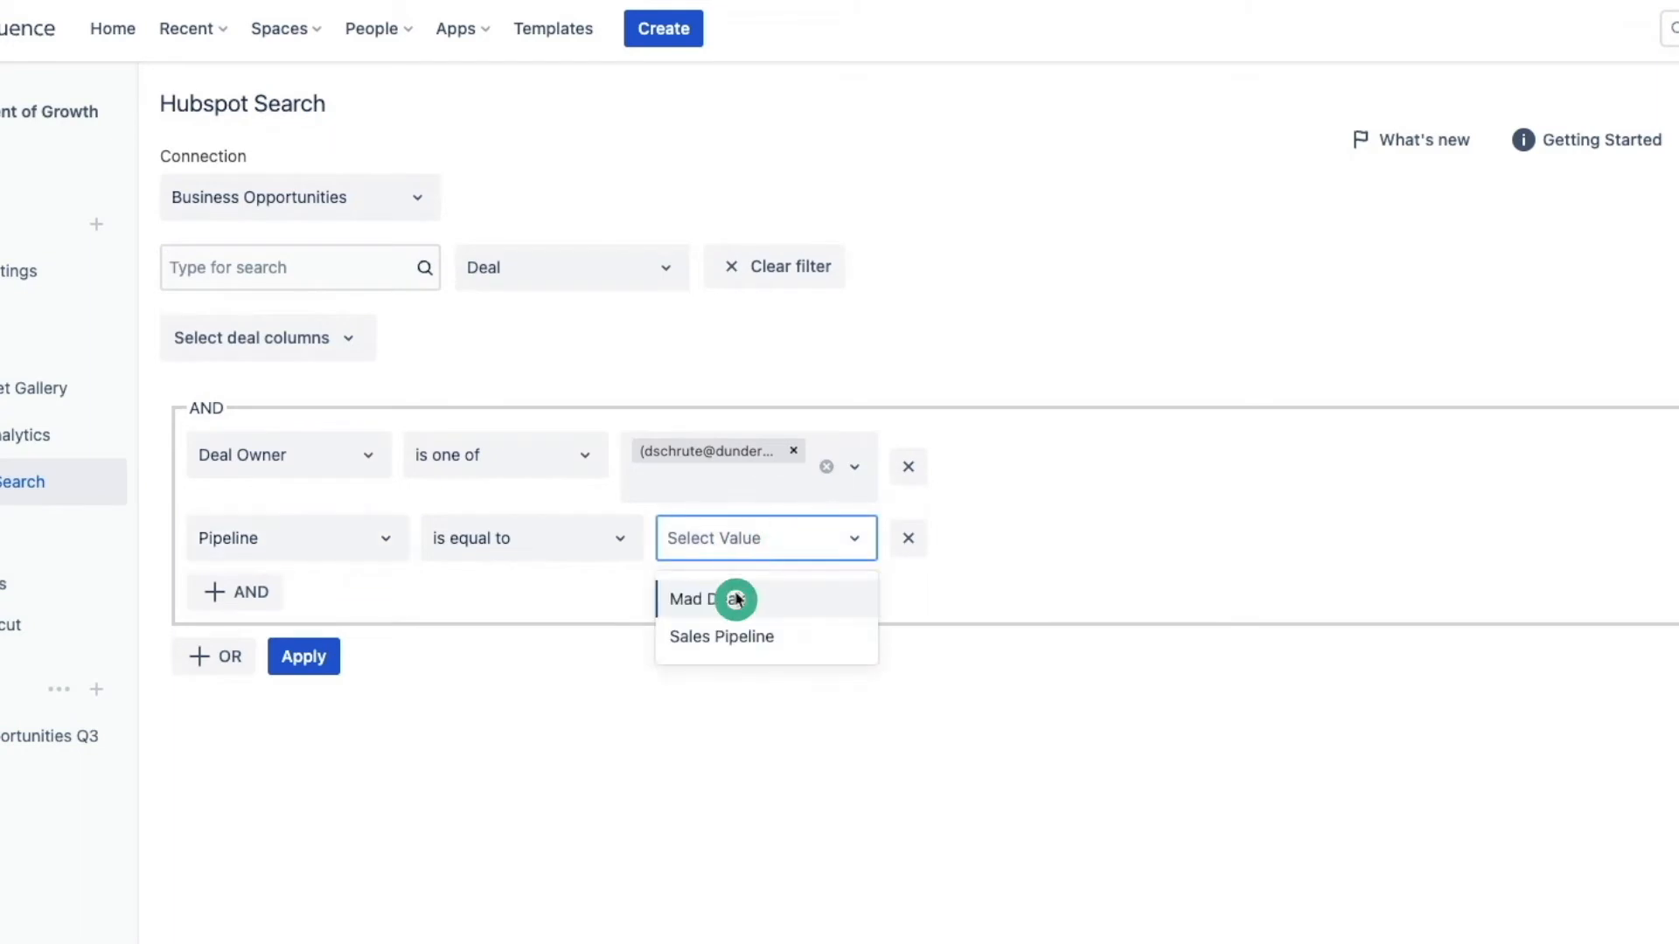
click(702, 599)
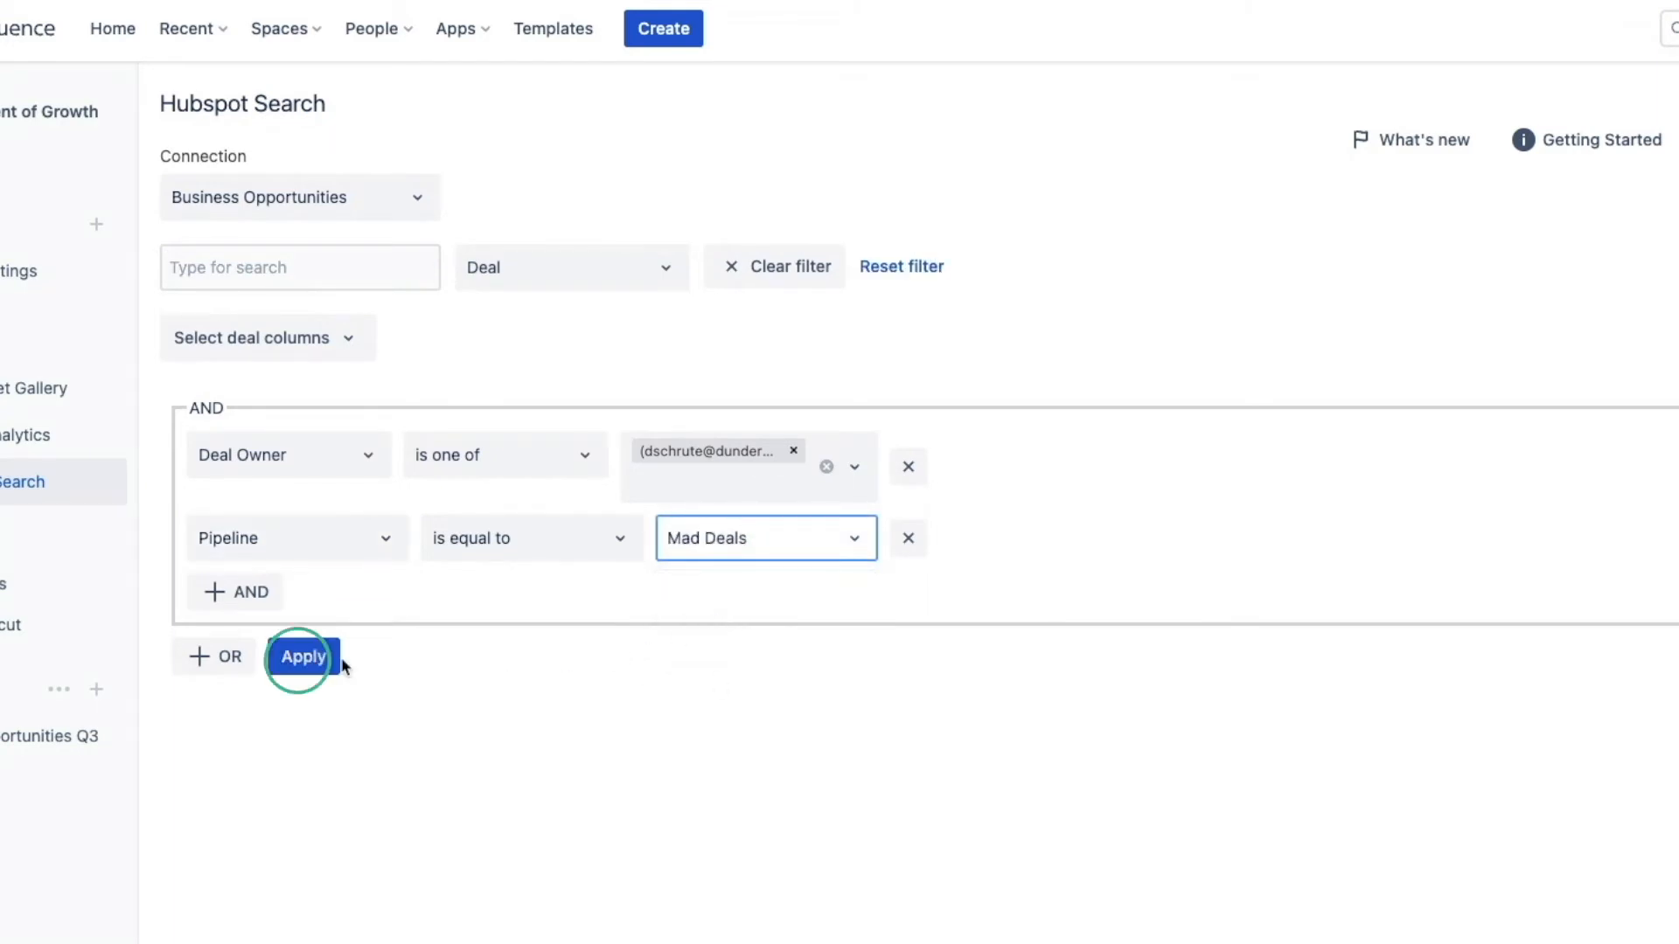
click(303, 657)
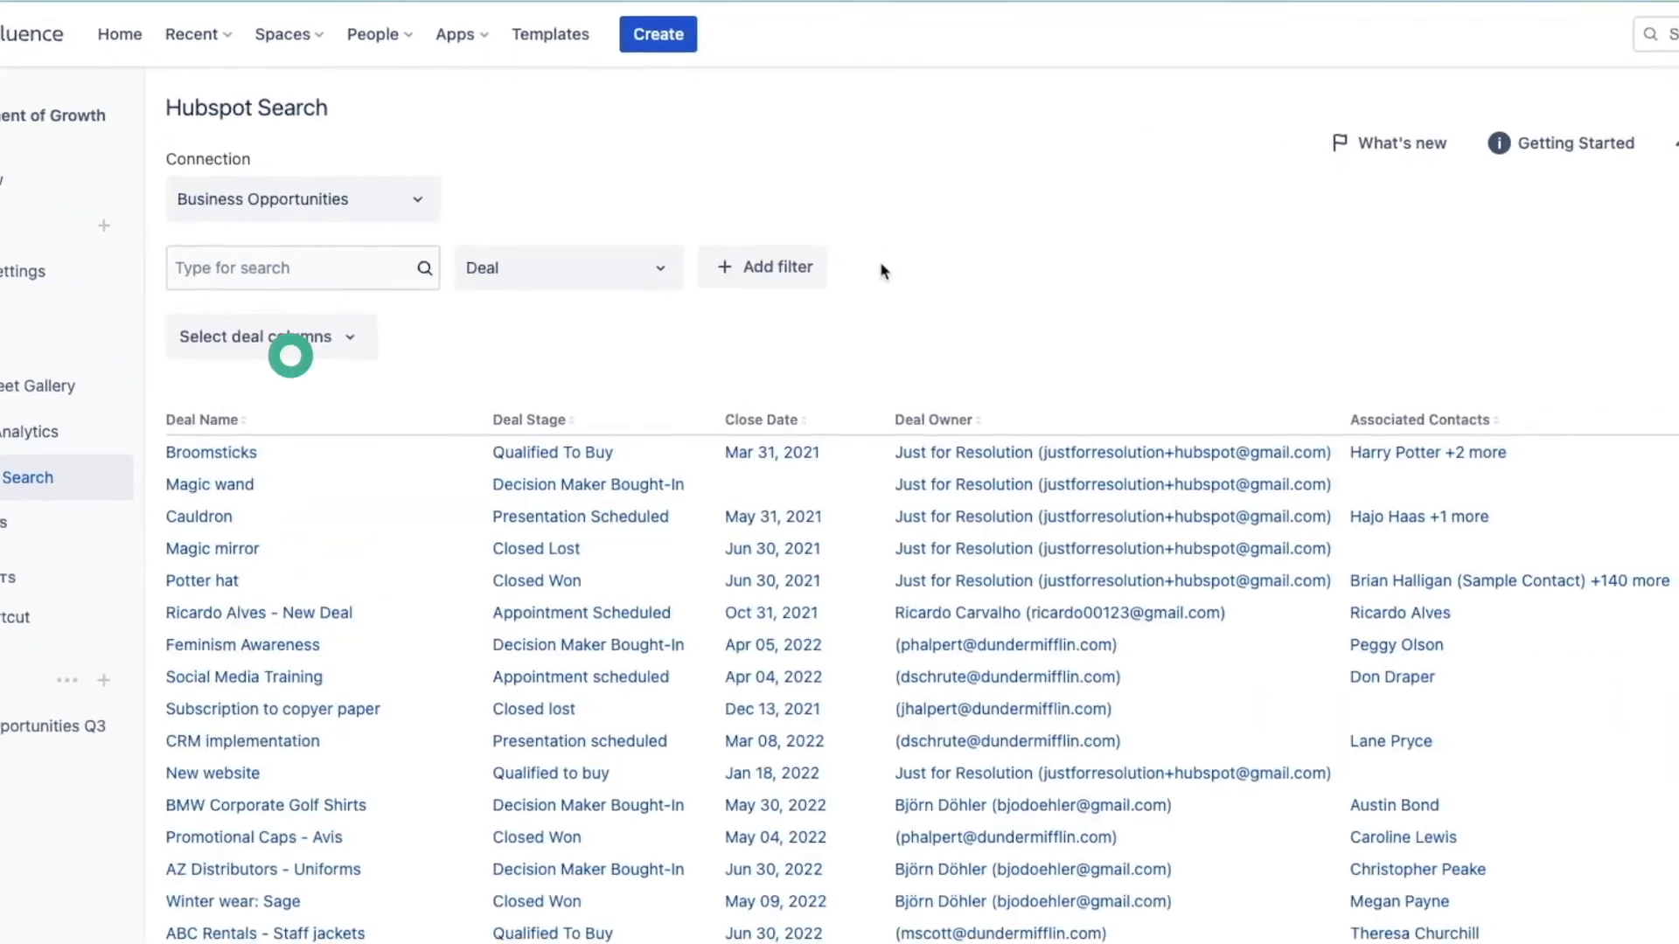
click(568, 267)
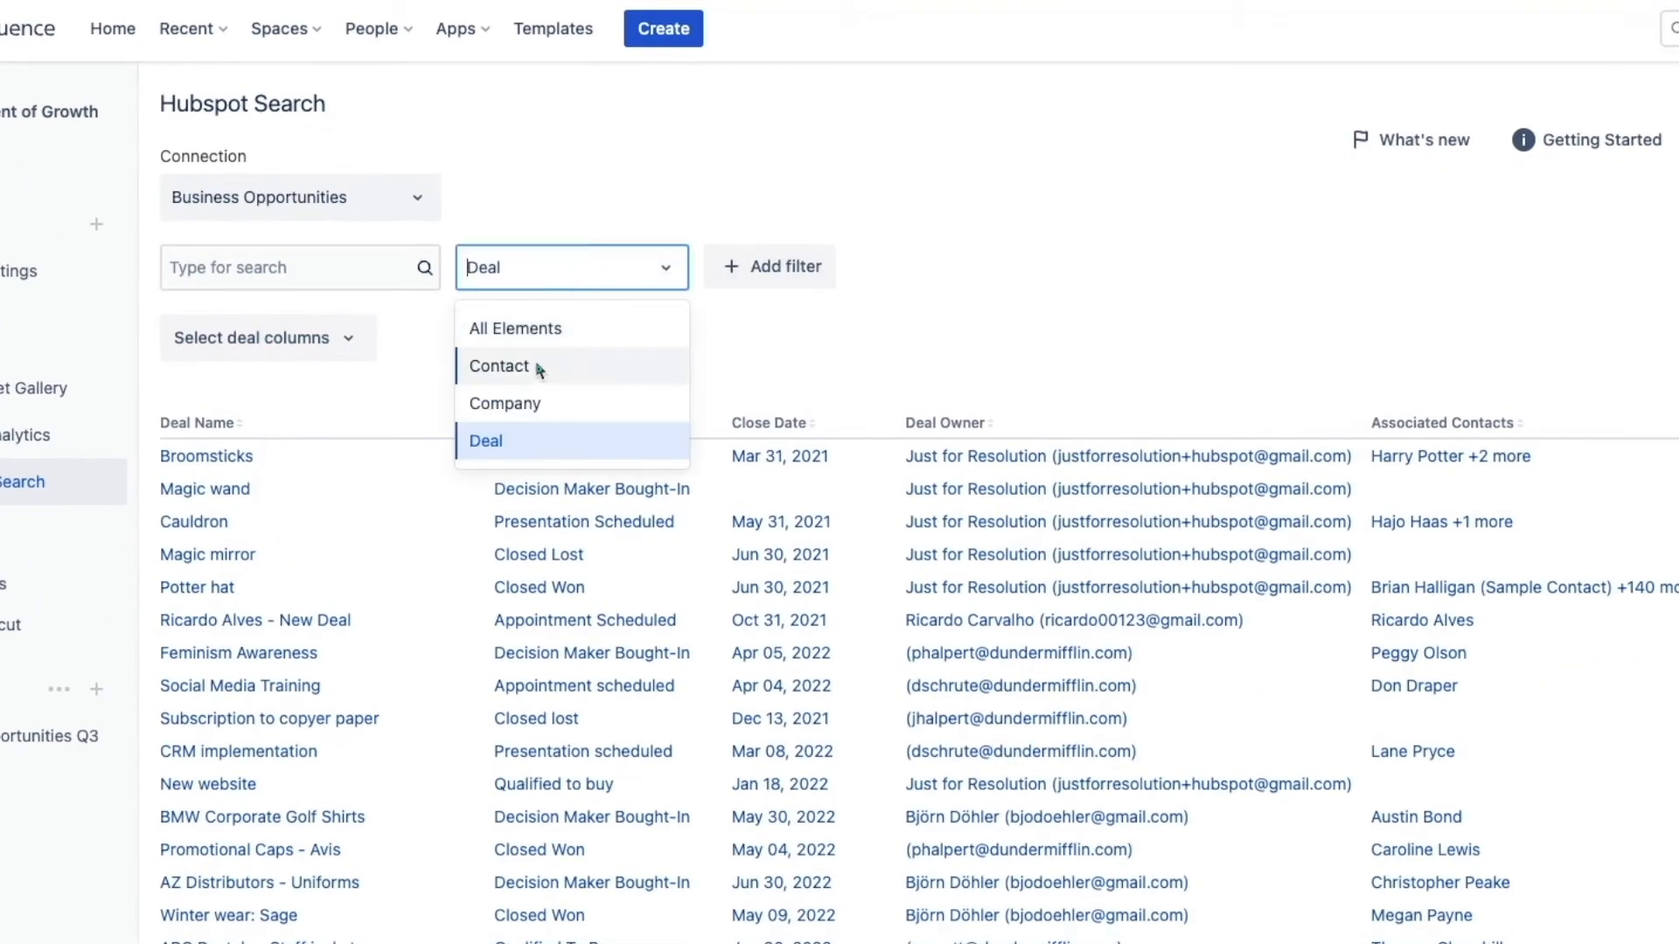
click(500, 367)
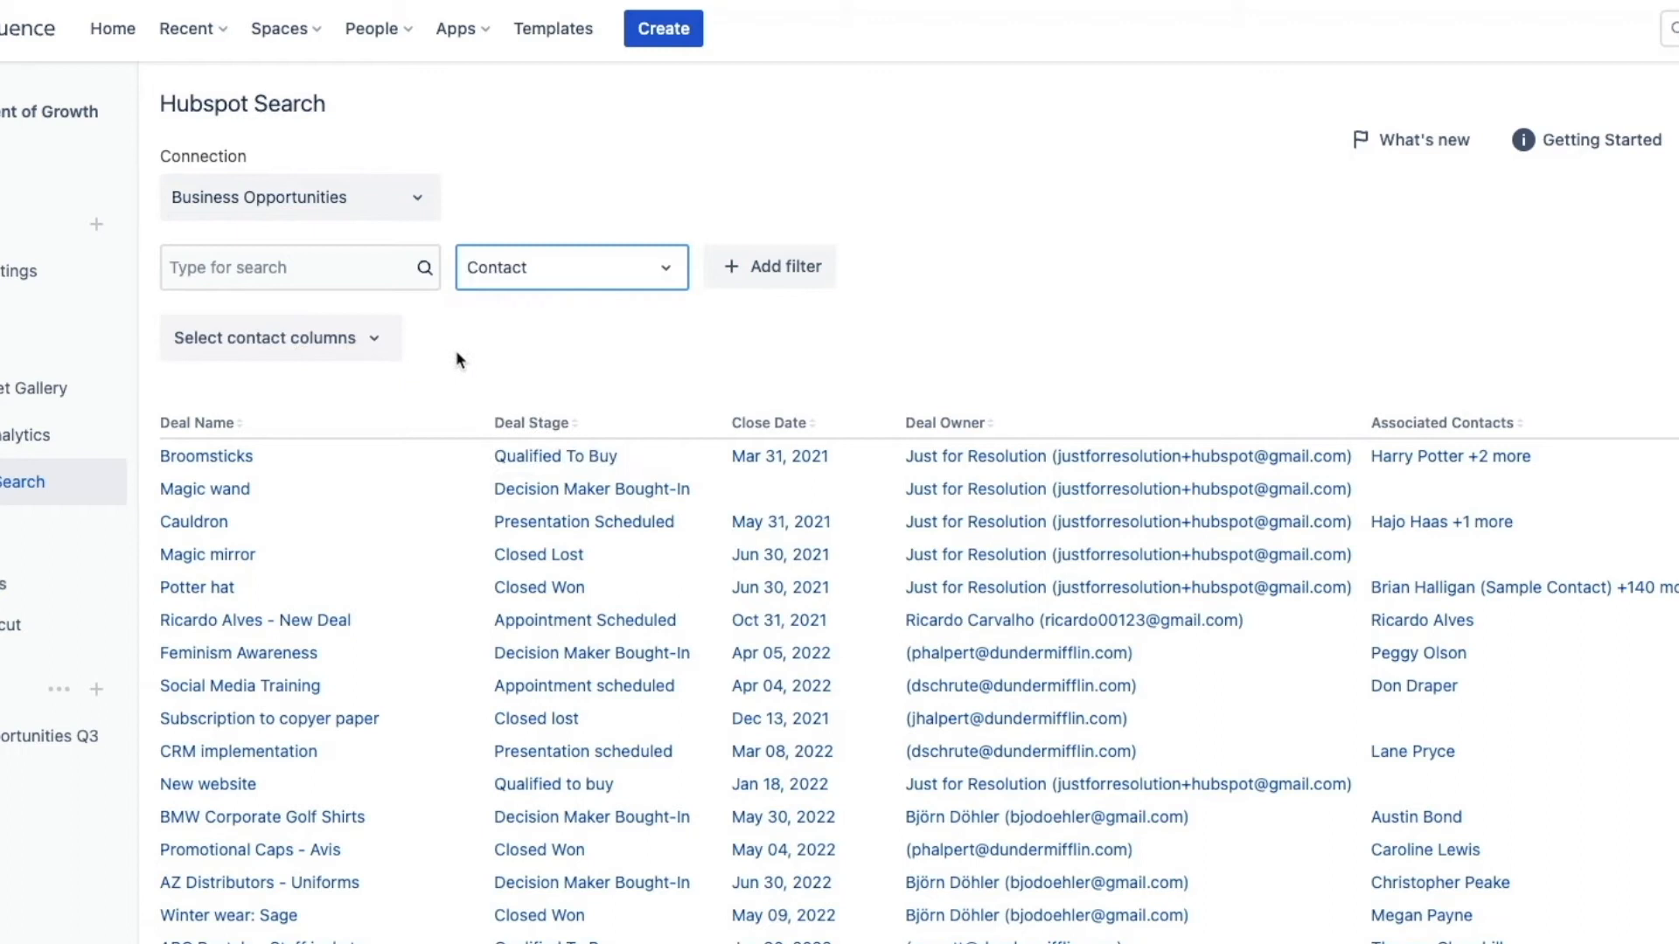
click(769, 266)
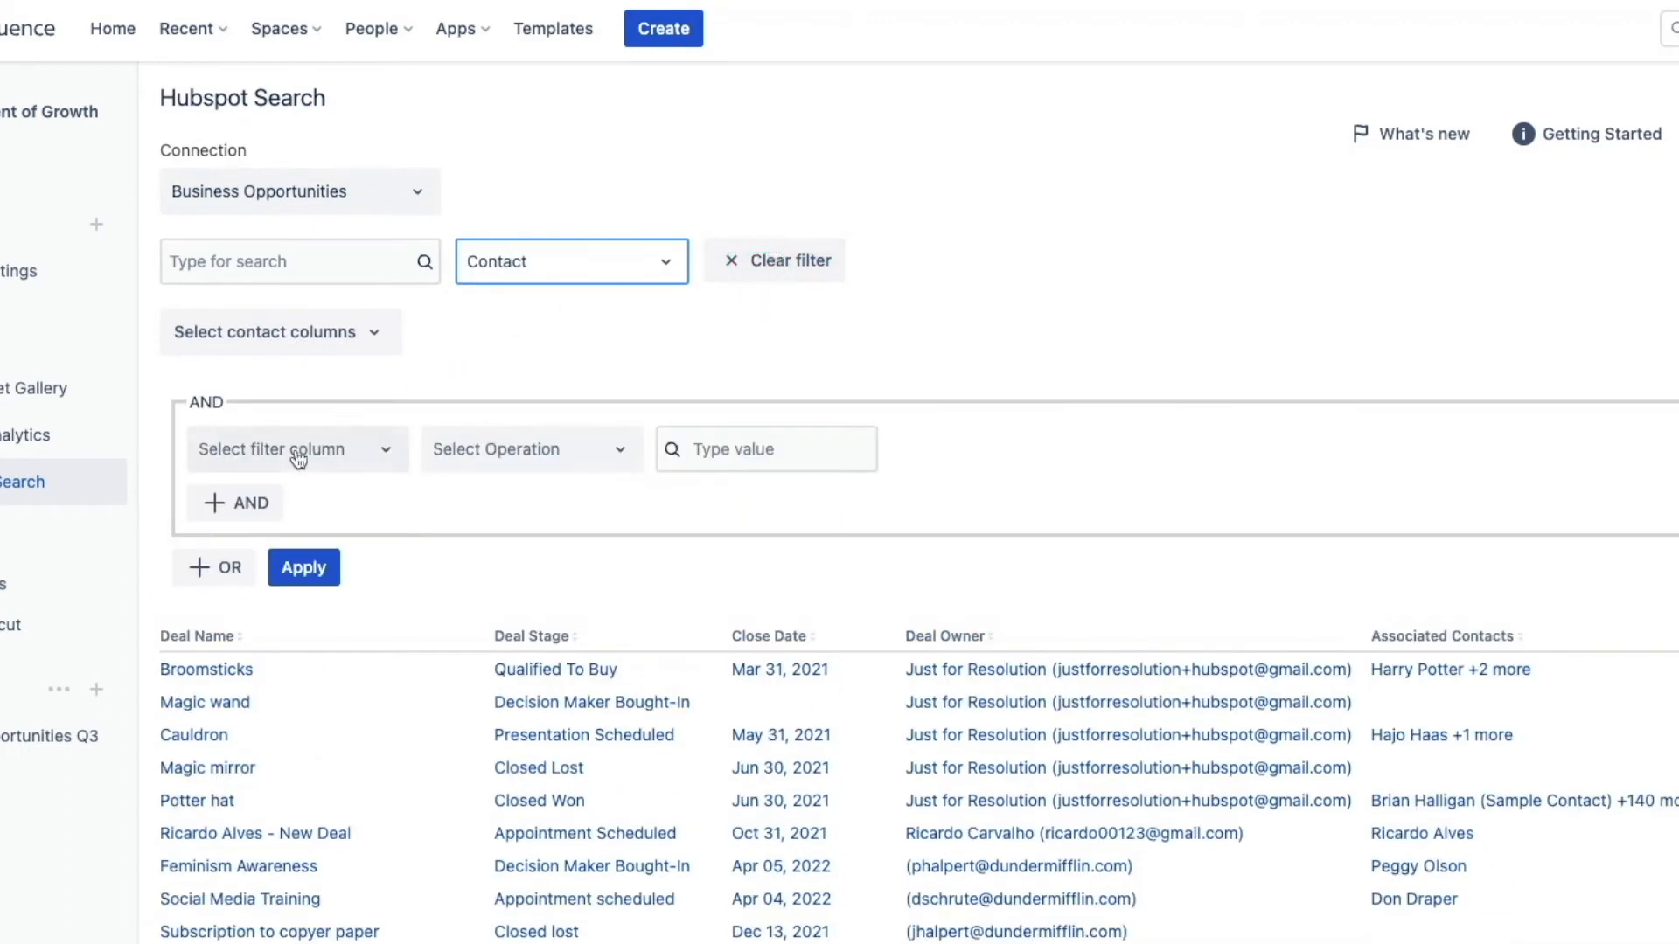
click(296, 449)
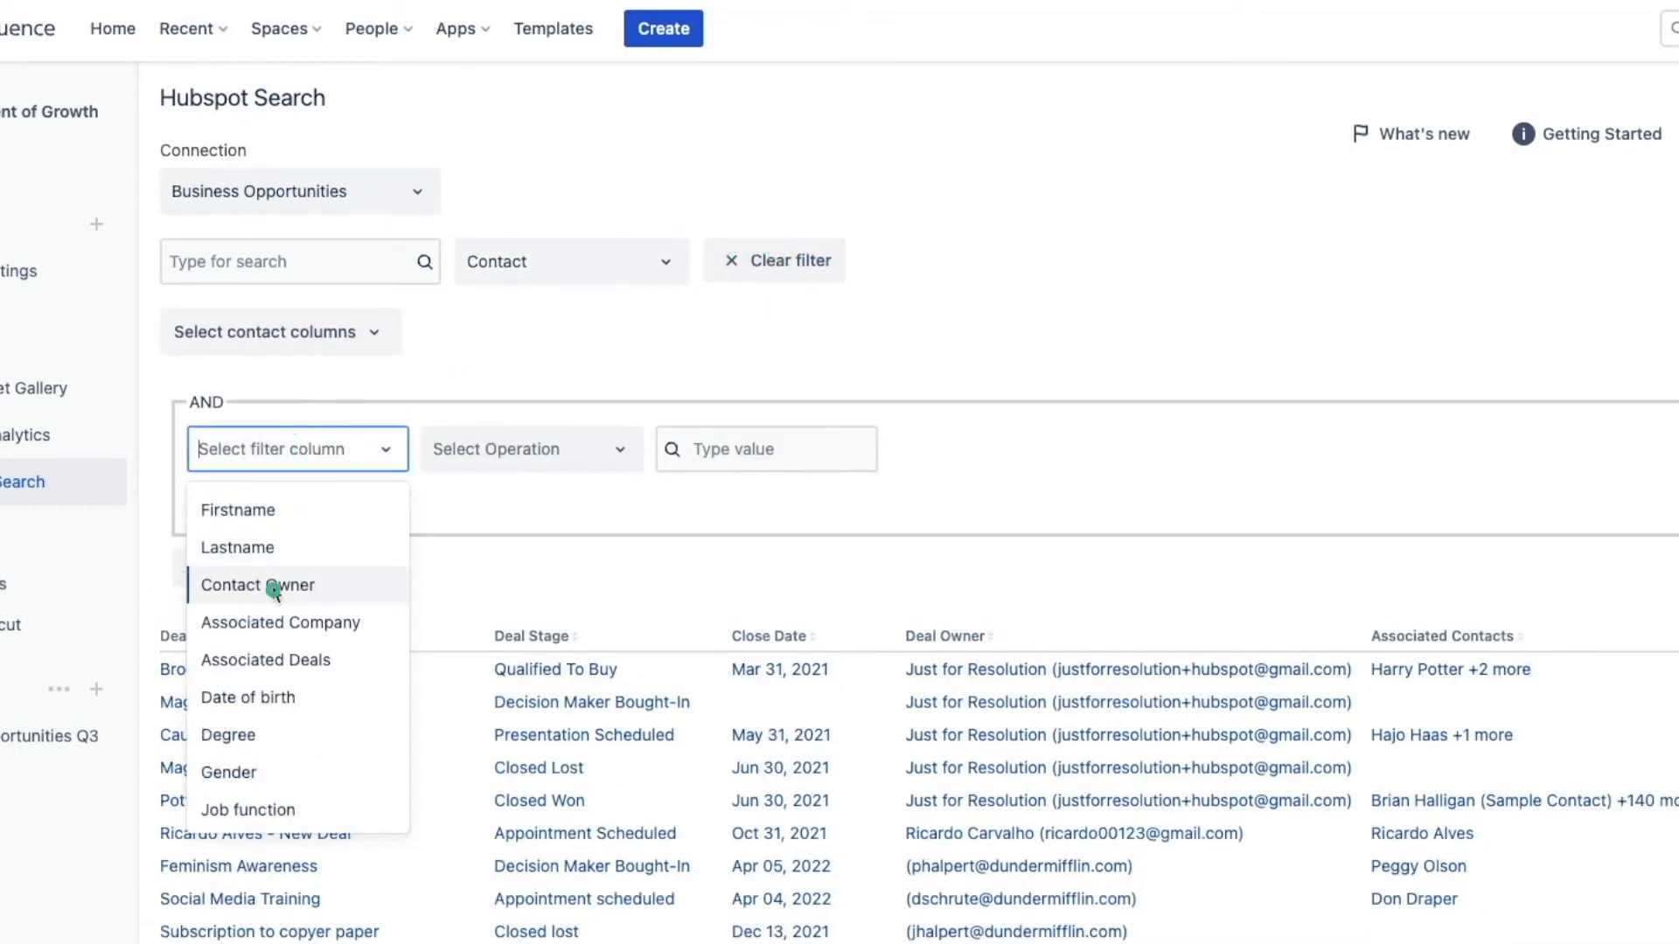
click(257, 586)
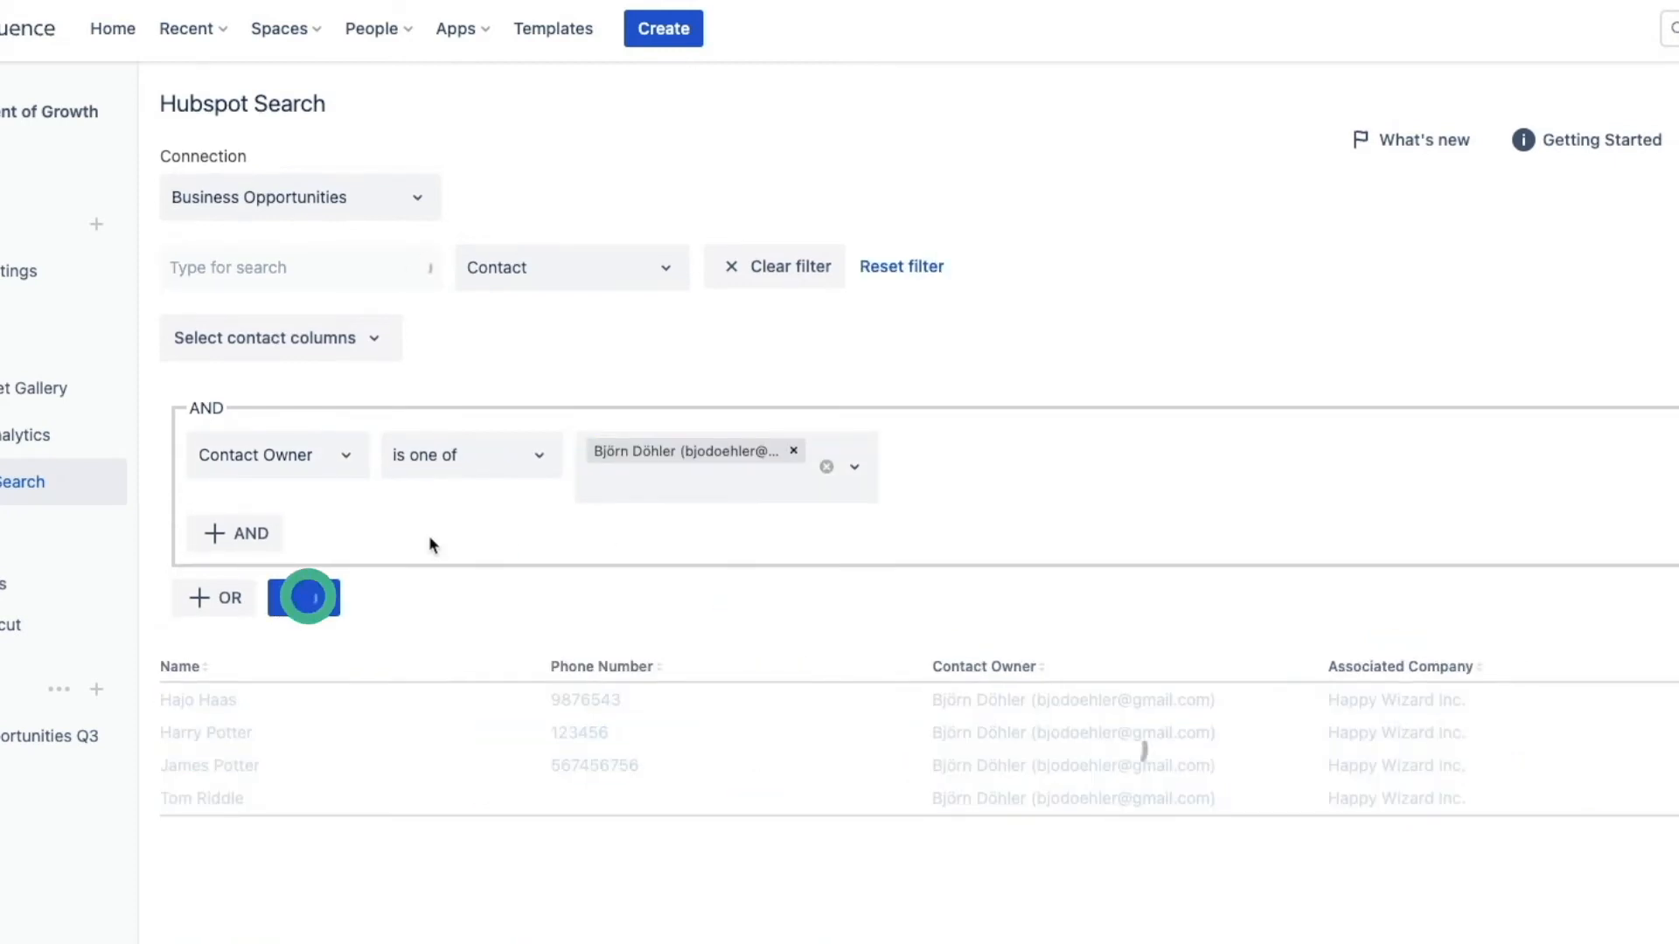
click(304, 597)
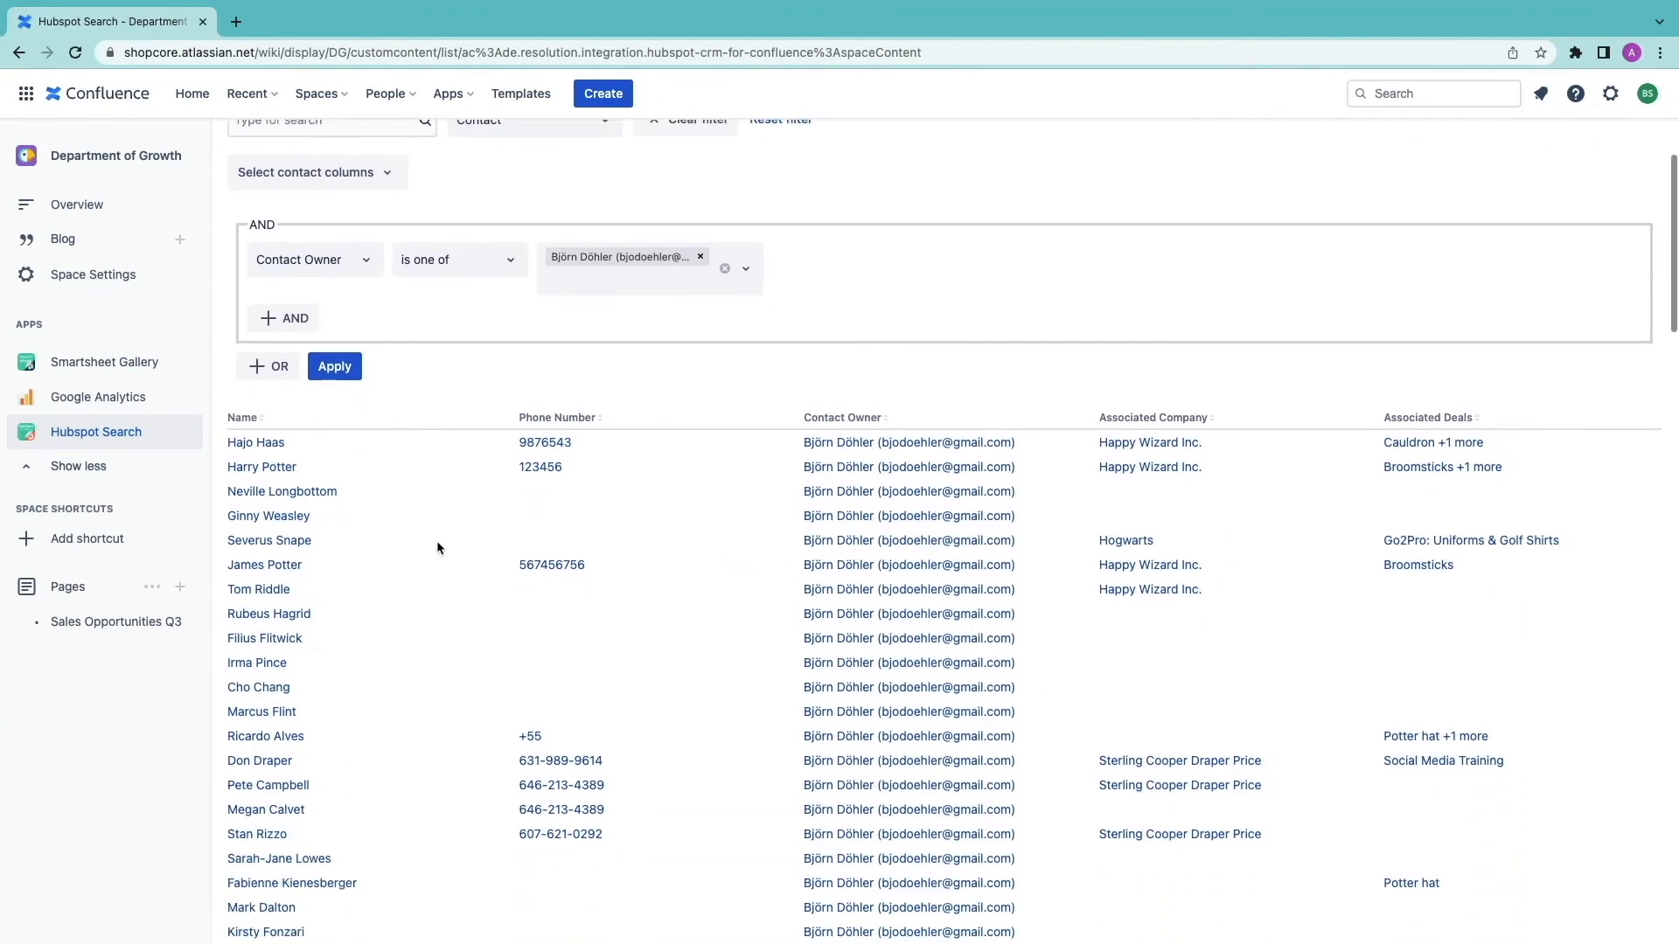
scroll(down, 3)
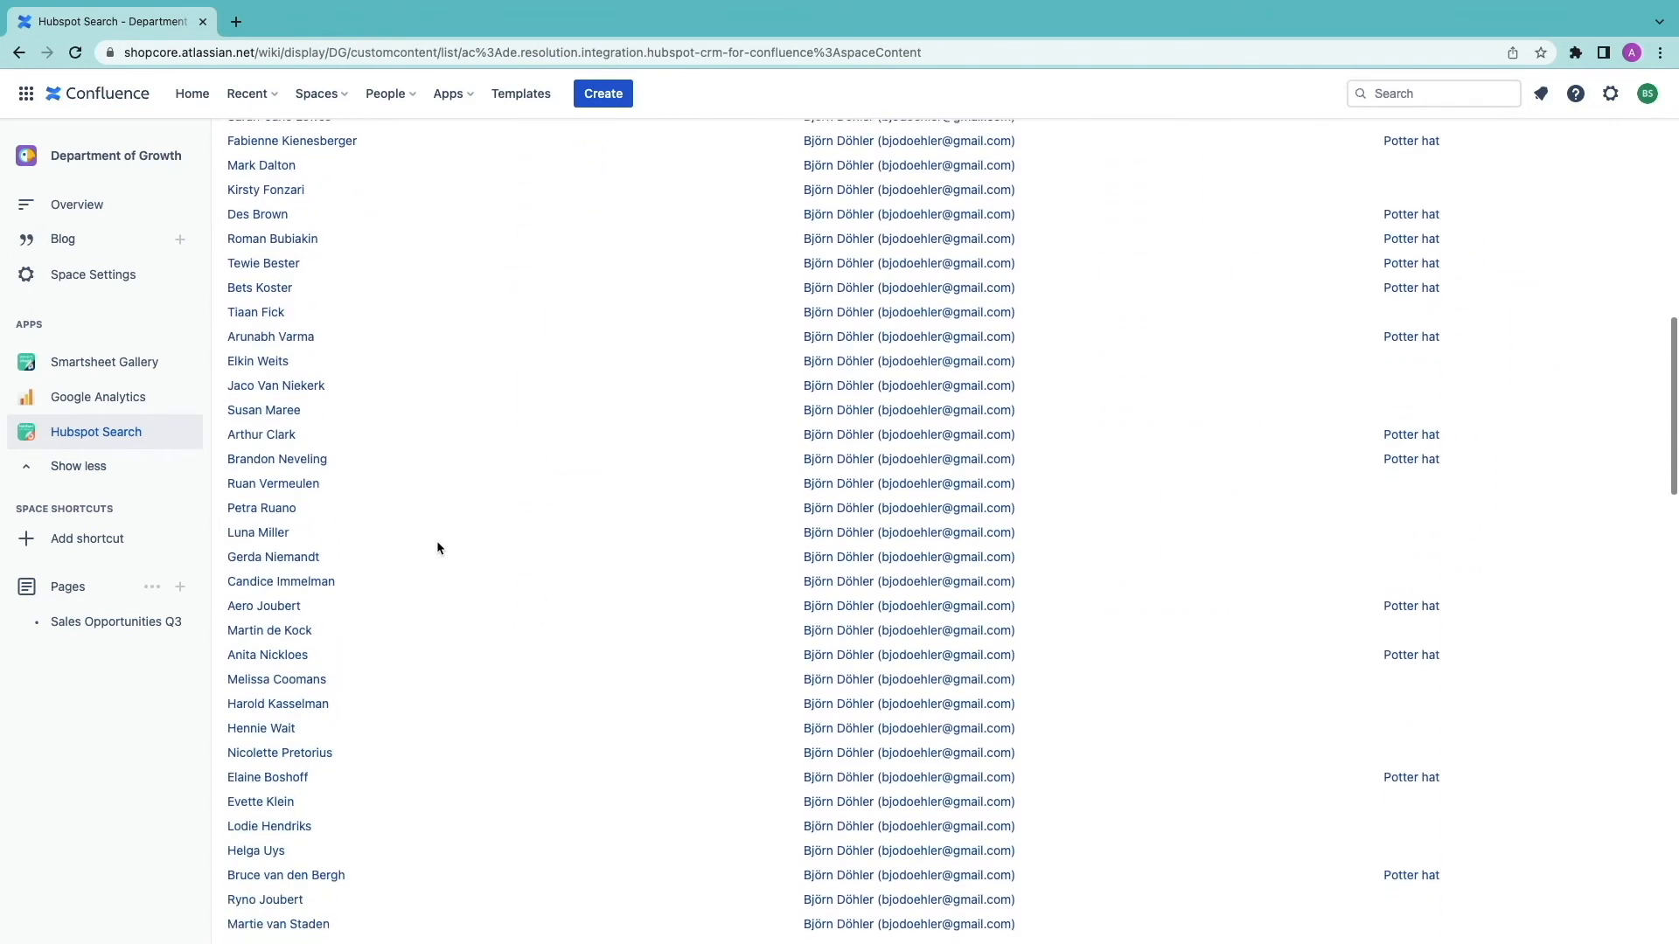
scroll(down, 3)
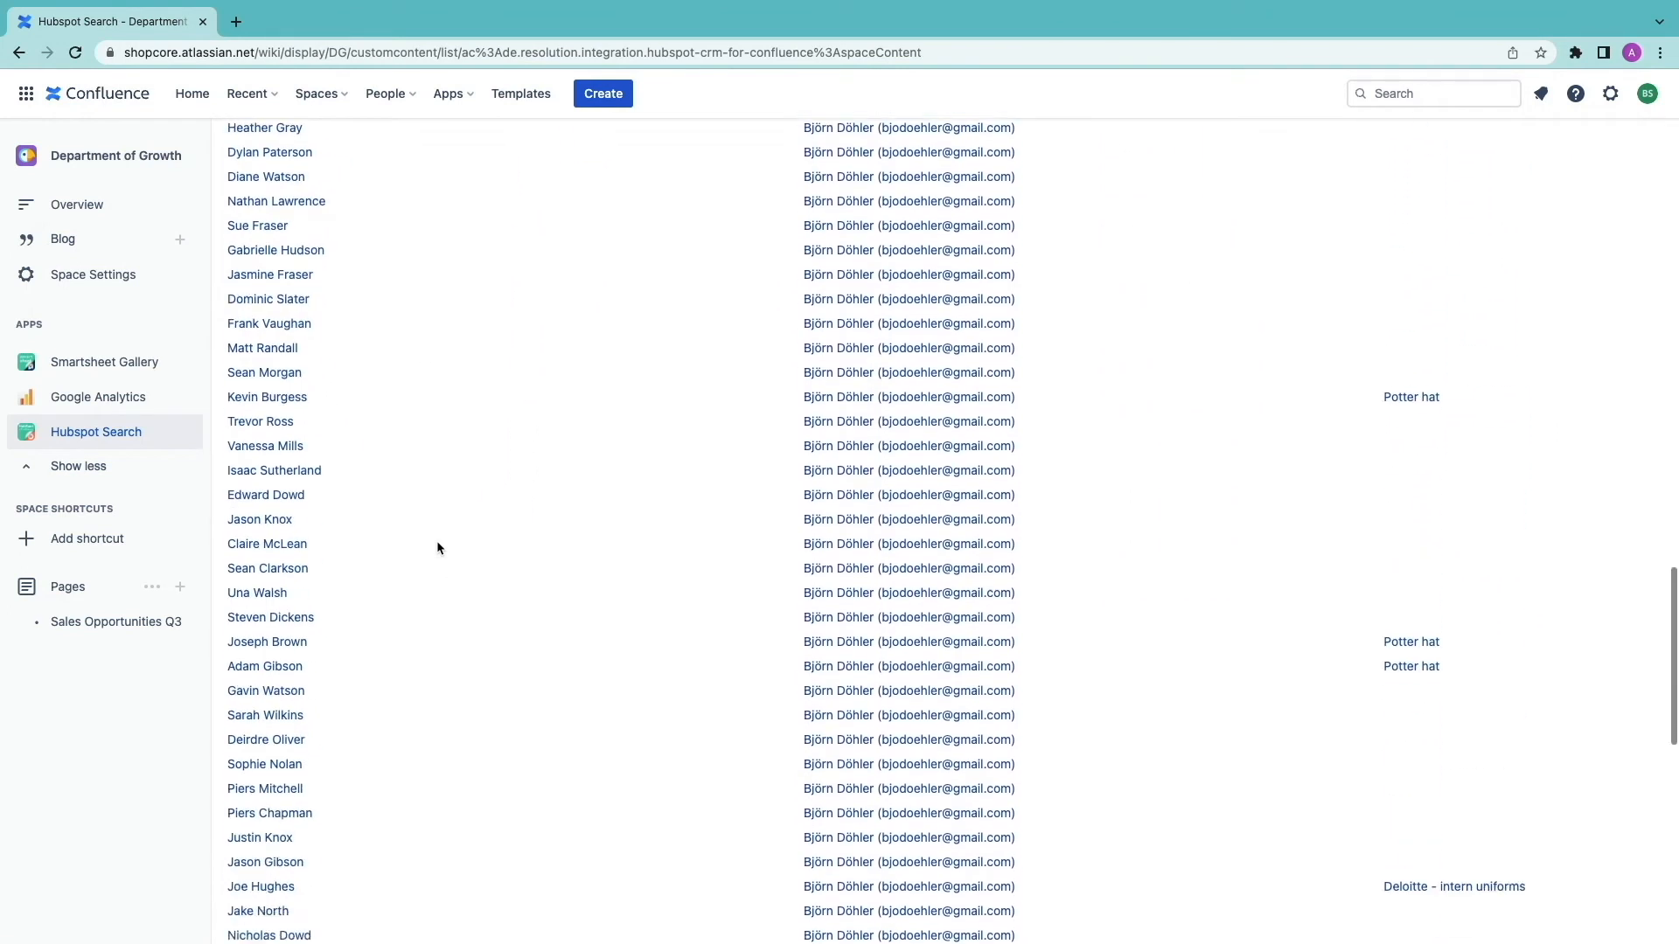
scroll(down, 3)
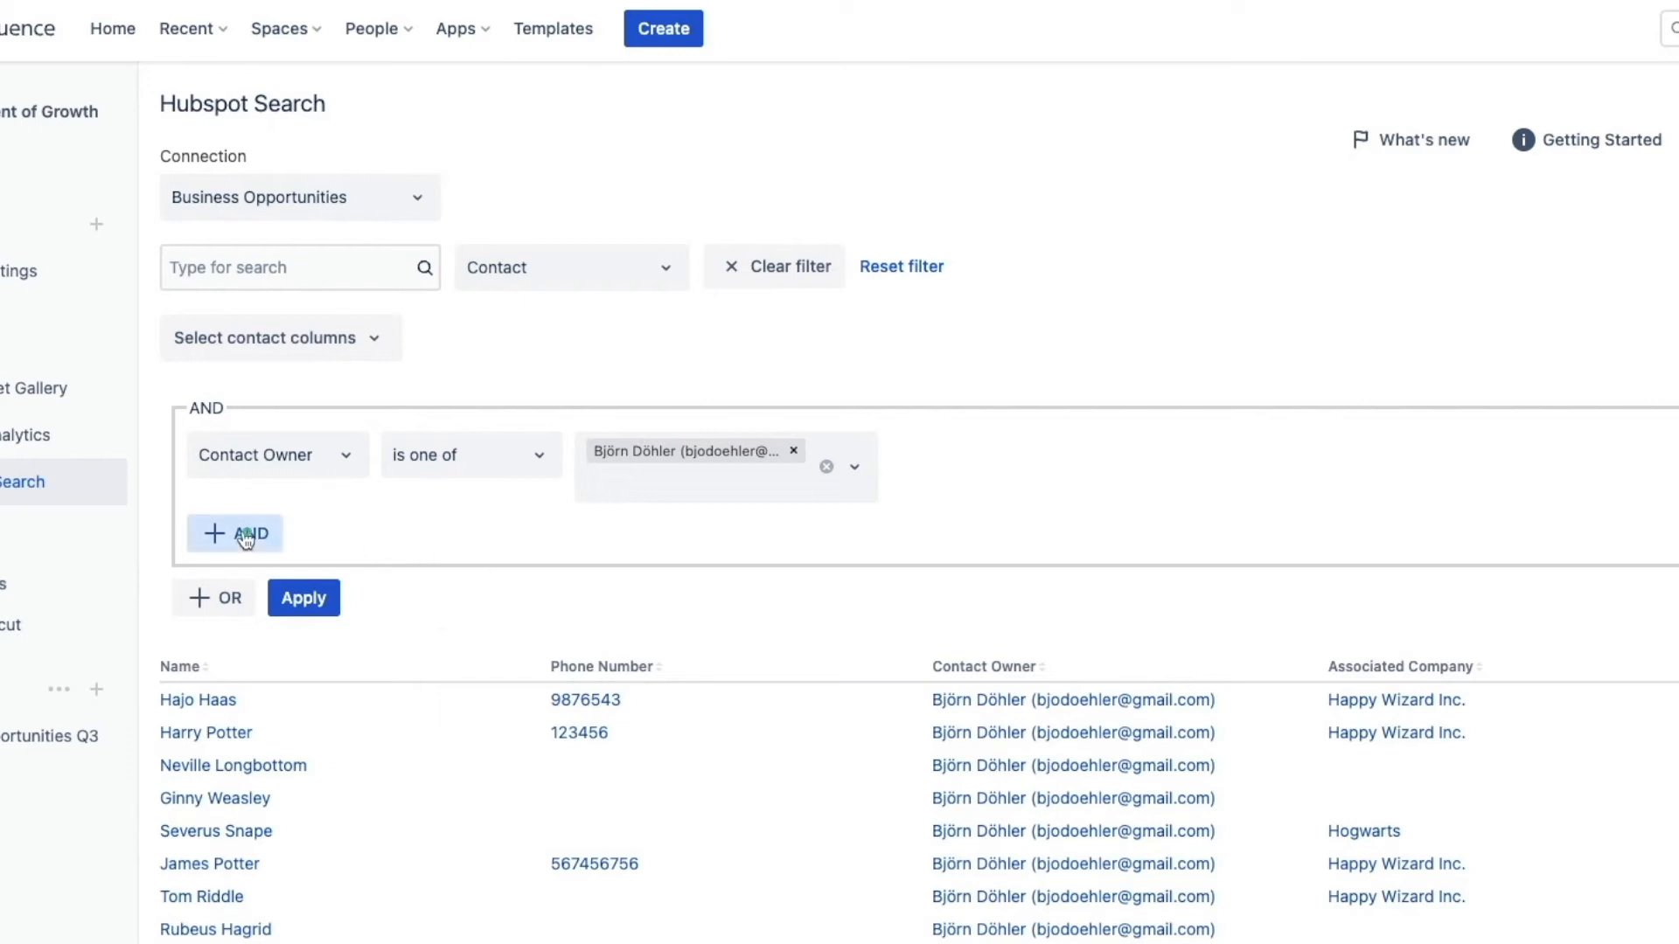
- Add an Associated Company contains 'wizard' condition and apply the filter
click(234, 534)
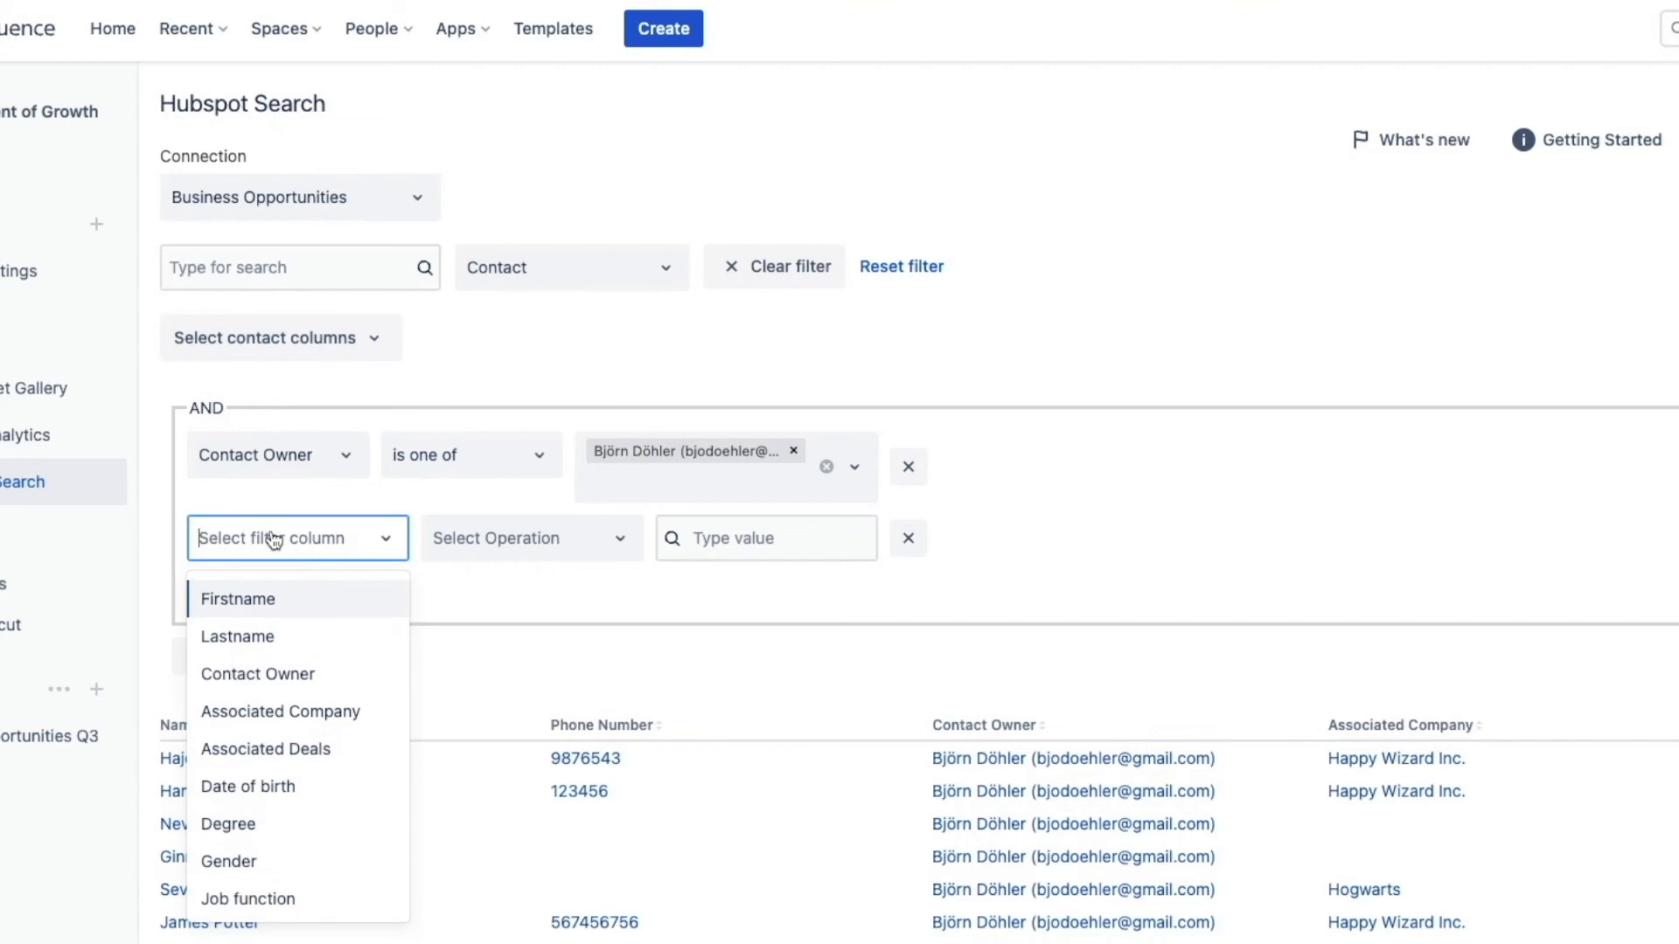
click(280, 711)
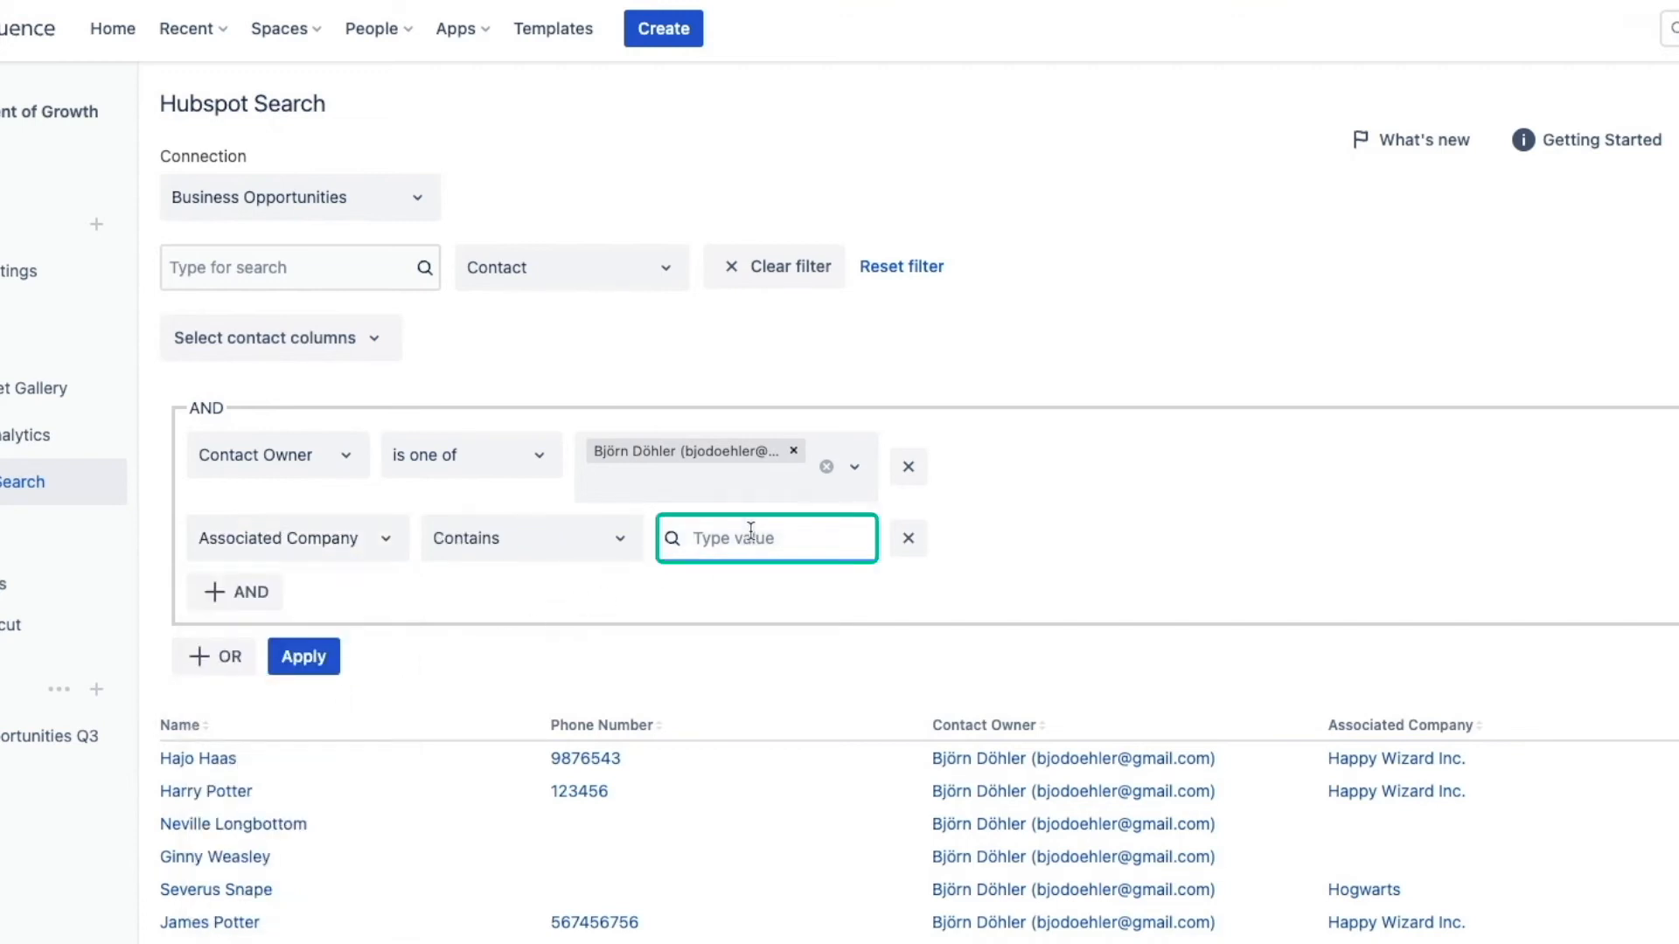
text(wizard)
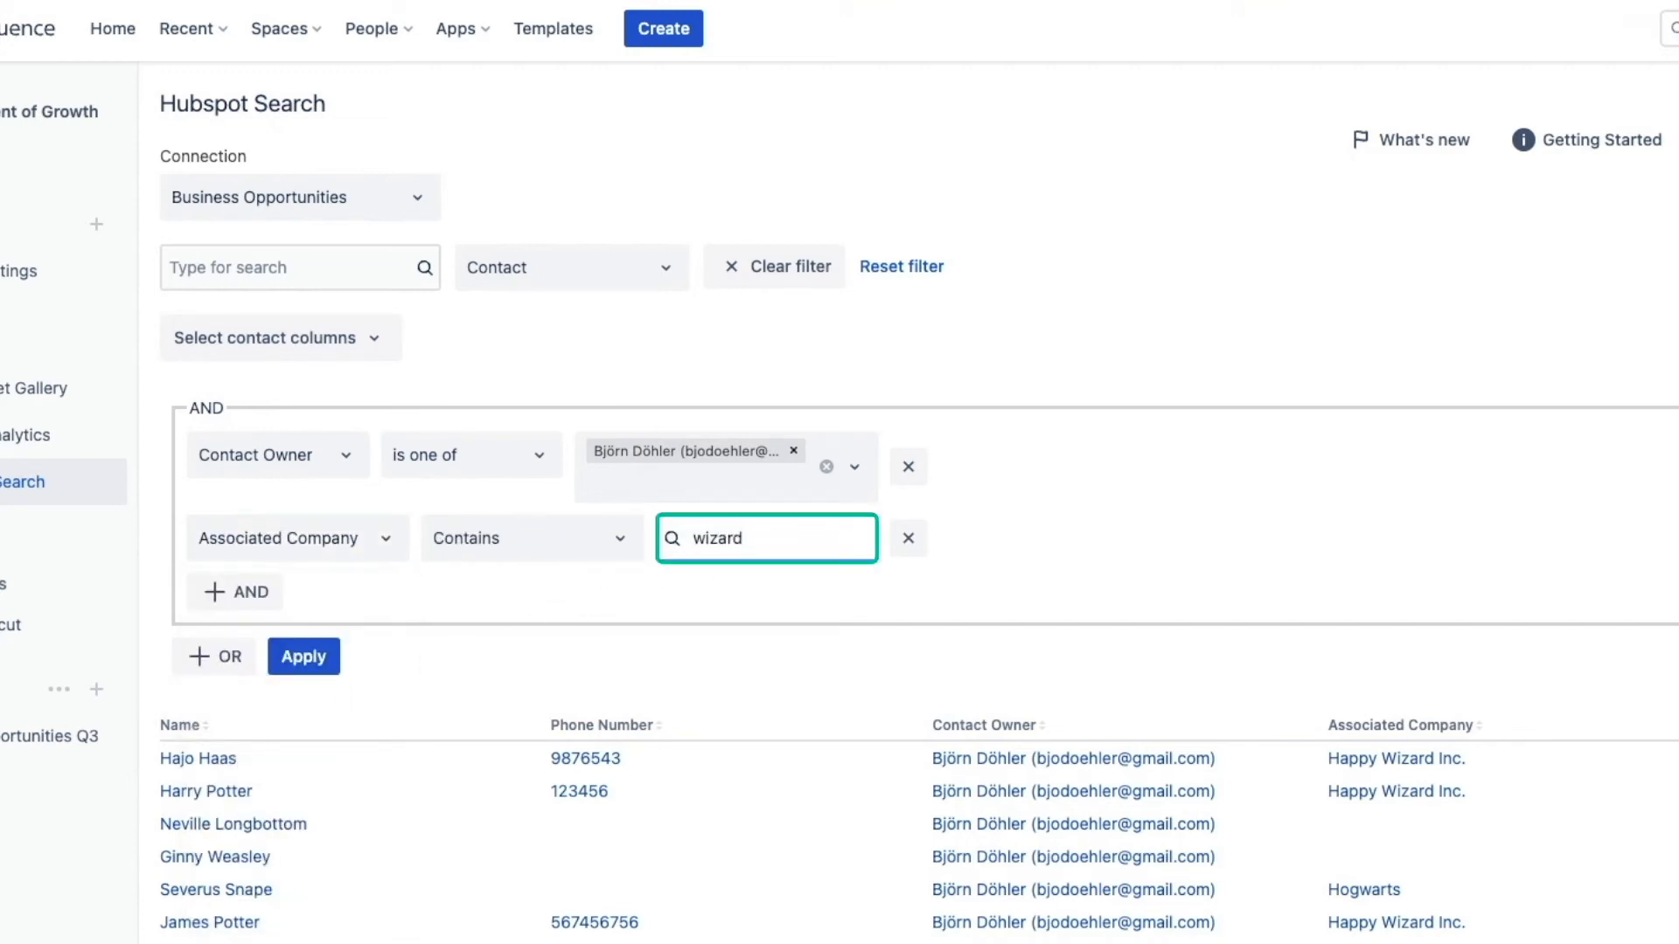
click(304, 657)
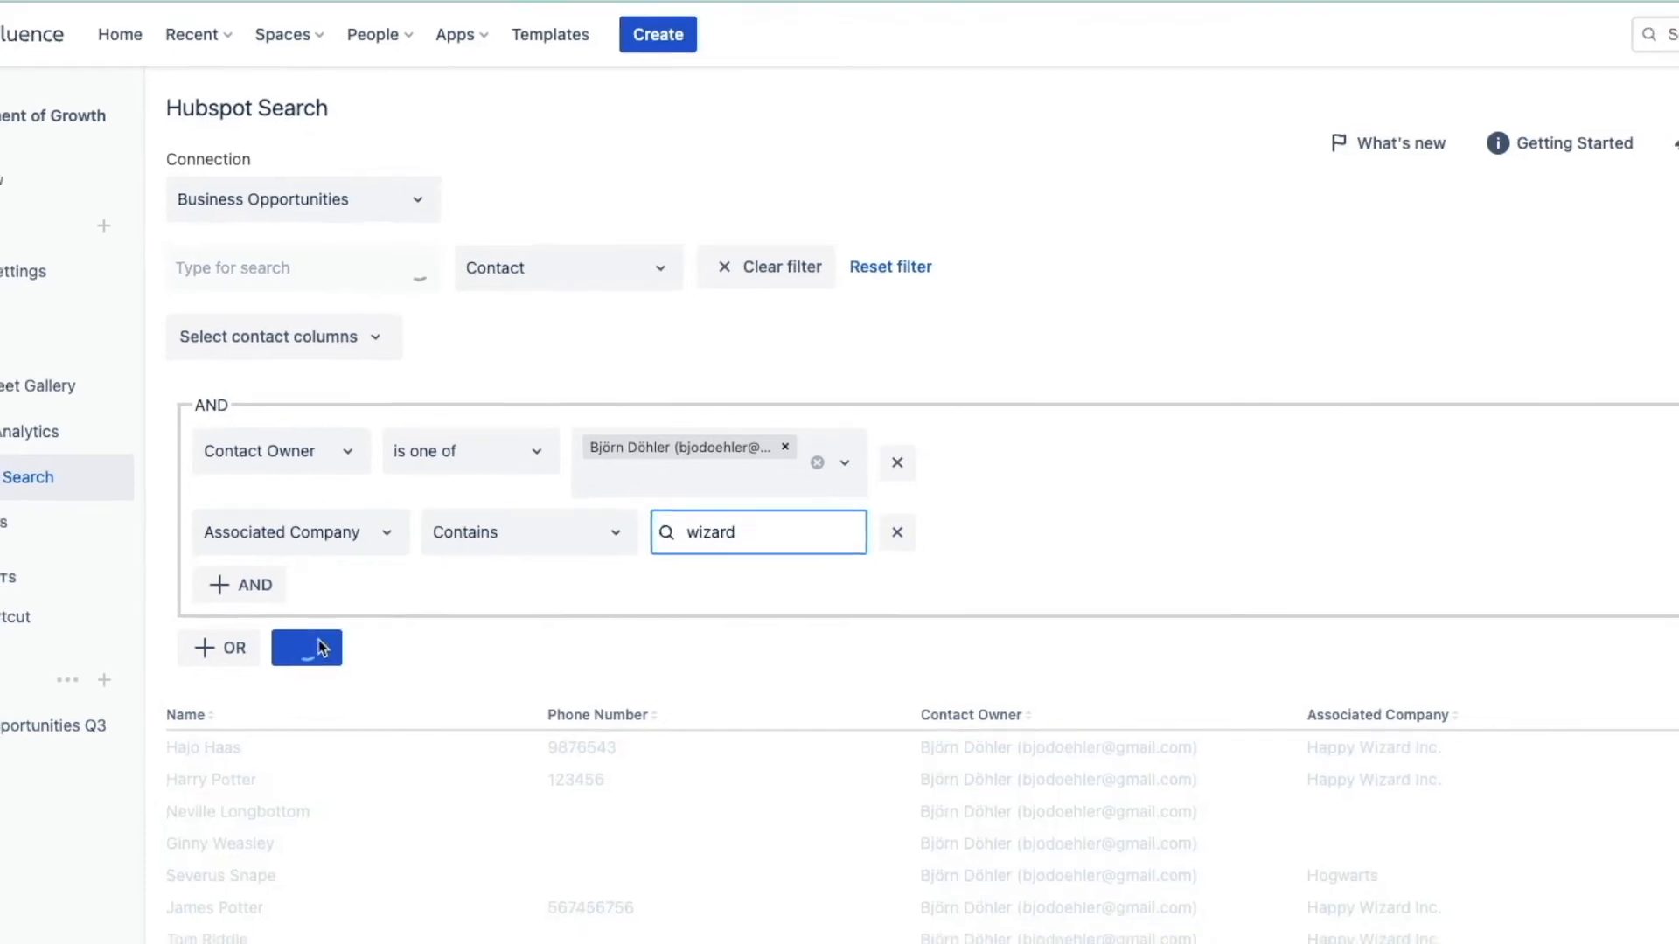
- Add an OR group: Contact Owner plus Associated Company contains 'price', then apply
click(306, 647)
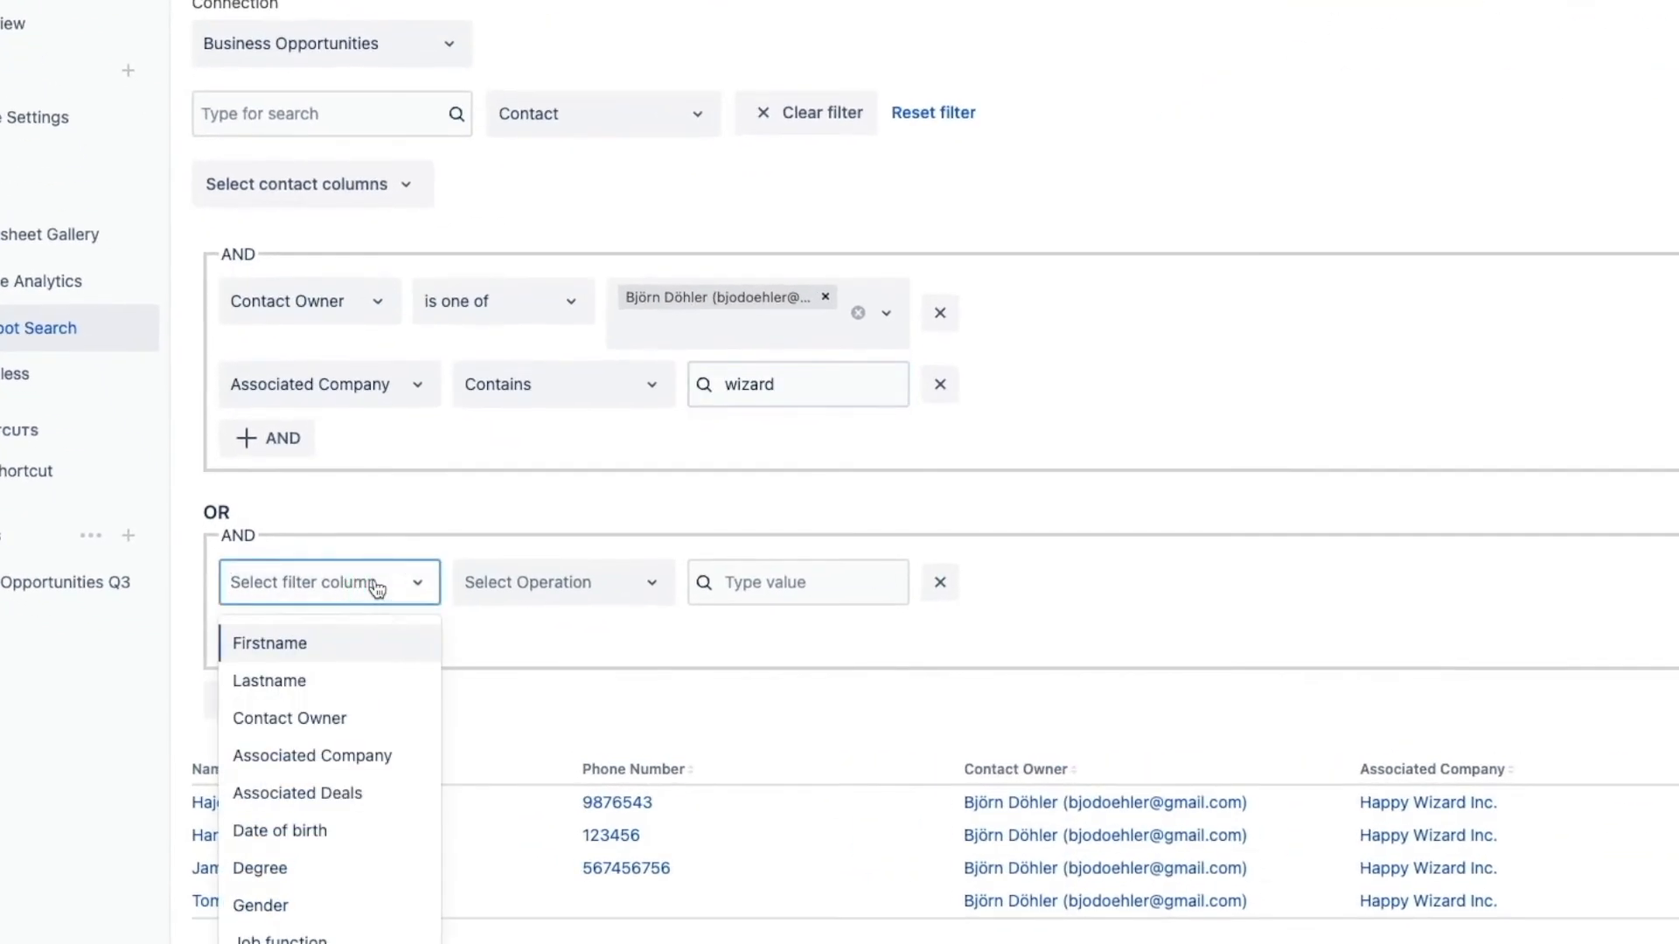
click(288, 717)
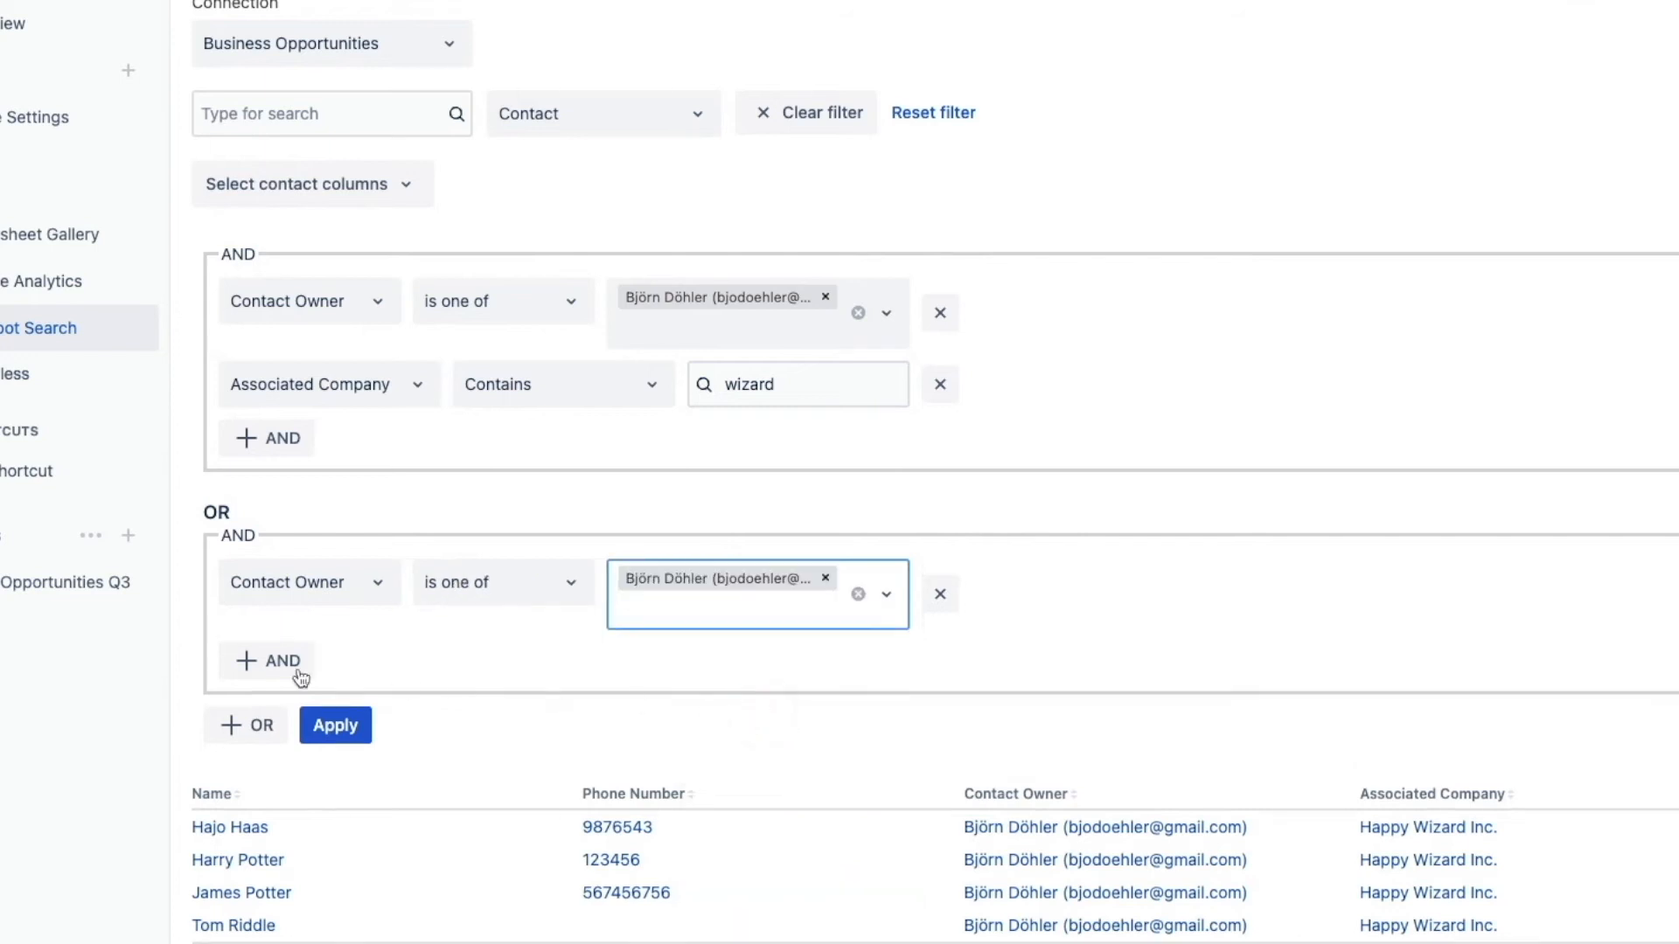
click(267, 661)
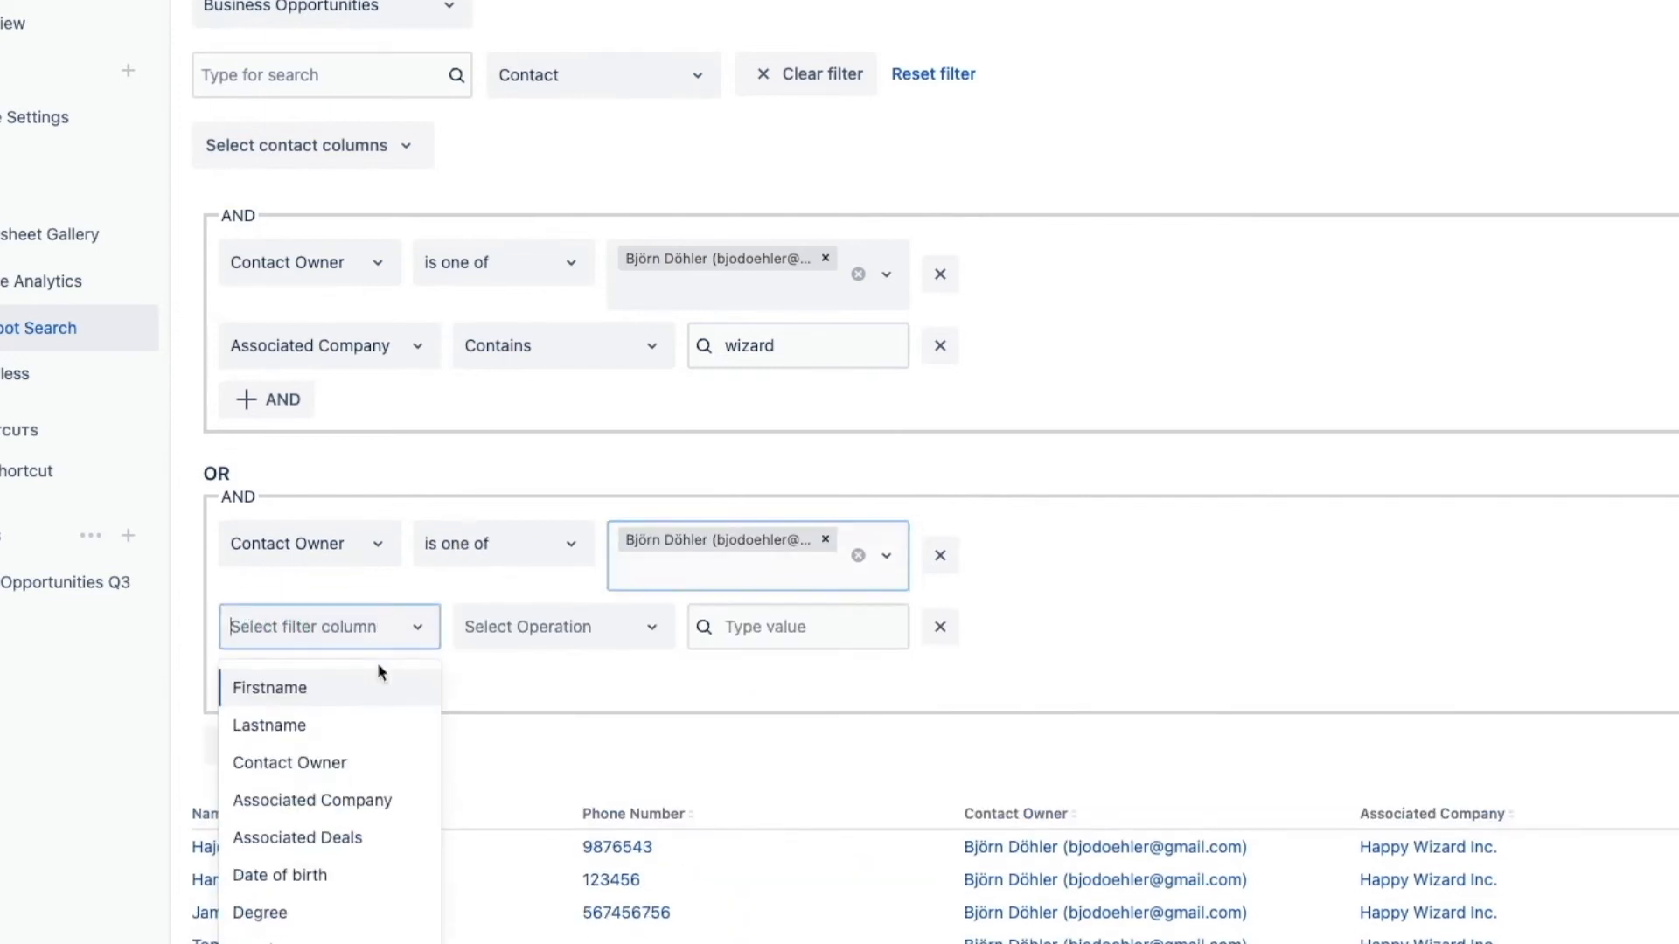
click(311, 801)
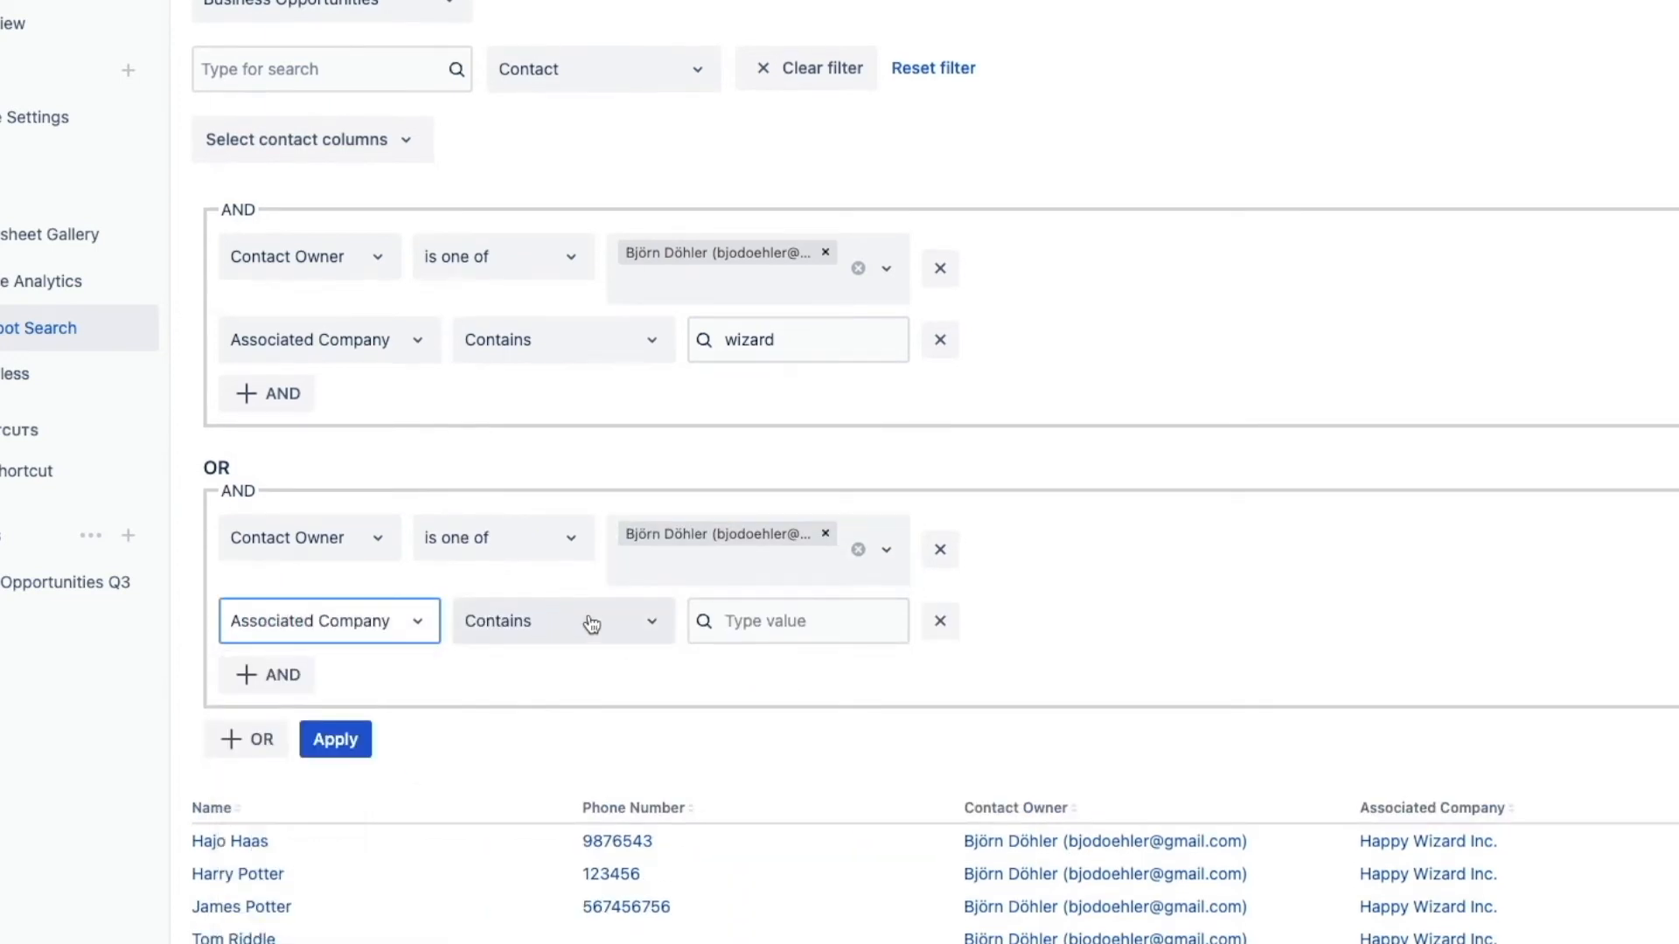
click(562, 621)
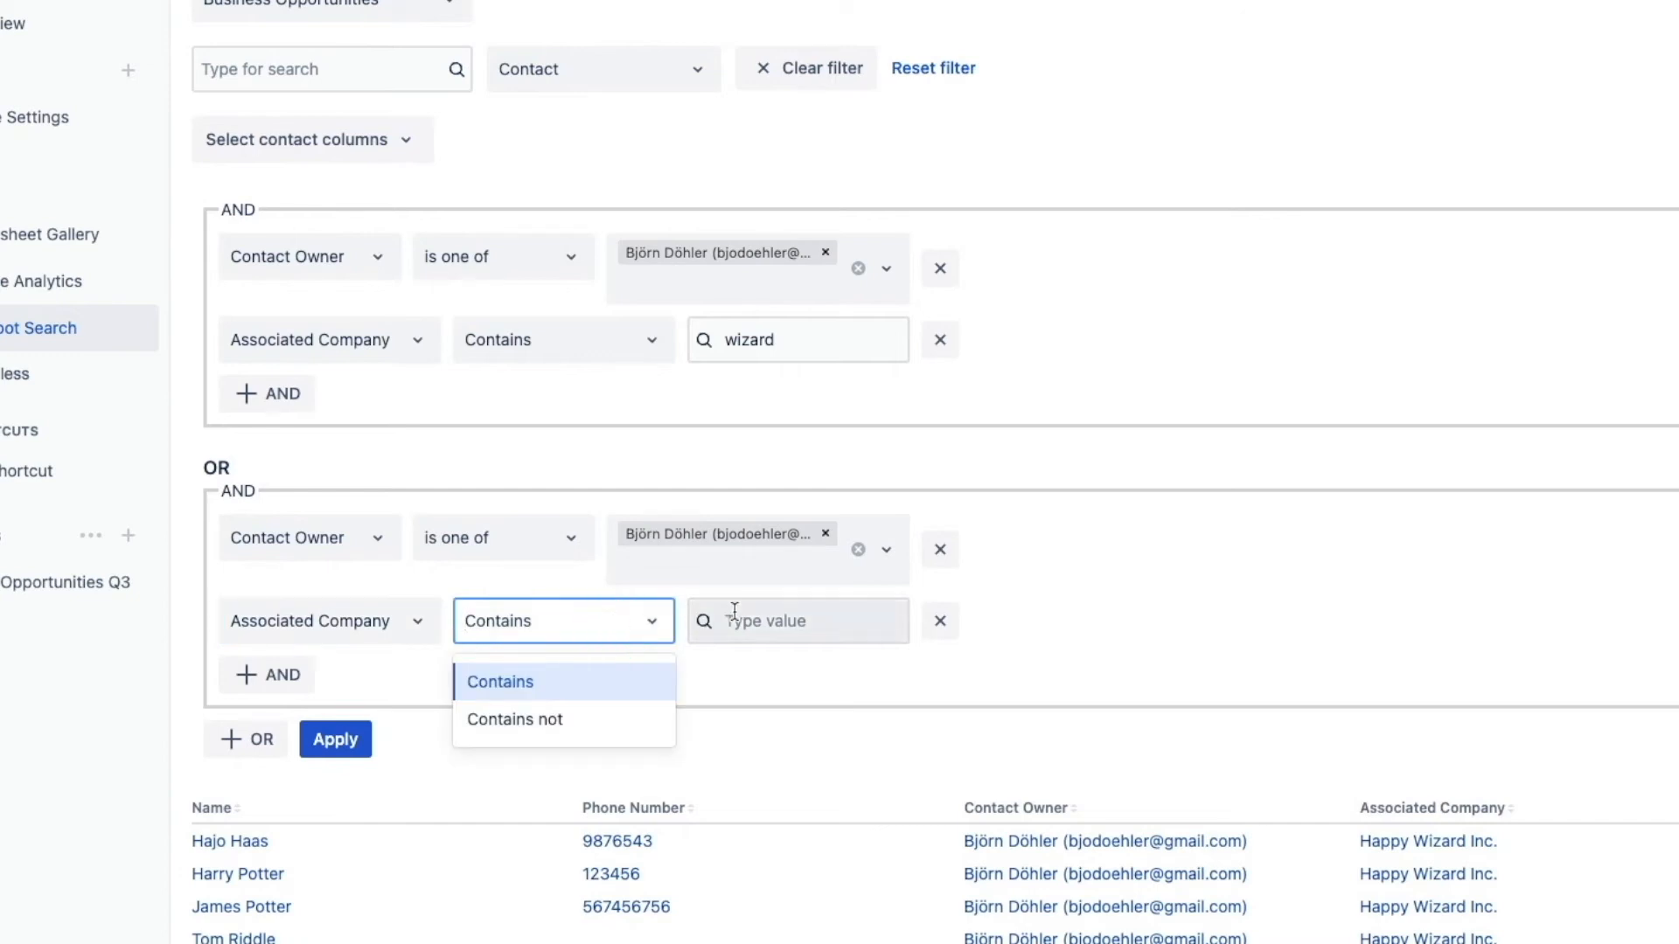
text(price)
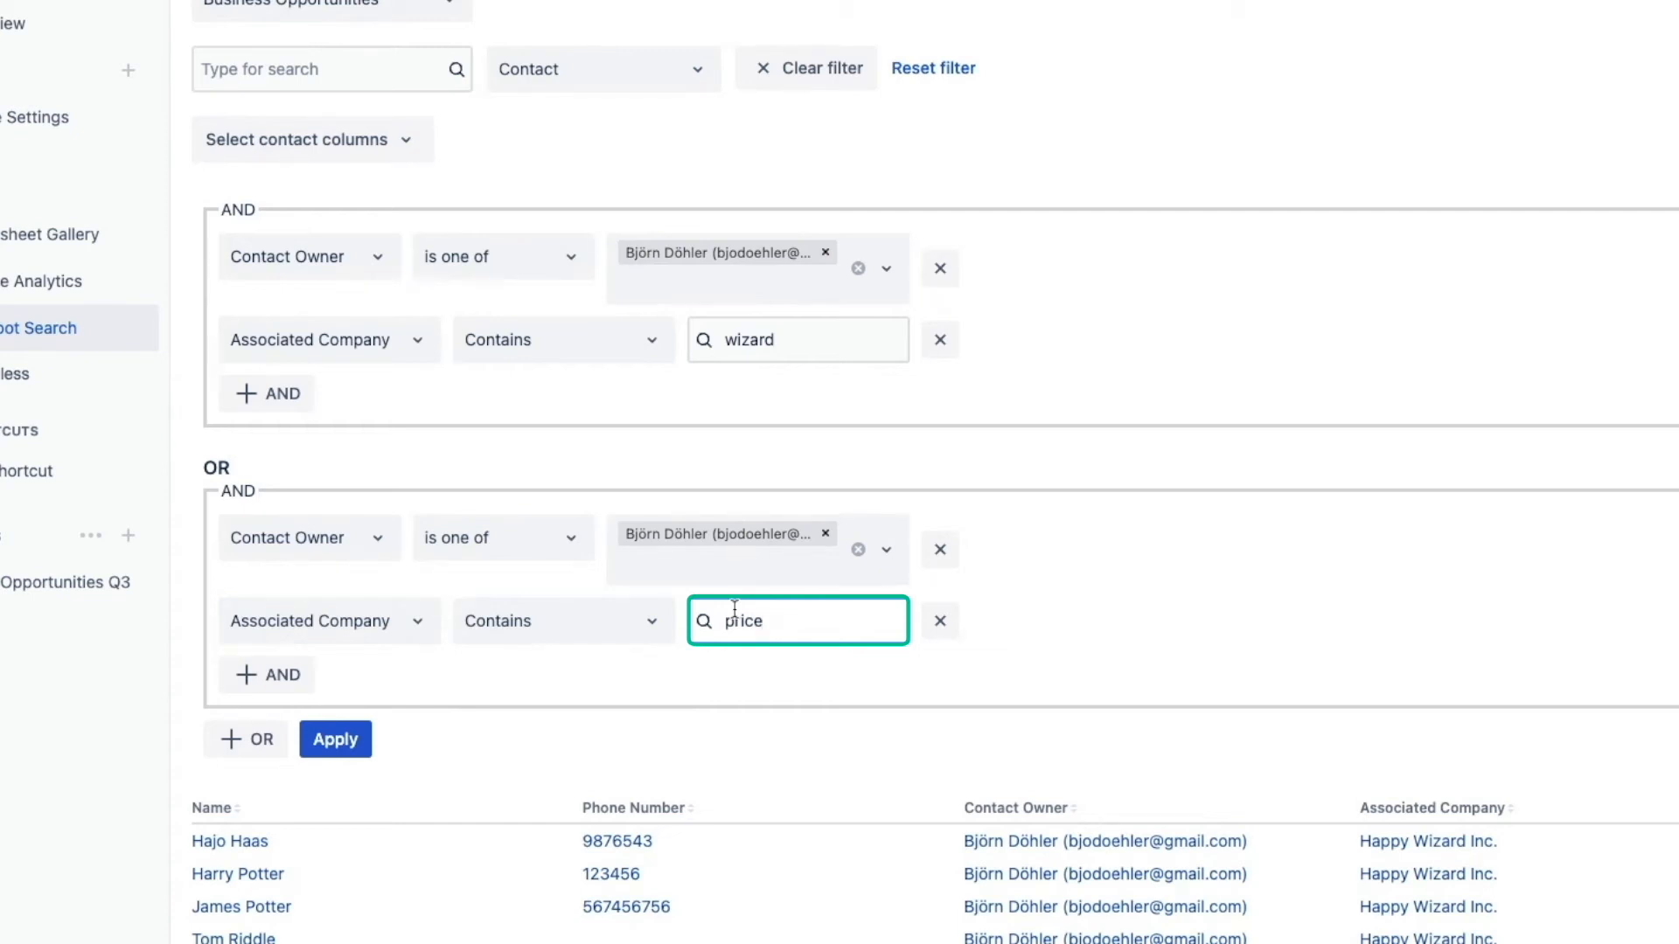
click(335, 739)
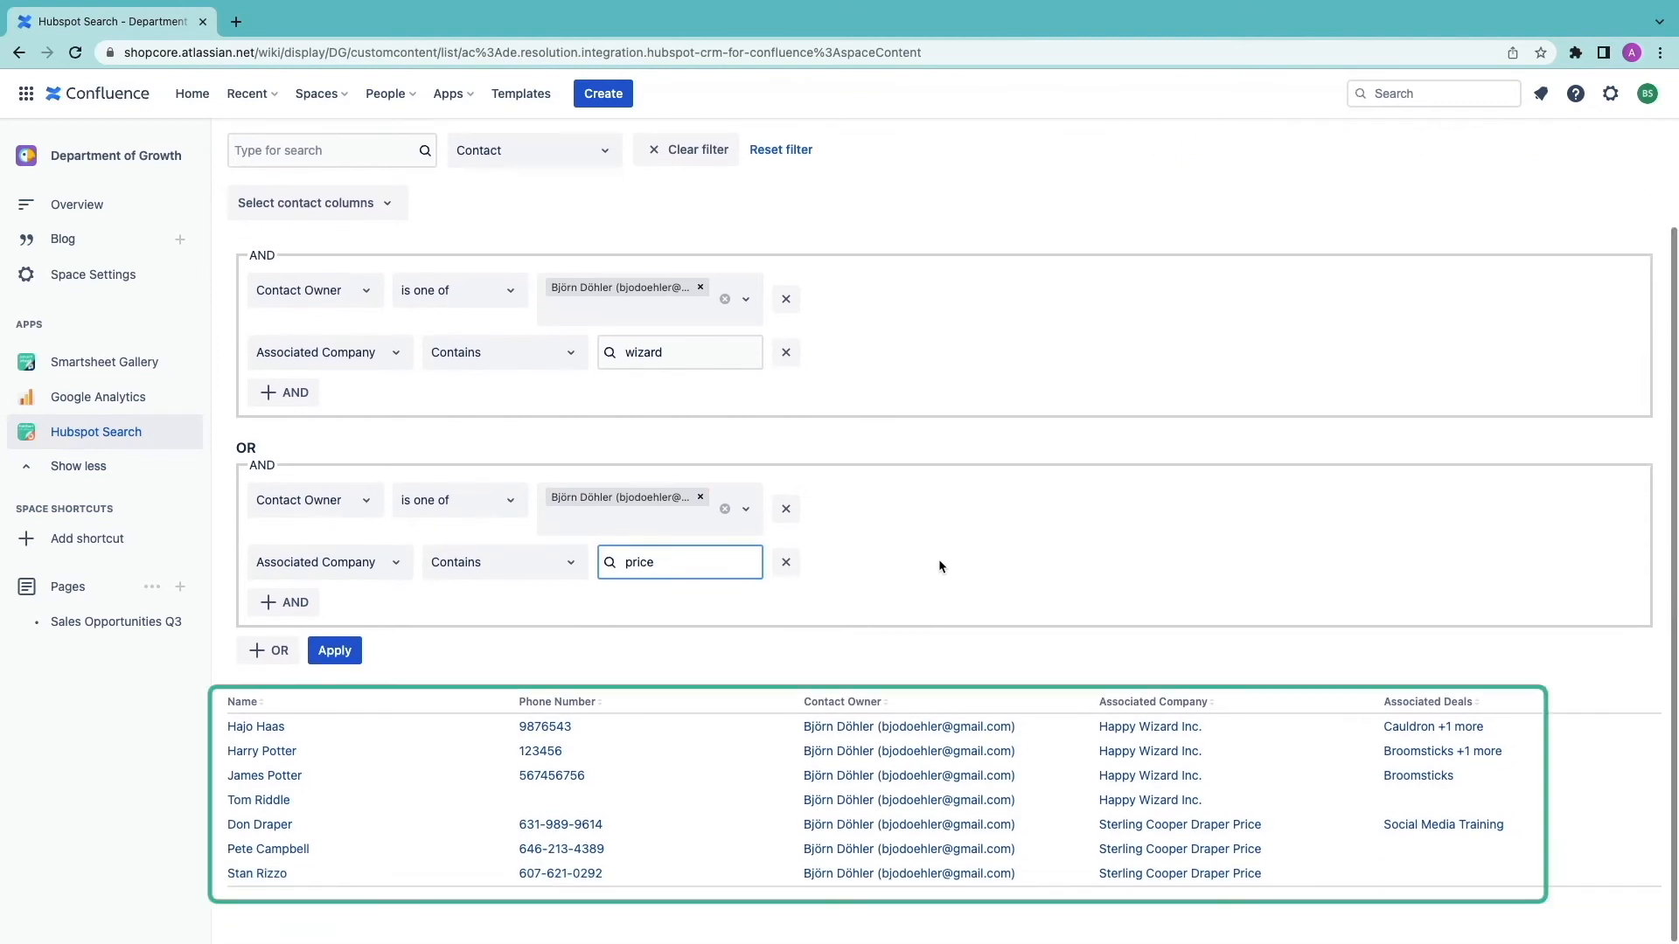
mouse_move(504, 600)
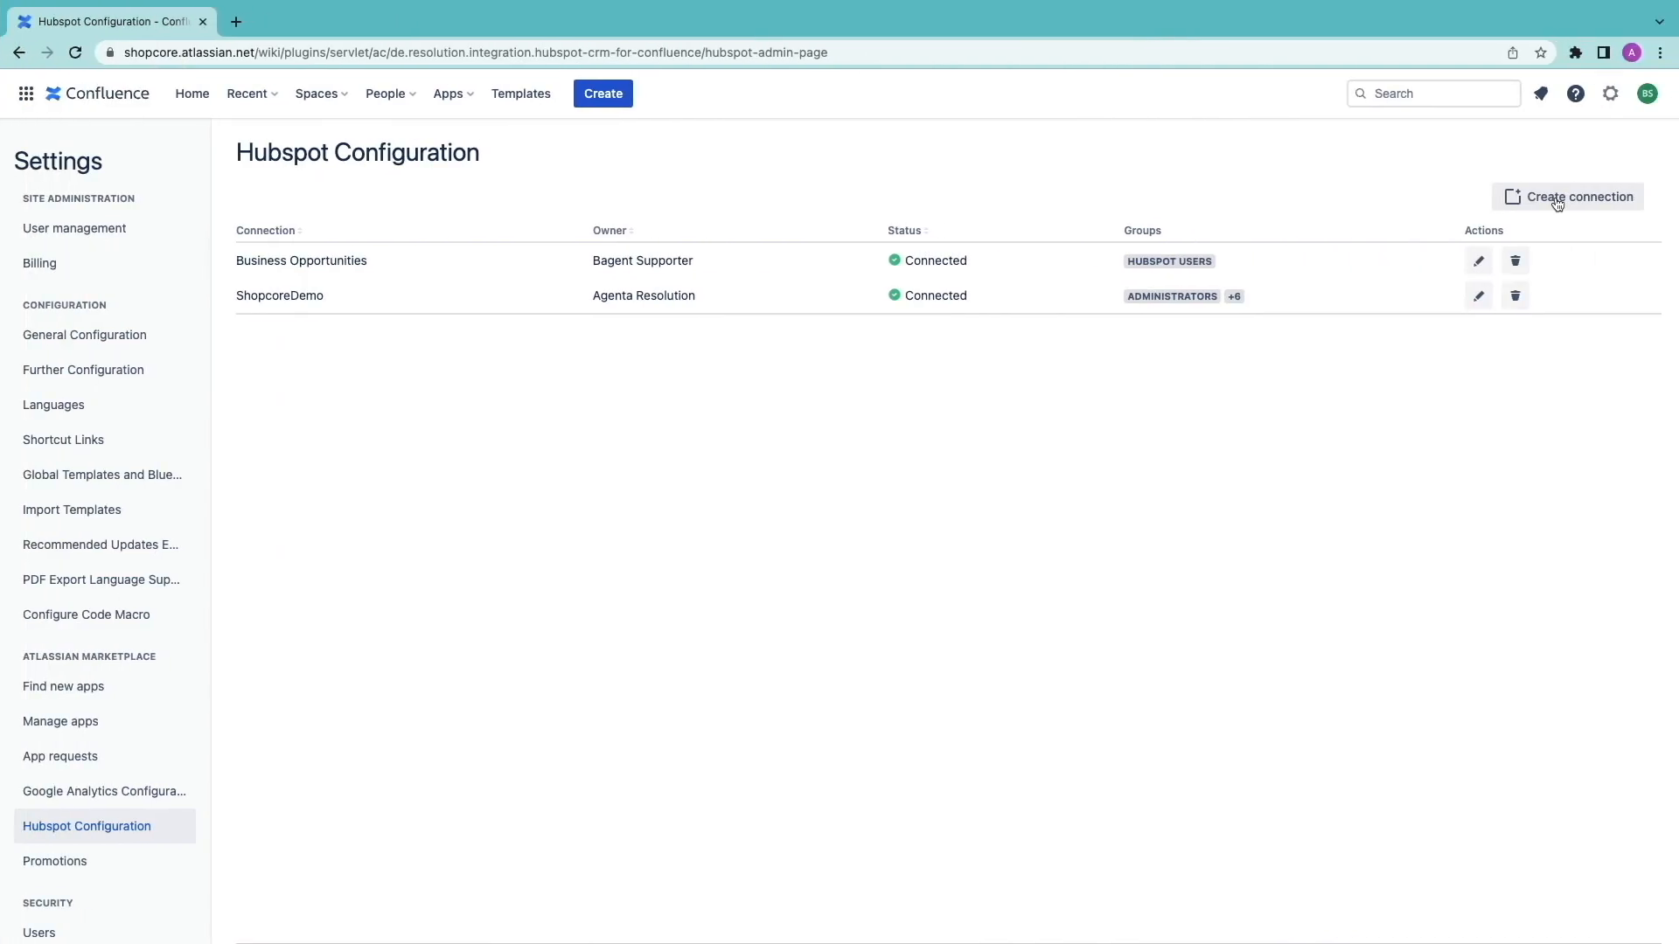
- Create the 'Contact Details' connection, restrict it to the SDRs user group, and save
click(1573, 197)
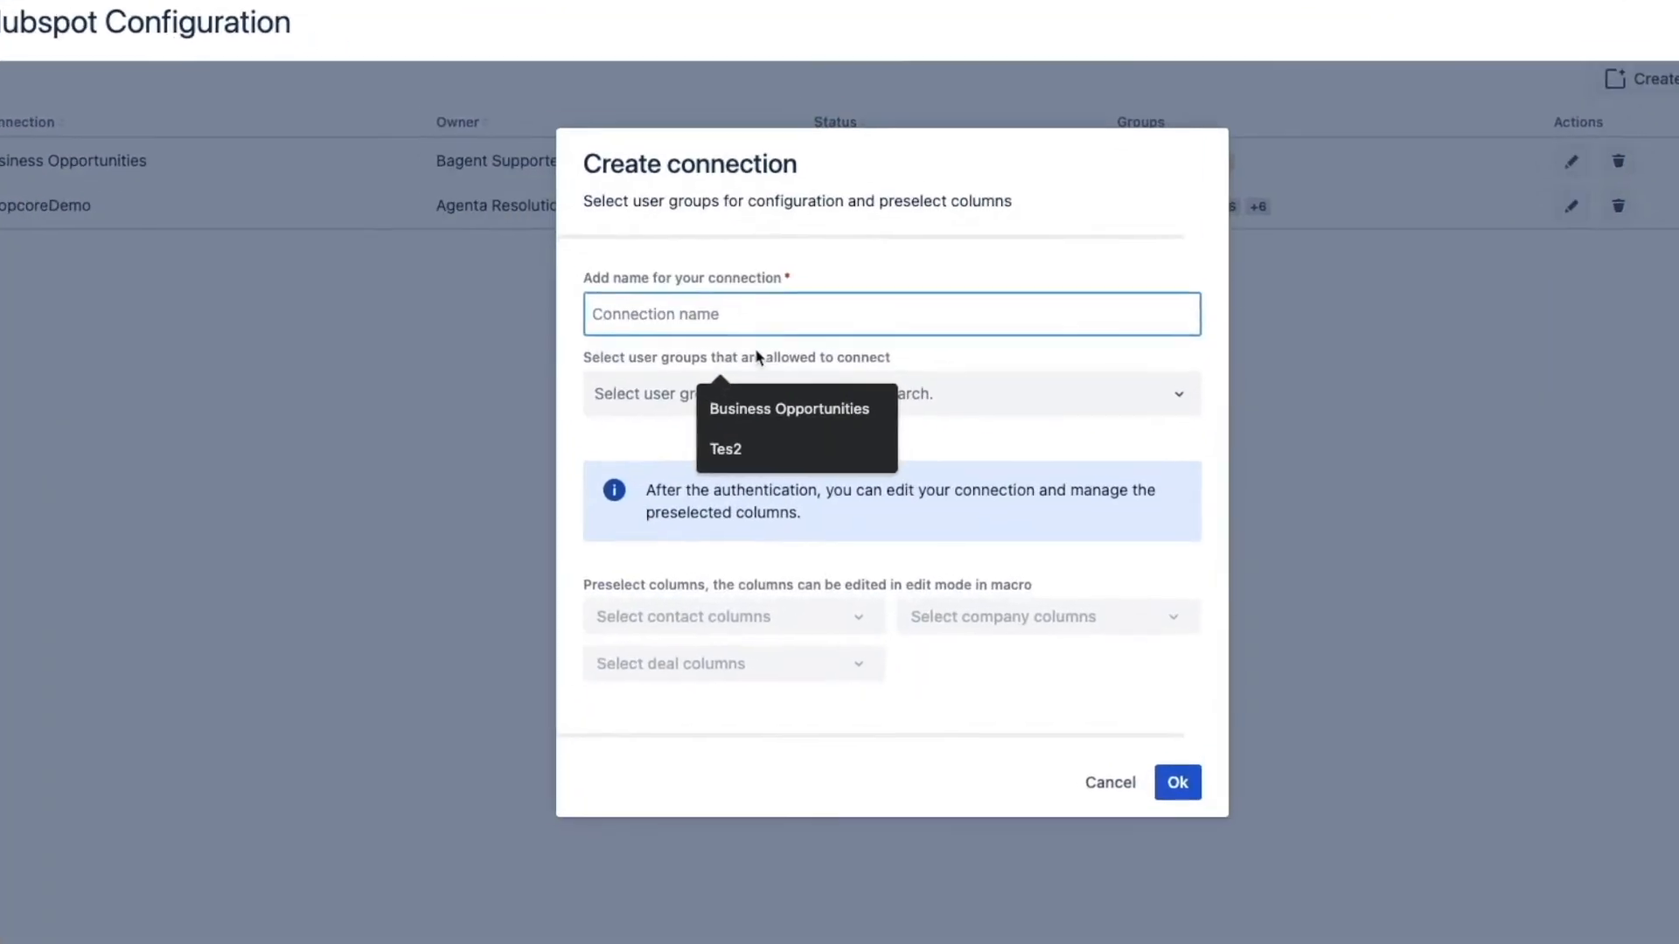
text(Cont)
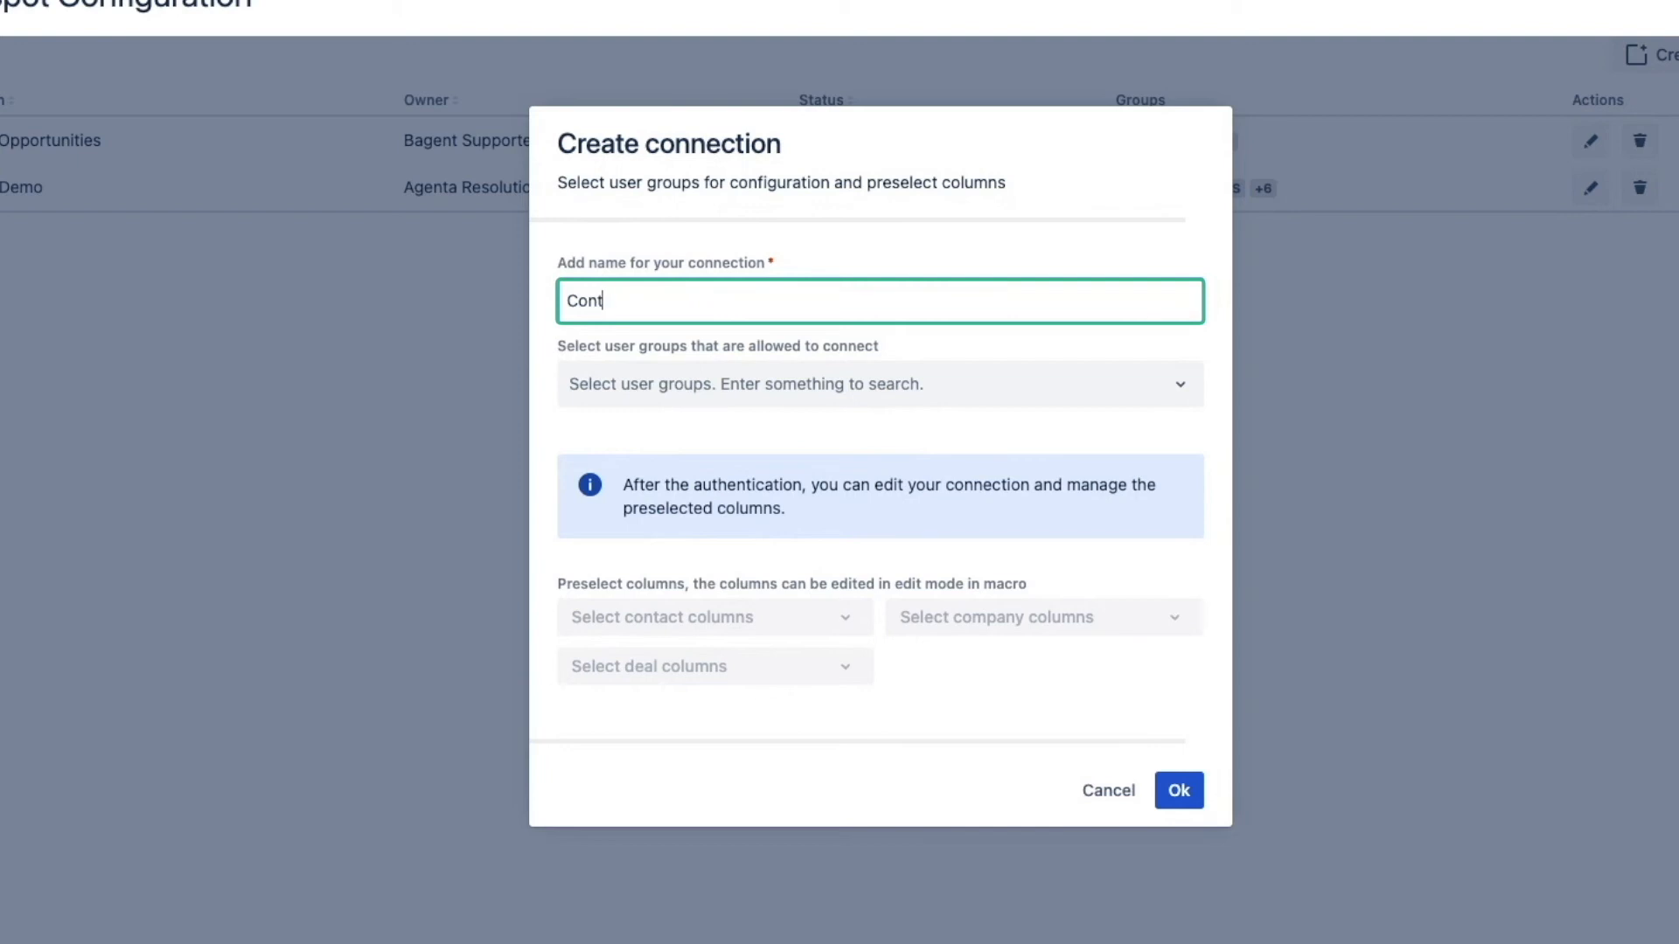
text(Contact Details)
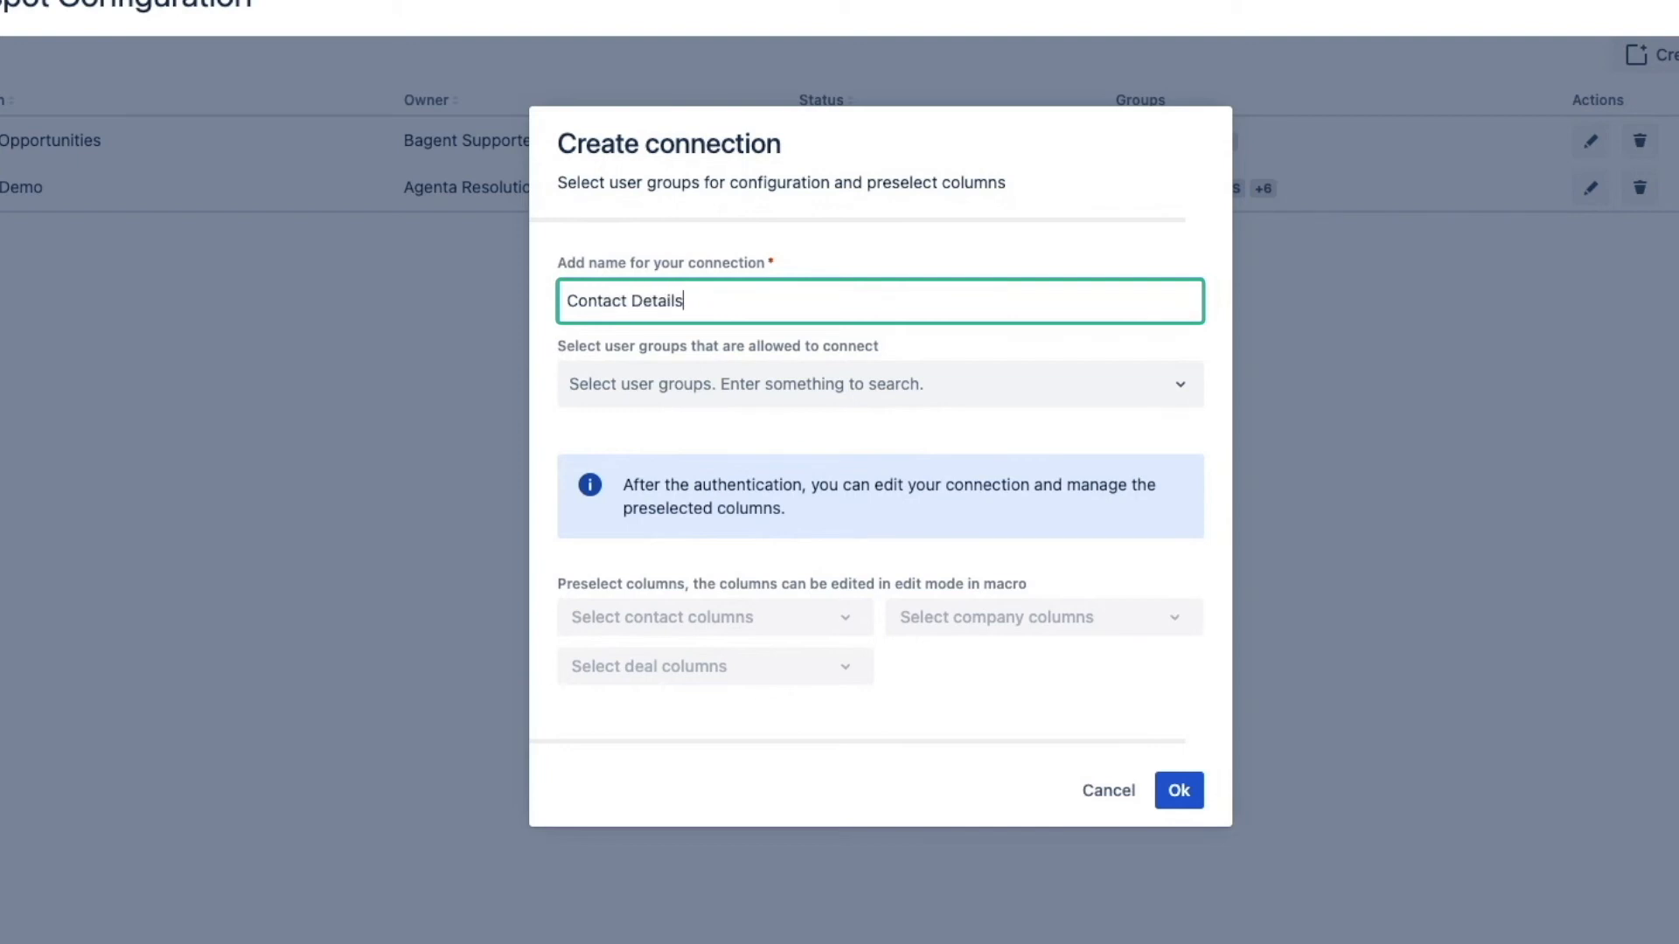
mouse_move(801, 361)
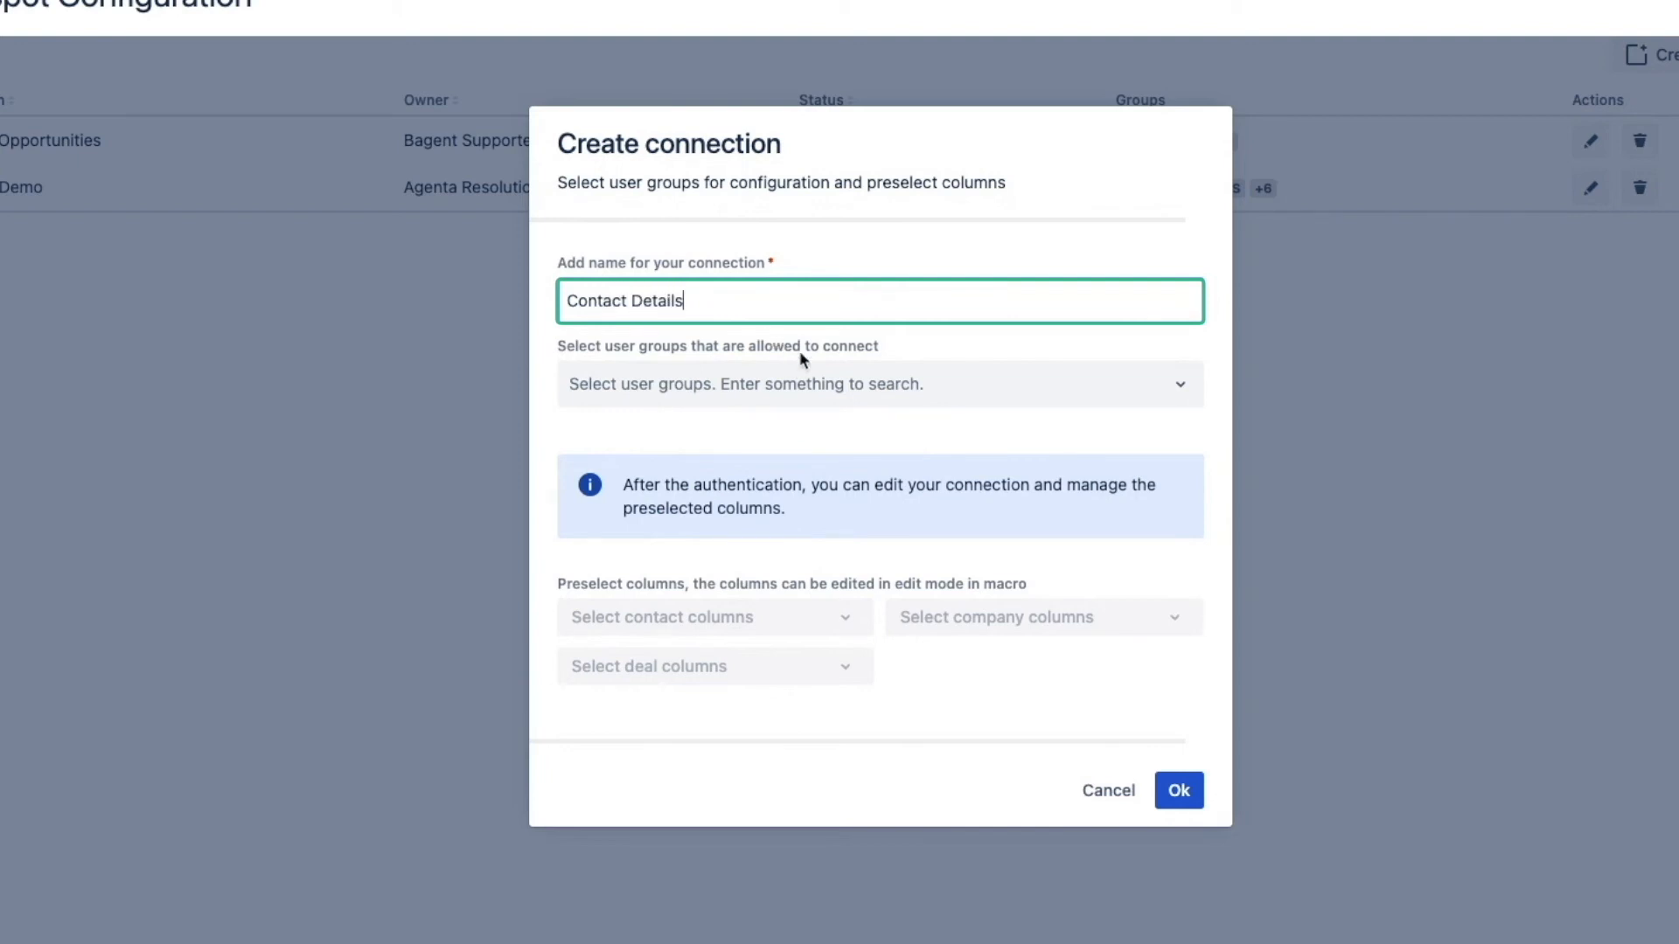
click(877, 383)
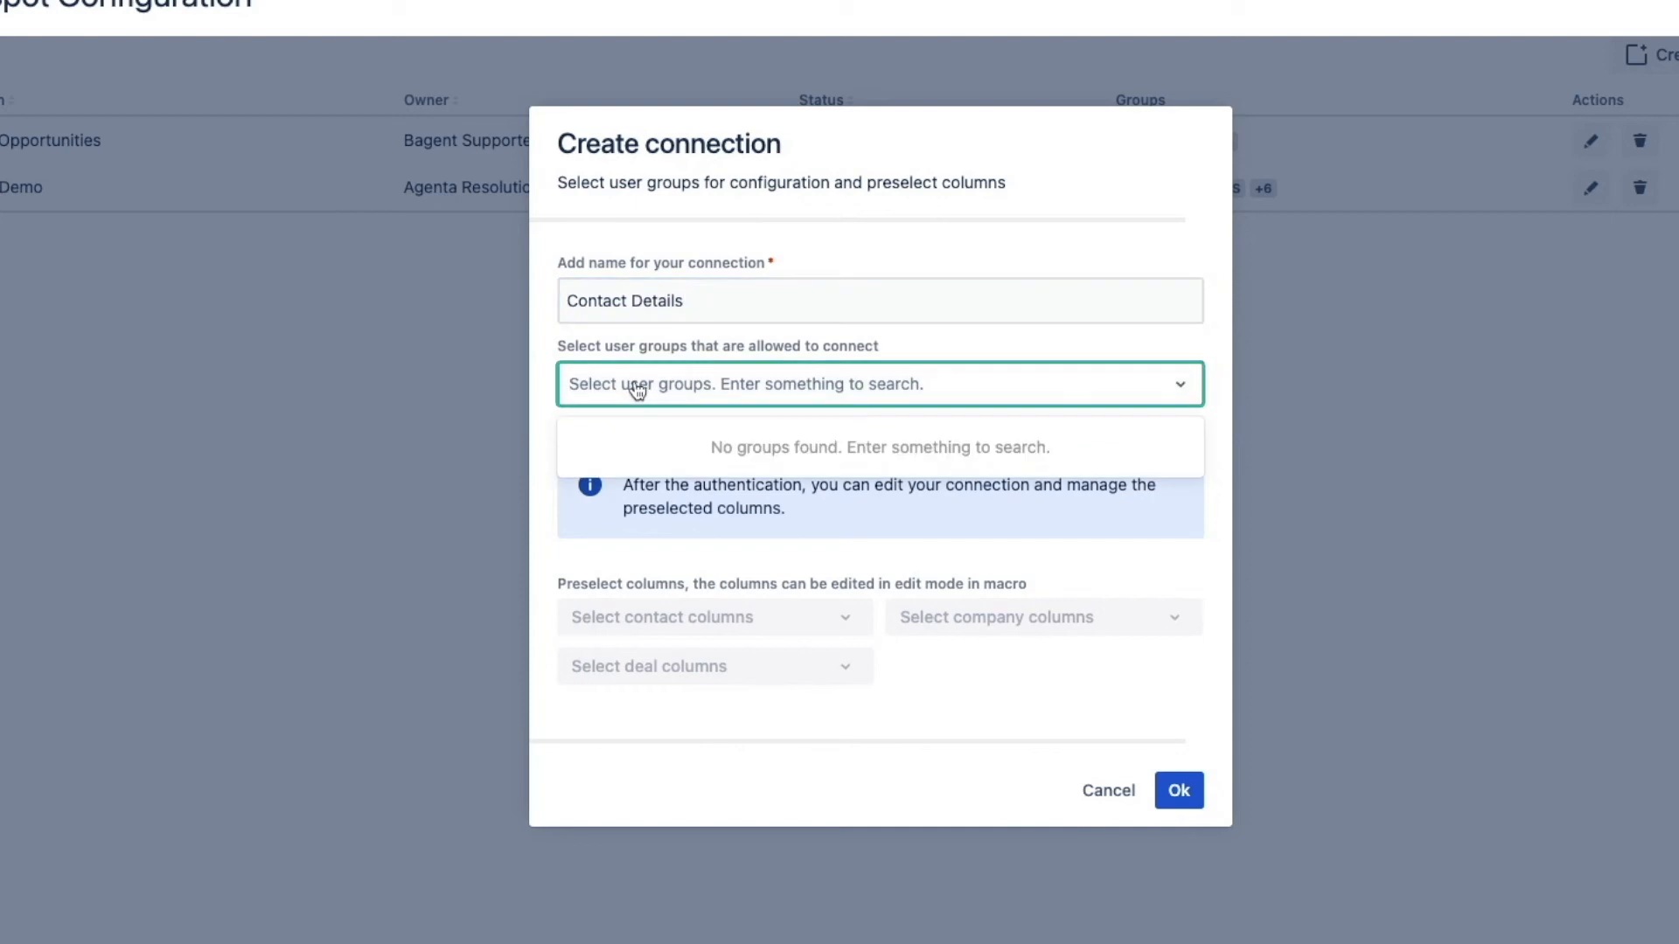
text(sdr)
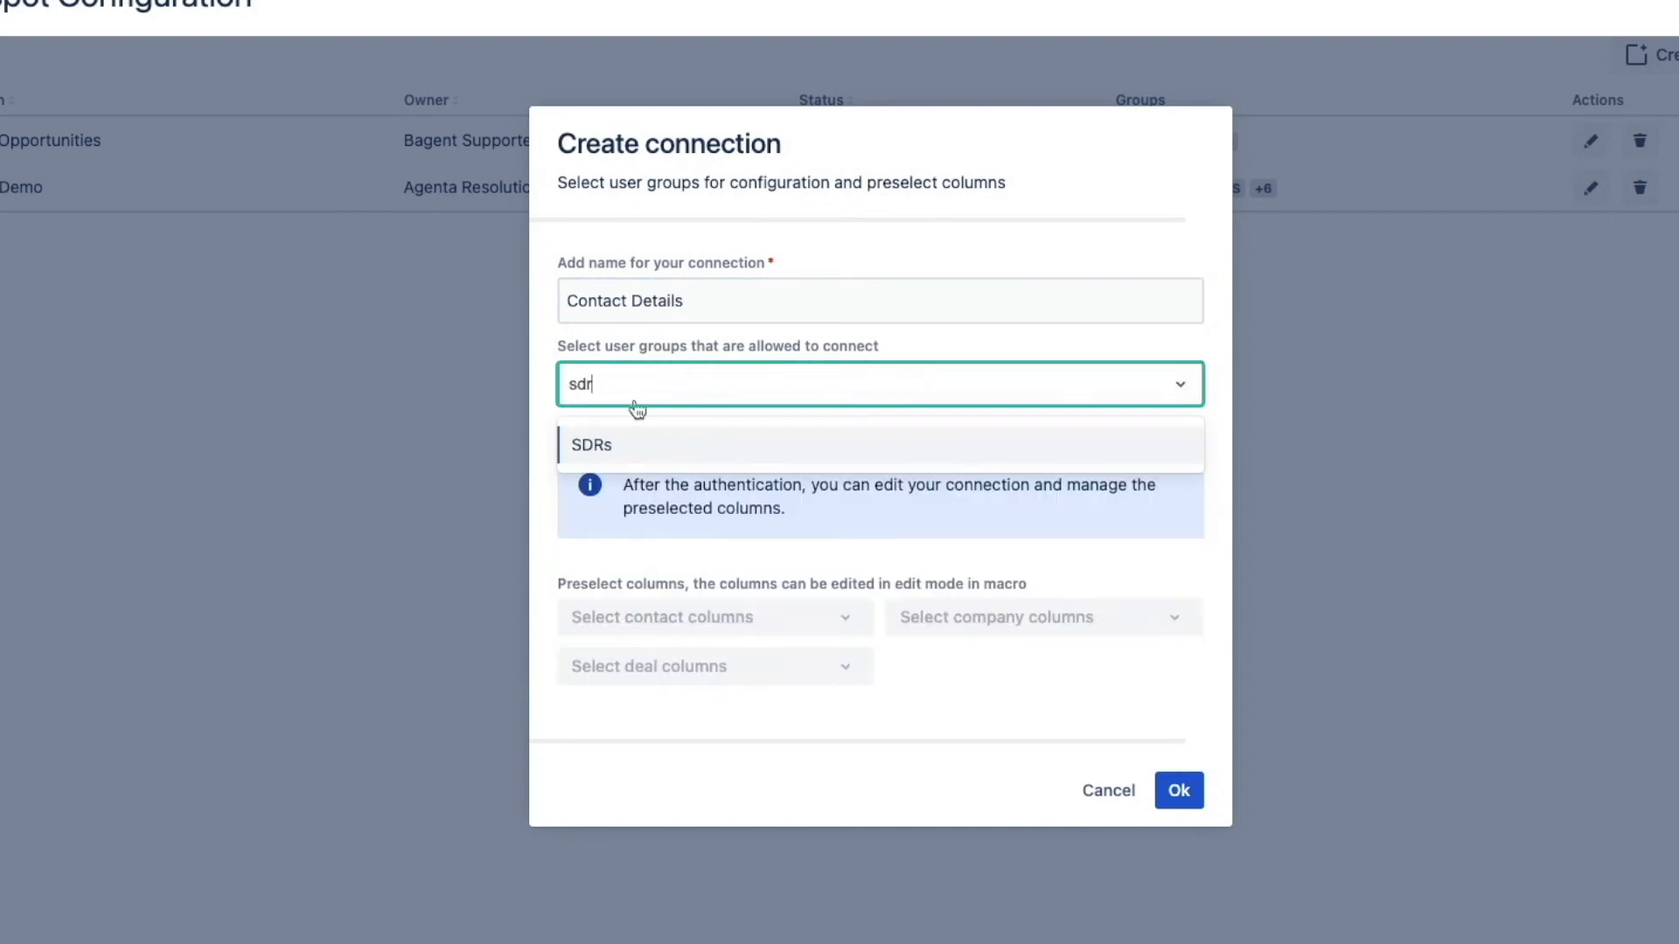
click(591, 445)
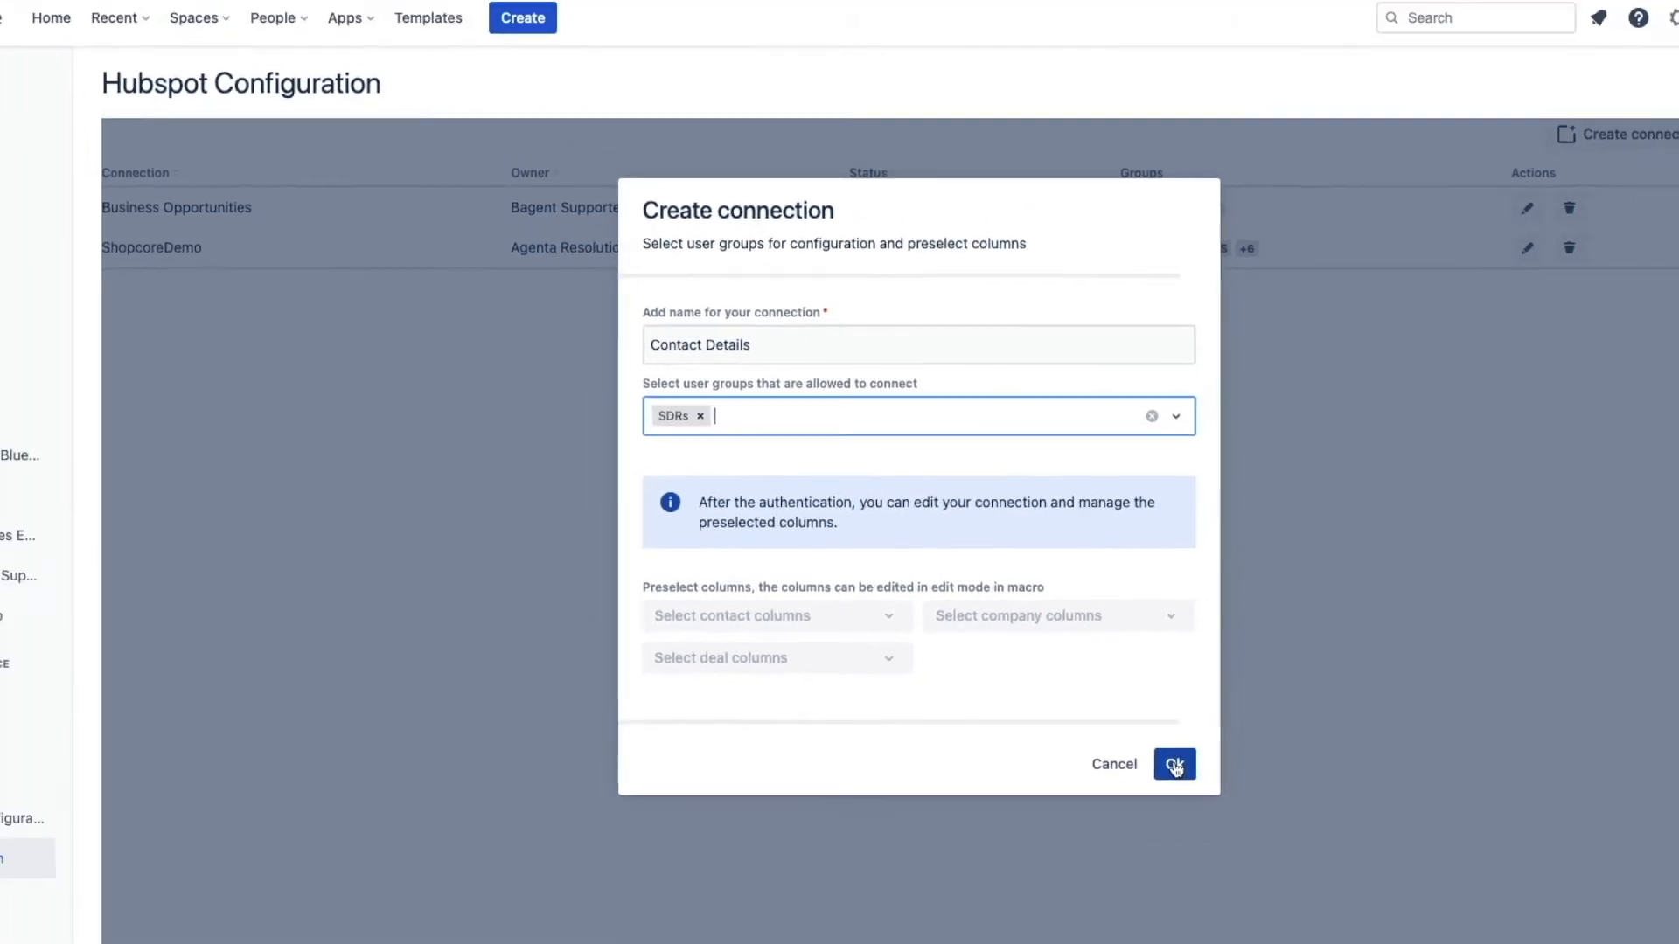
click(1173, 764)
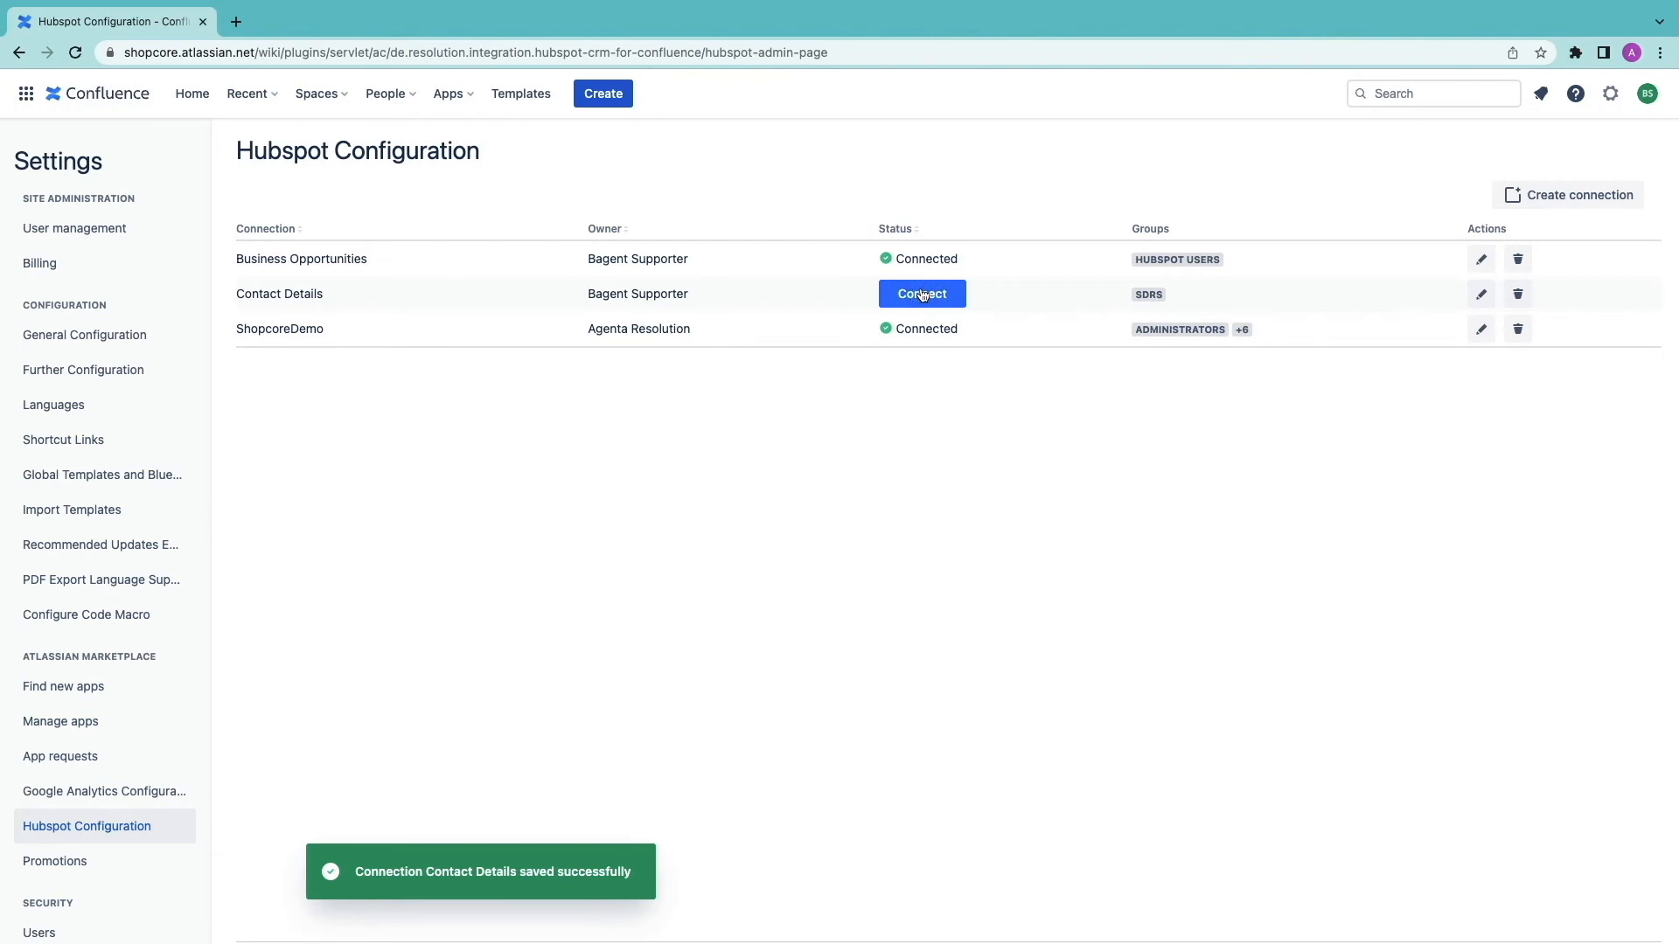
- Connect Contact Details and save its contact, company, and Deal Name-only deal column preselection
click(920, 294)
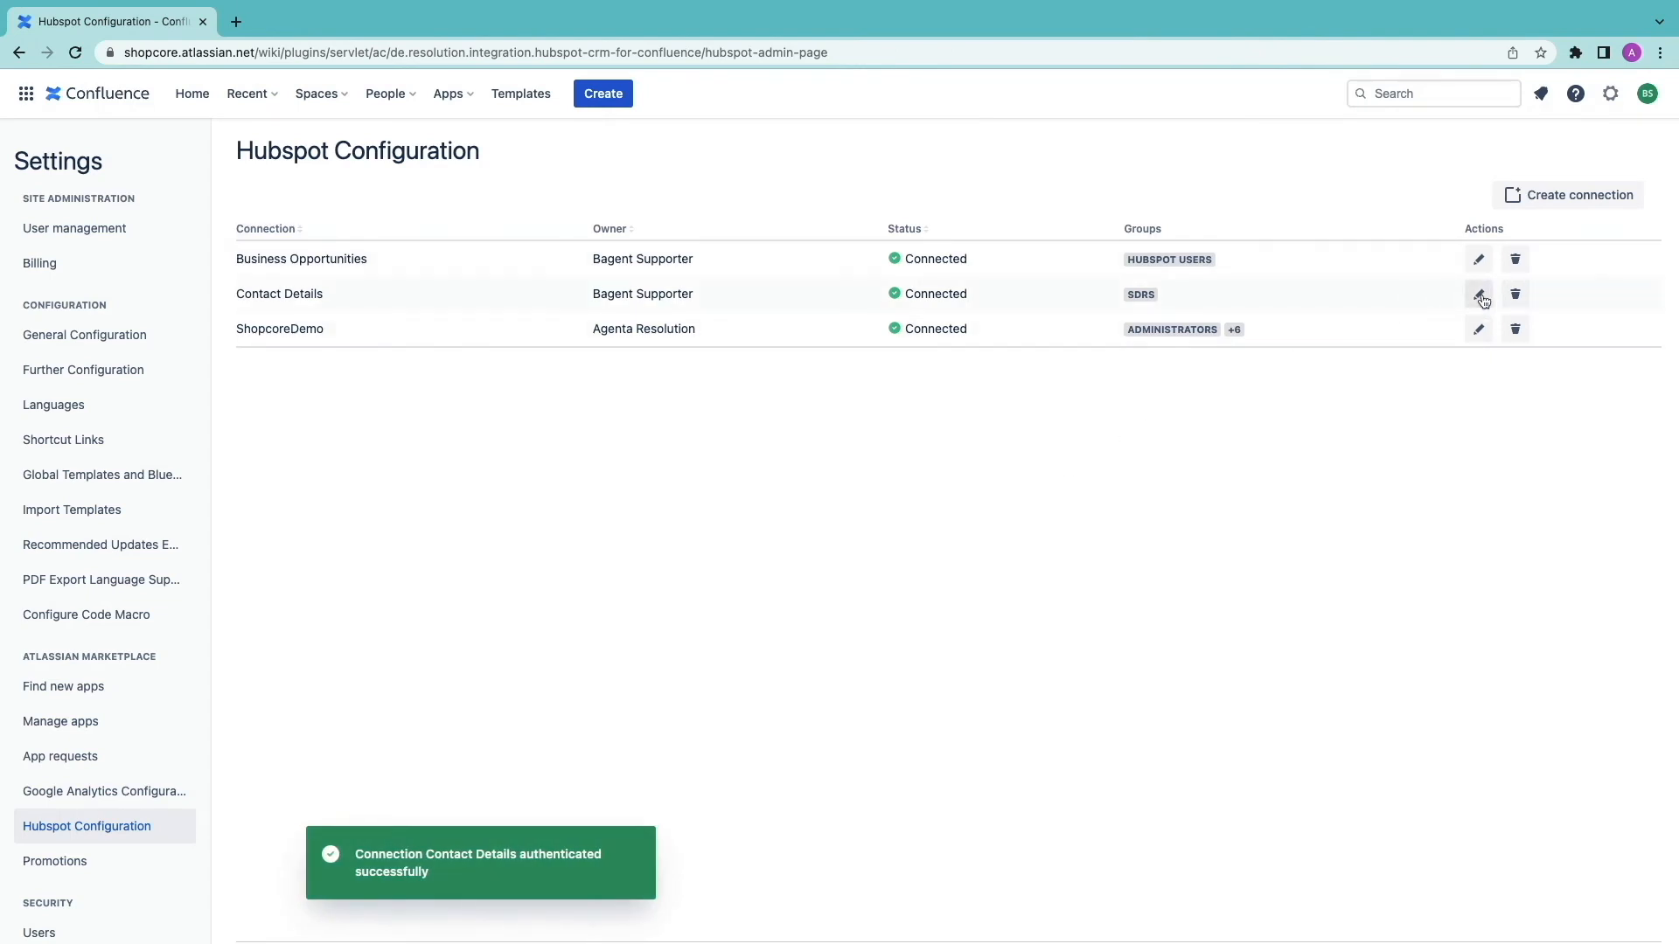
click(1478, 294)
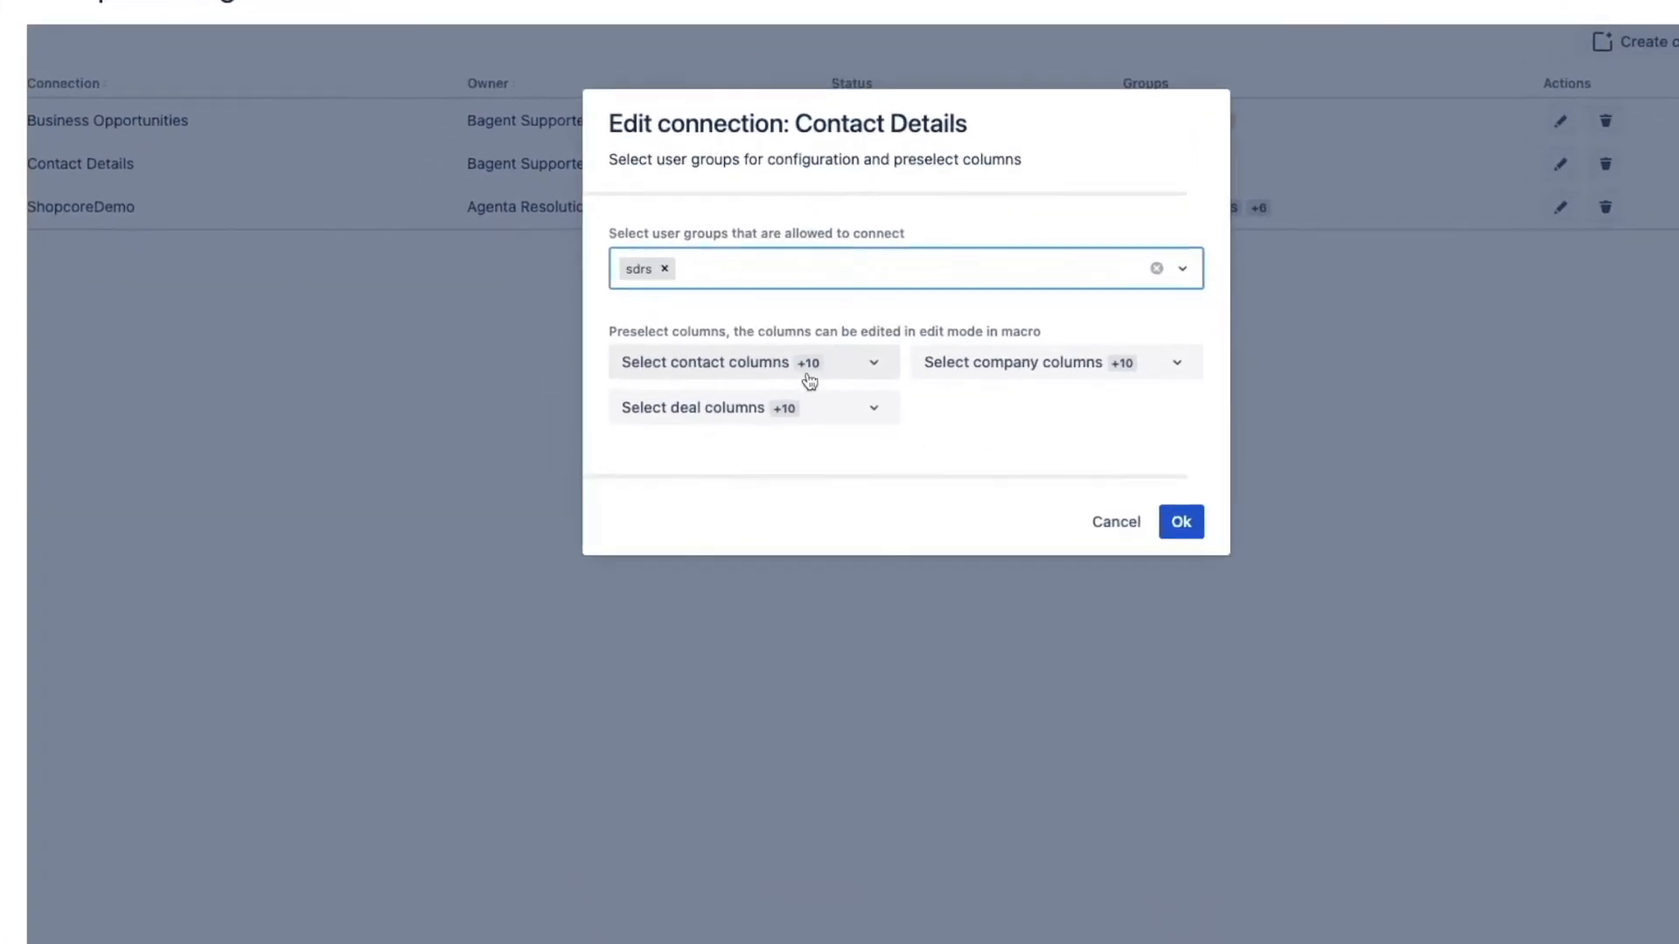
click(746, 362)
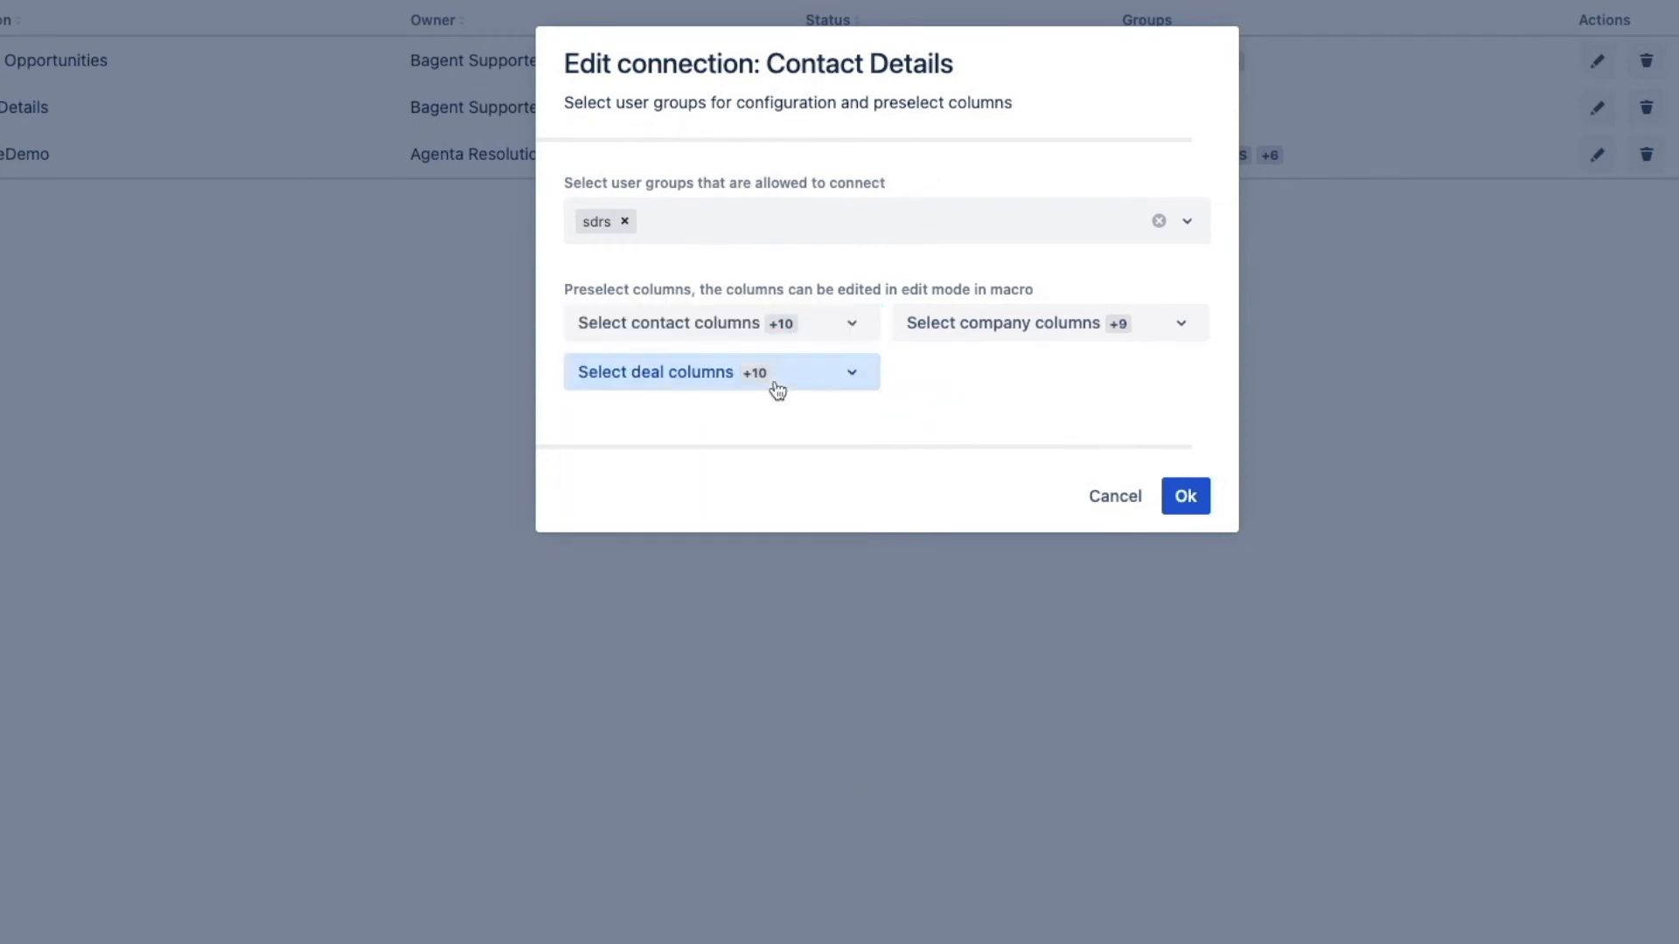
click(720, 371)
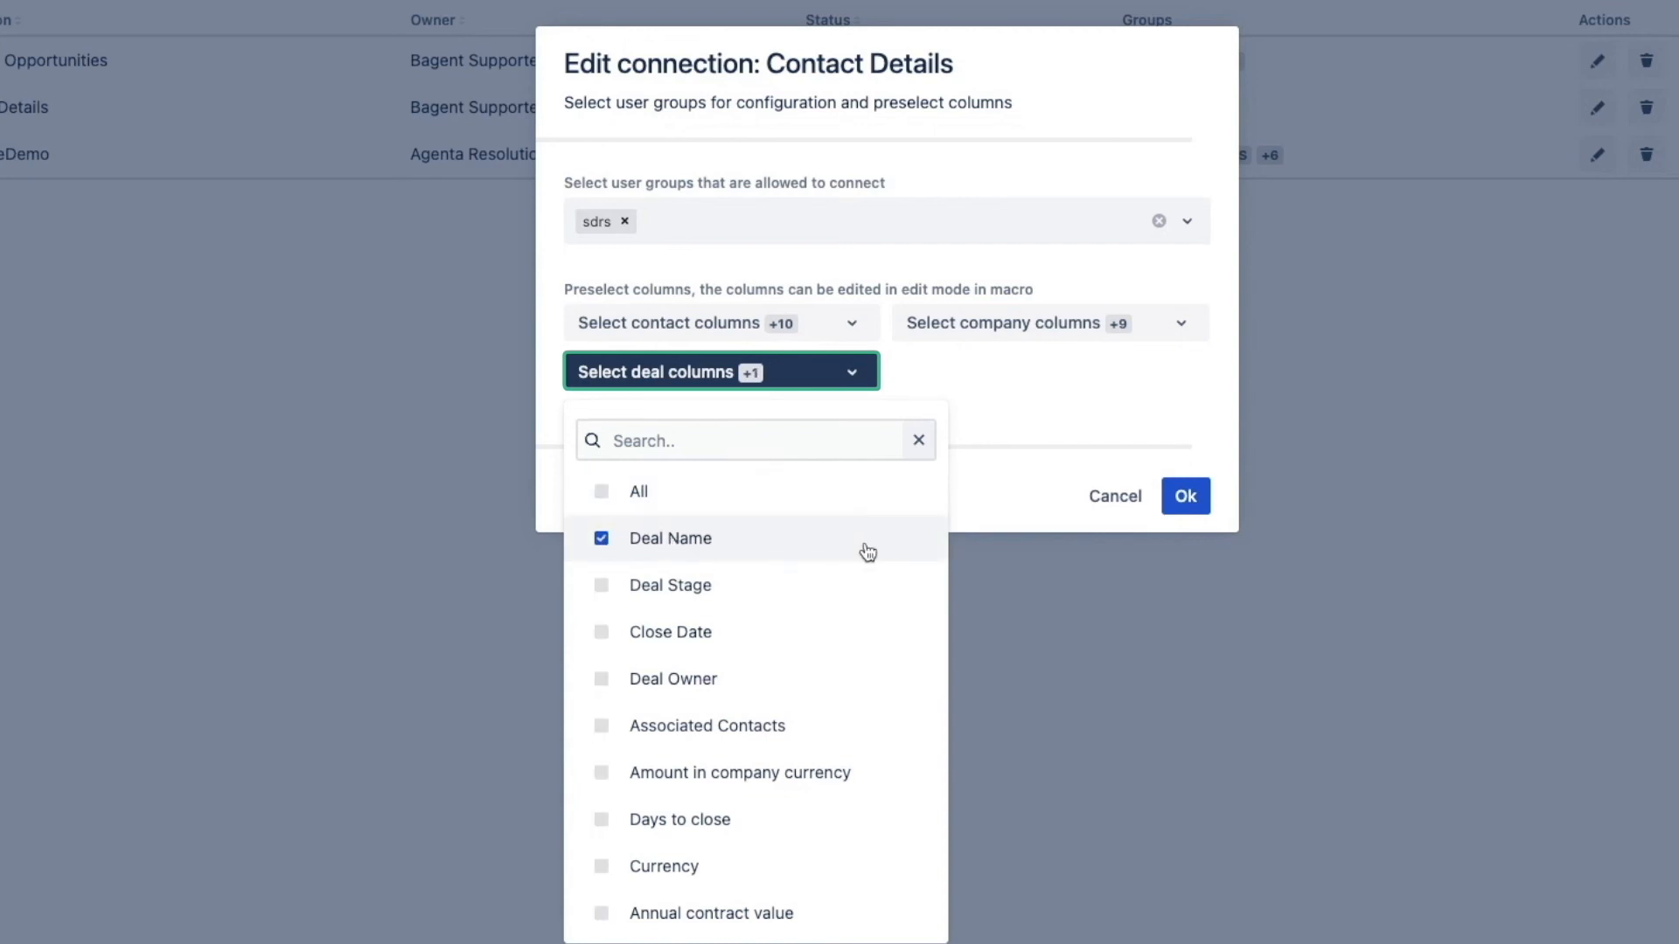
scroll(down, 3)
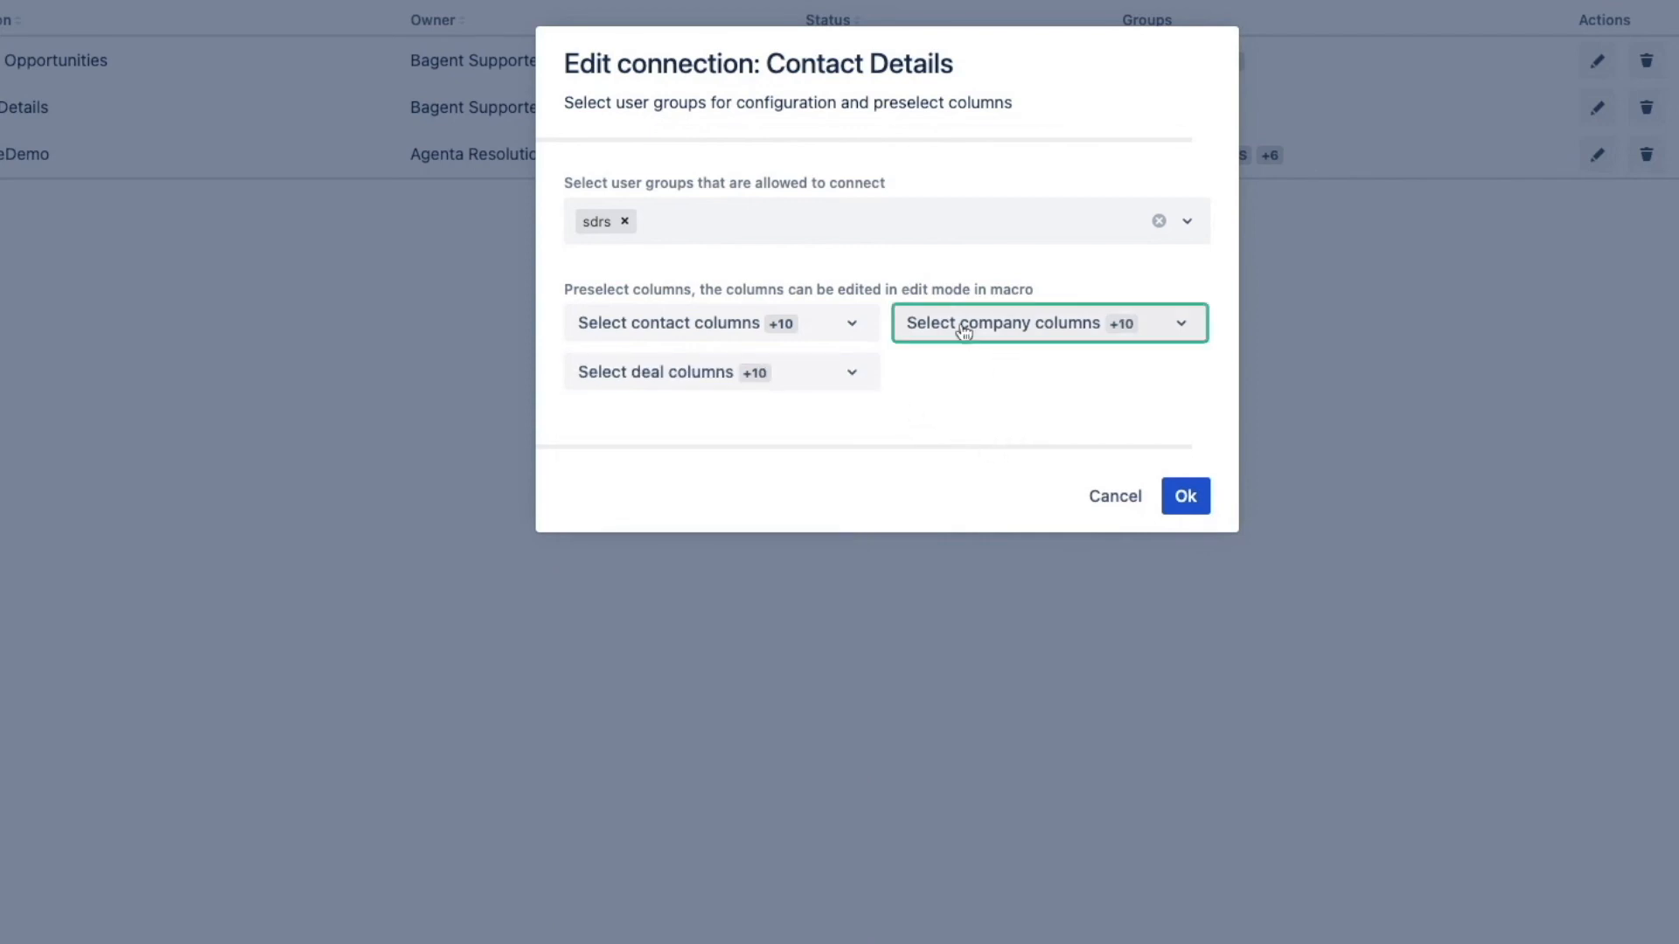
click(1046, 323)
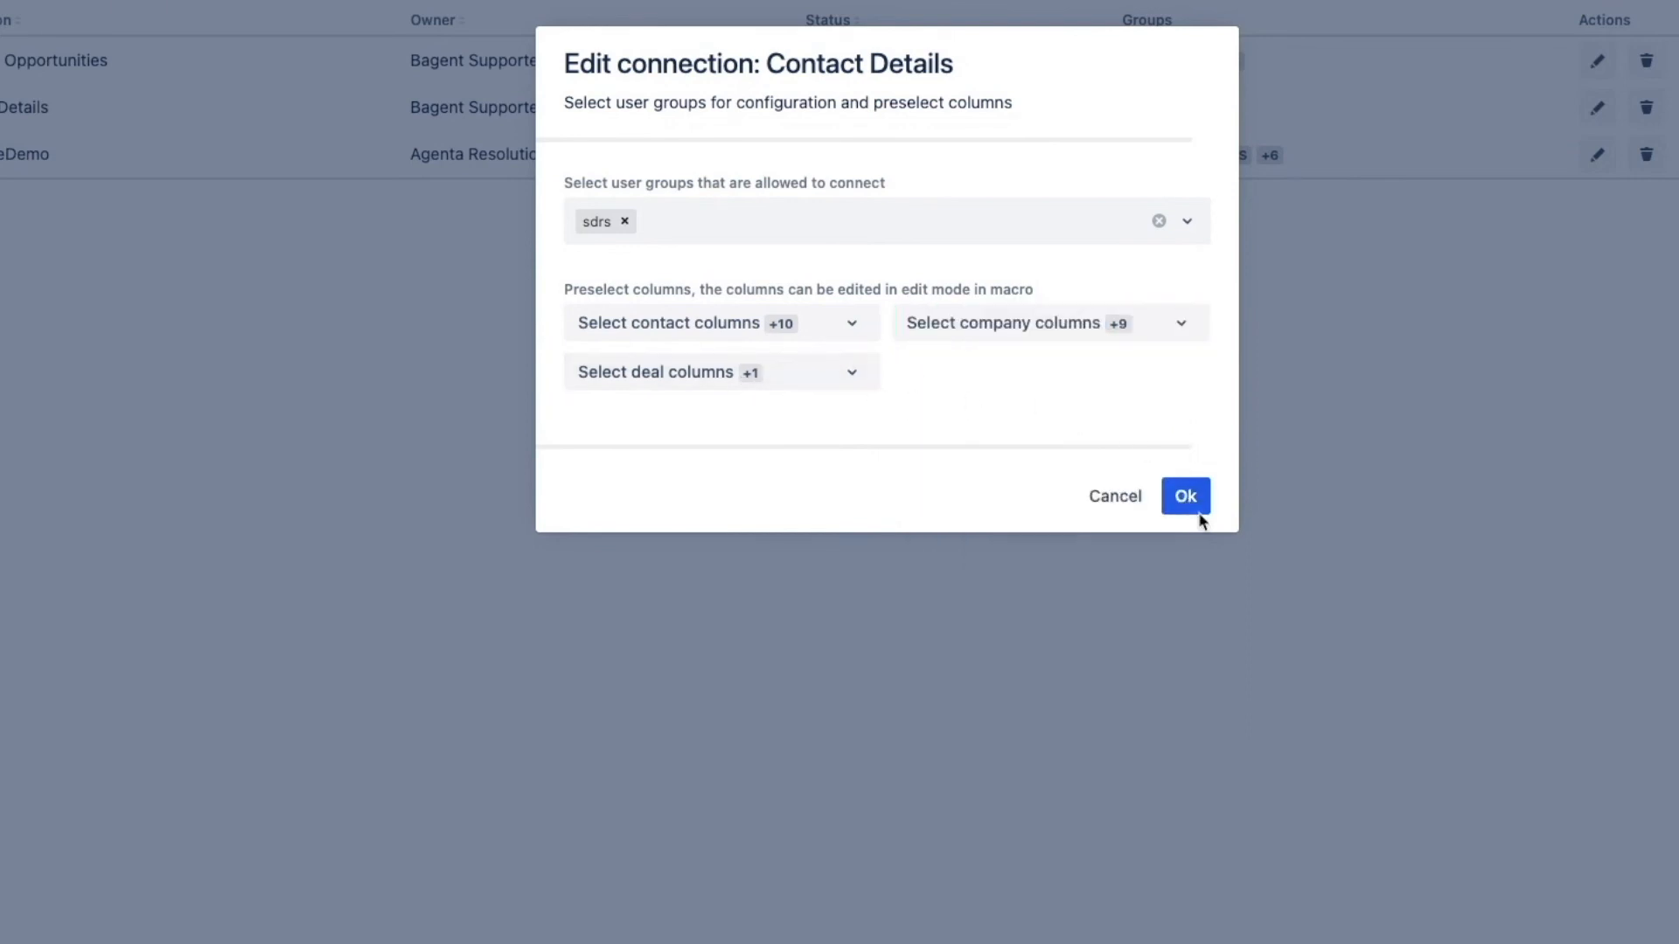
click(1184, 495)
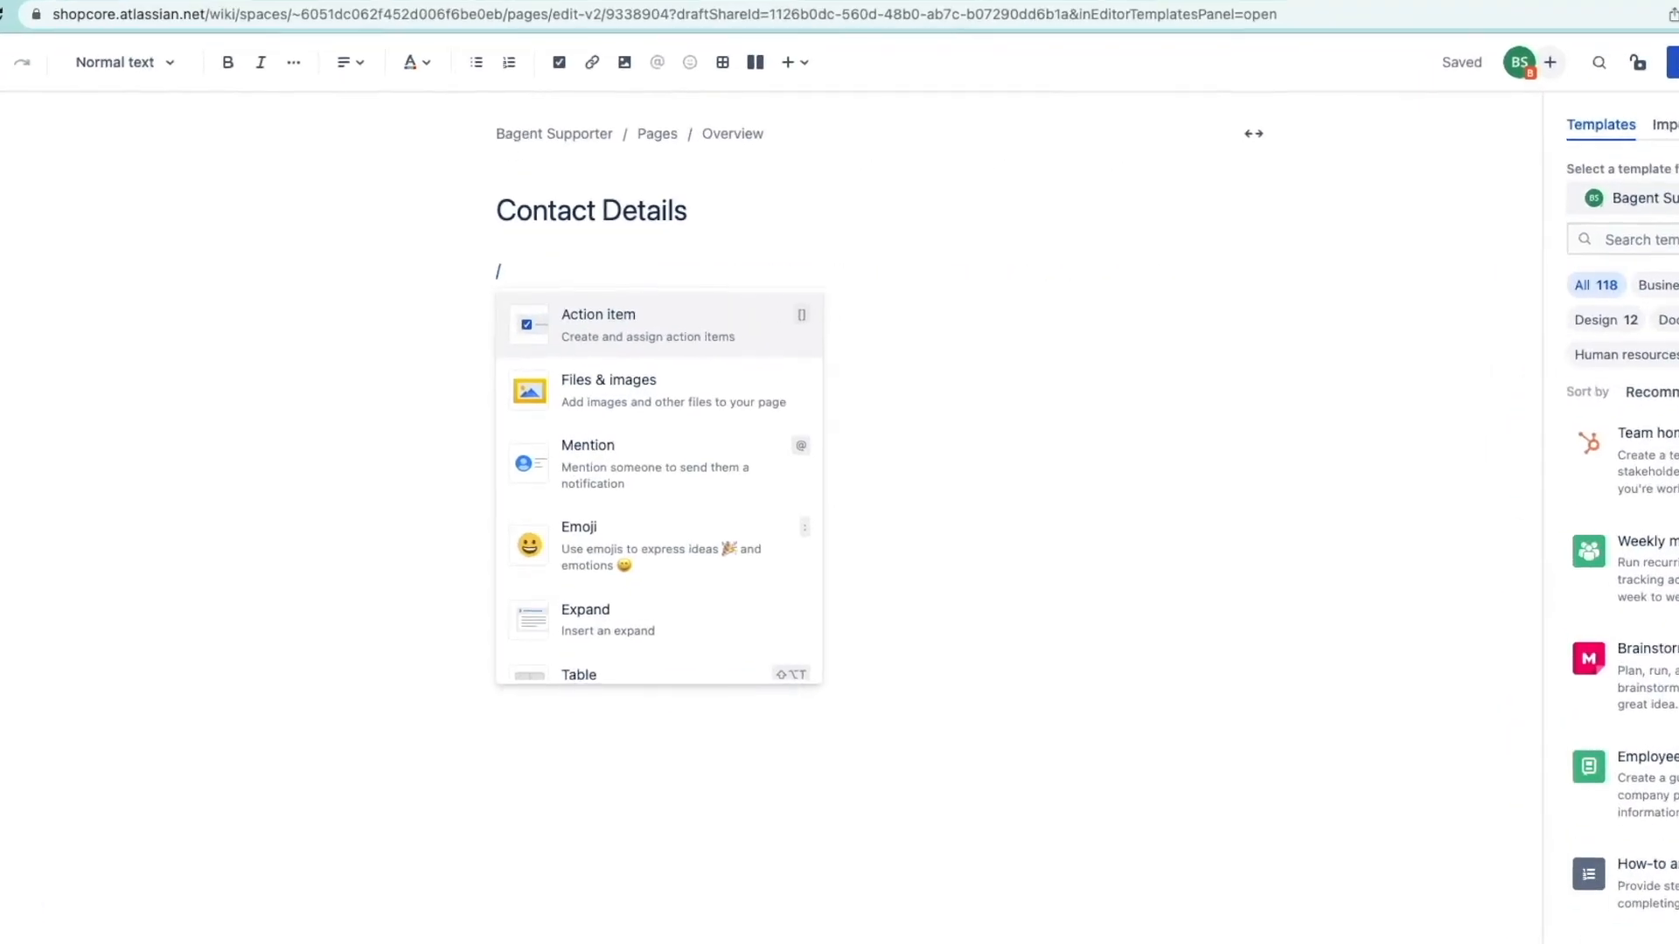
- Insert a HubSpot CRM for Confluence embed using the Contact Details connection, restricted to contacts
text(hub)
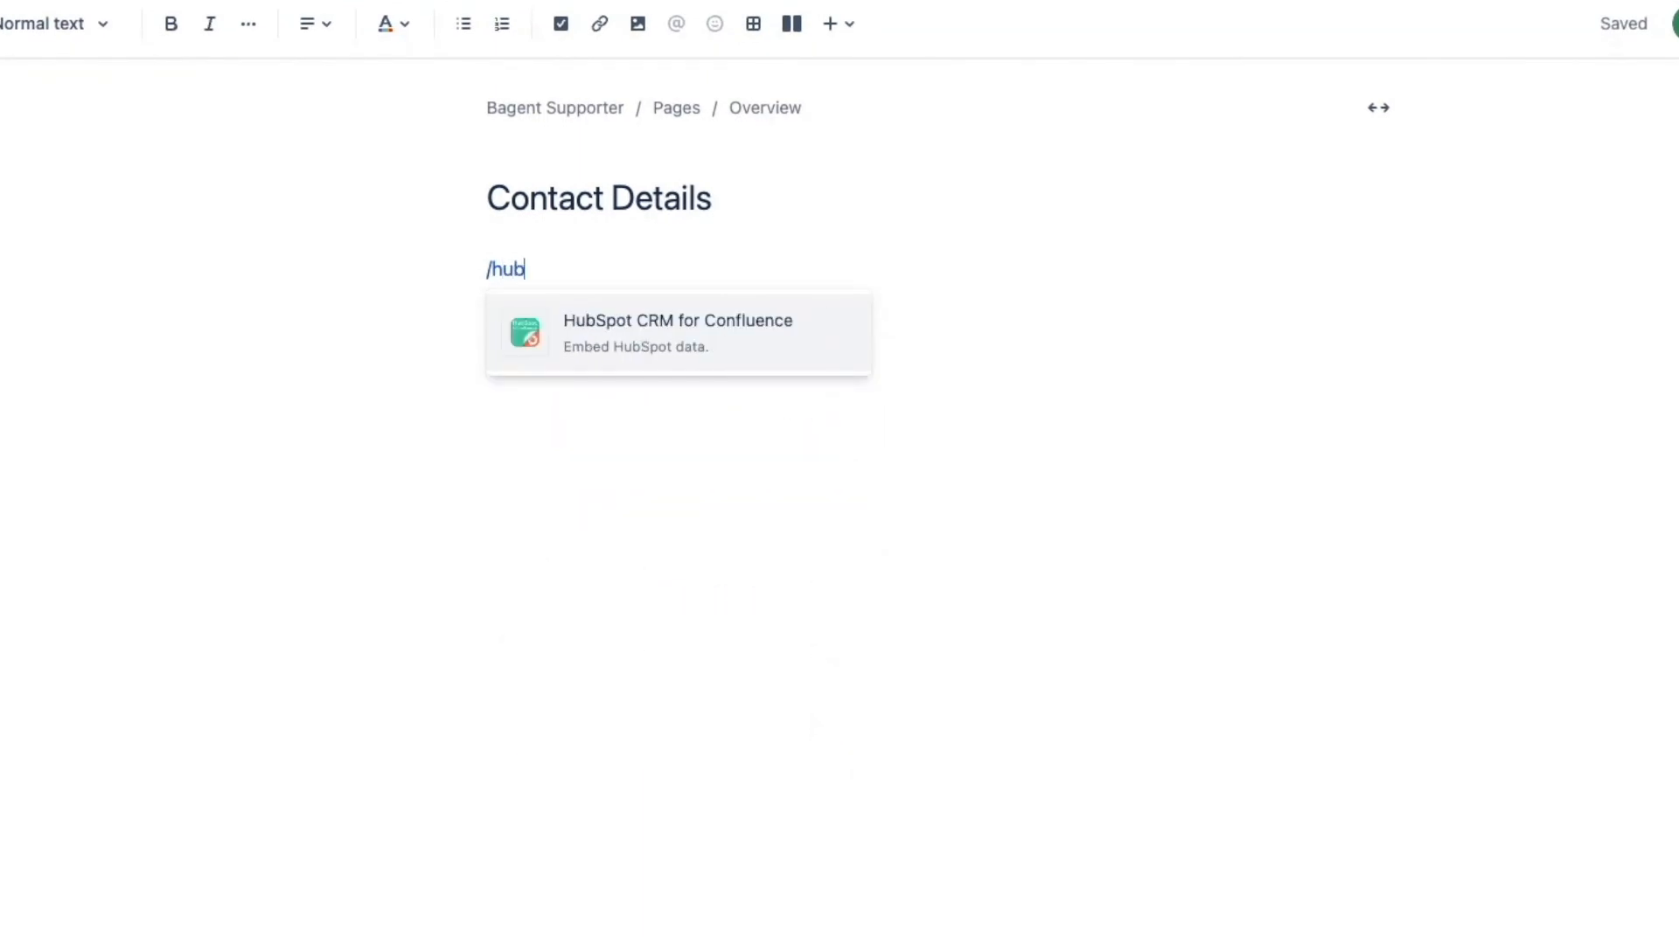
click(678, 333)
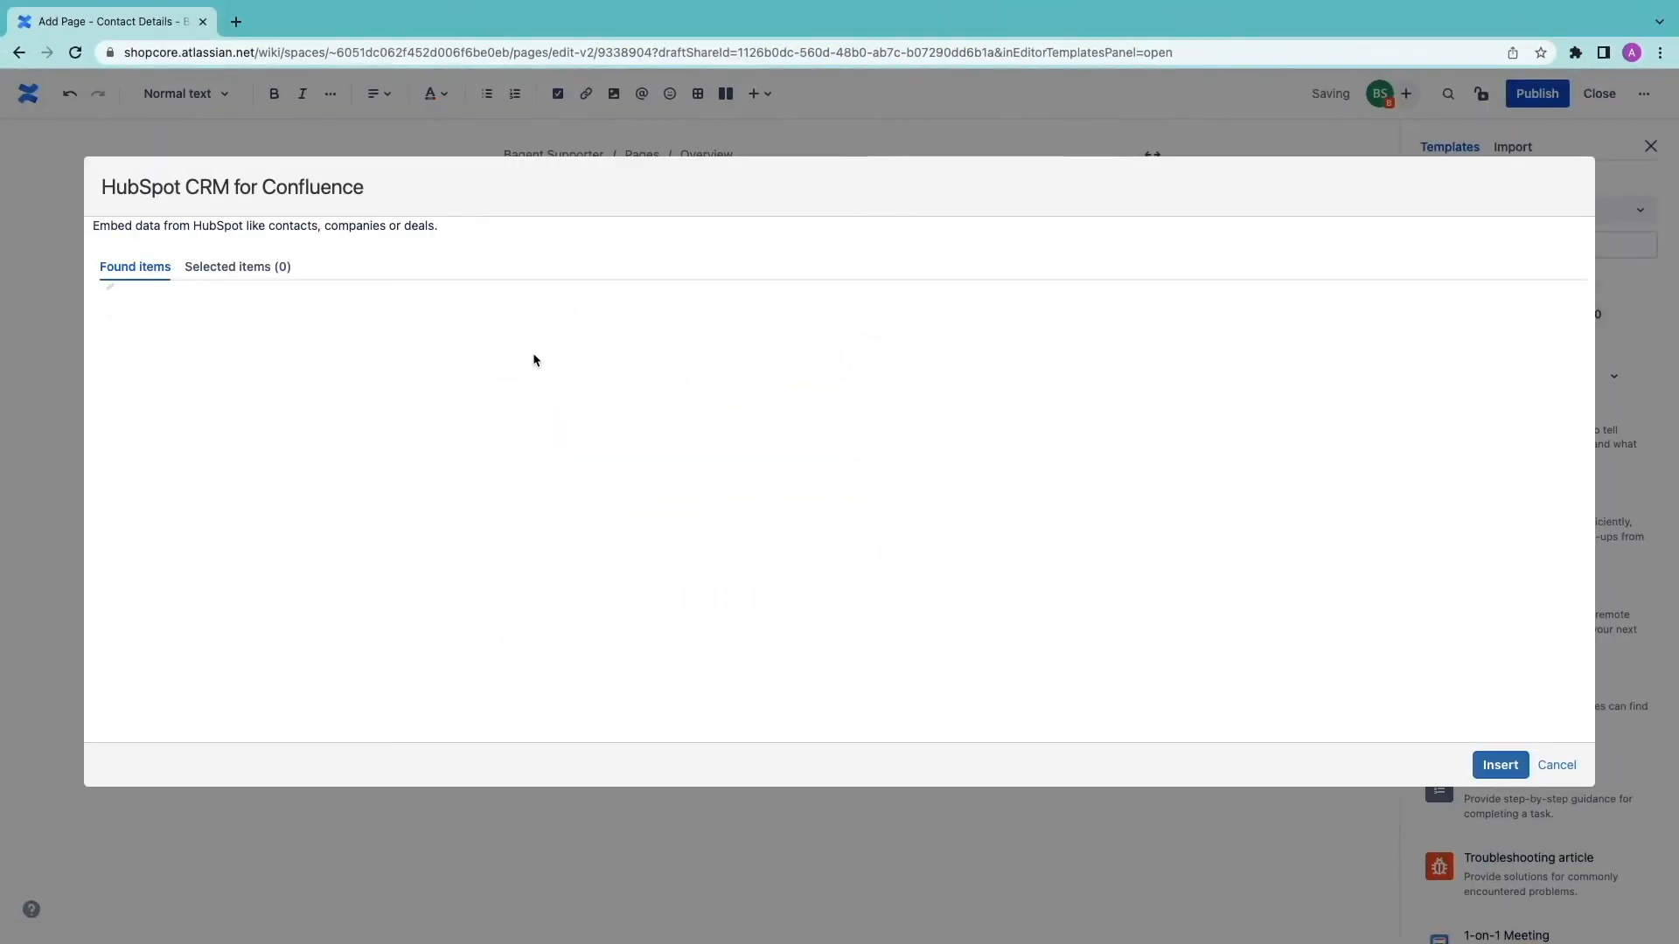
click(199, 288)
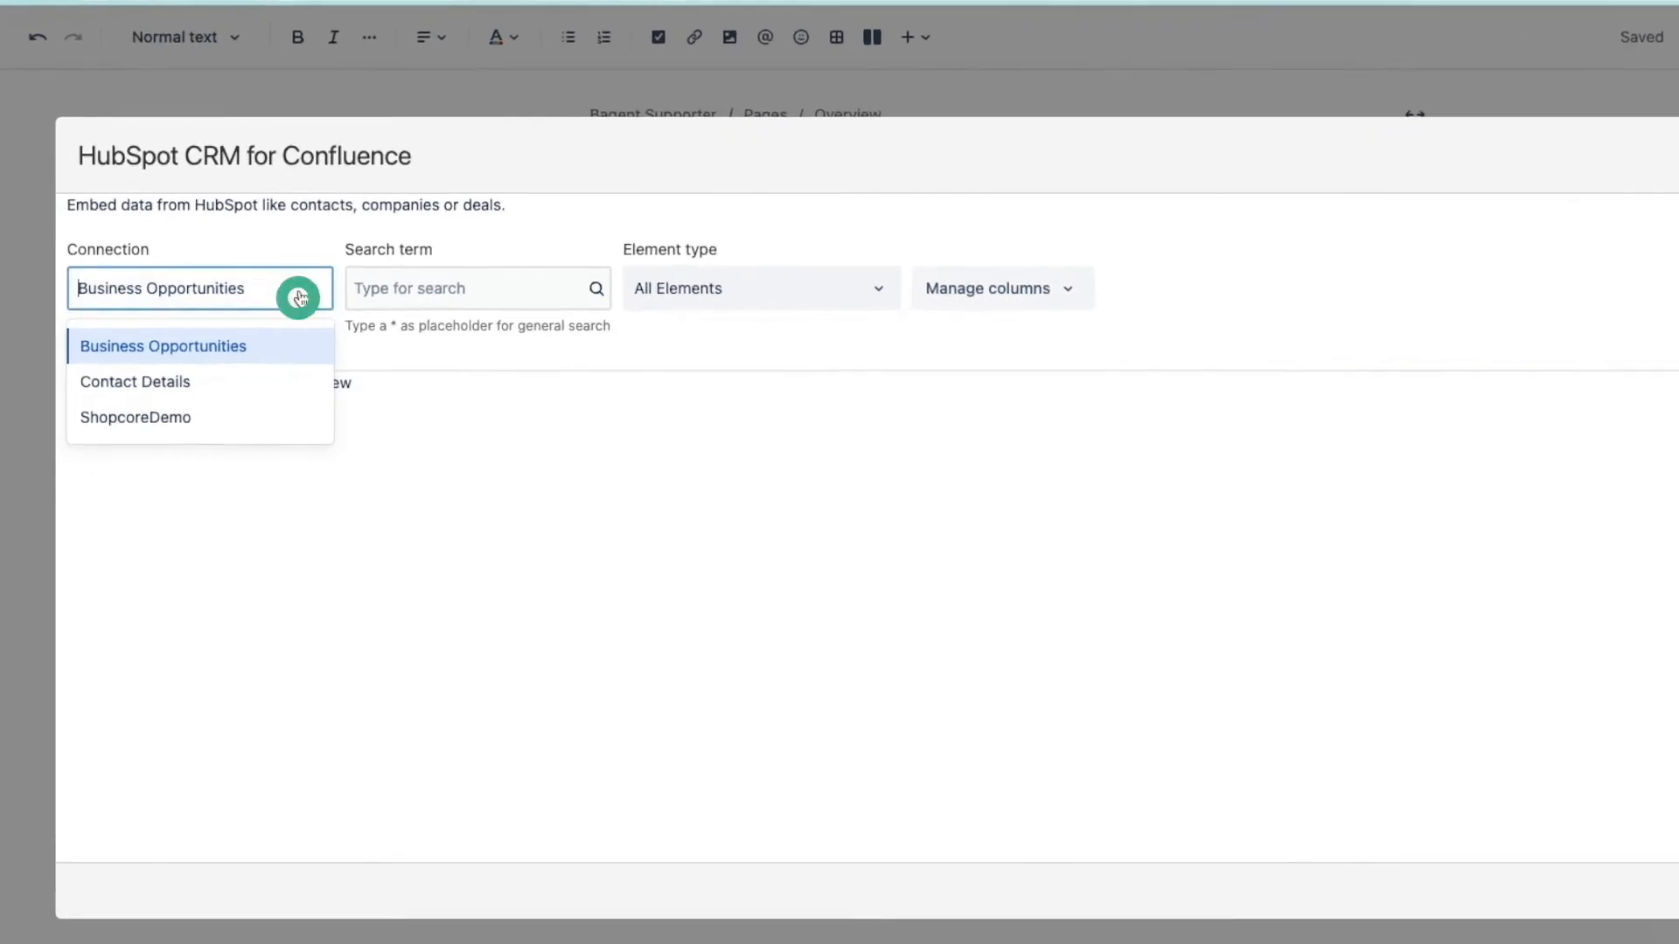
click(135, 382)
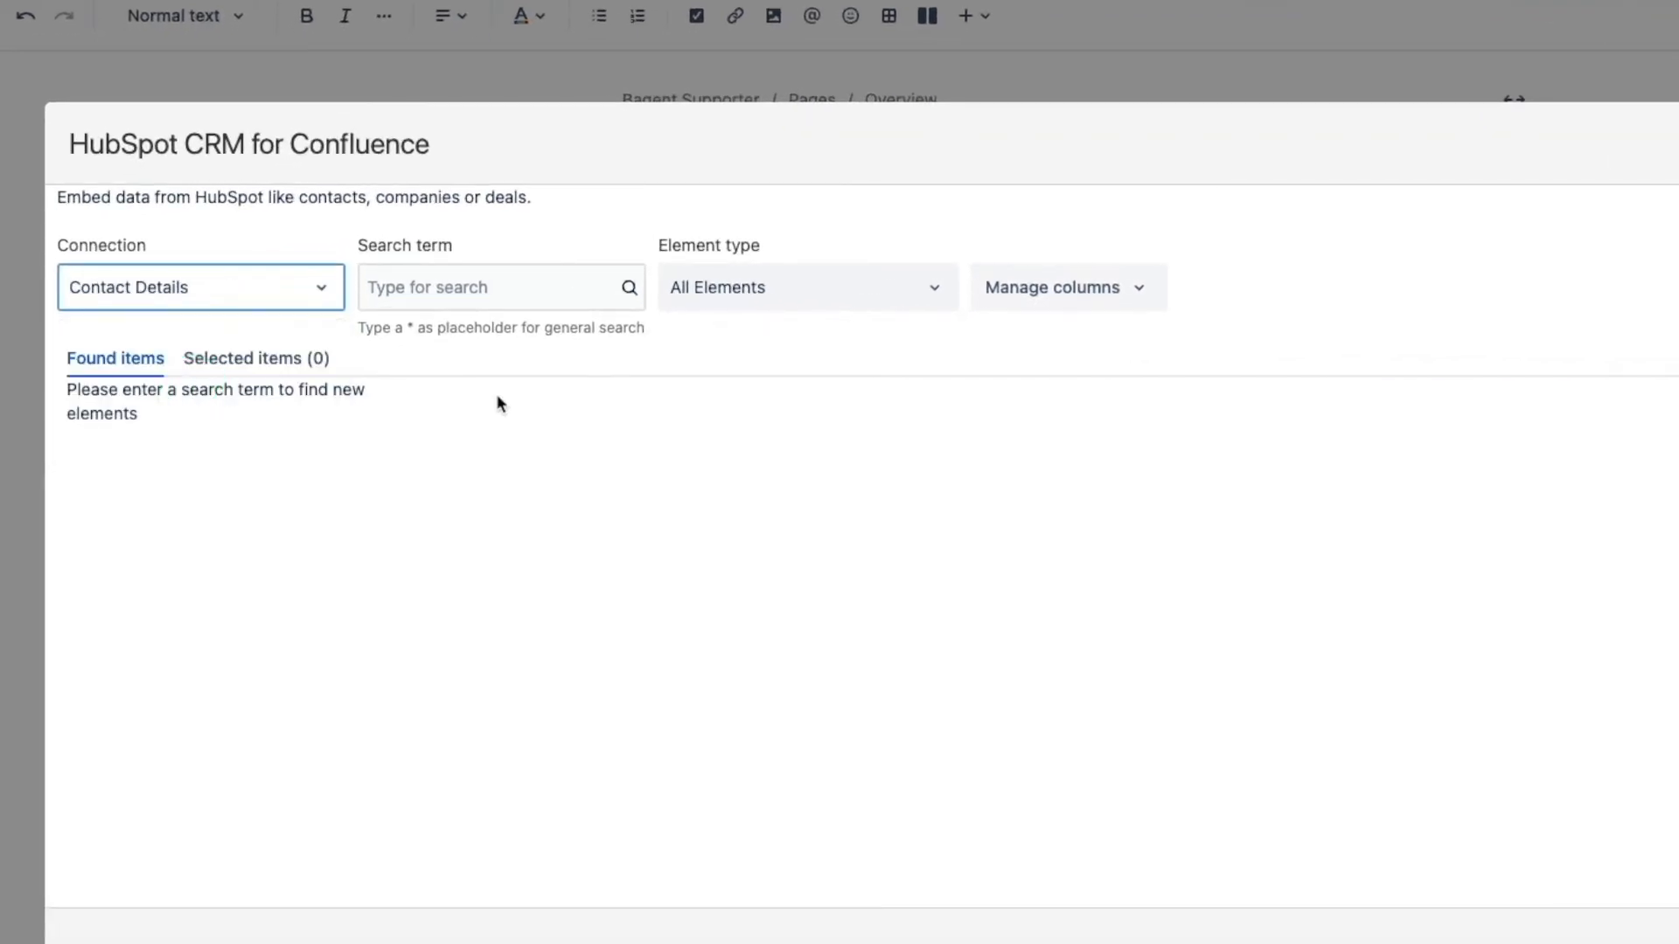
click(807, 286)
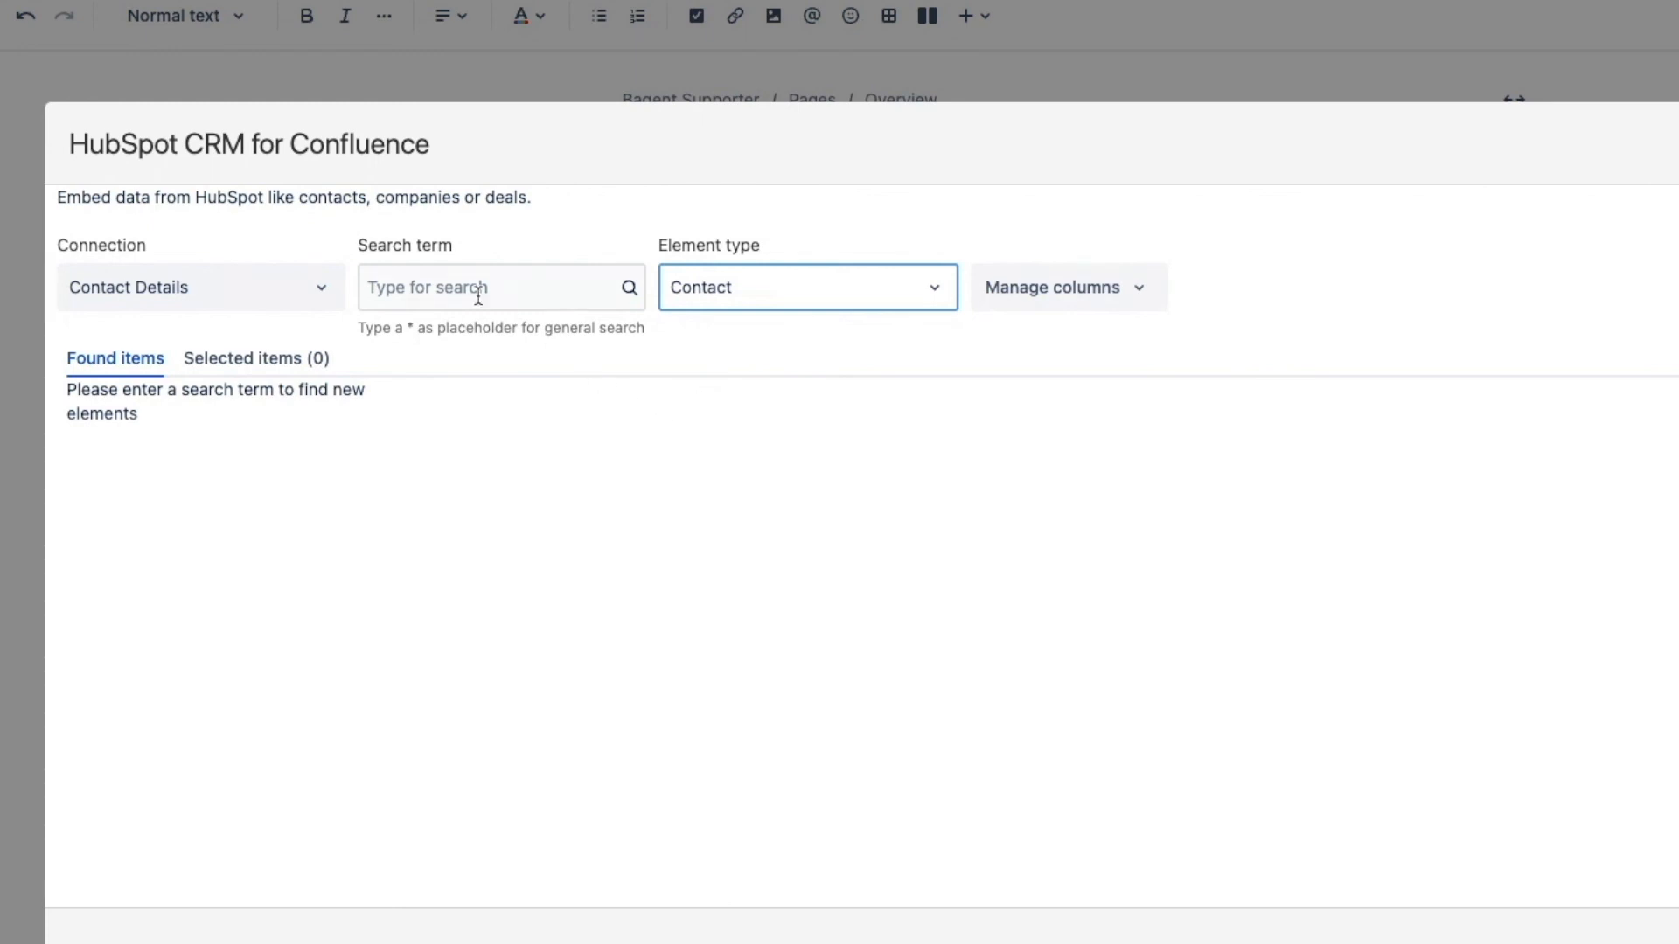
- Search contacts for 'price' and select all four matching results
click(492, 287)
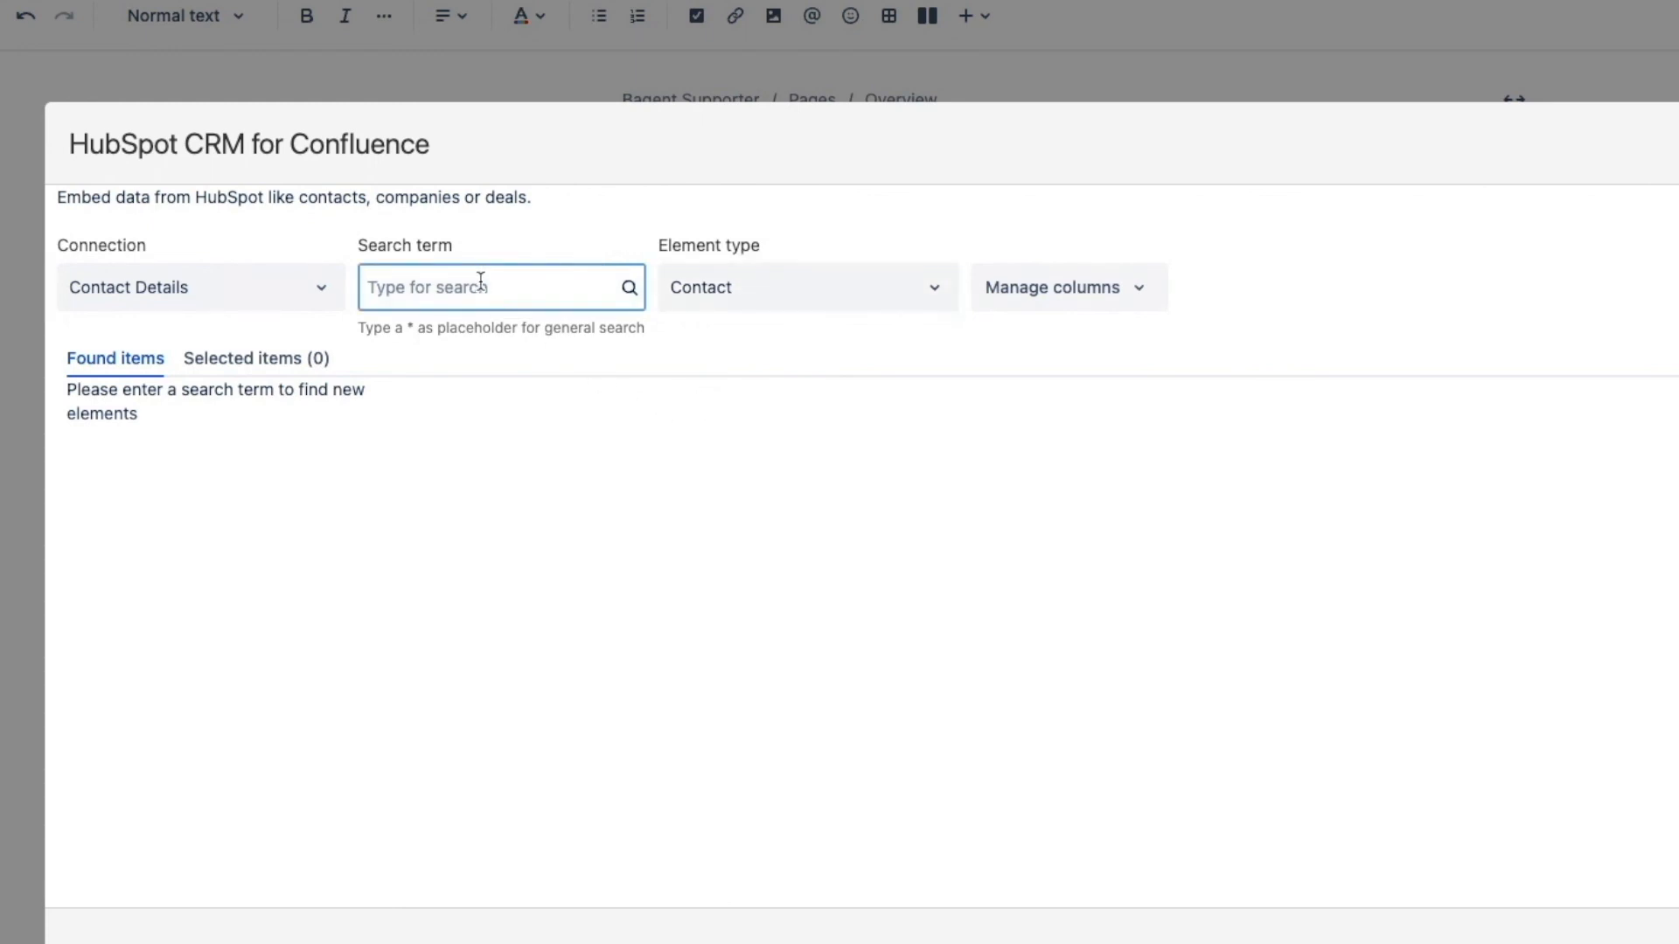
text(price)
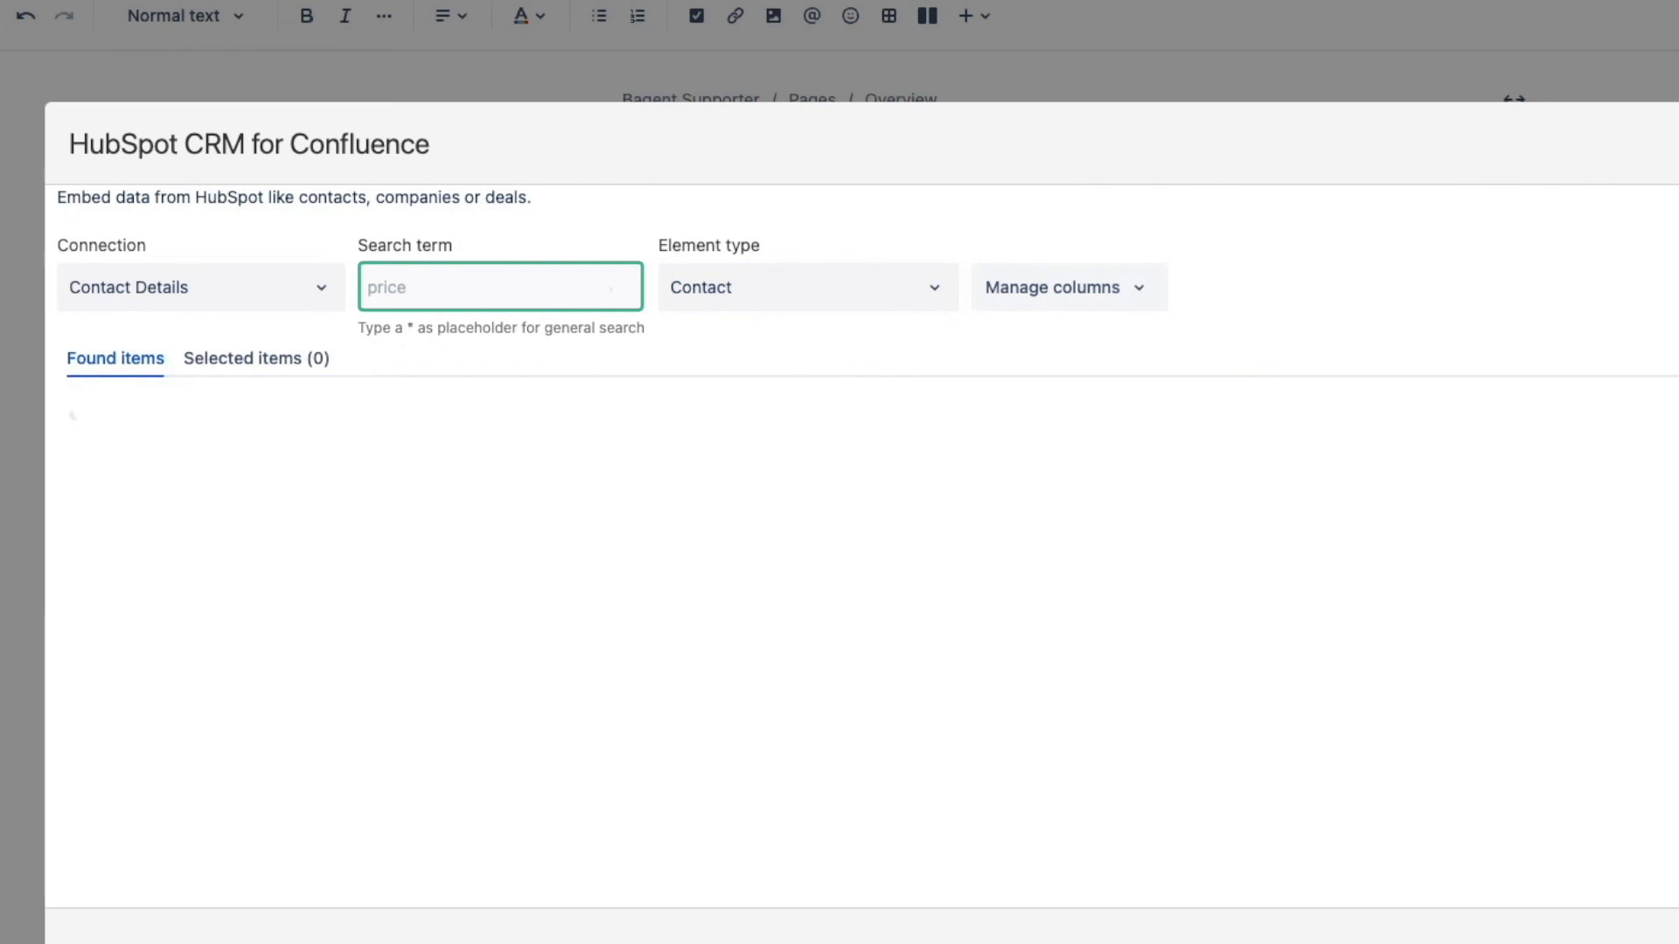
text(price)
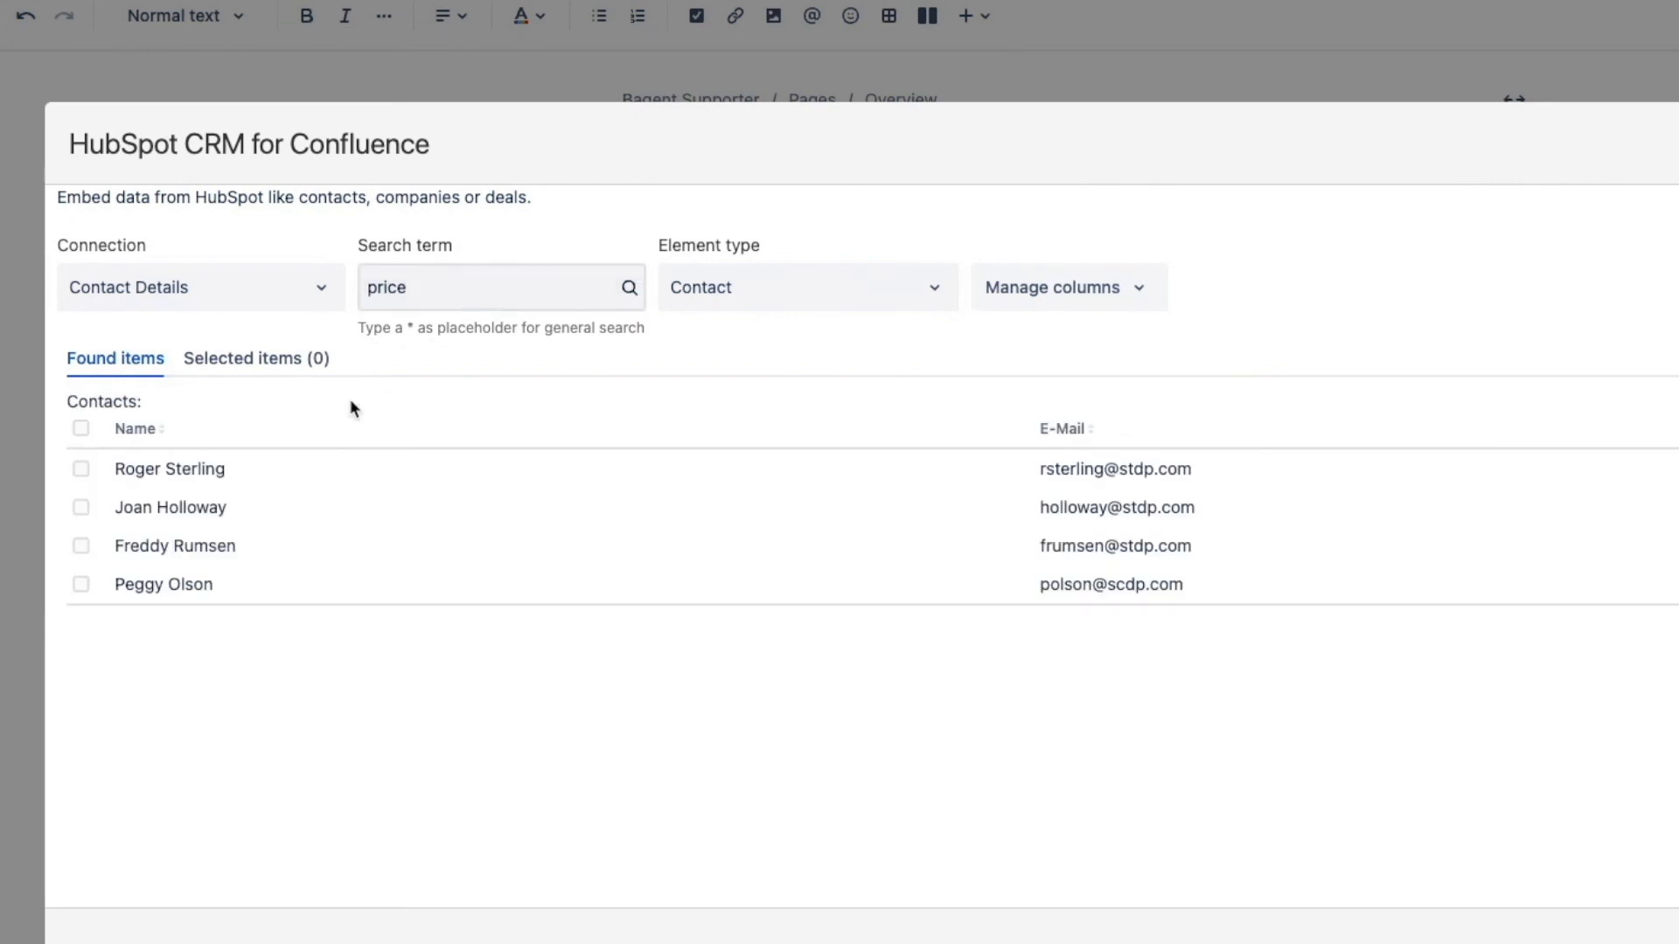
click(81, 429)
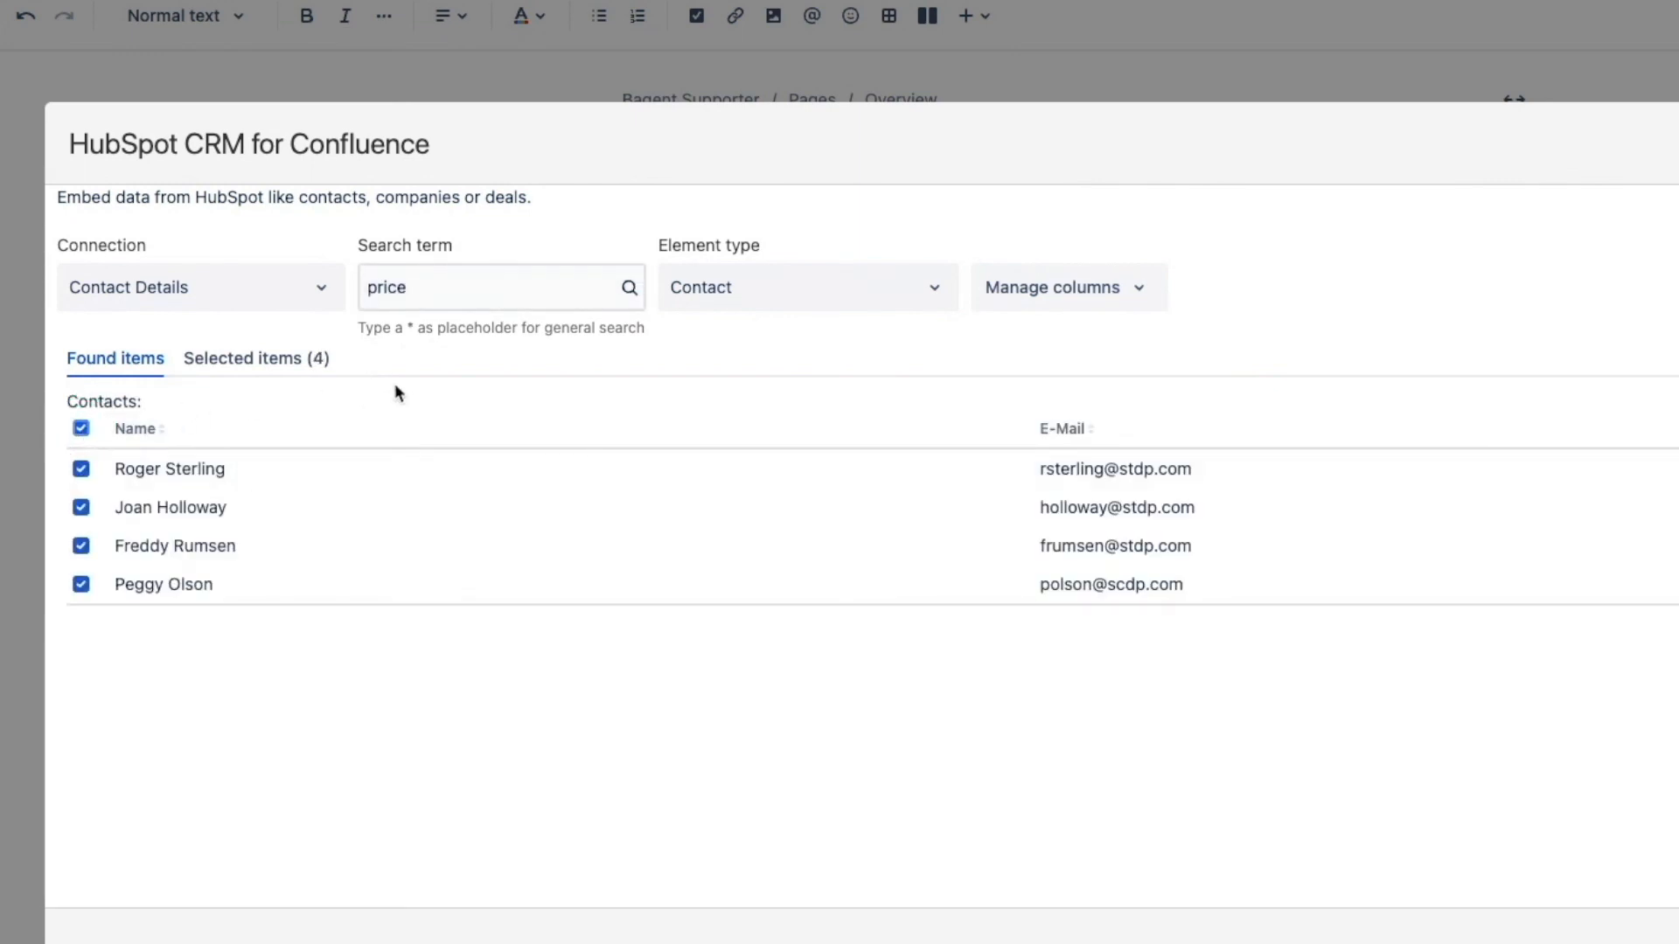
click(1065, 287)
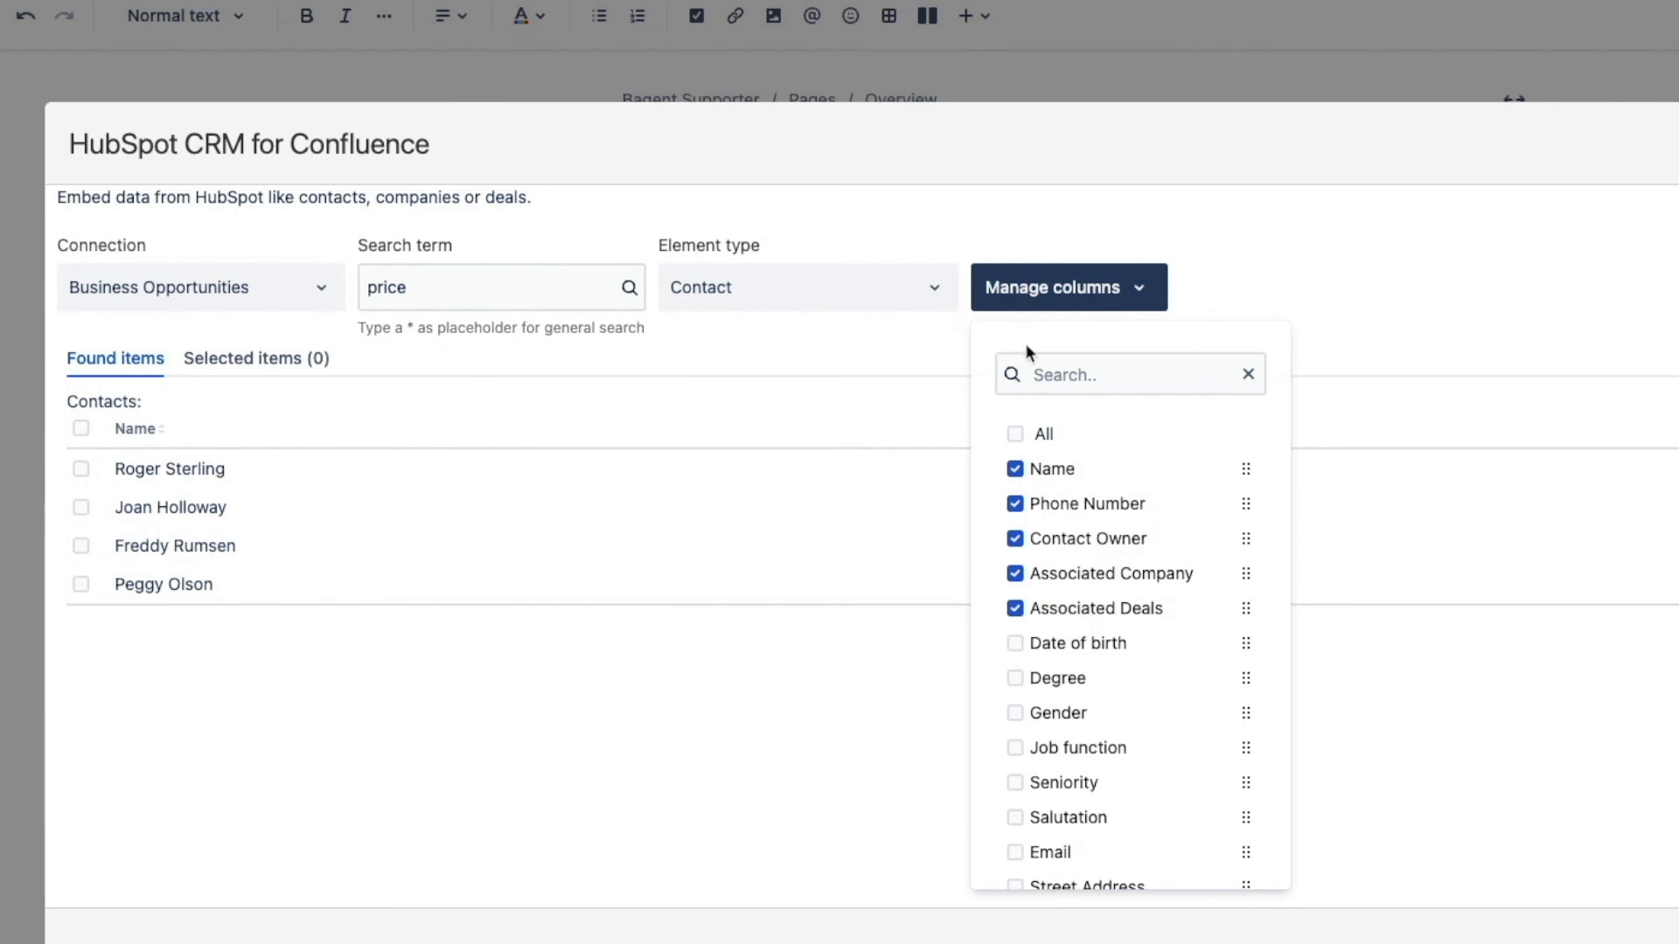